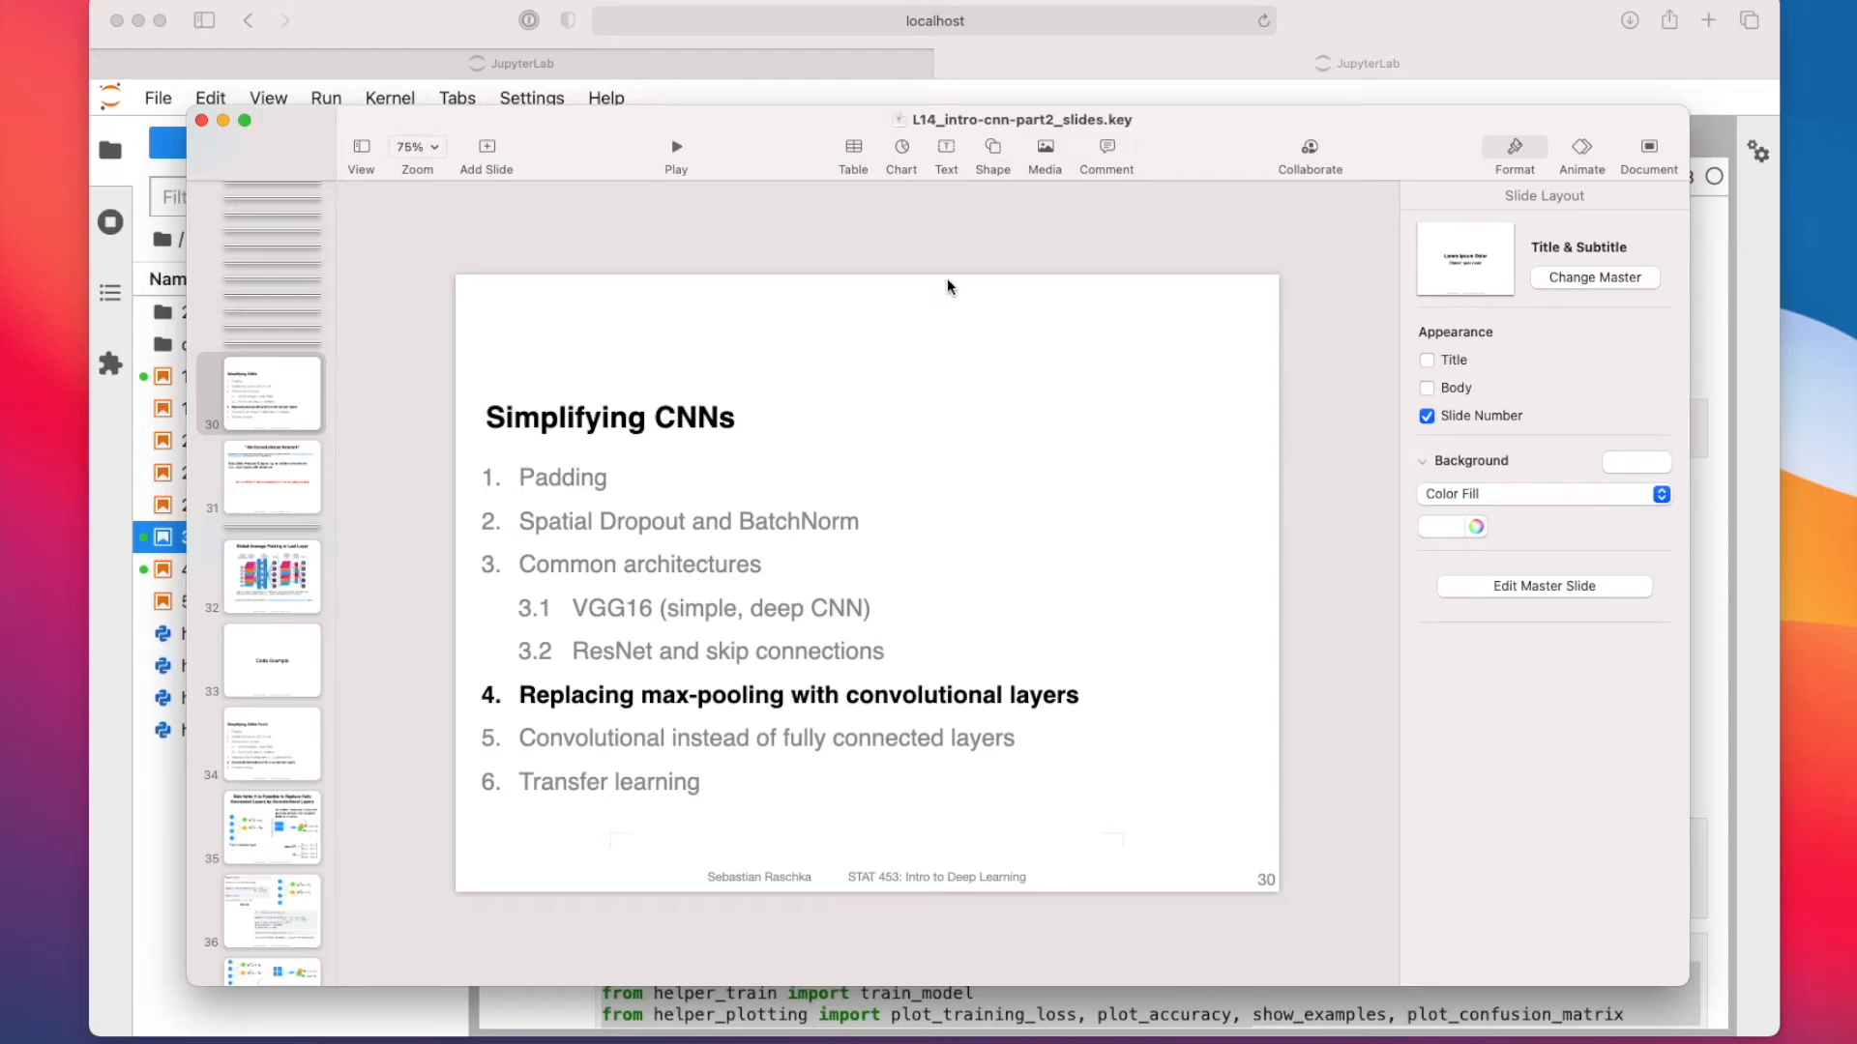
pyautogui.moveTo(936, 468)
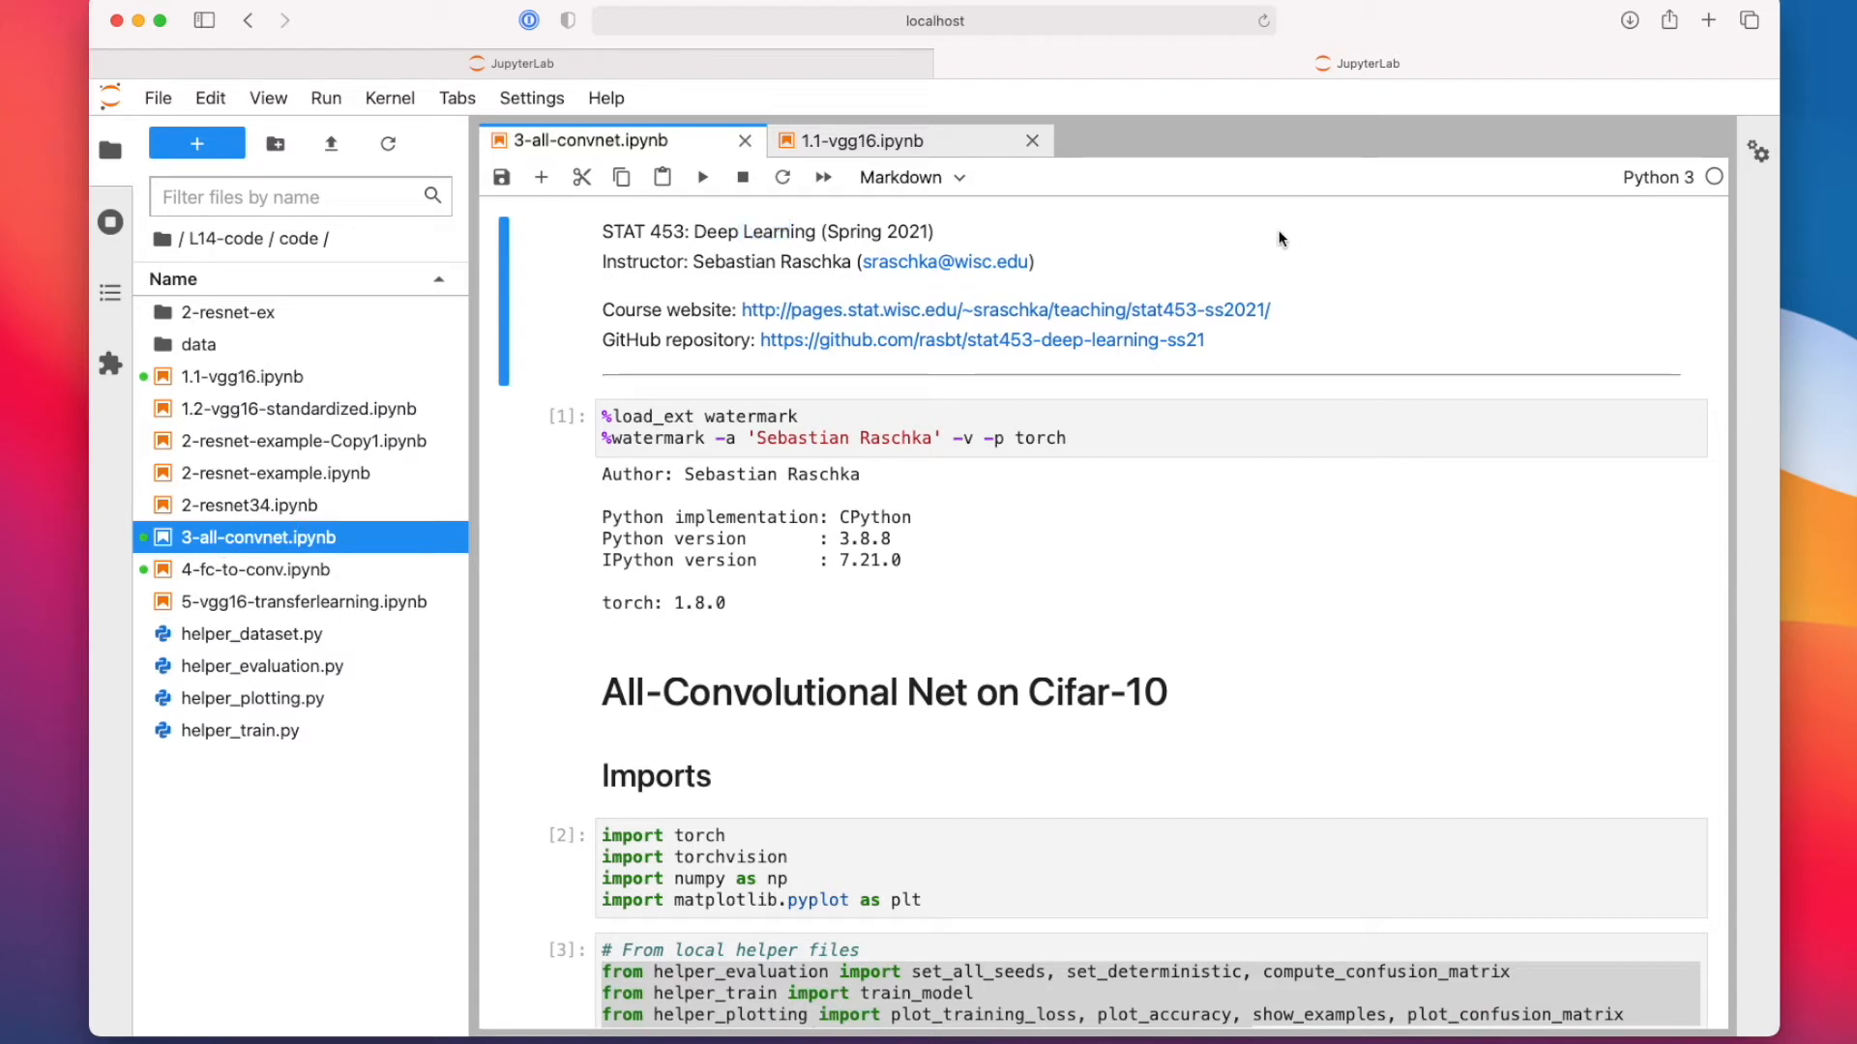
pyautogui.moveTo(1251, 267)
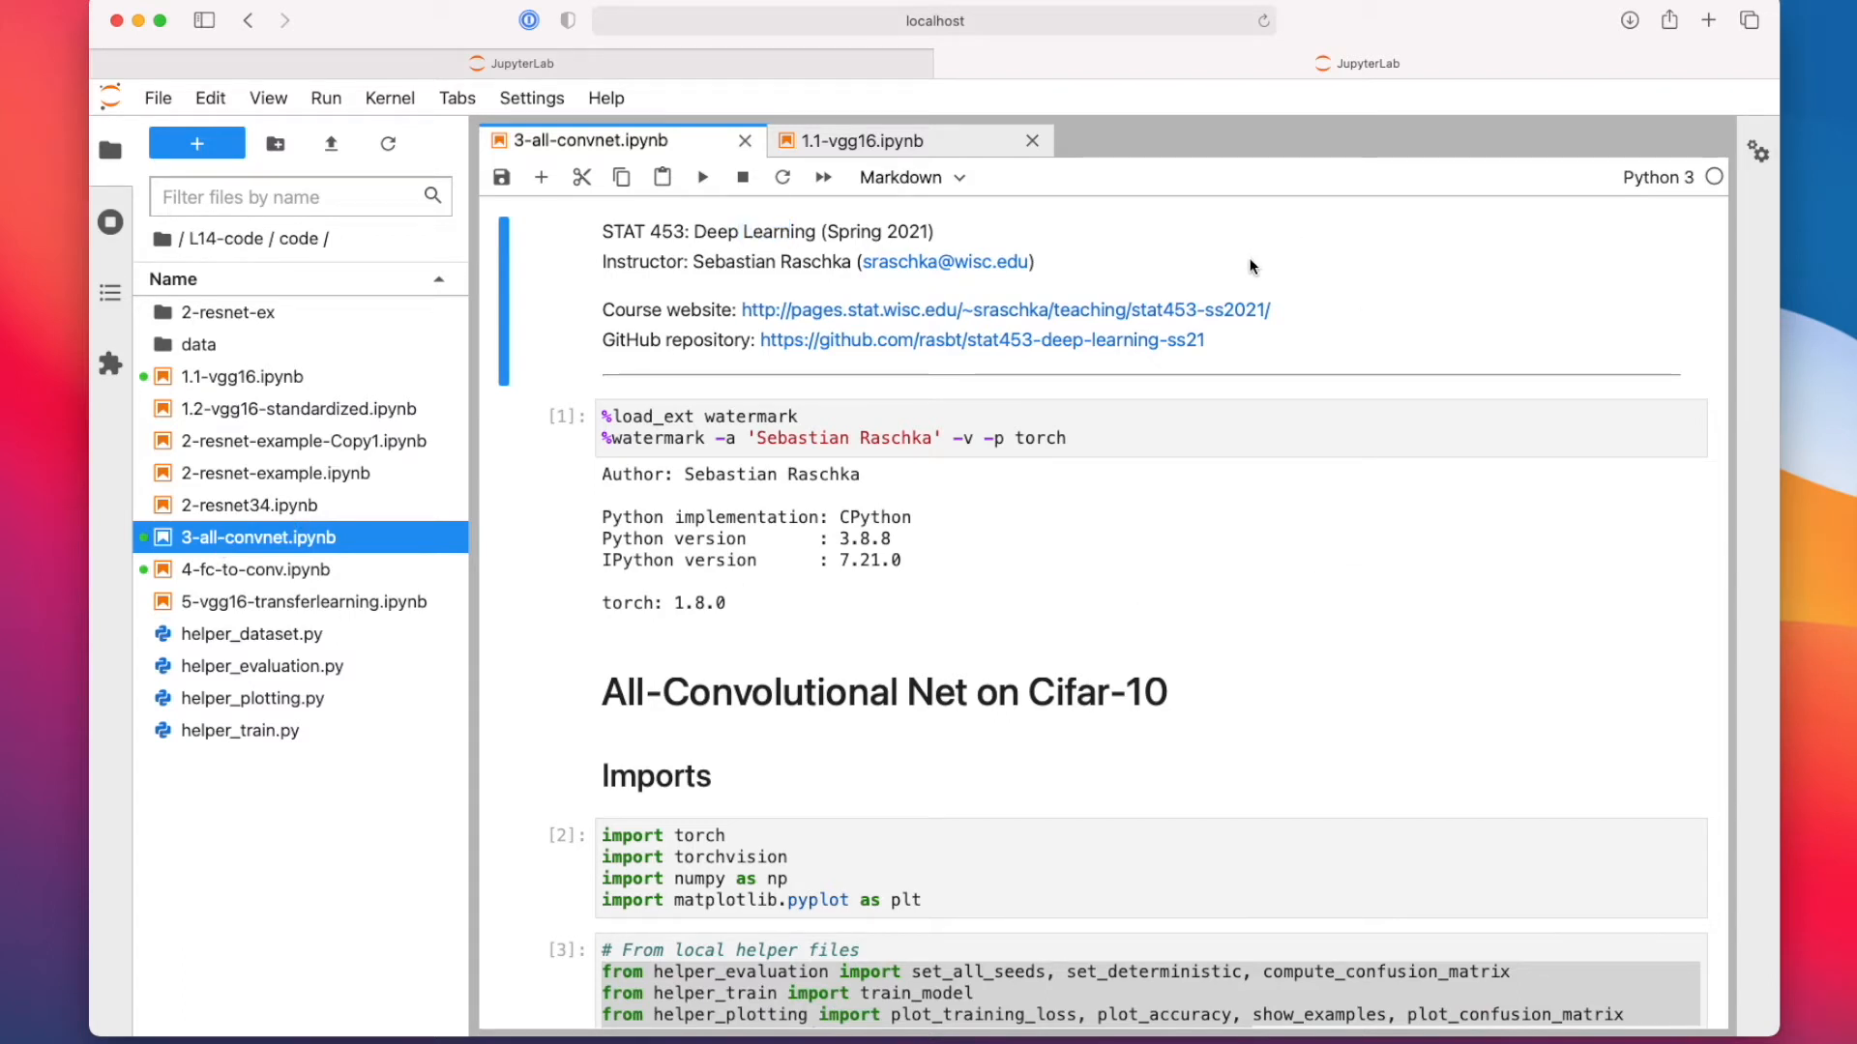
pyautogui.moveTo(1083, 524)
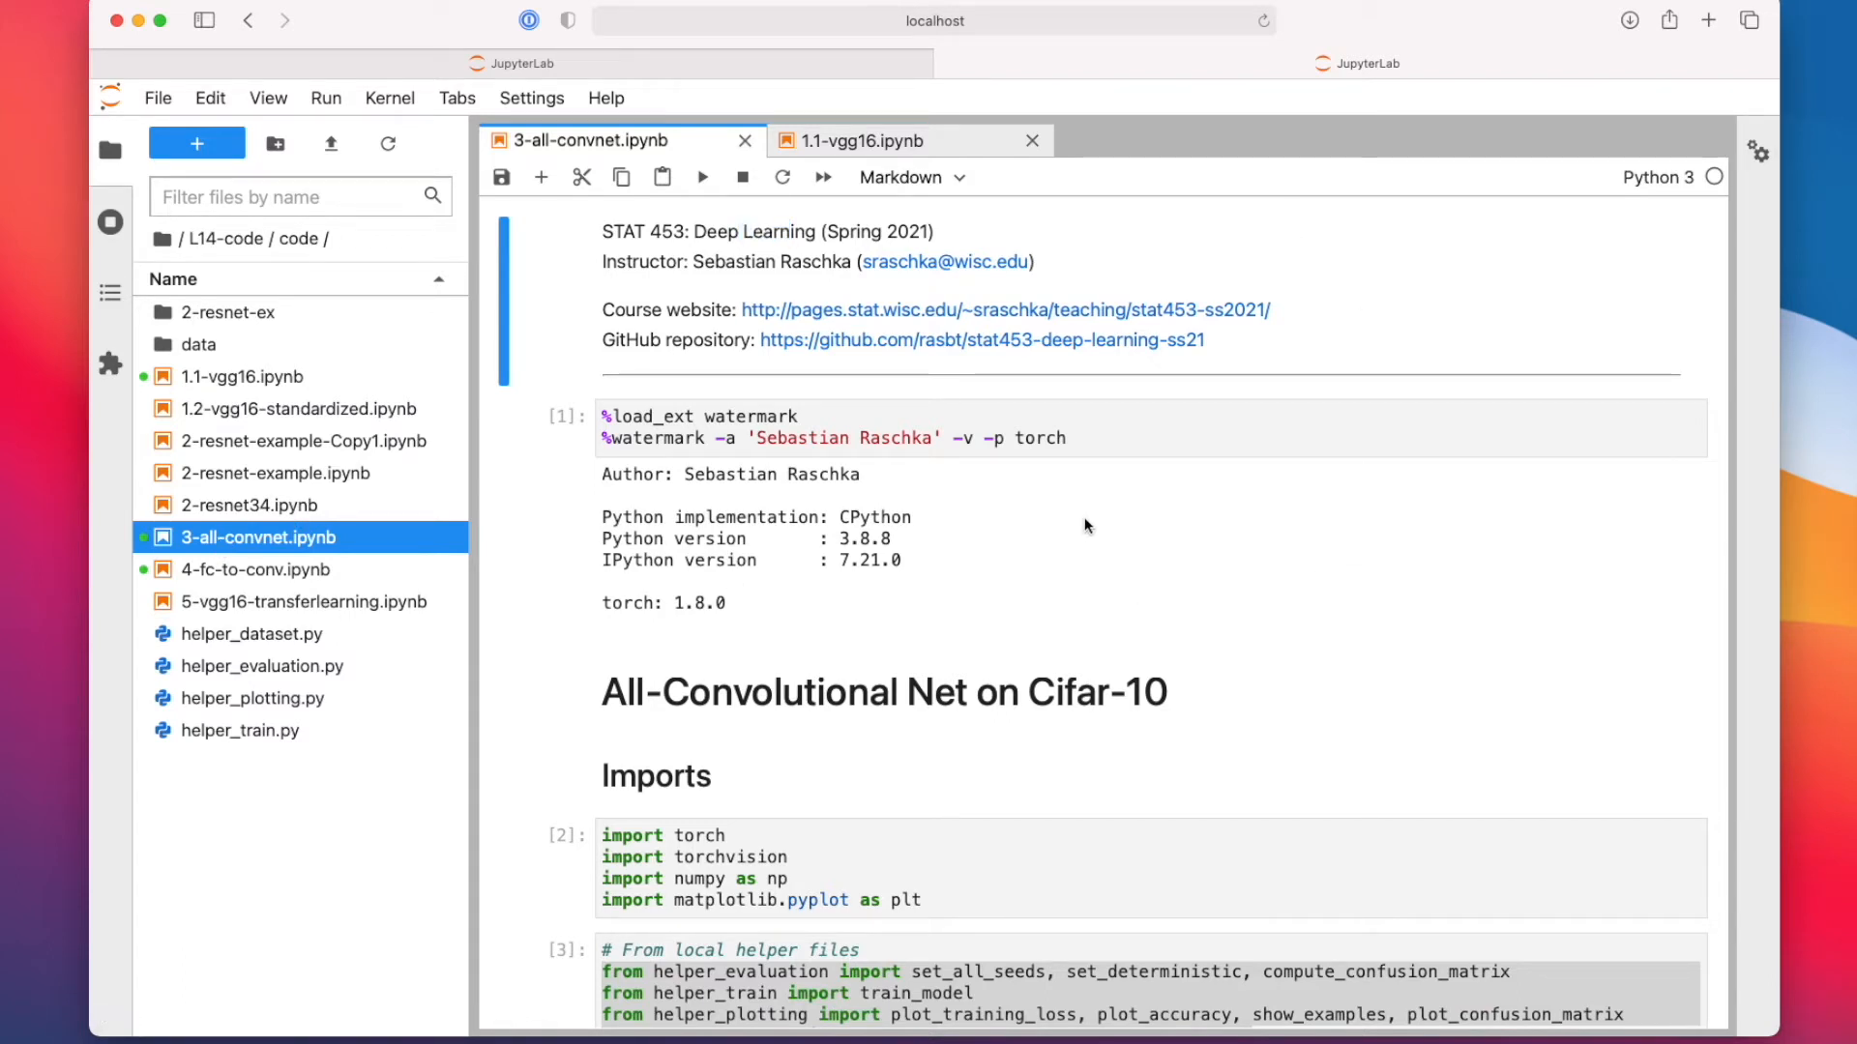
pyautogui.moveTo(1166, 679)
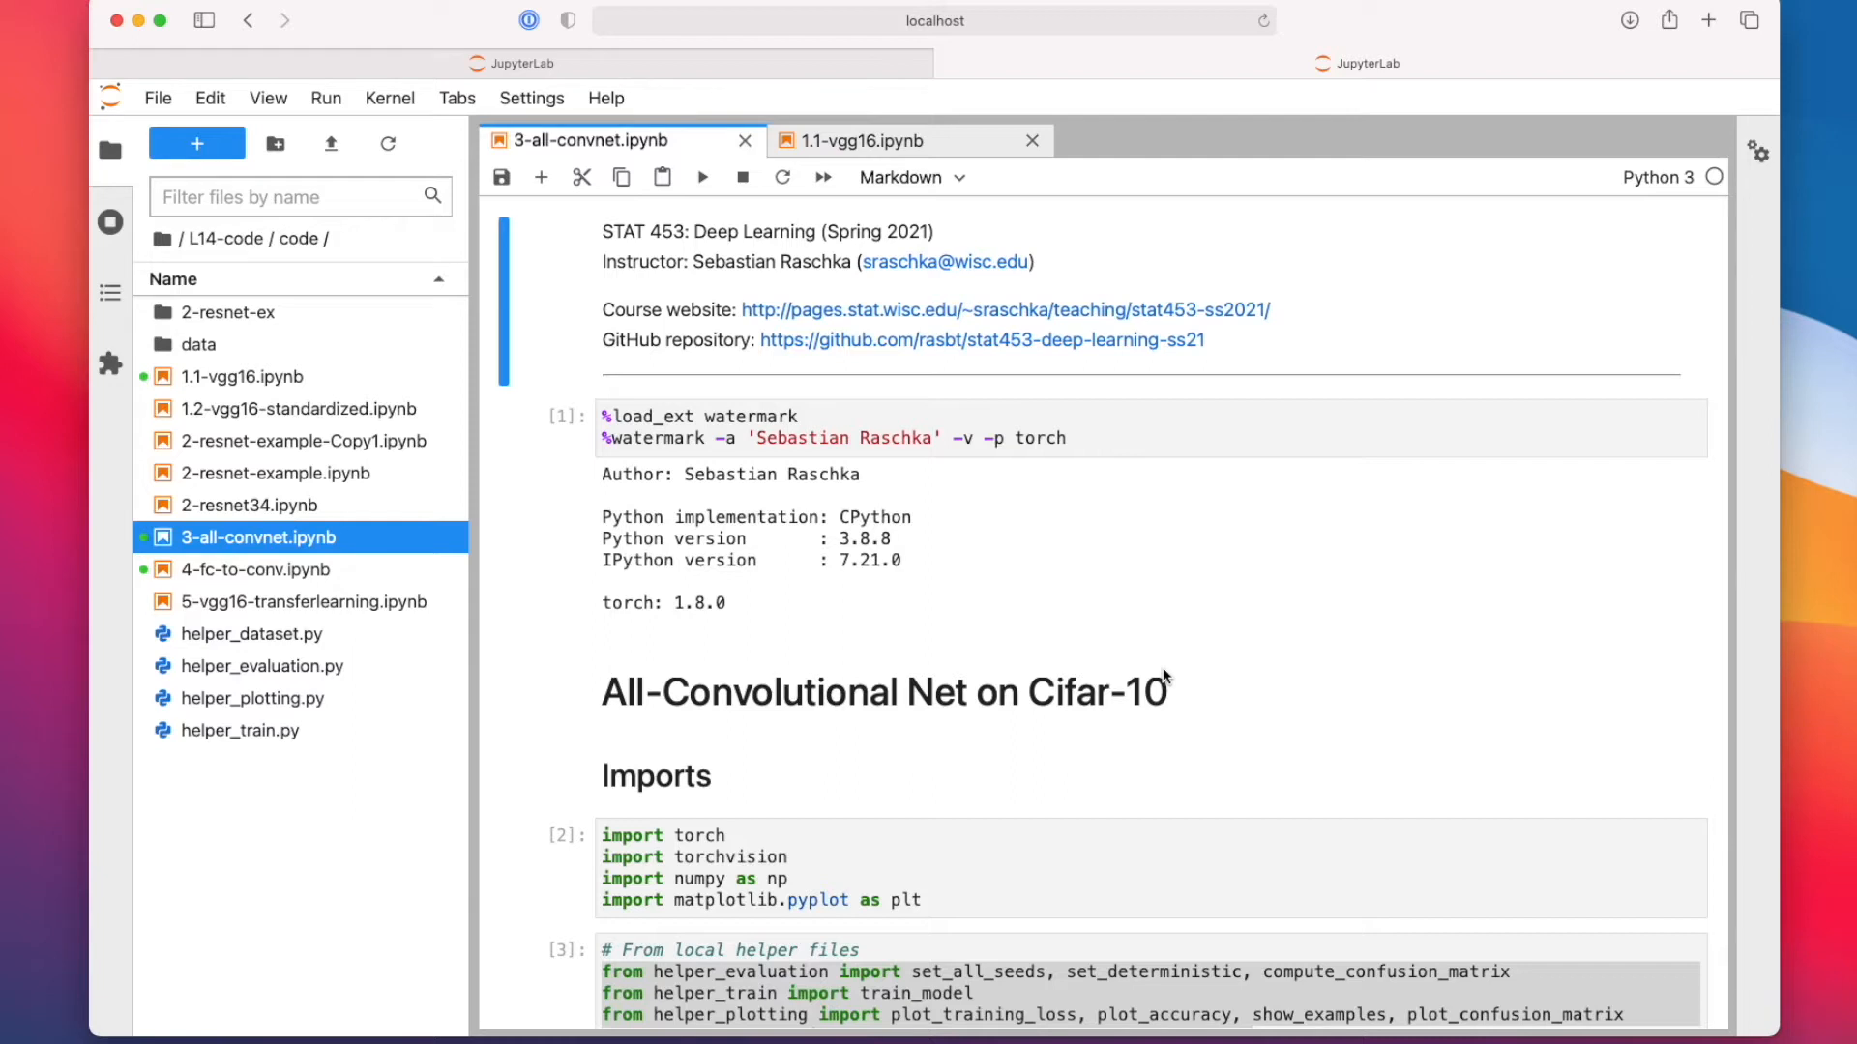
pyautogui.moveTo(1156, 673)
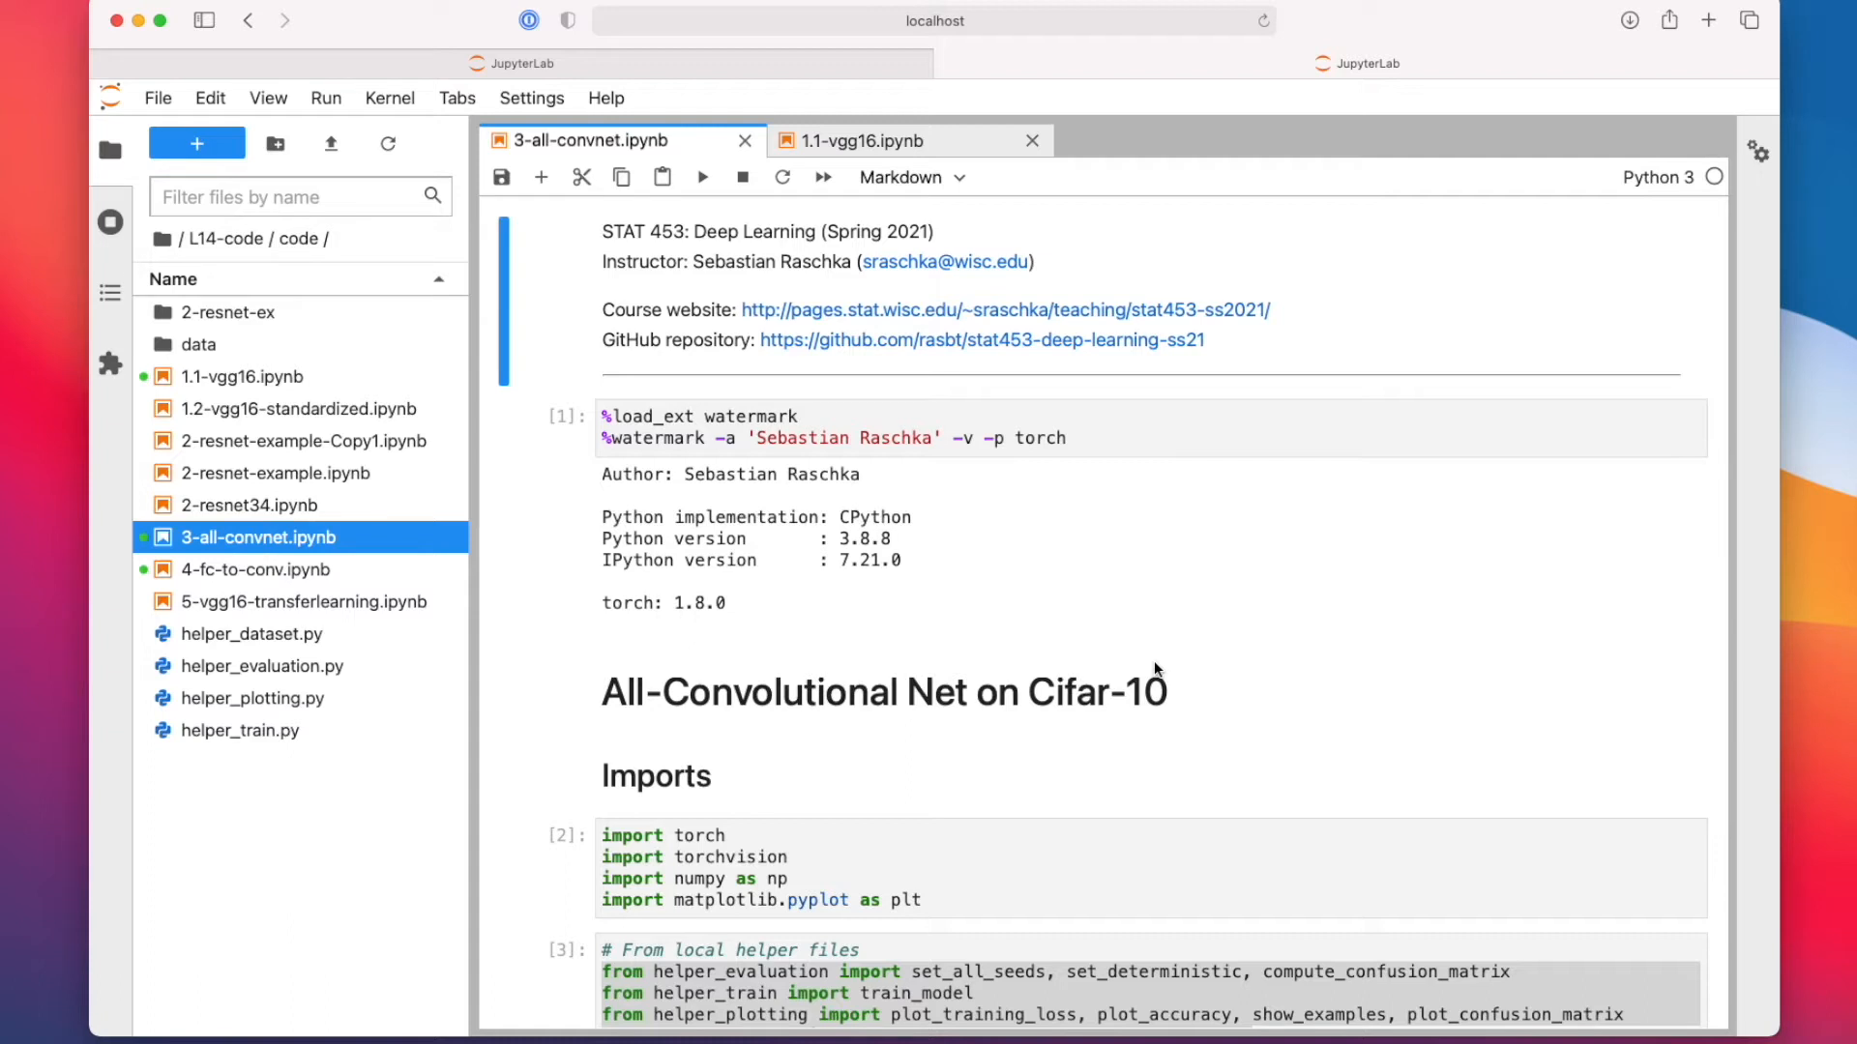
pyautogui.moveTo(1190, 422)
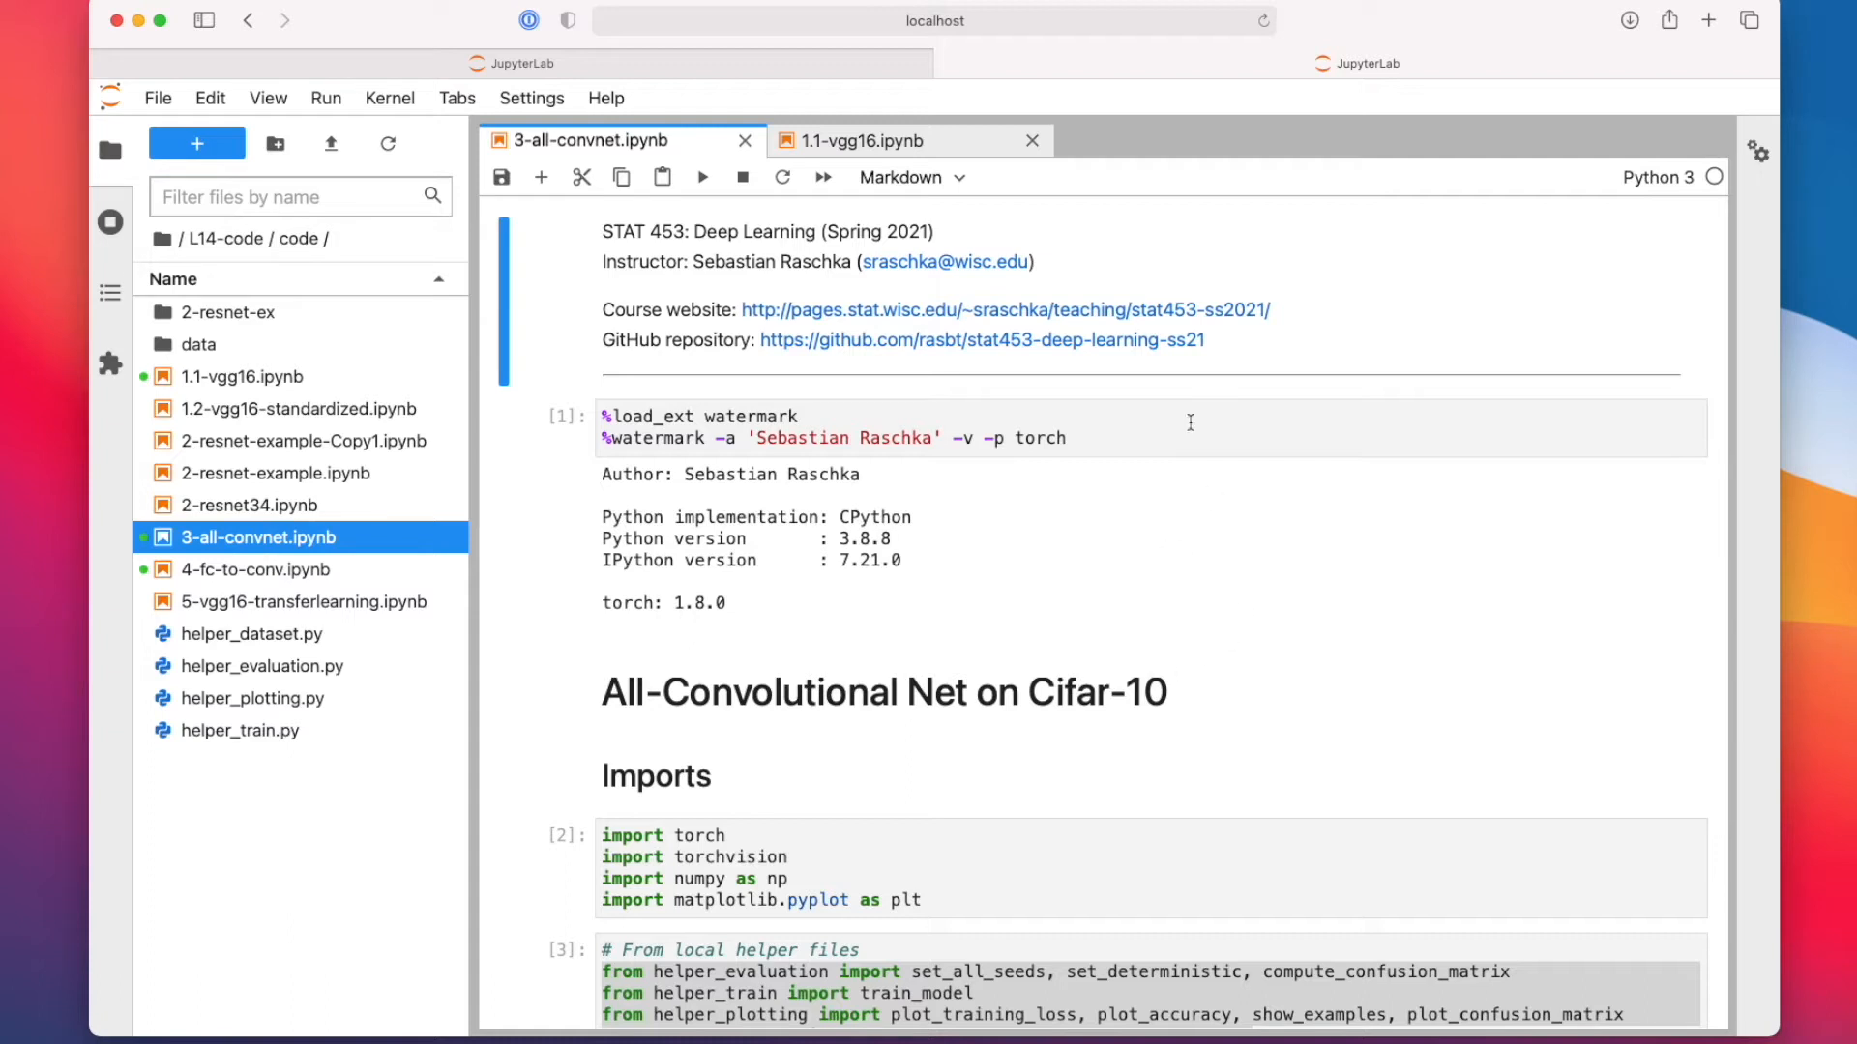
pyautogui.moveTo(1418, 443)
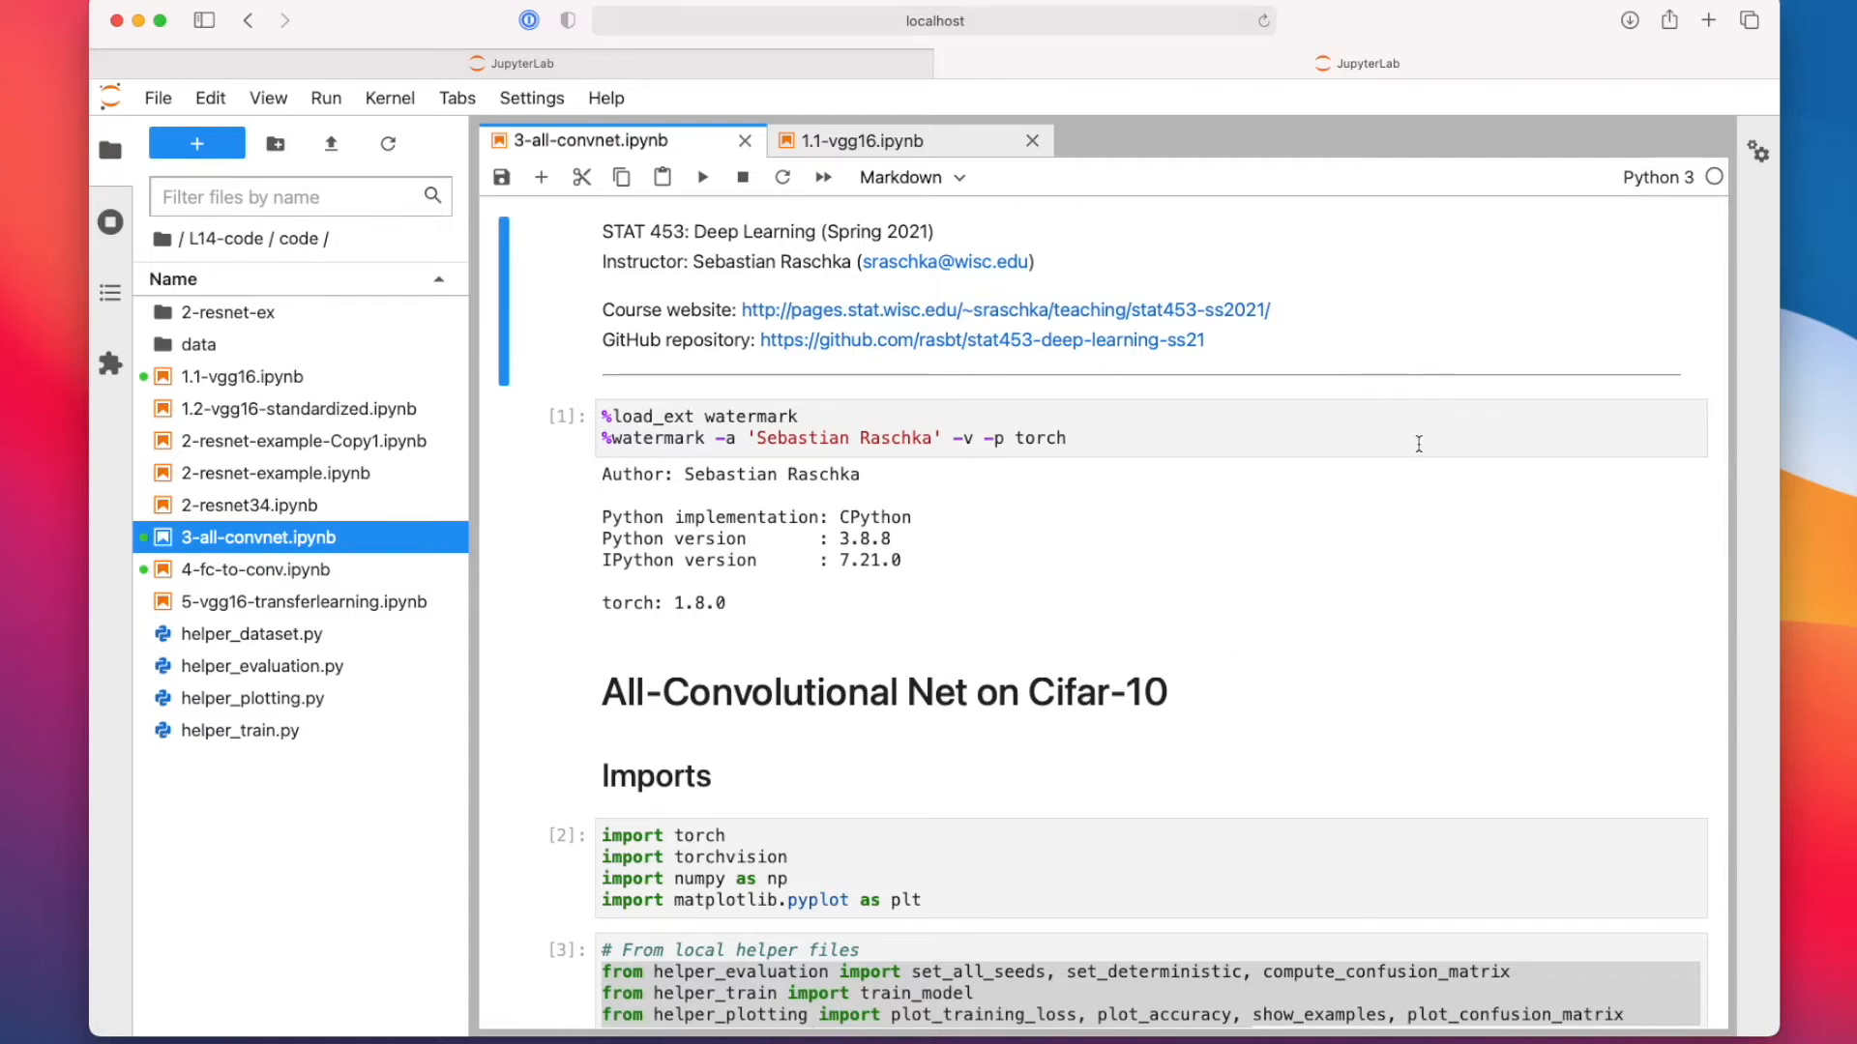
# Step: Scroll past the Imports, Settings and Dataset cells to the AllConvNet Model heading
pyautogui.scroll(-3)
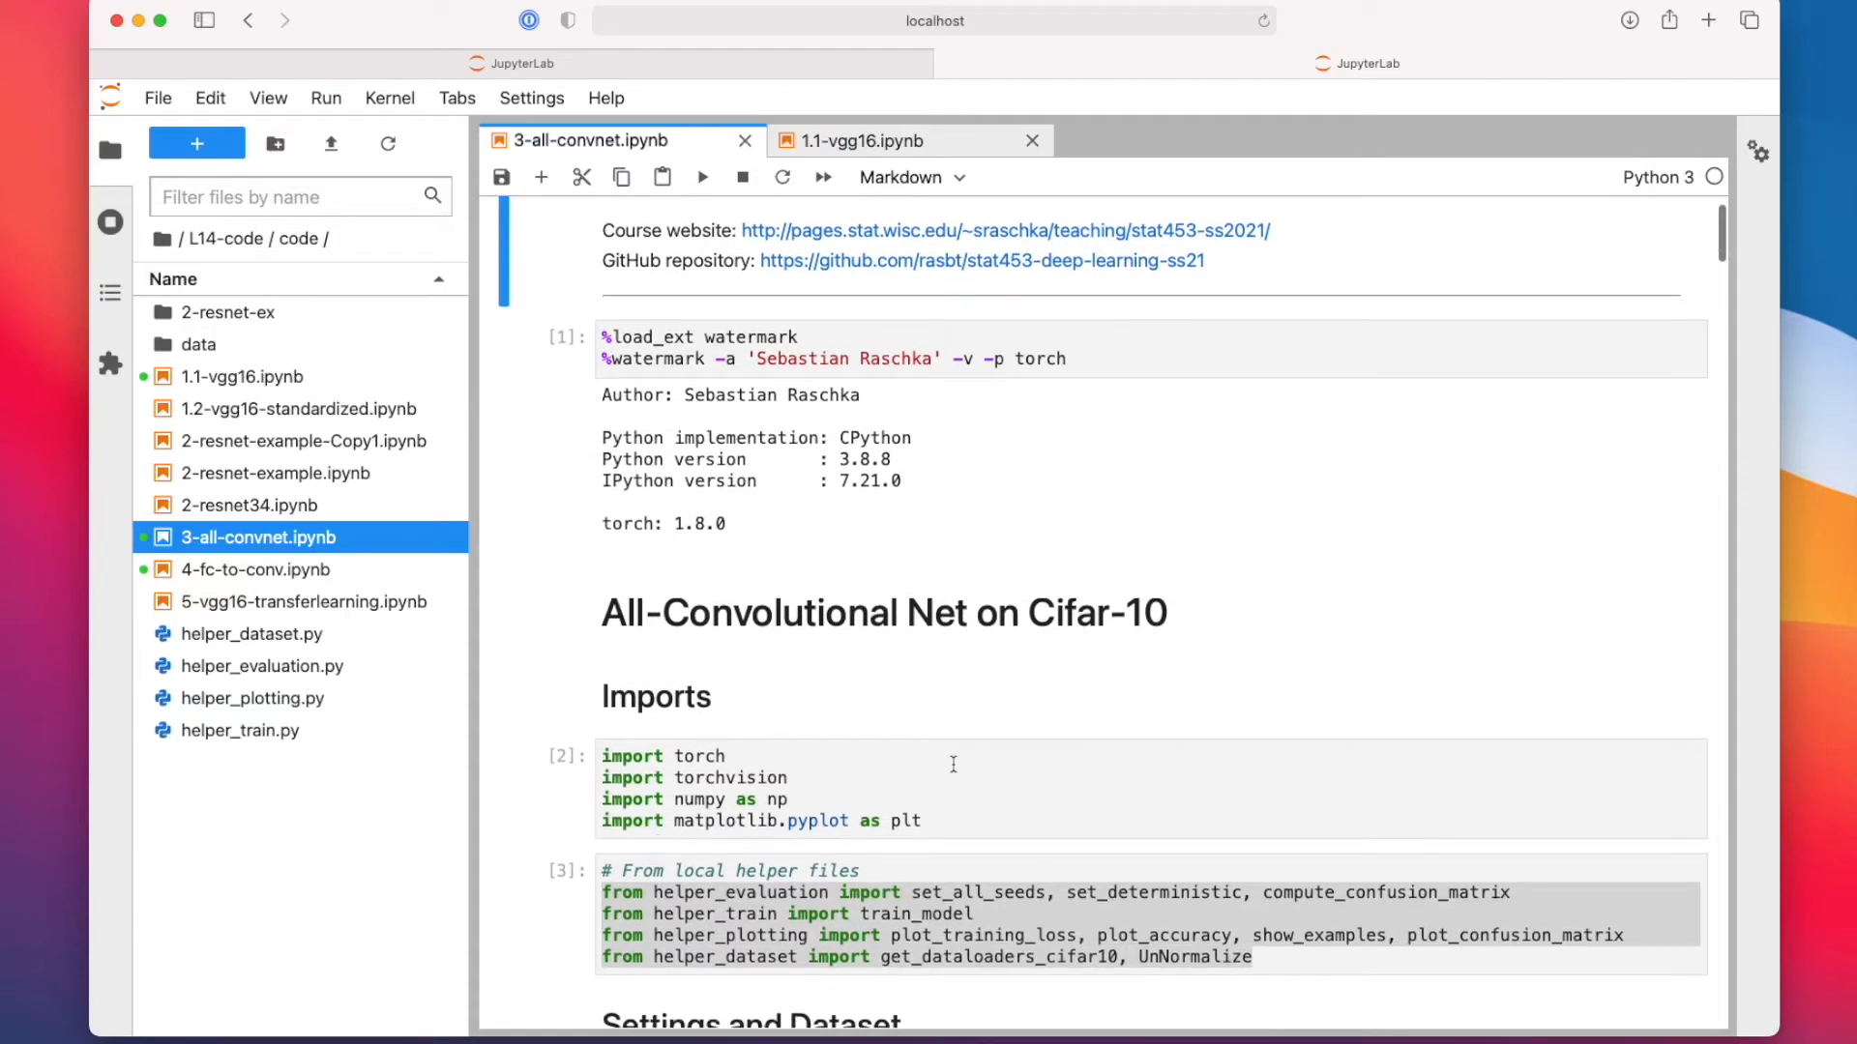
pyautogui.scroll(-3)
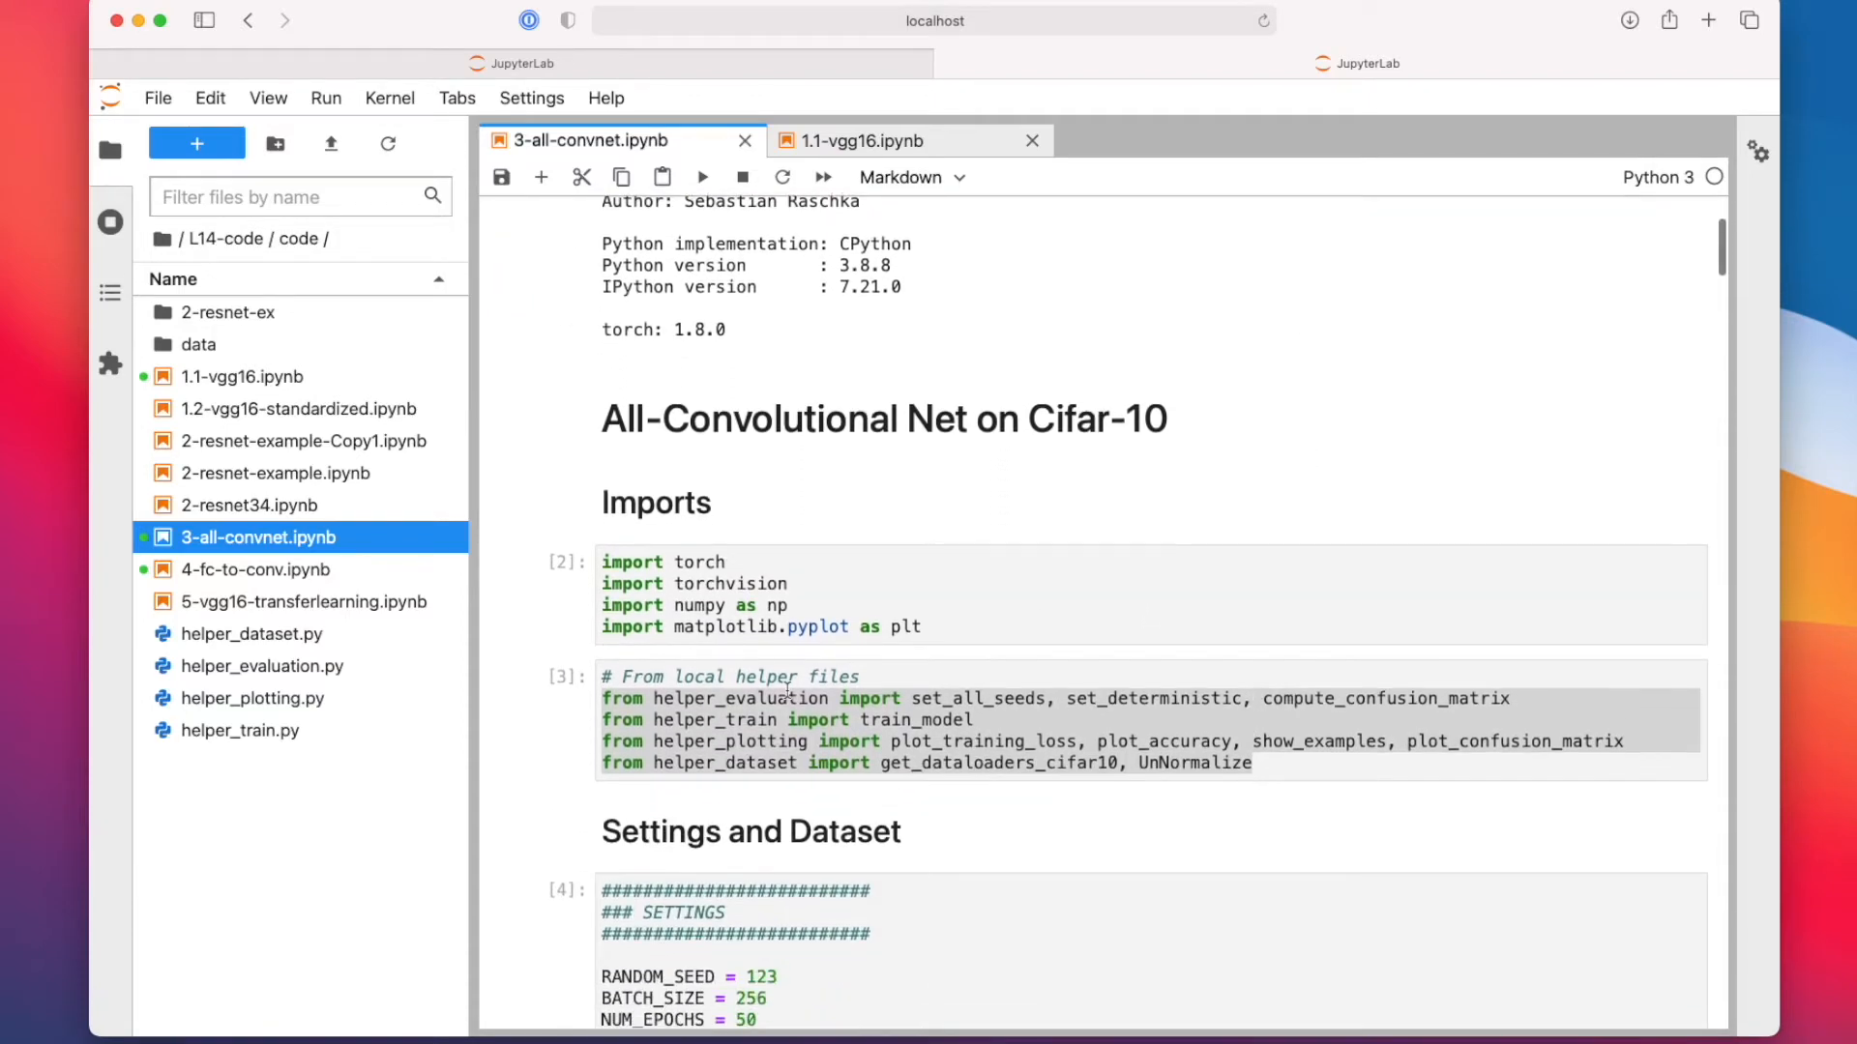
pyautogui.scroll(-3)
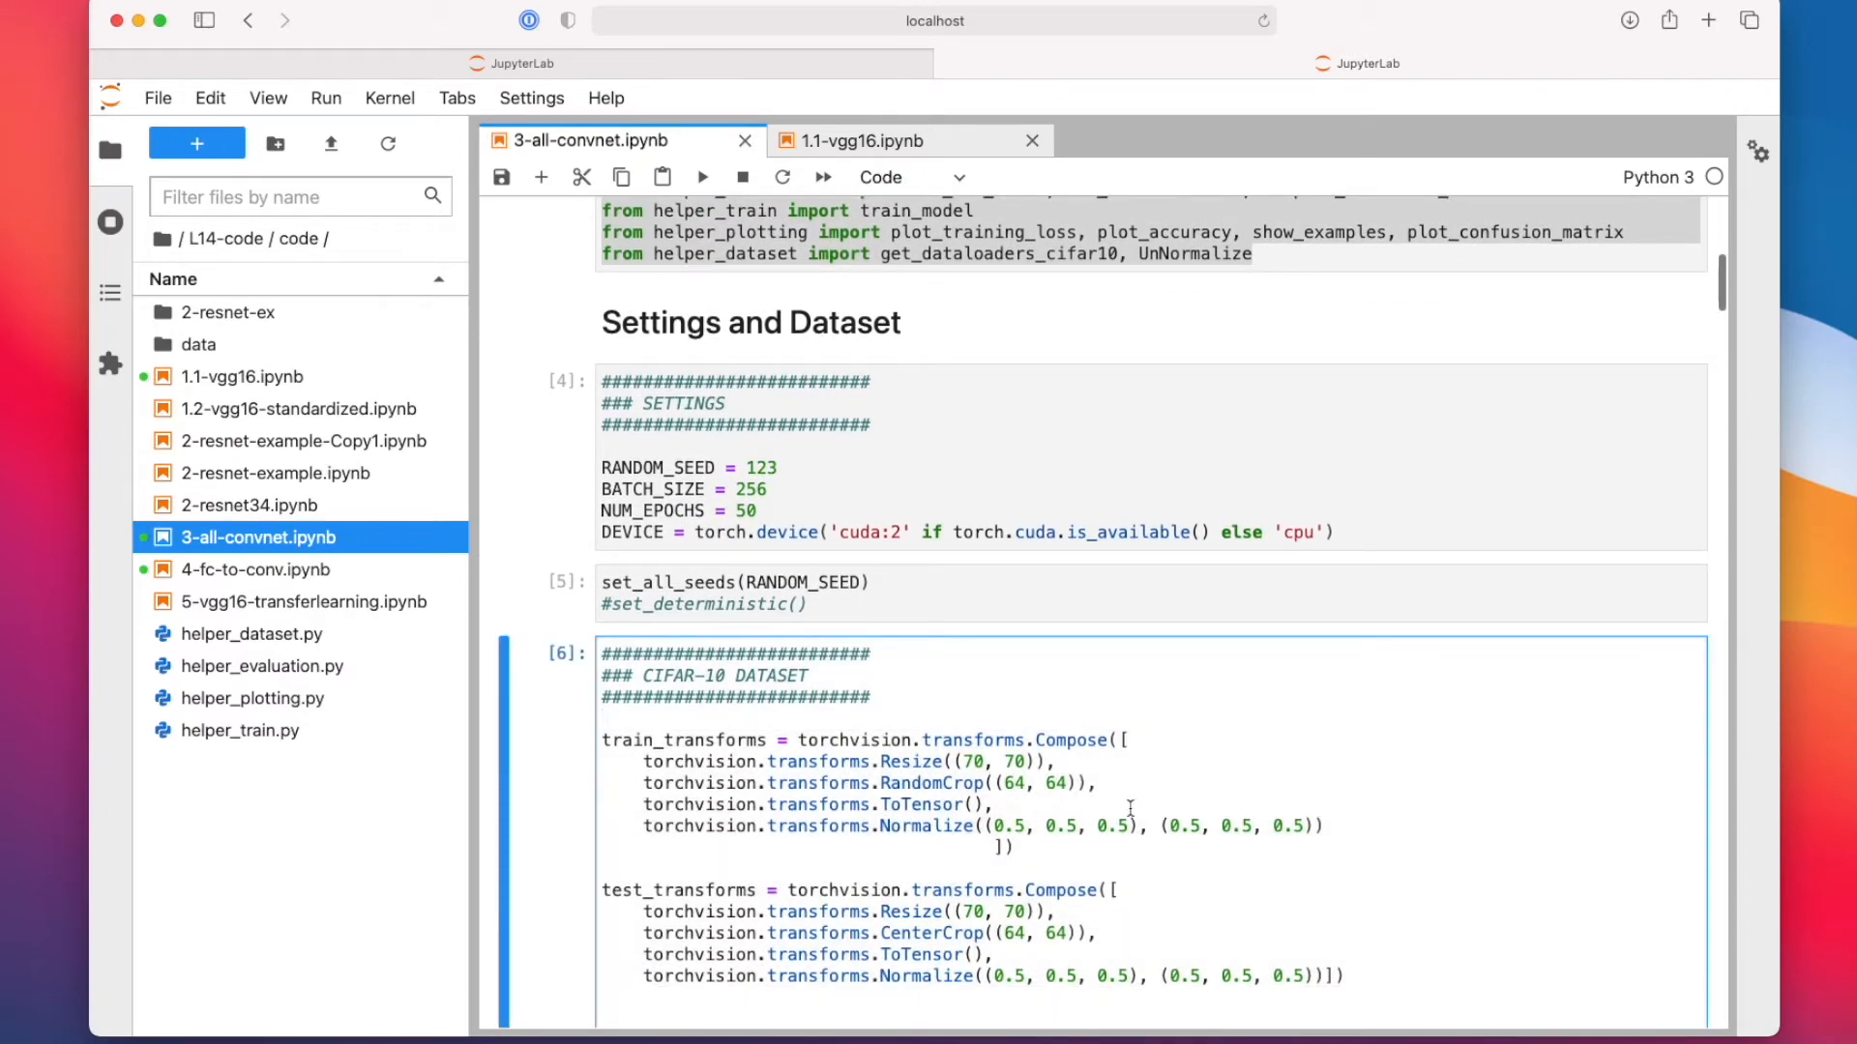
pyautogui.scroll(-3)
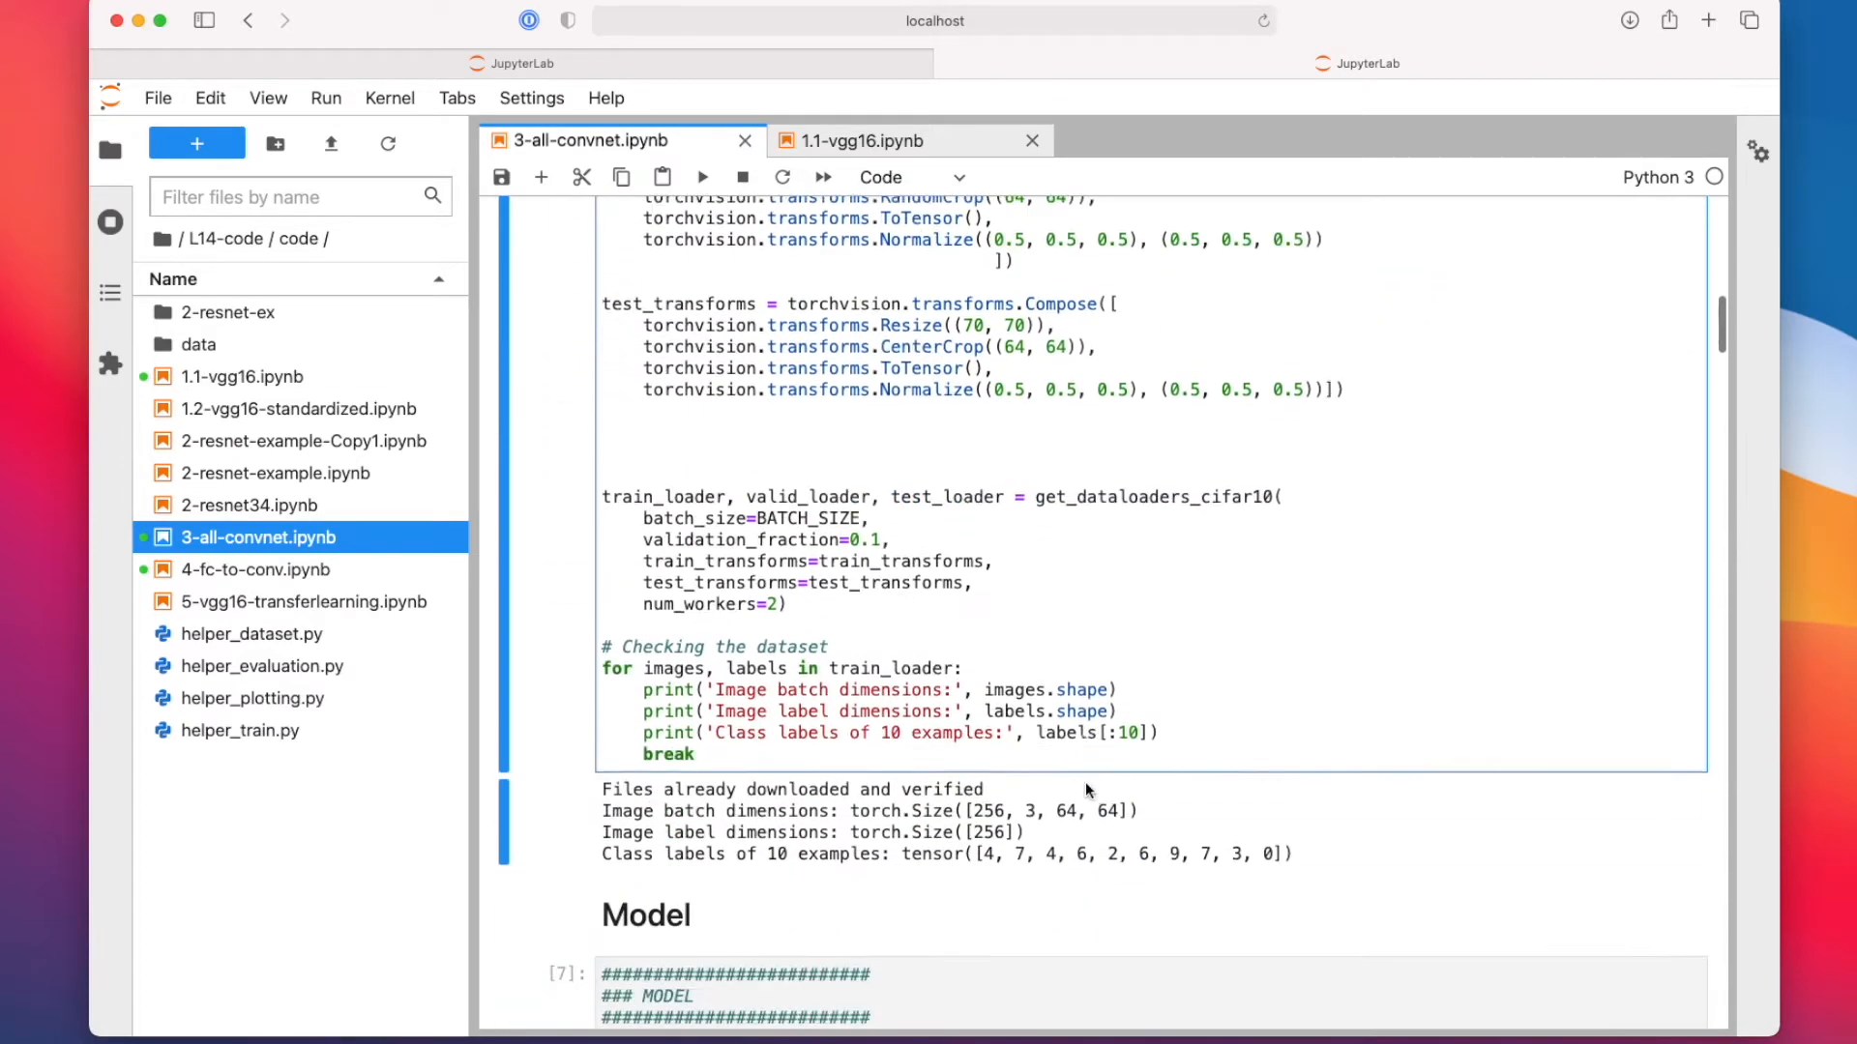
pyautogui.scroll(-3)
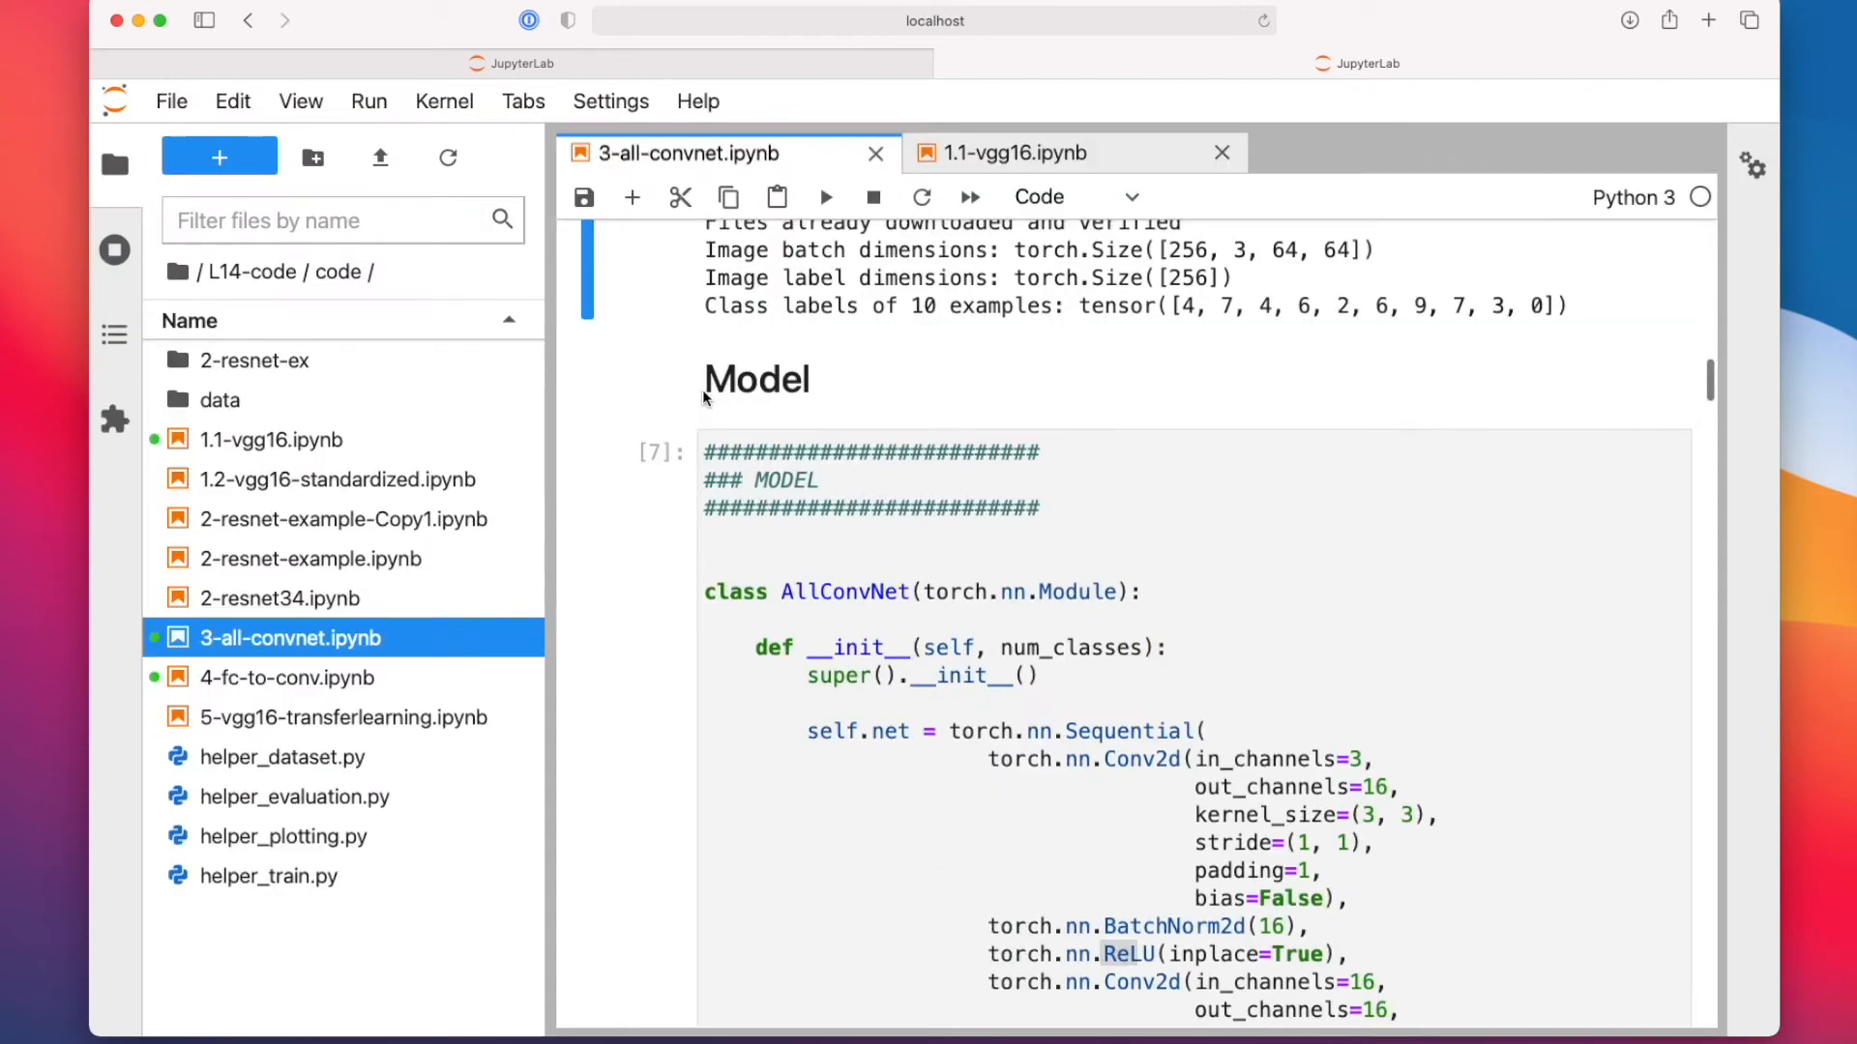
pyautogui.scroll(-3)
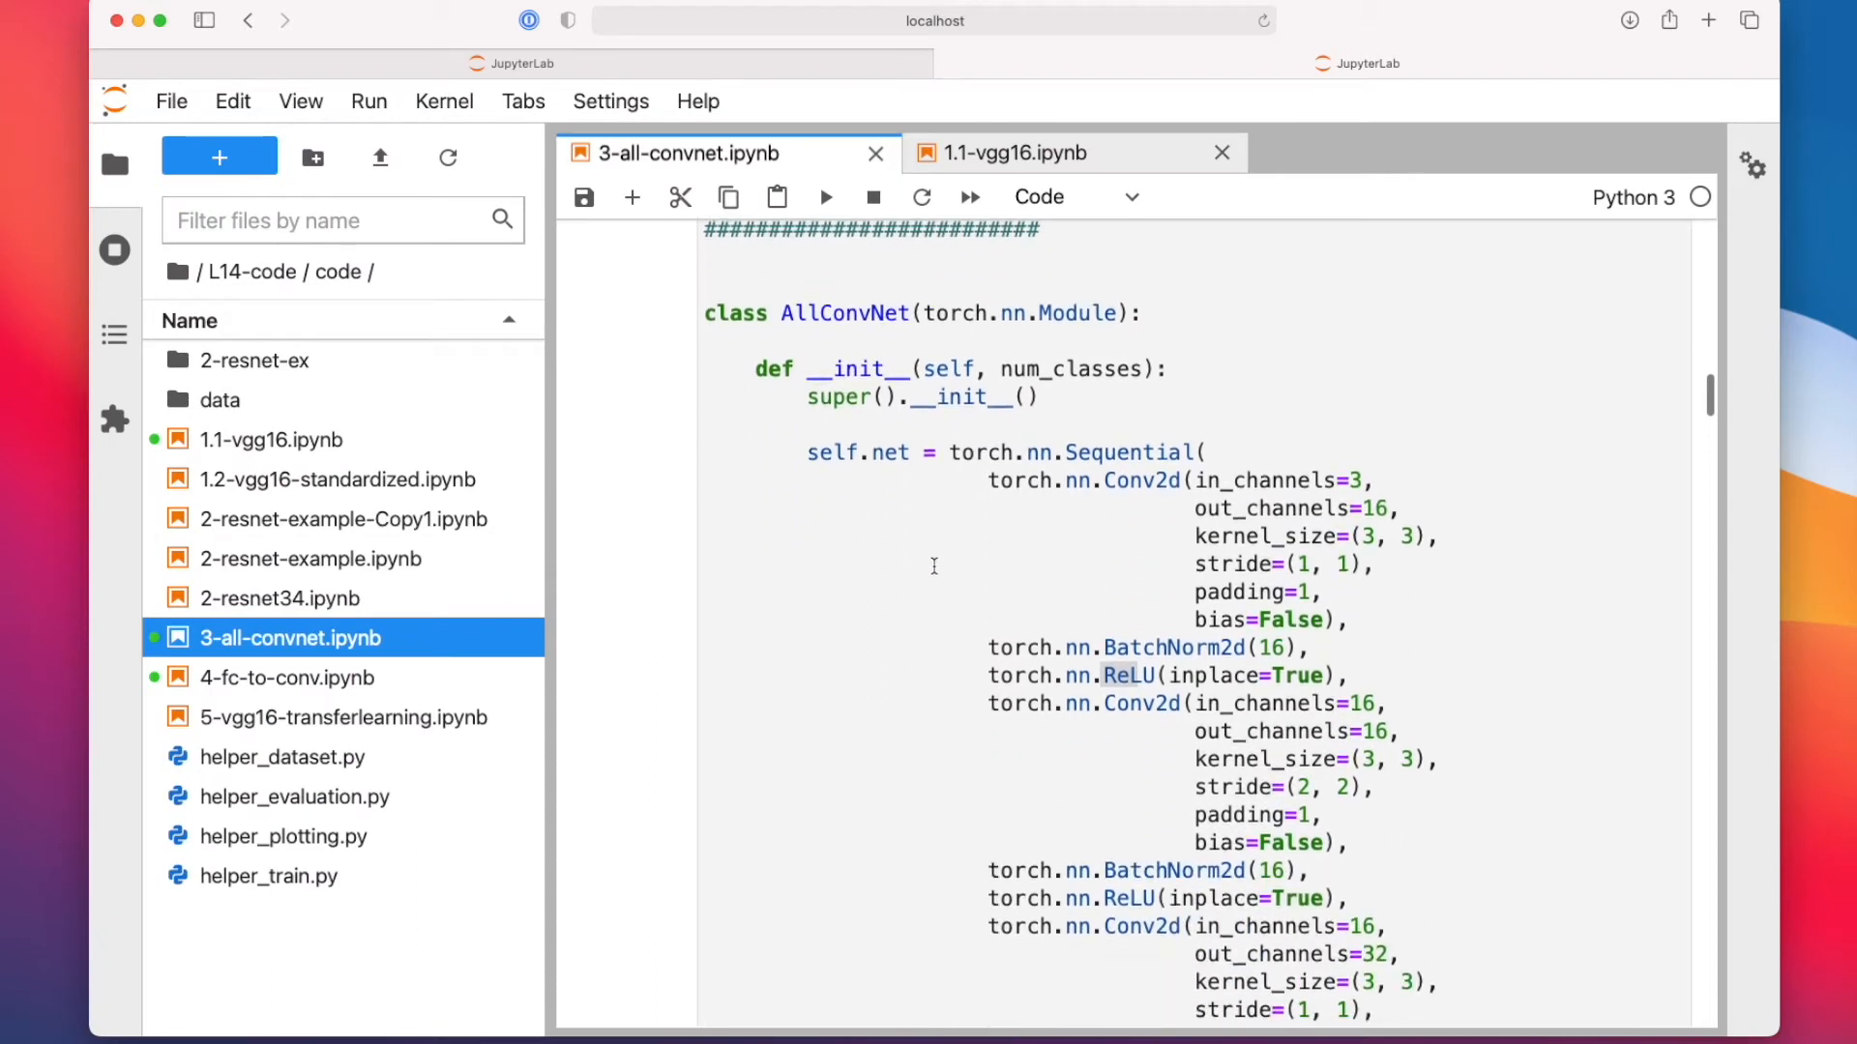
pyautogui.moveTo(1375, 429)
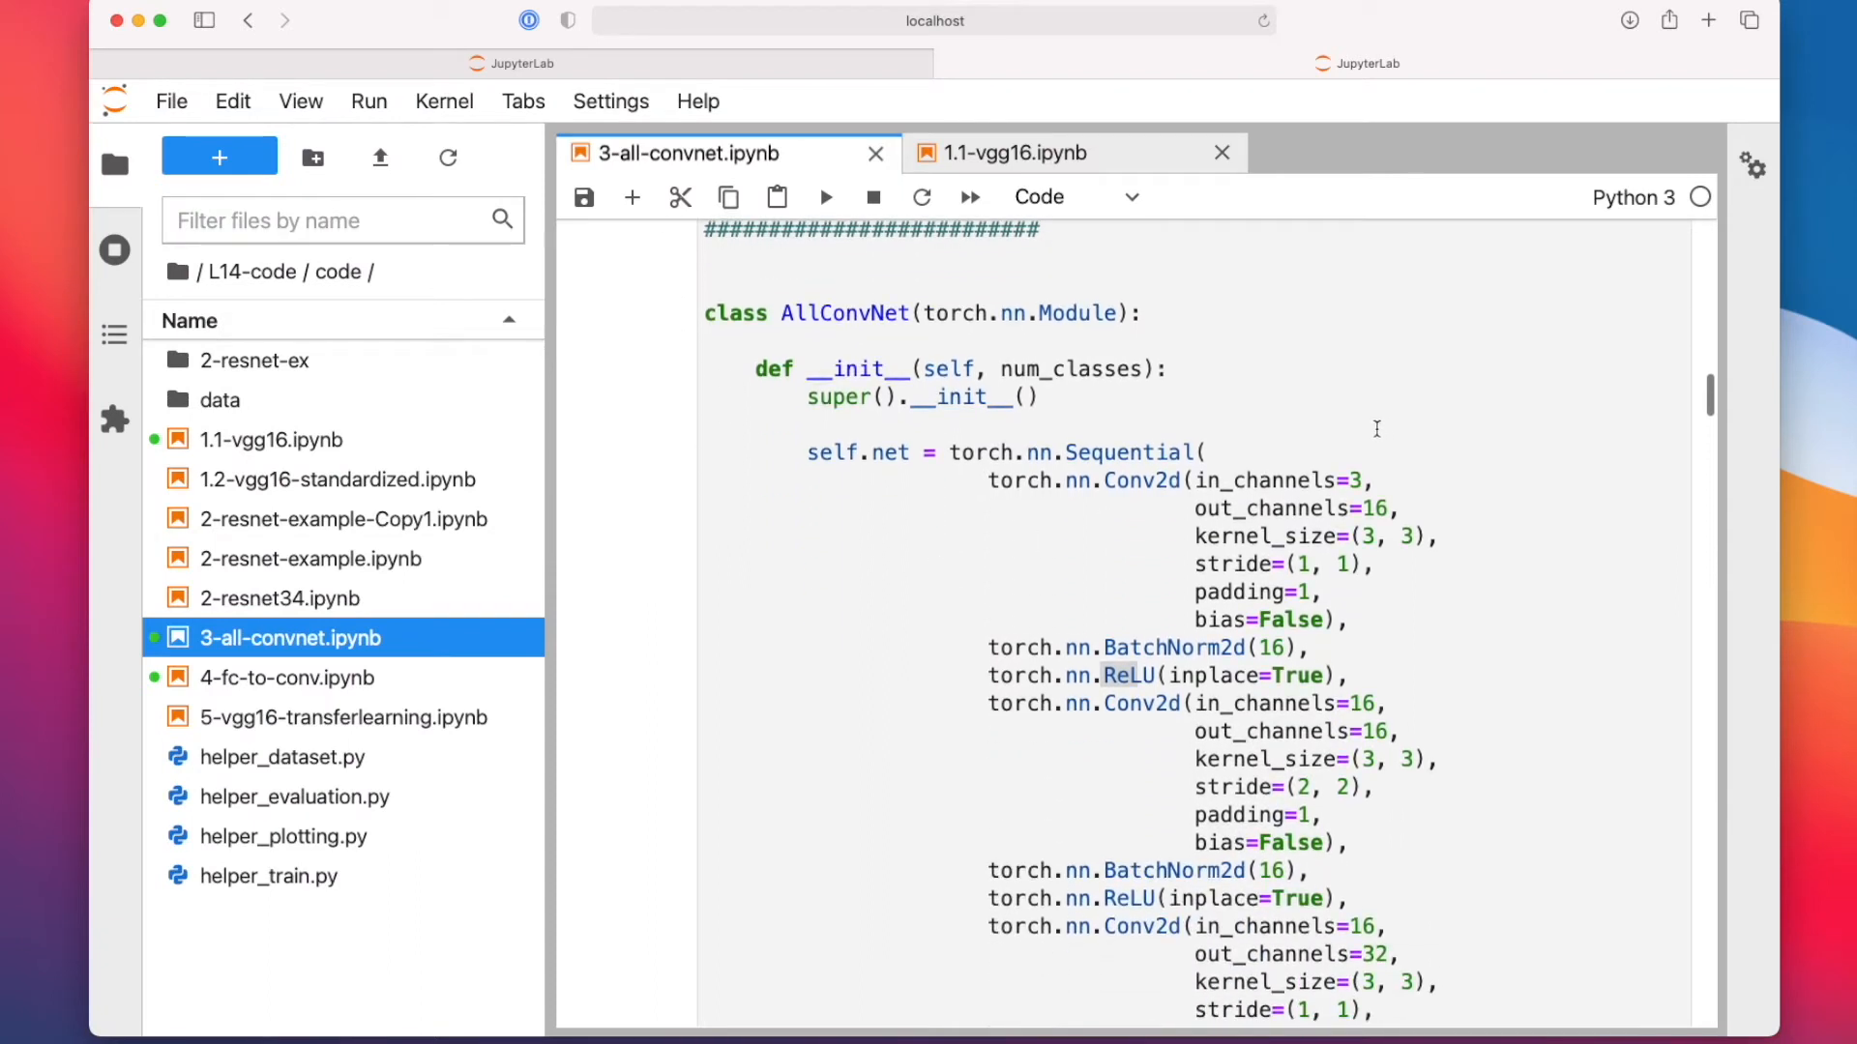
pyautogui.moveTo(1342, 536)
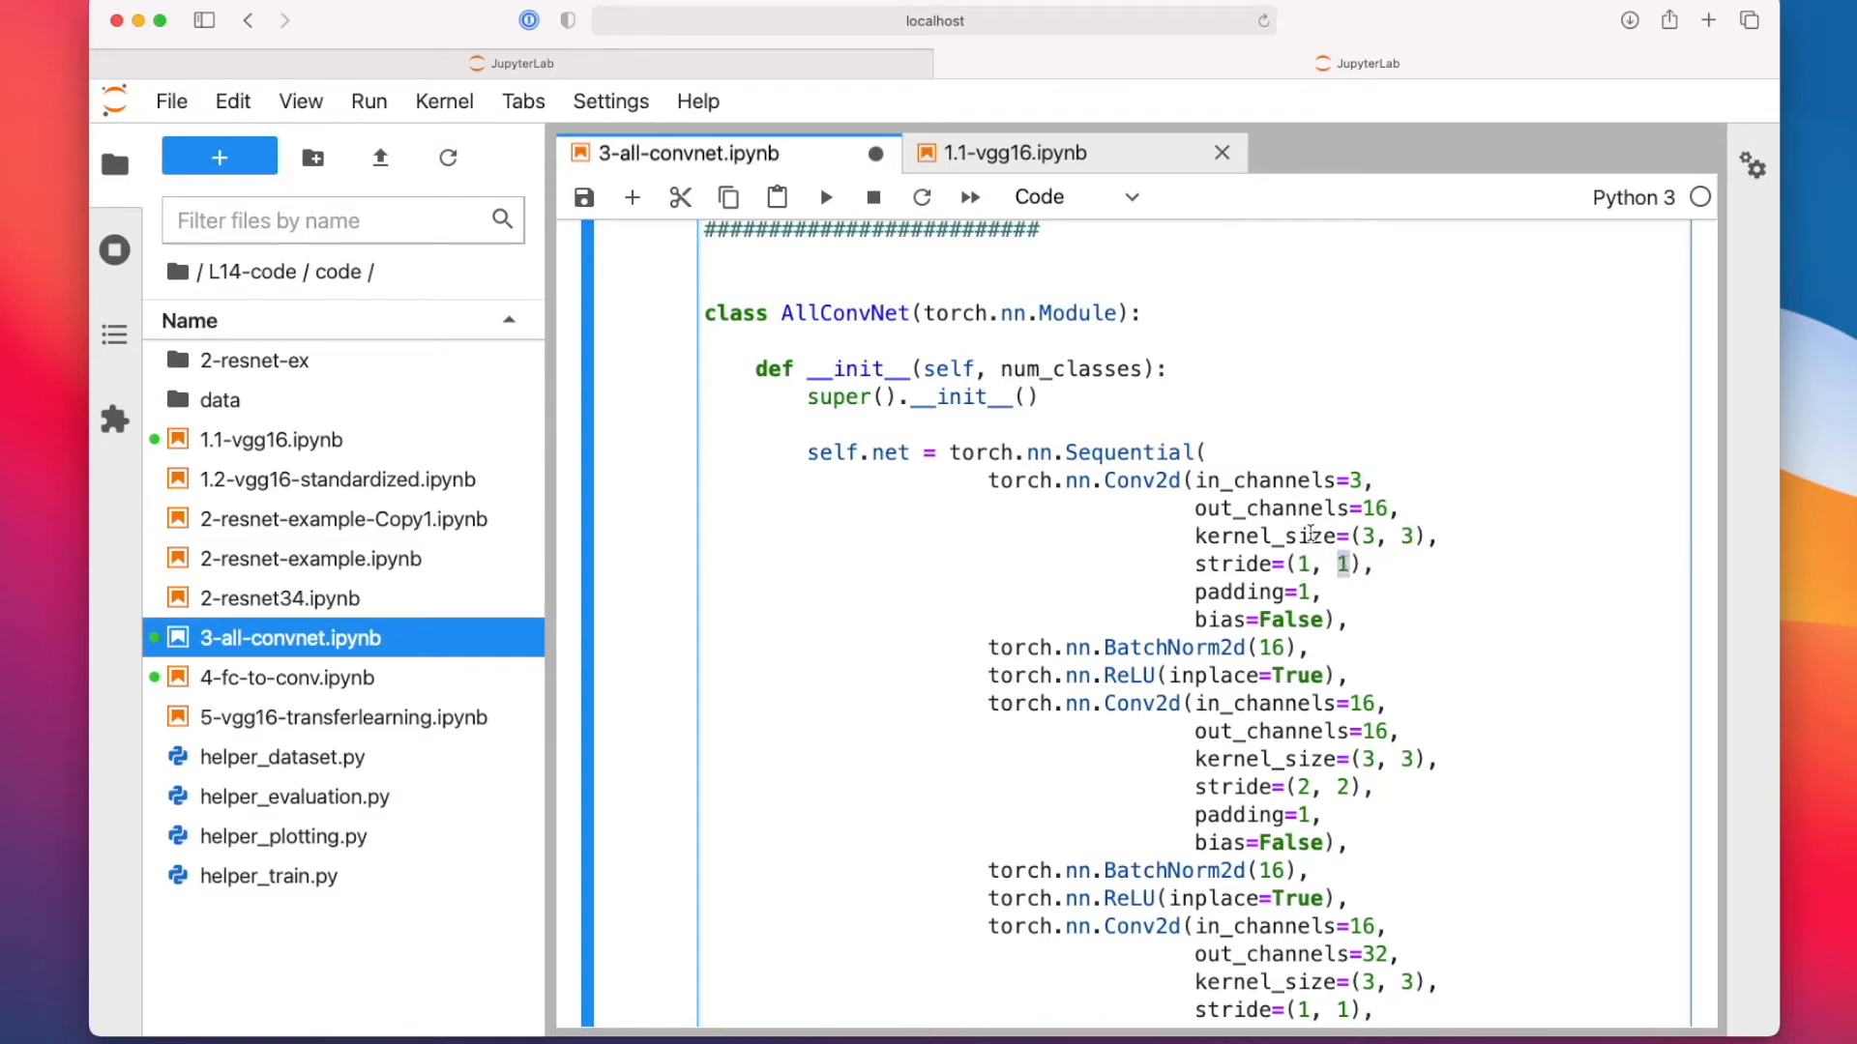
pyautogui.moveTo(1166, 479)
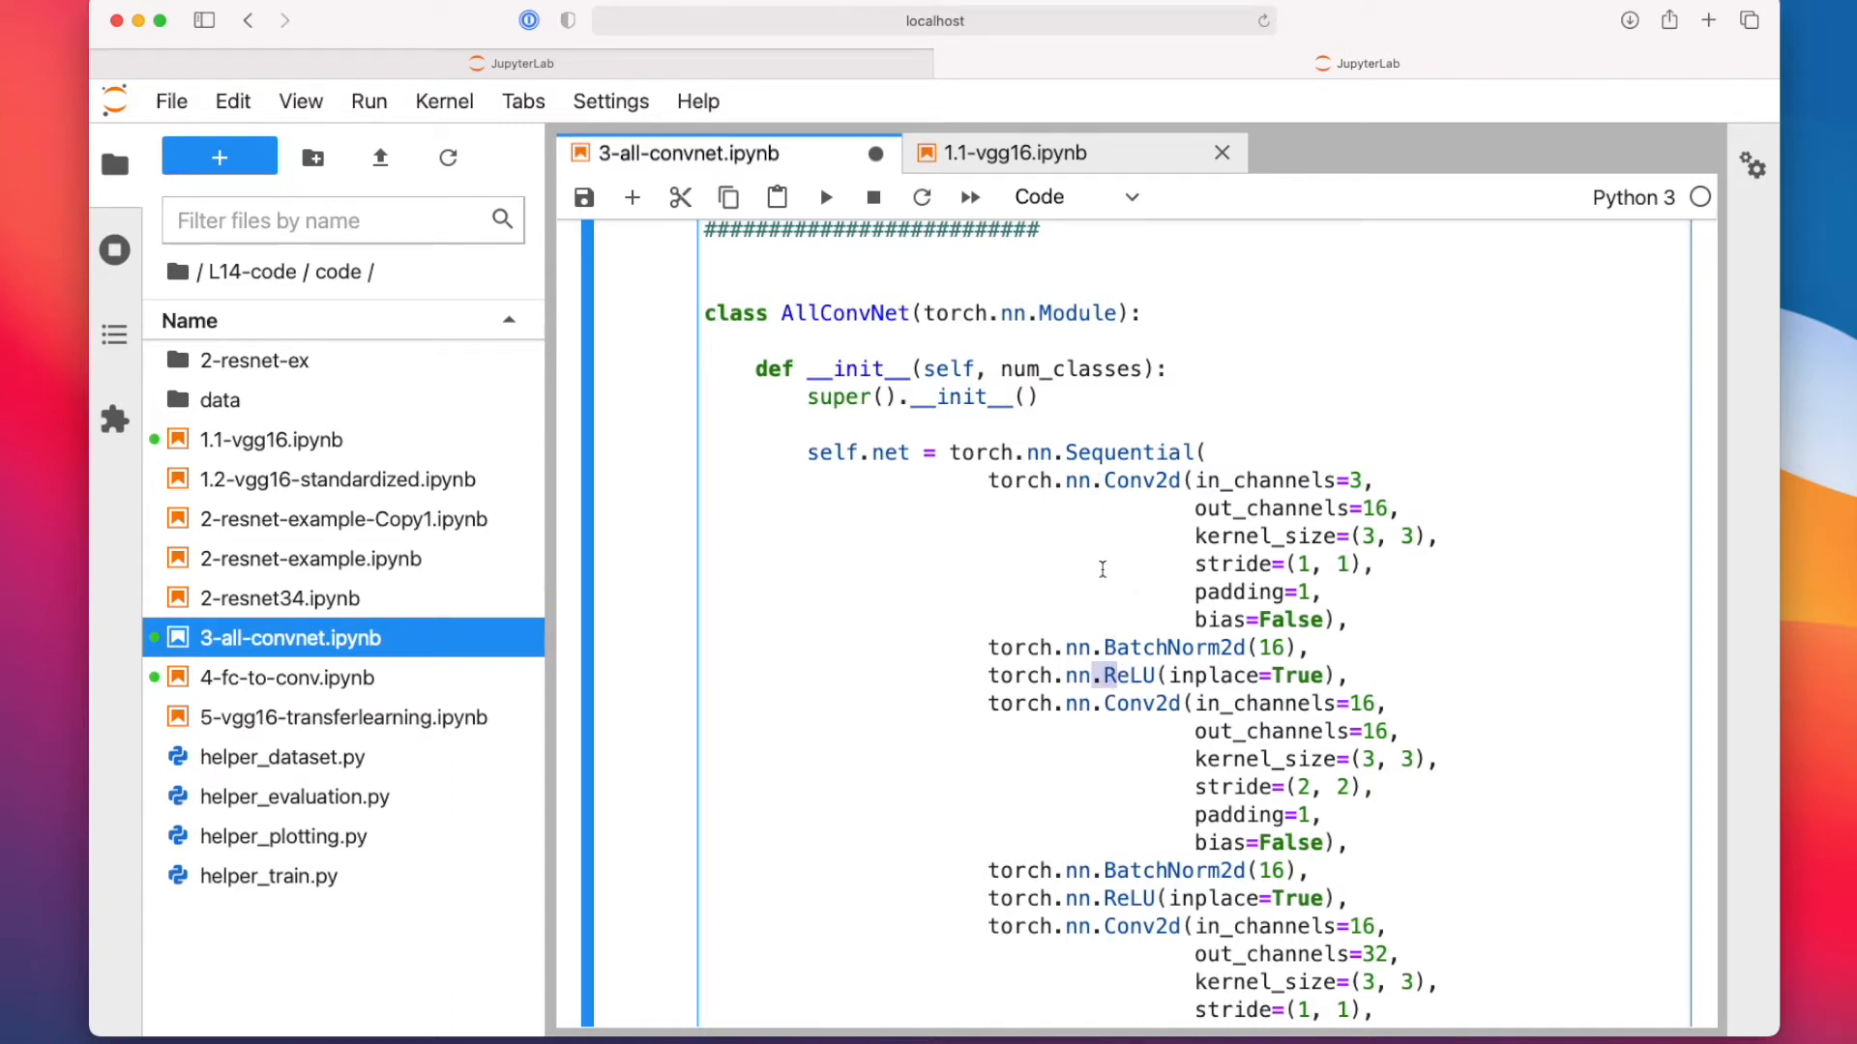
pyautogui.moveTo(1058, 577)
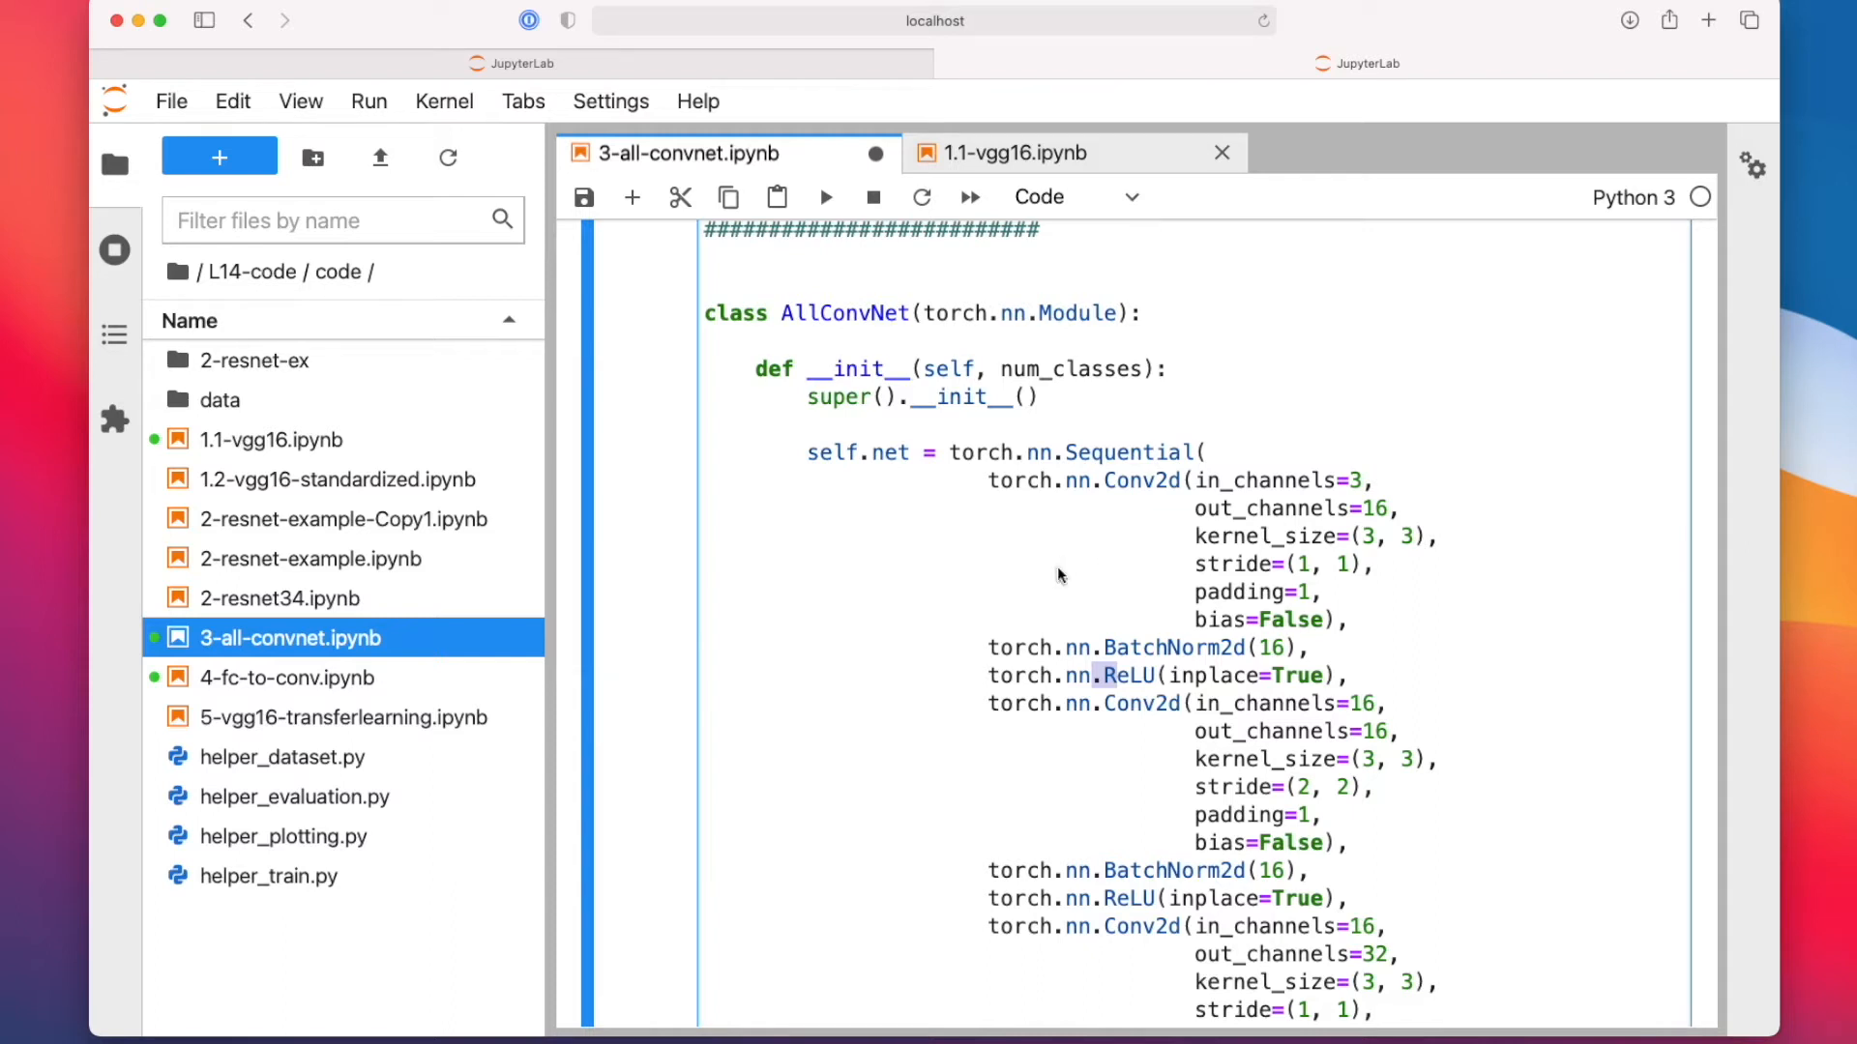
pyautogui.moveTo(1331, 648)
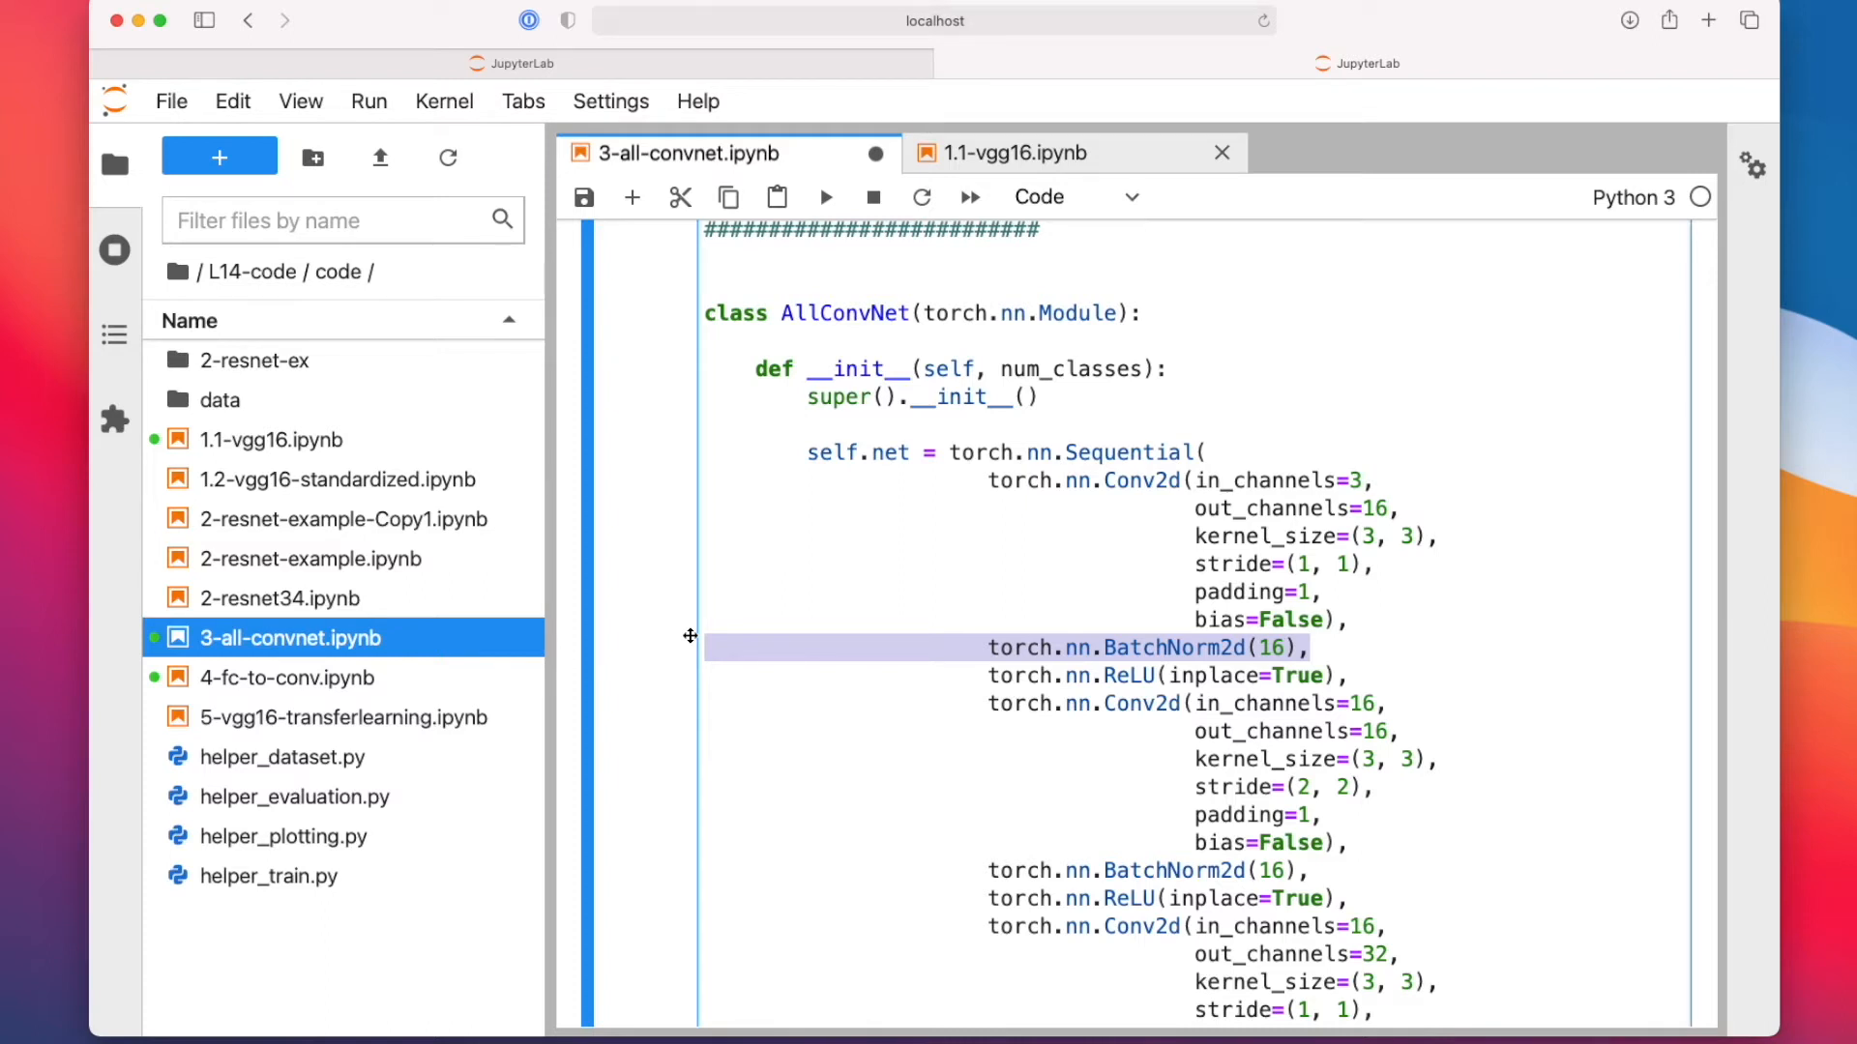
pyautogui.moveTo(953, 566)
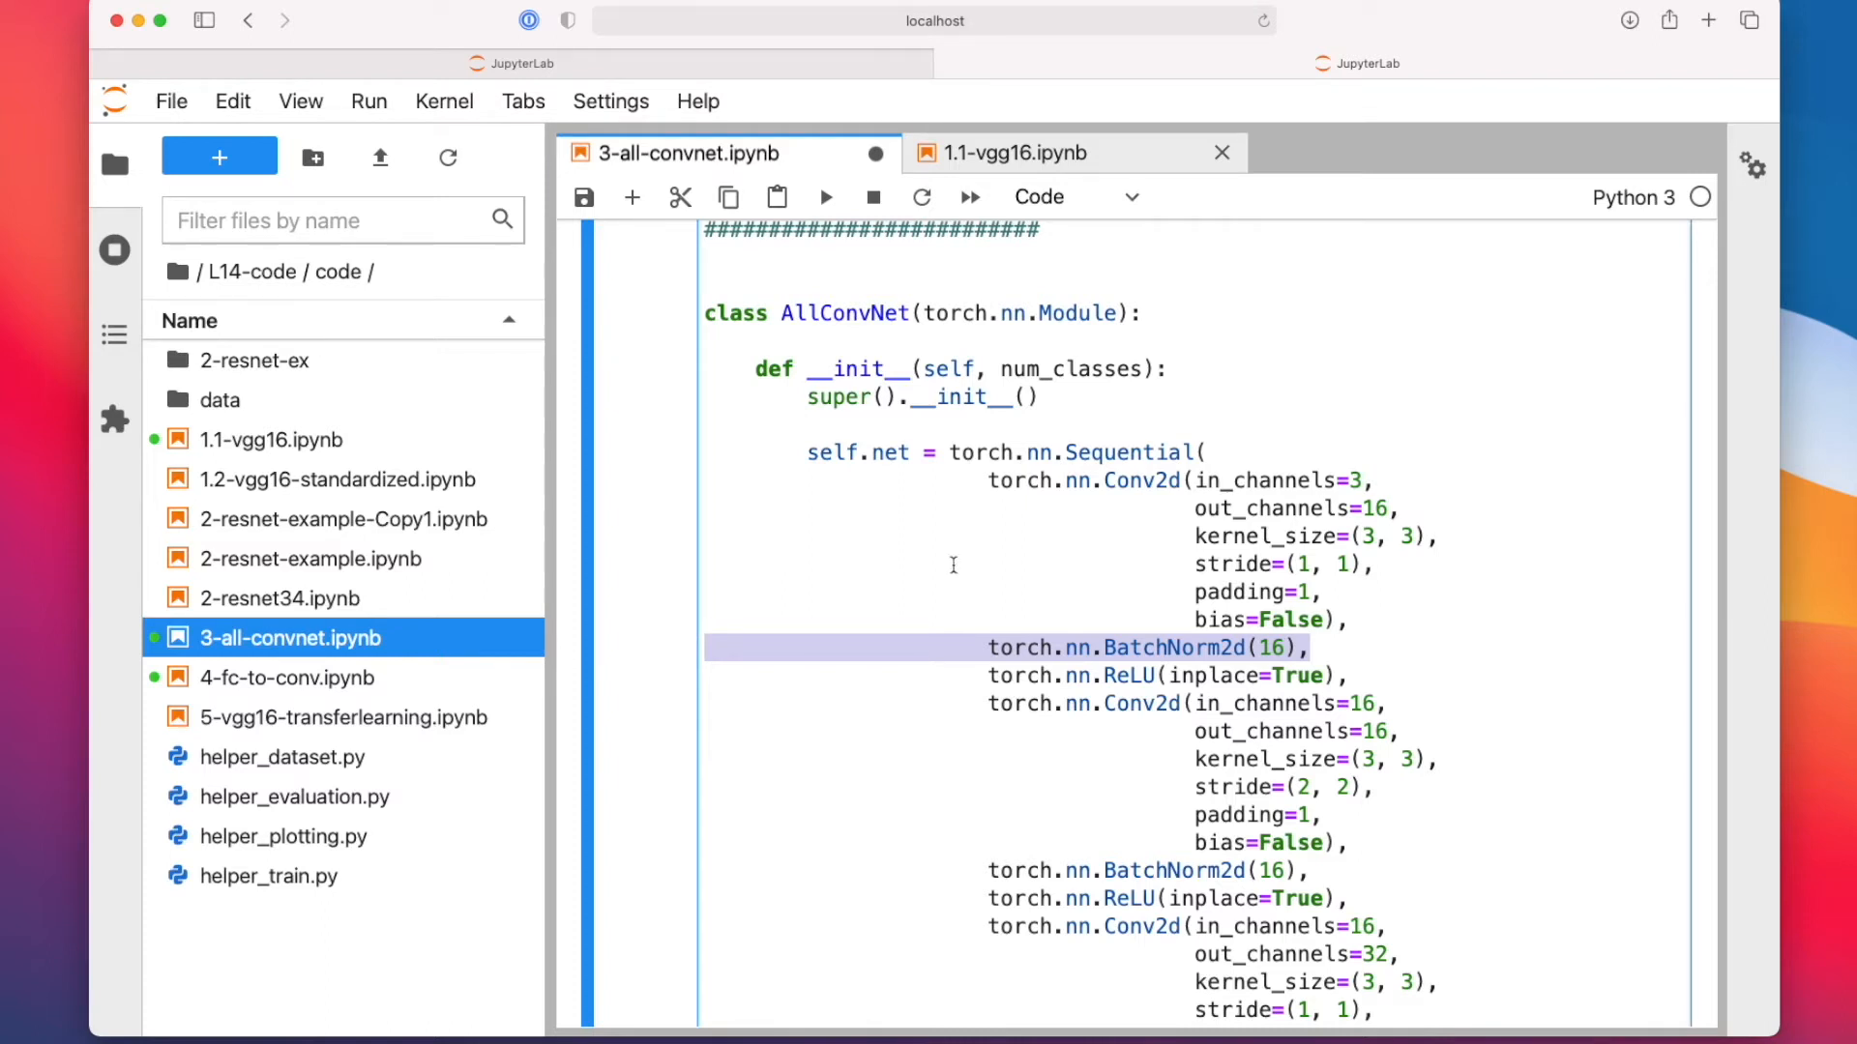
pyautogui.moveTo(1466, 706)
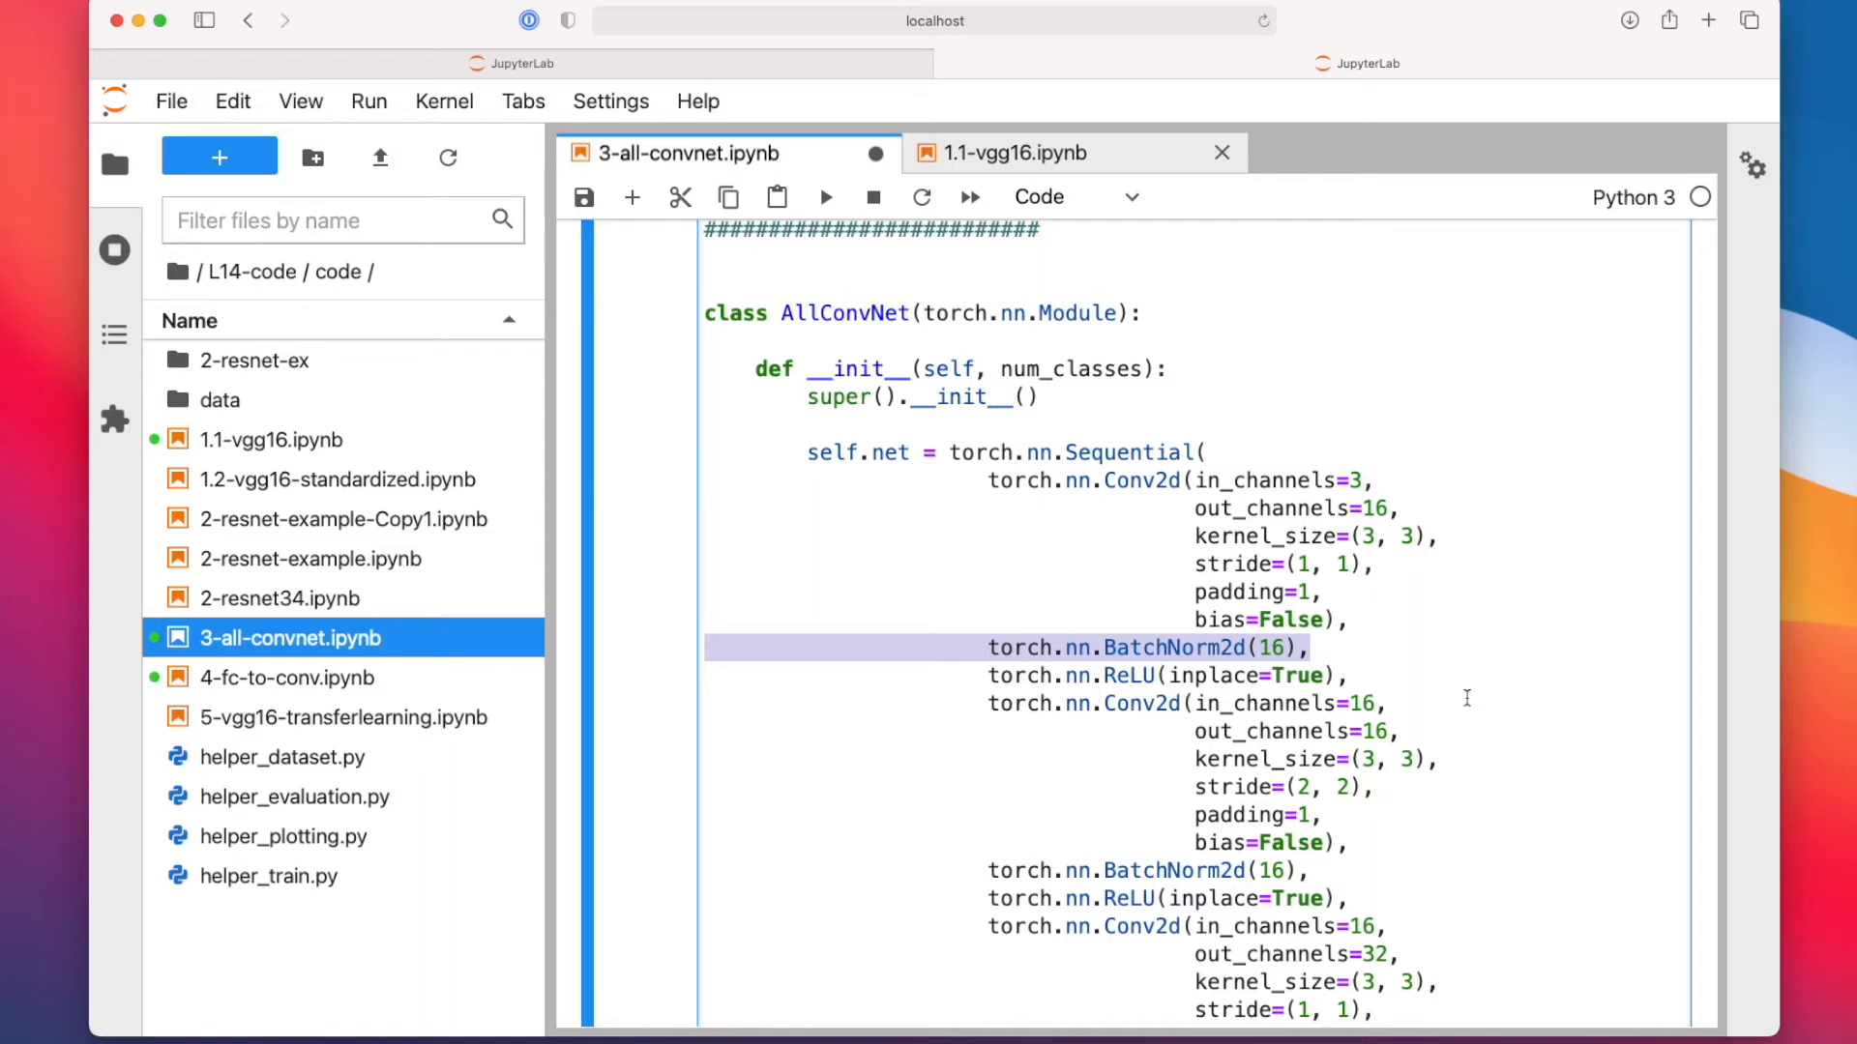
pyautogui.click(1317, 636)
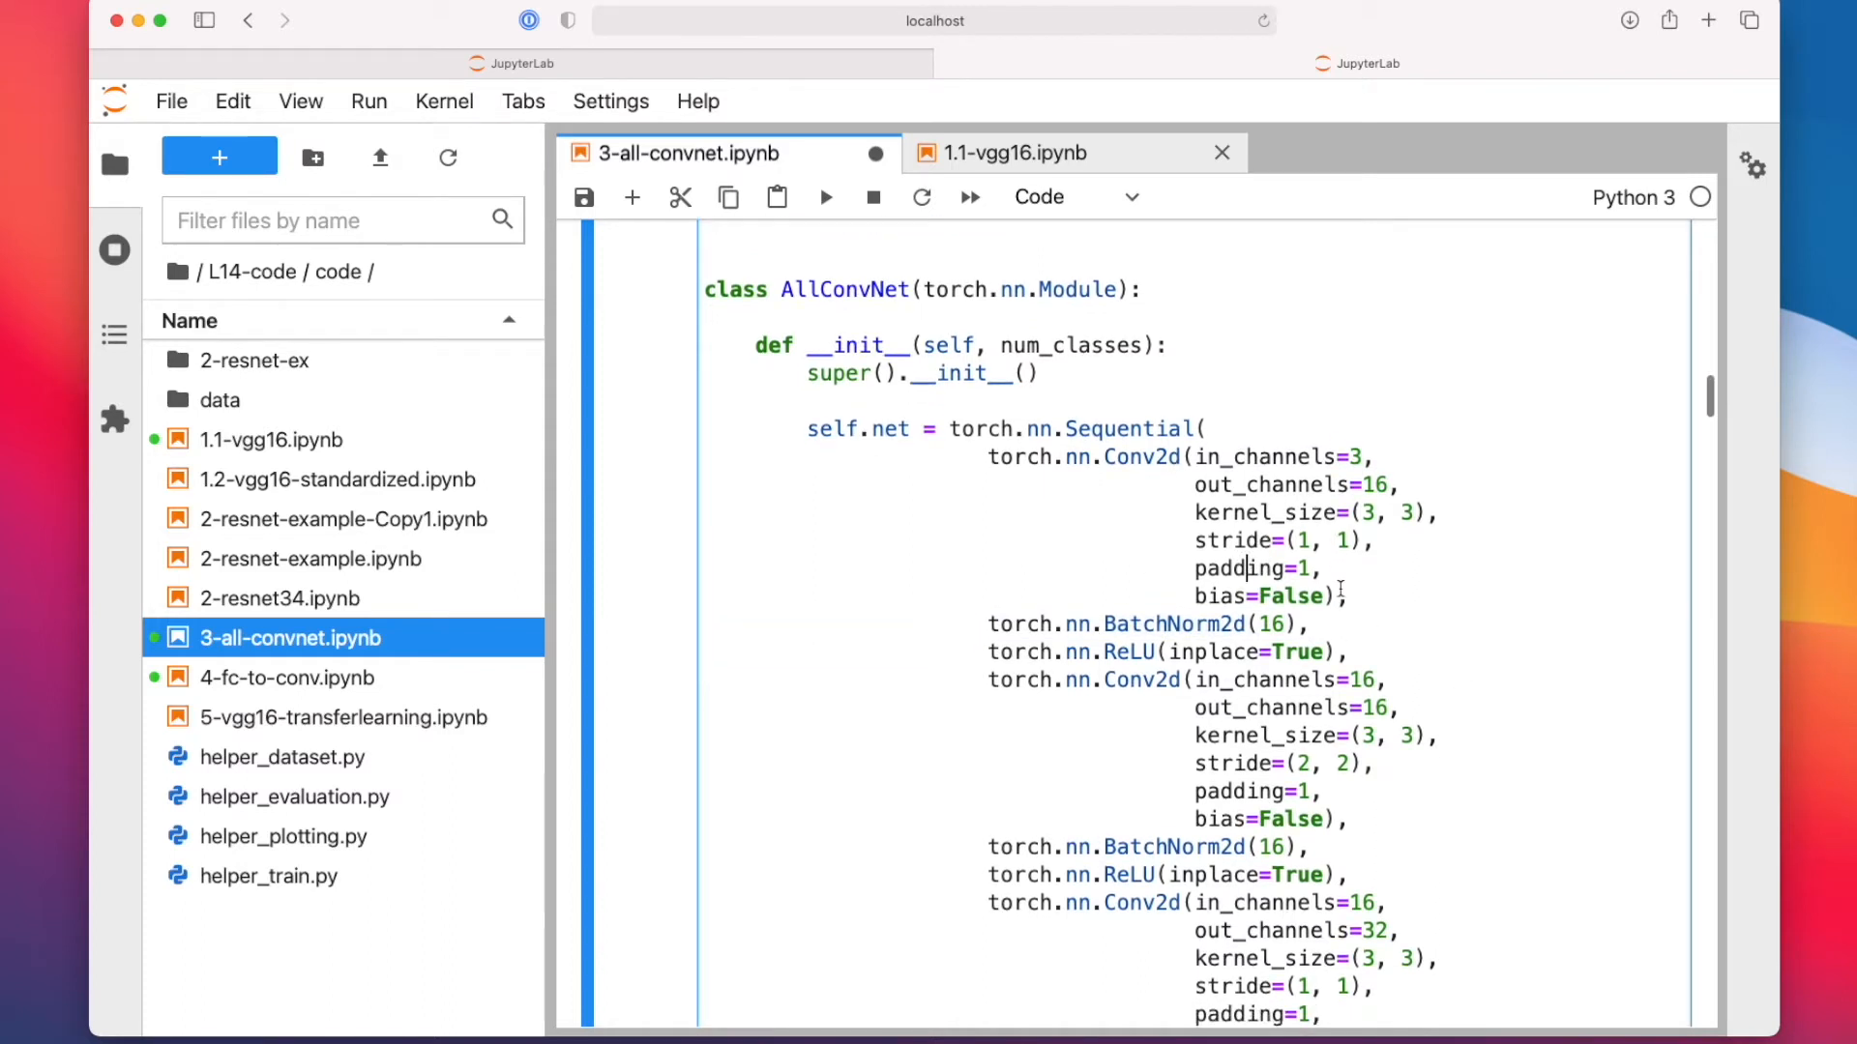
pyautogui.scroll(-3)
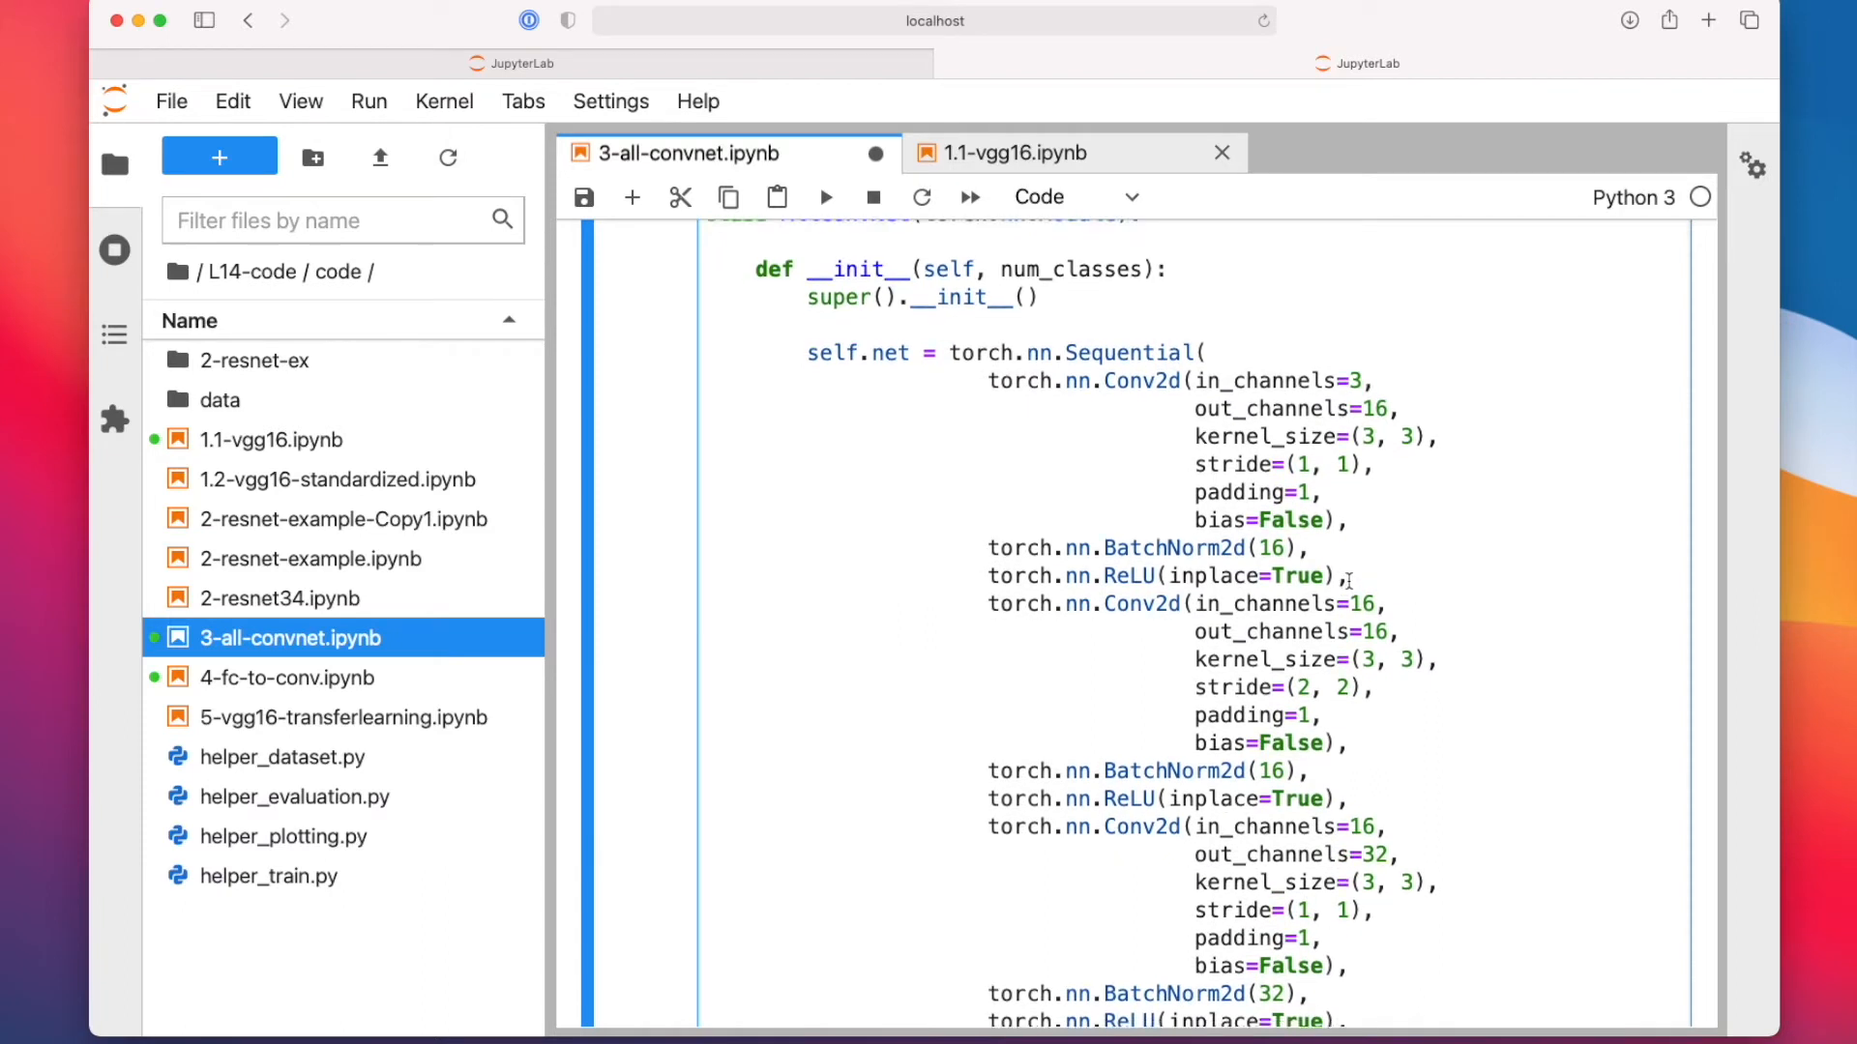
pyautogui.moveTo(1361, 485)
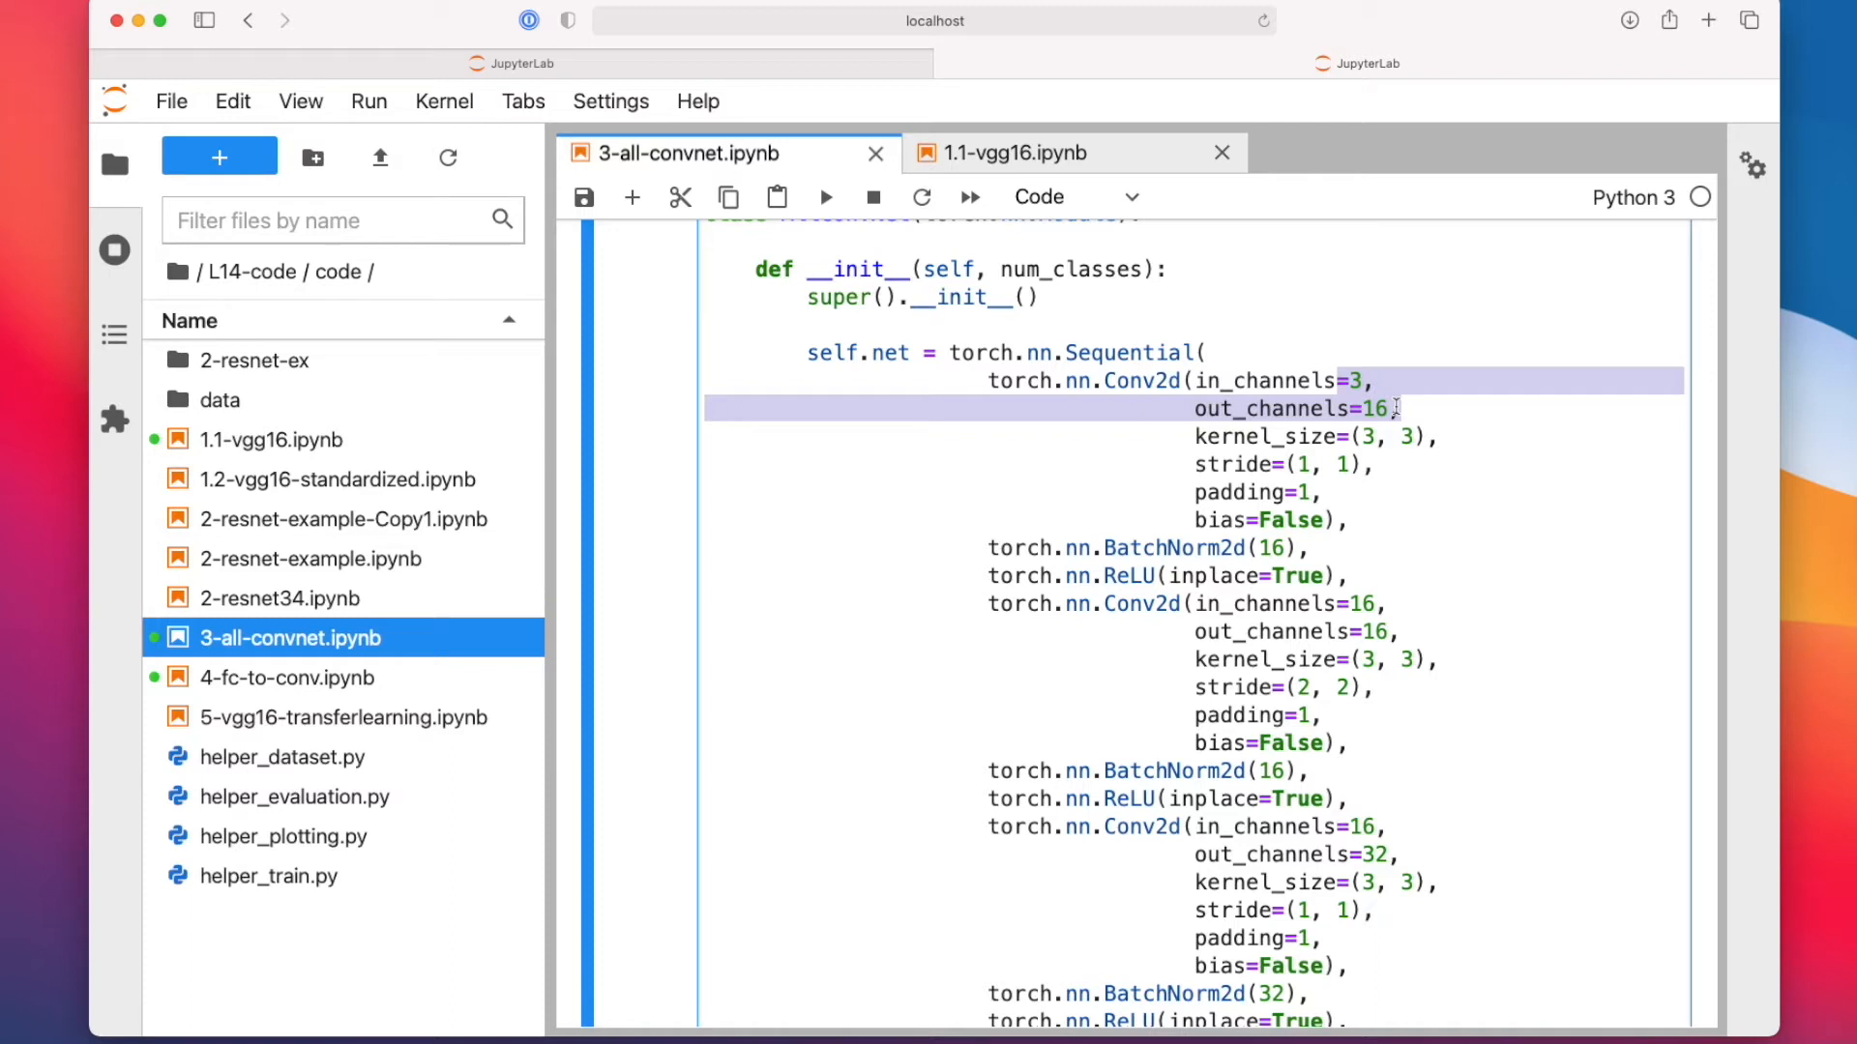
pyautogui.moveTo(1182, 480)
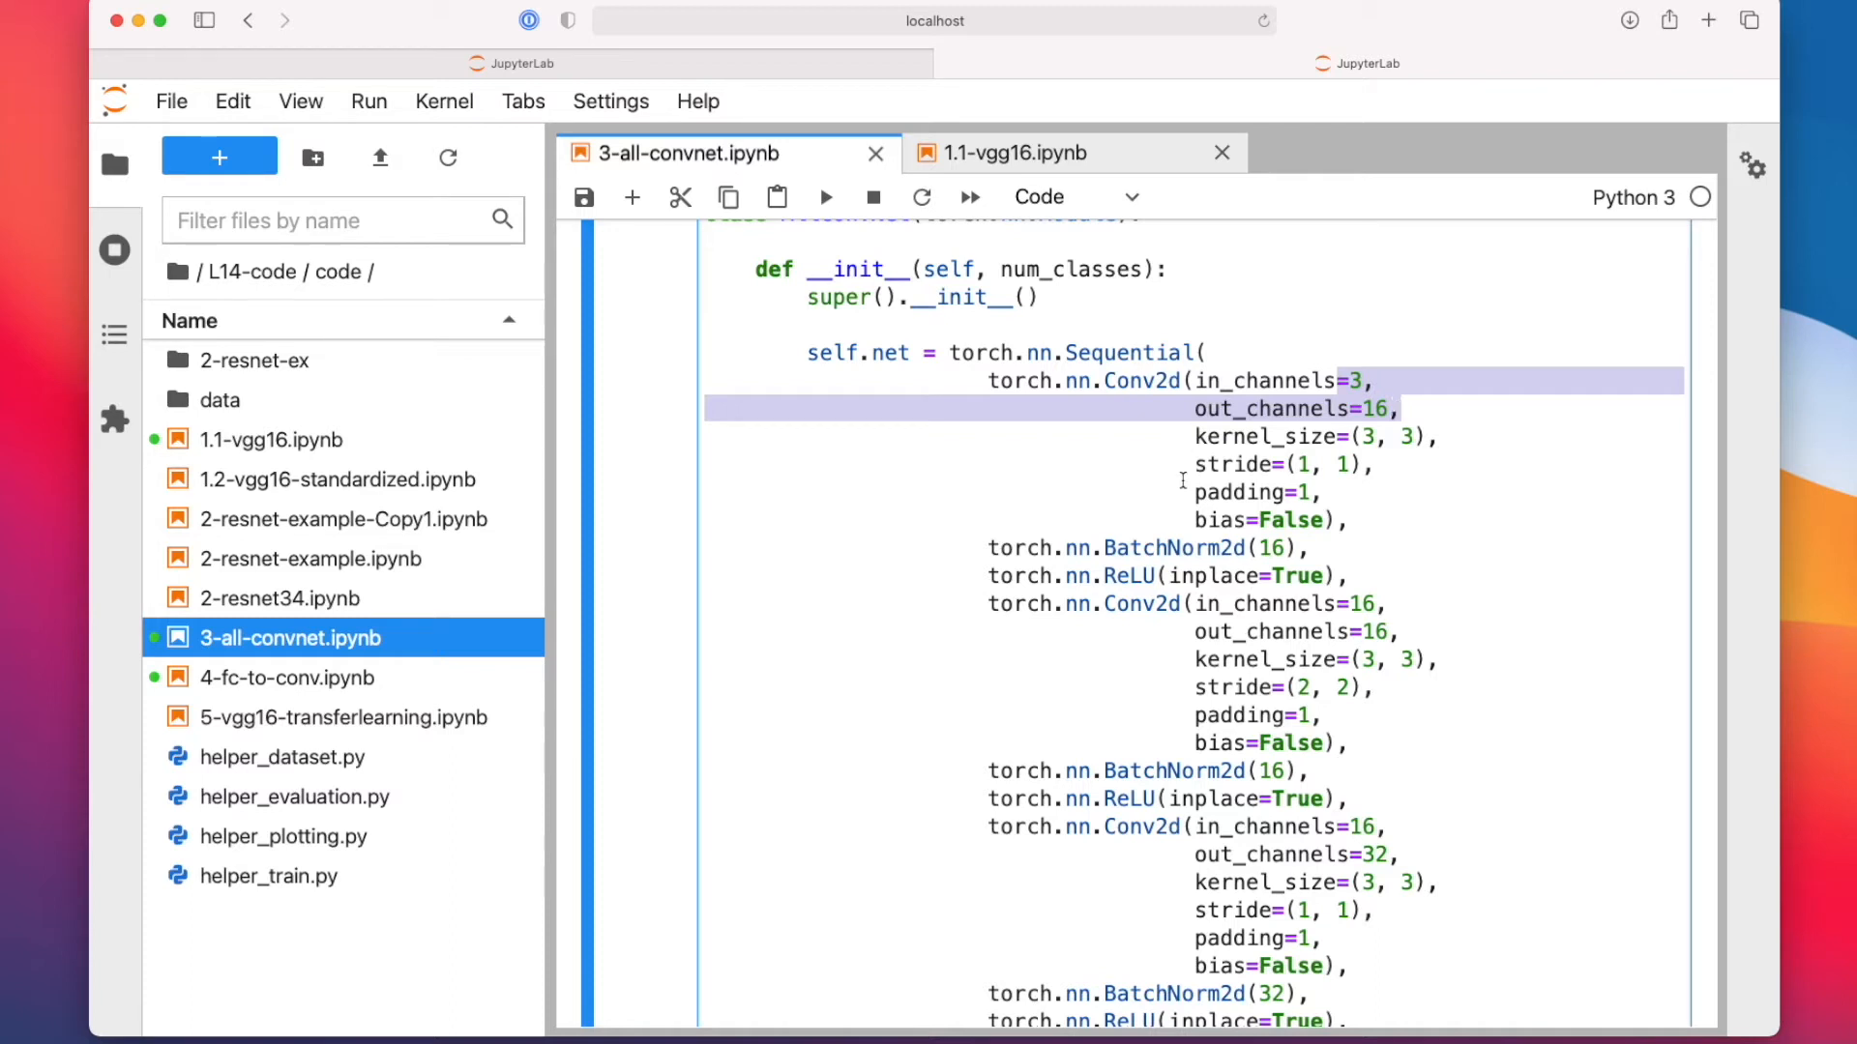
pyautogui.moveTo(1253, 451)
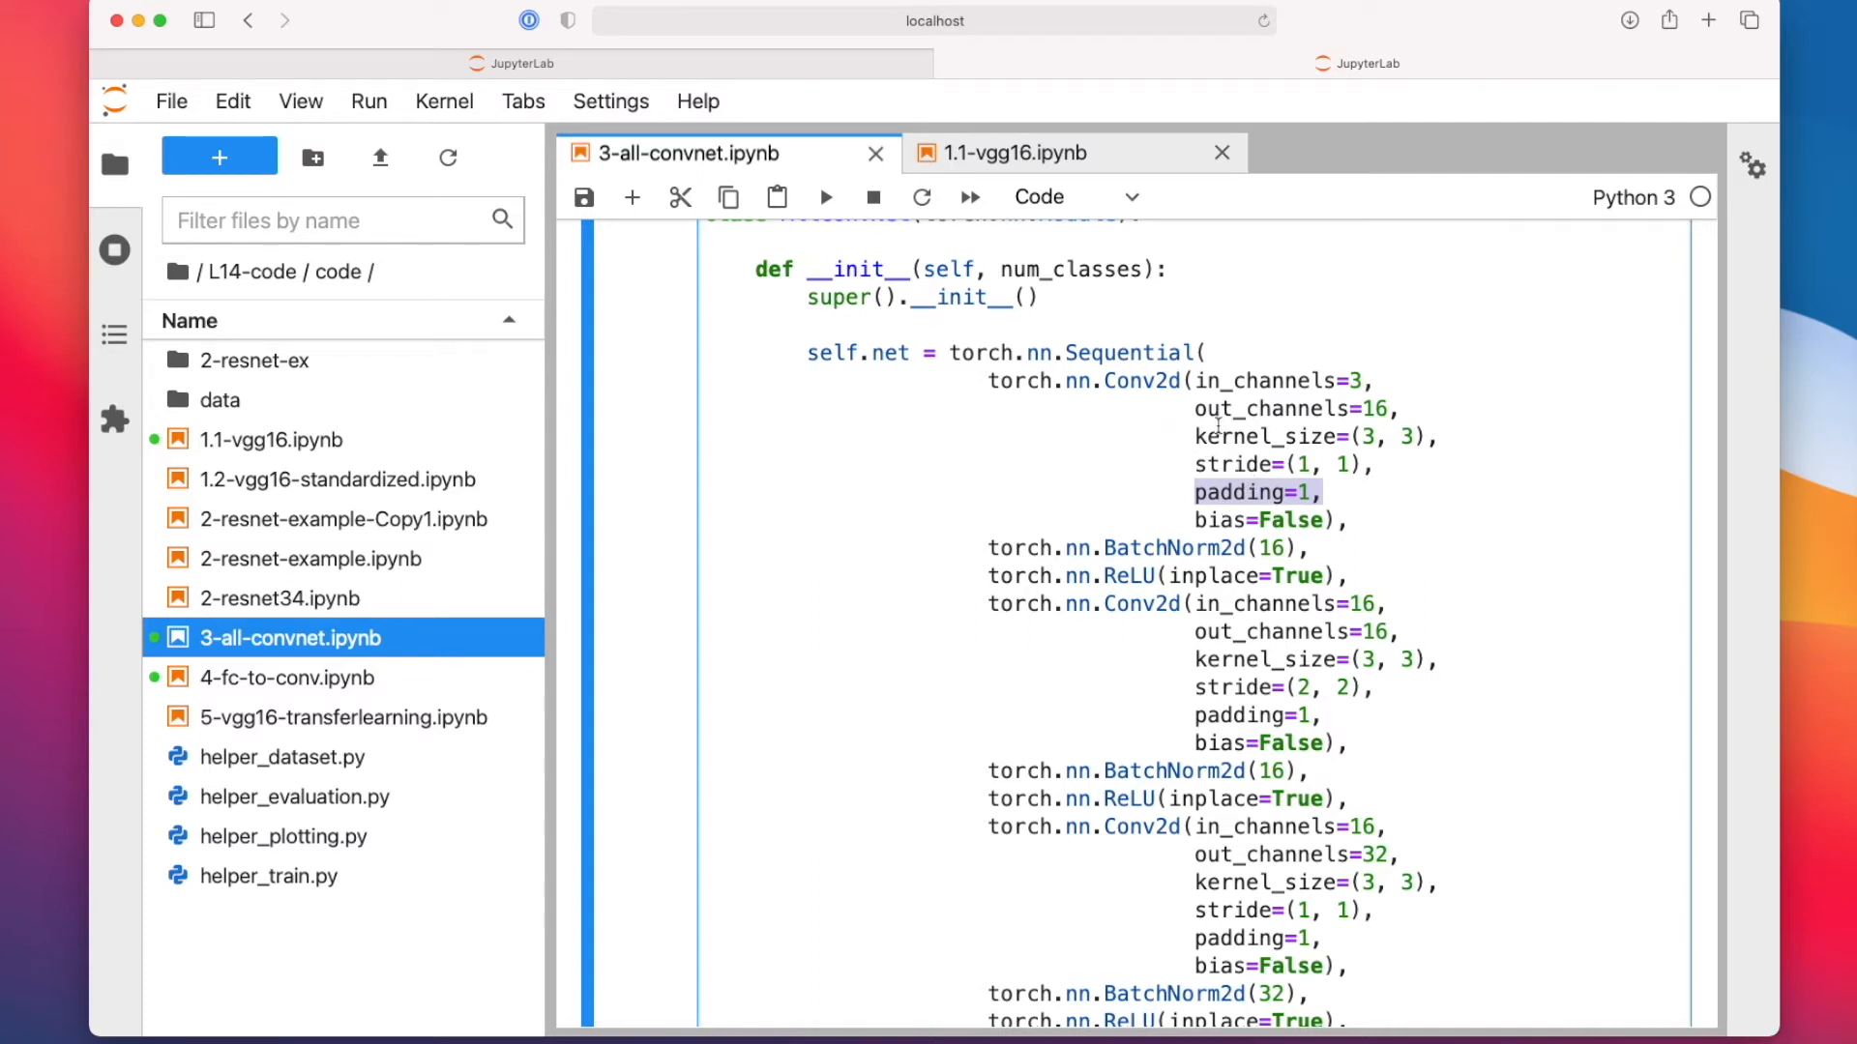
pyautogui.scroll(-3)
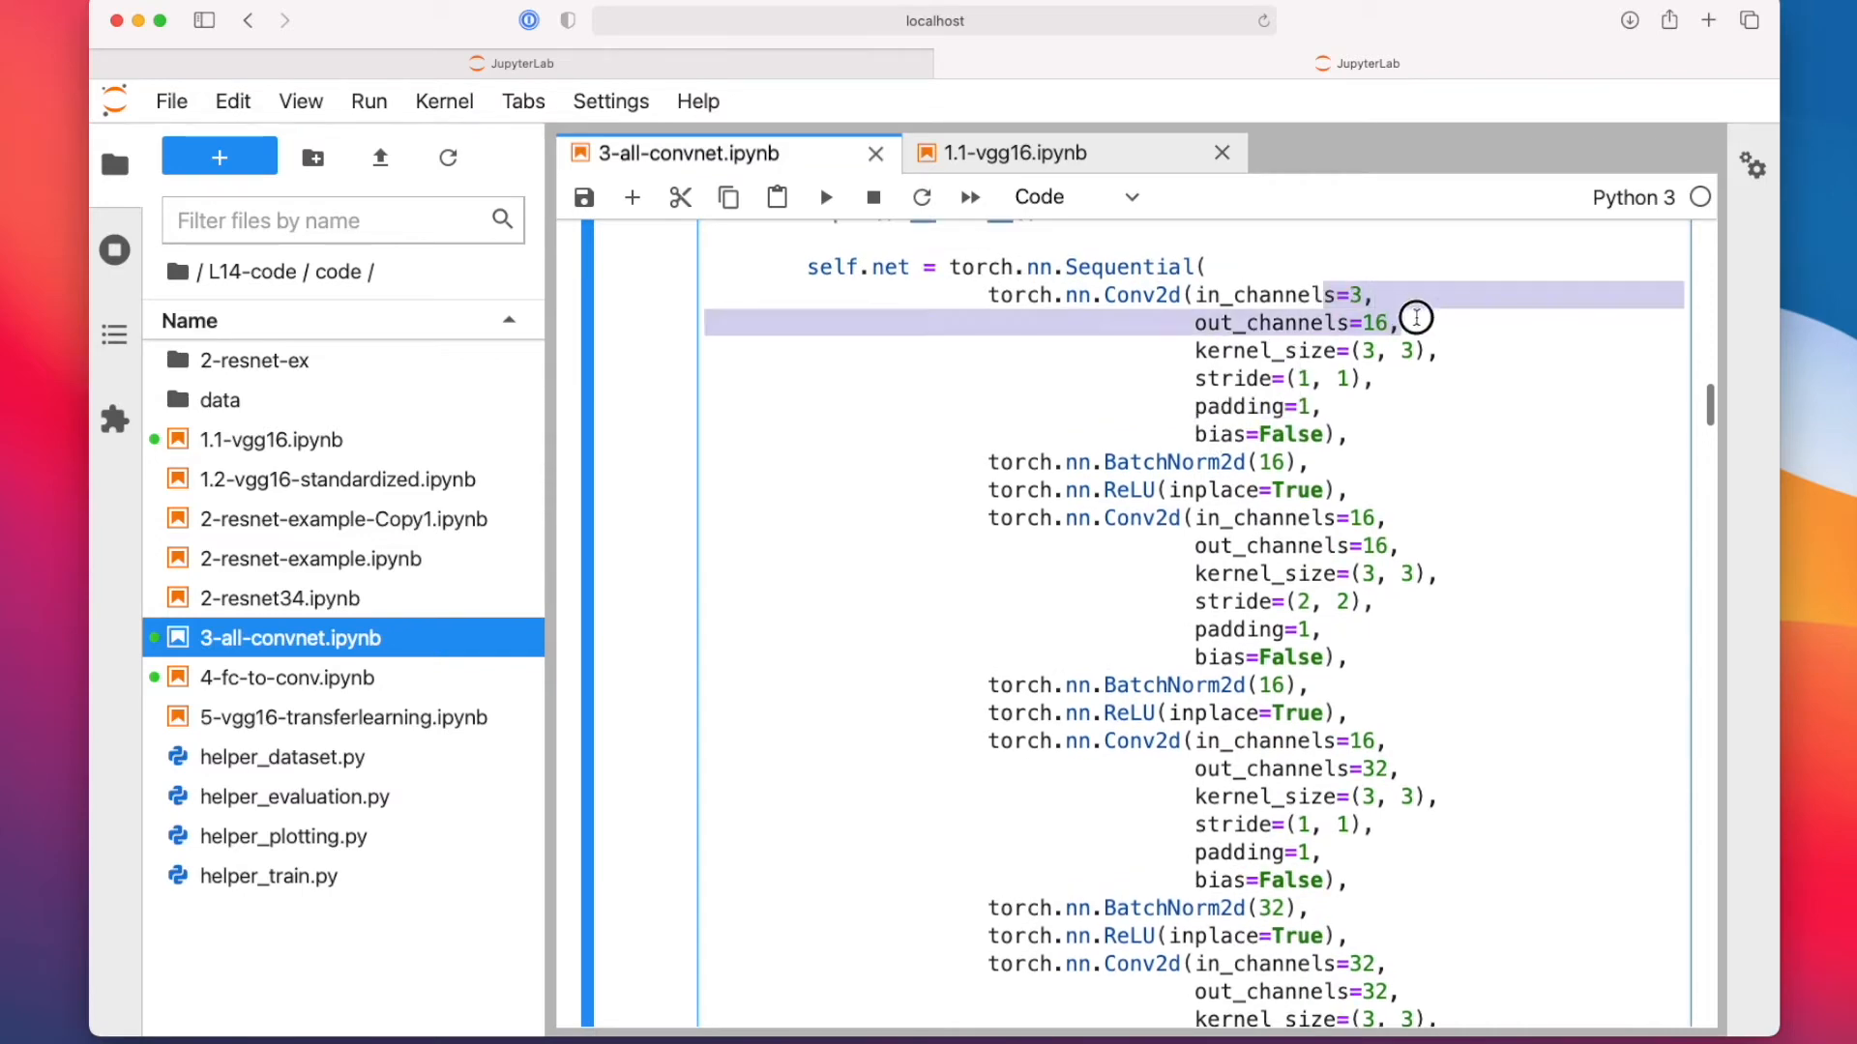
pyautogui.scroll(-3)
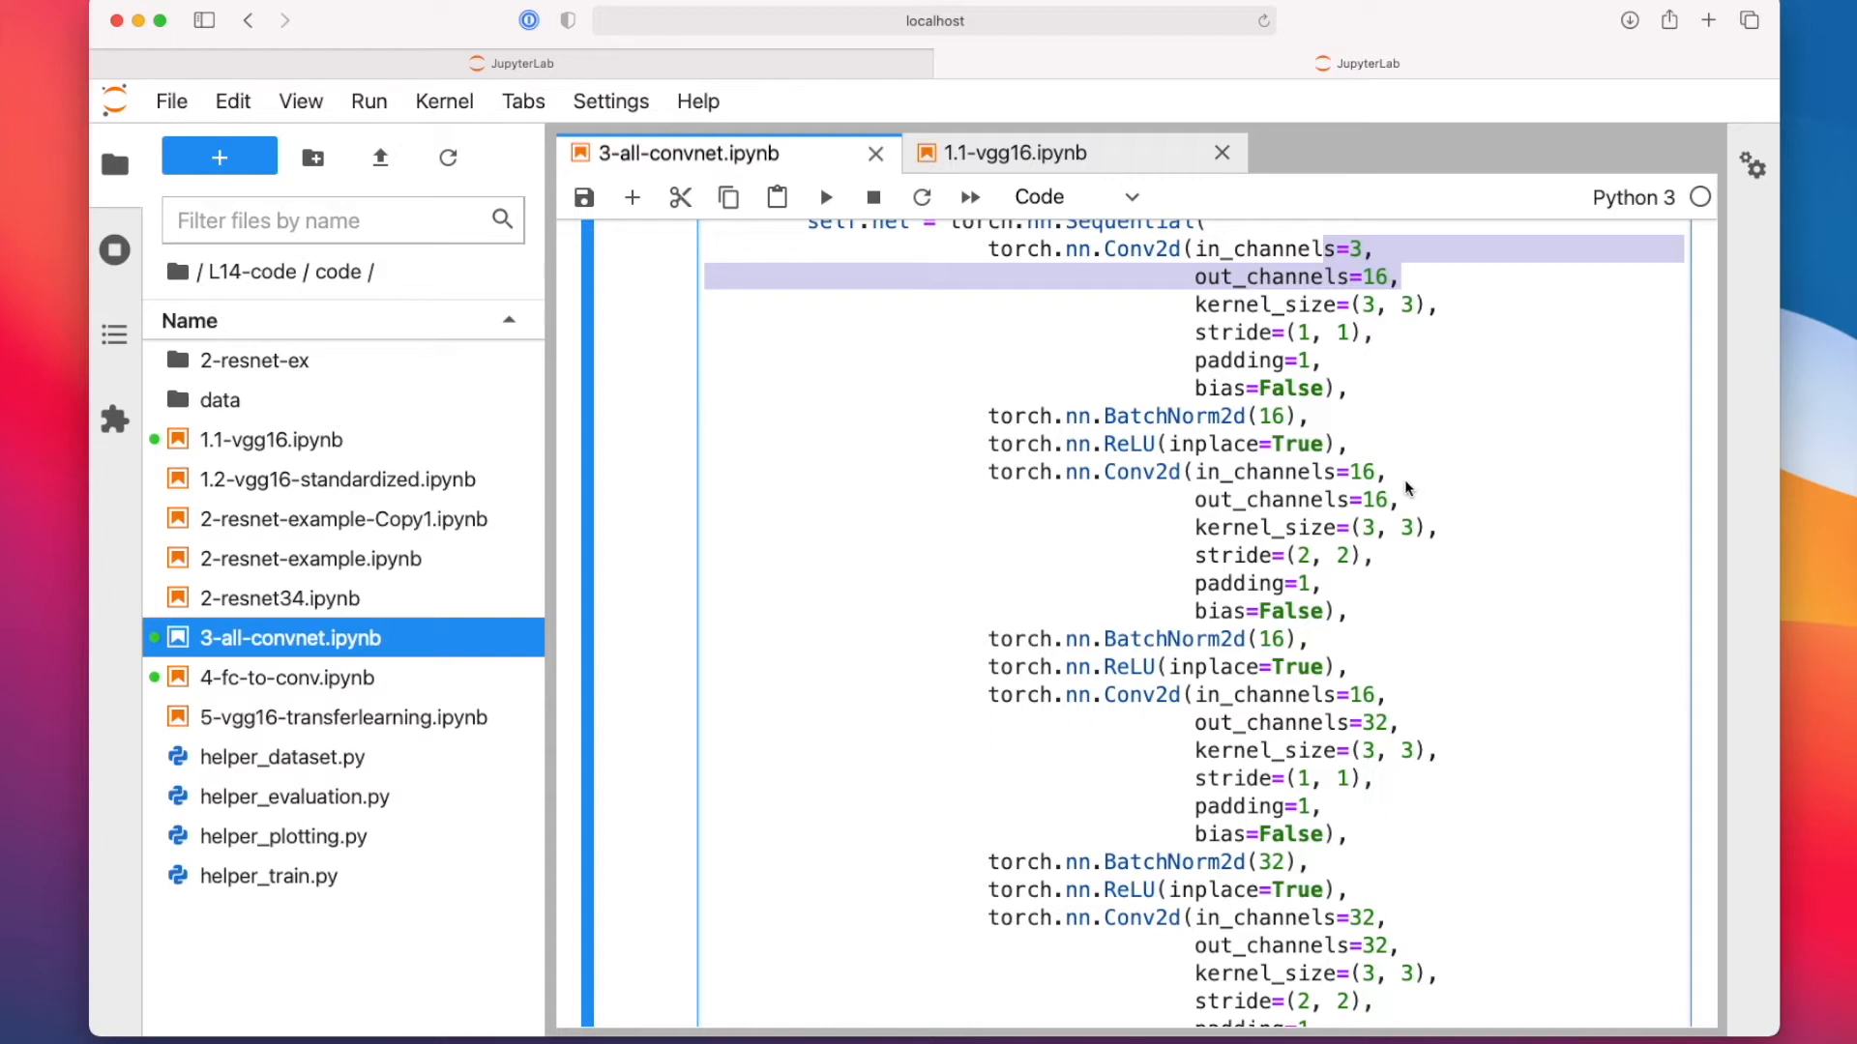
pyautogui.scroll(-3)
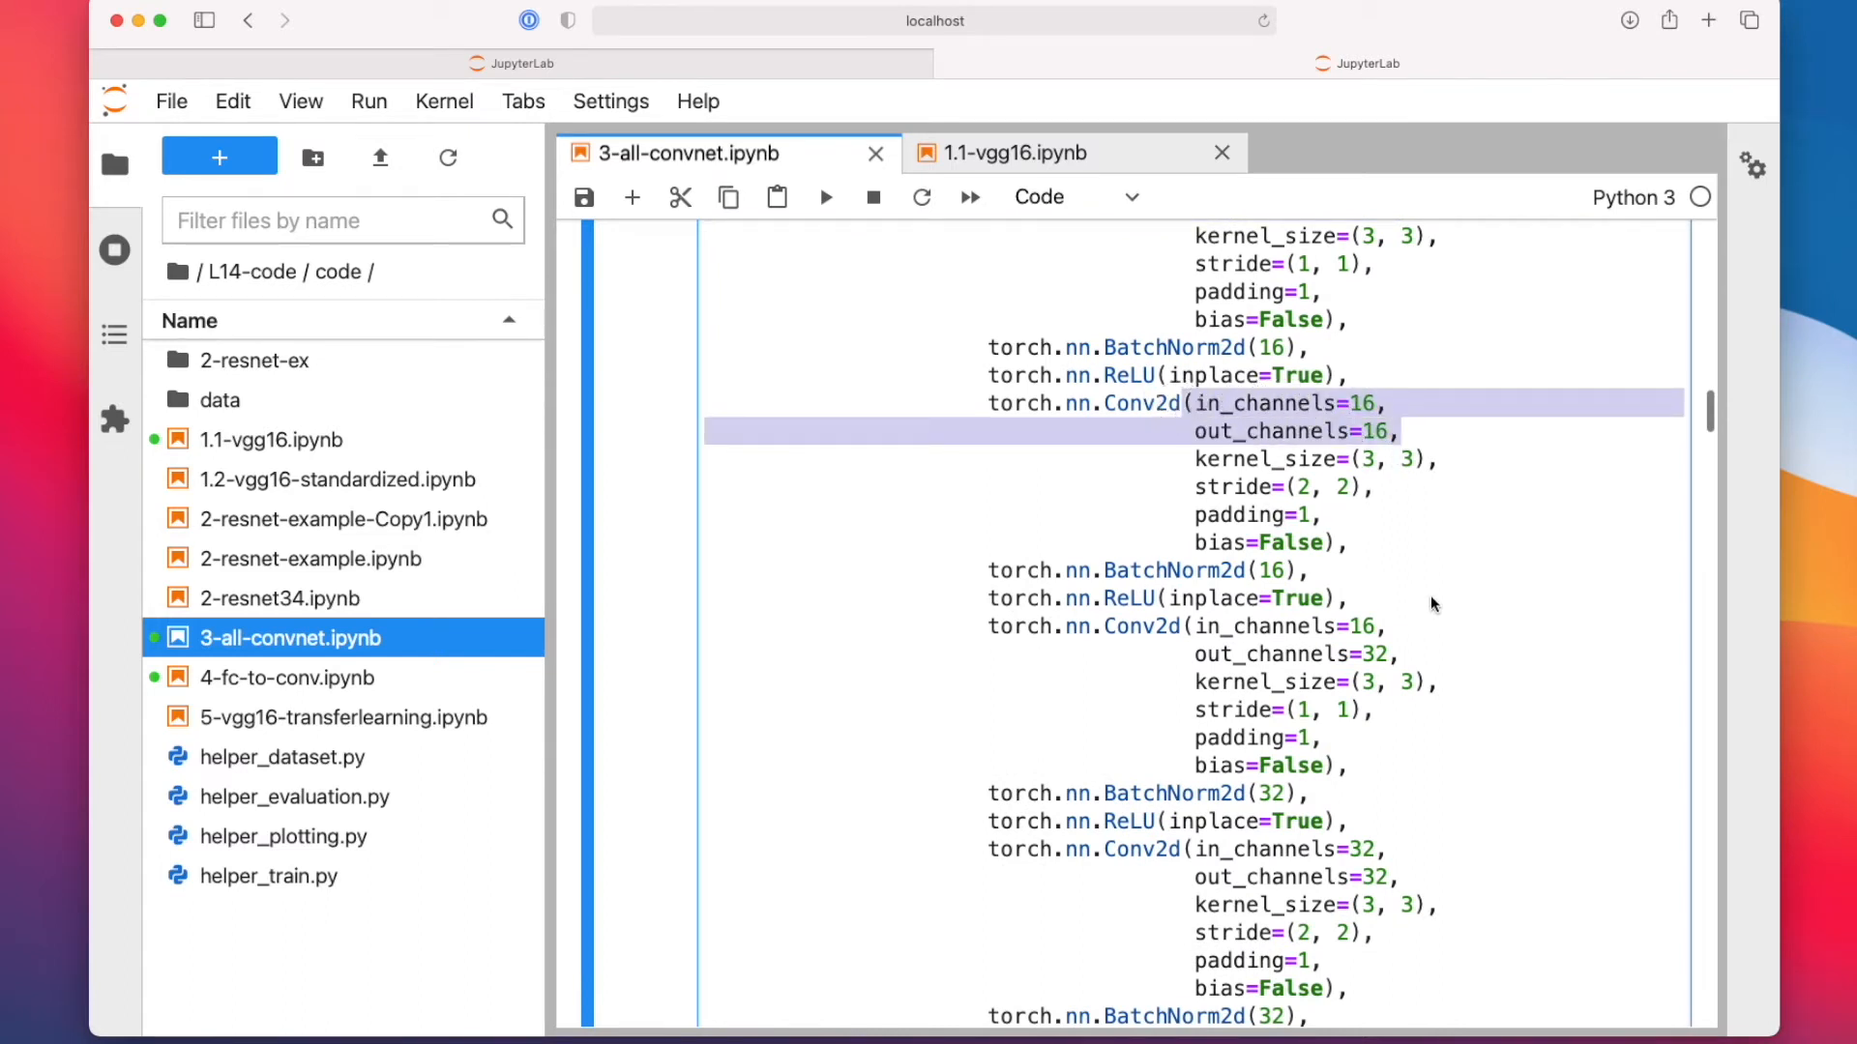
pyautogui.moveTo(1367, 489)
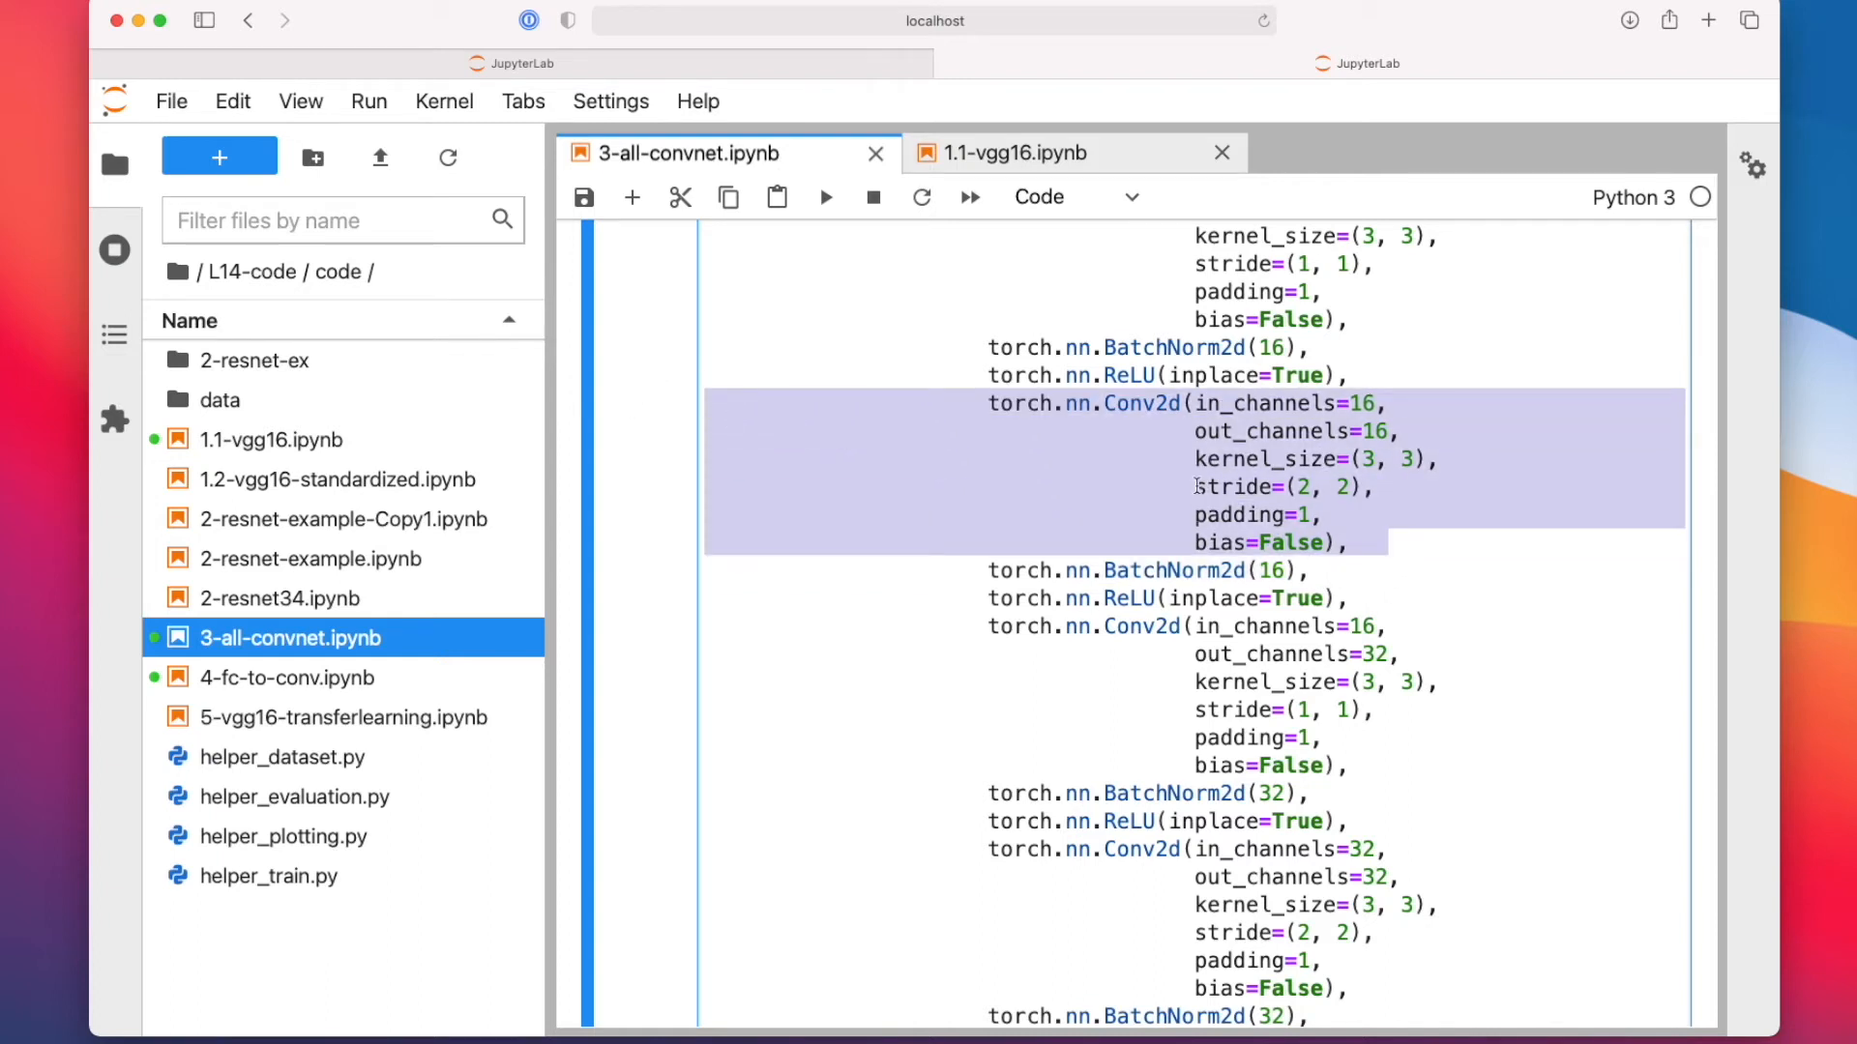
pyautogui.scroll(-3)
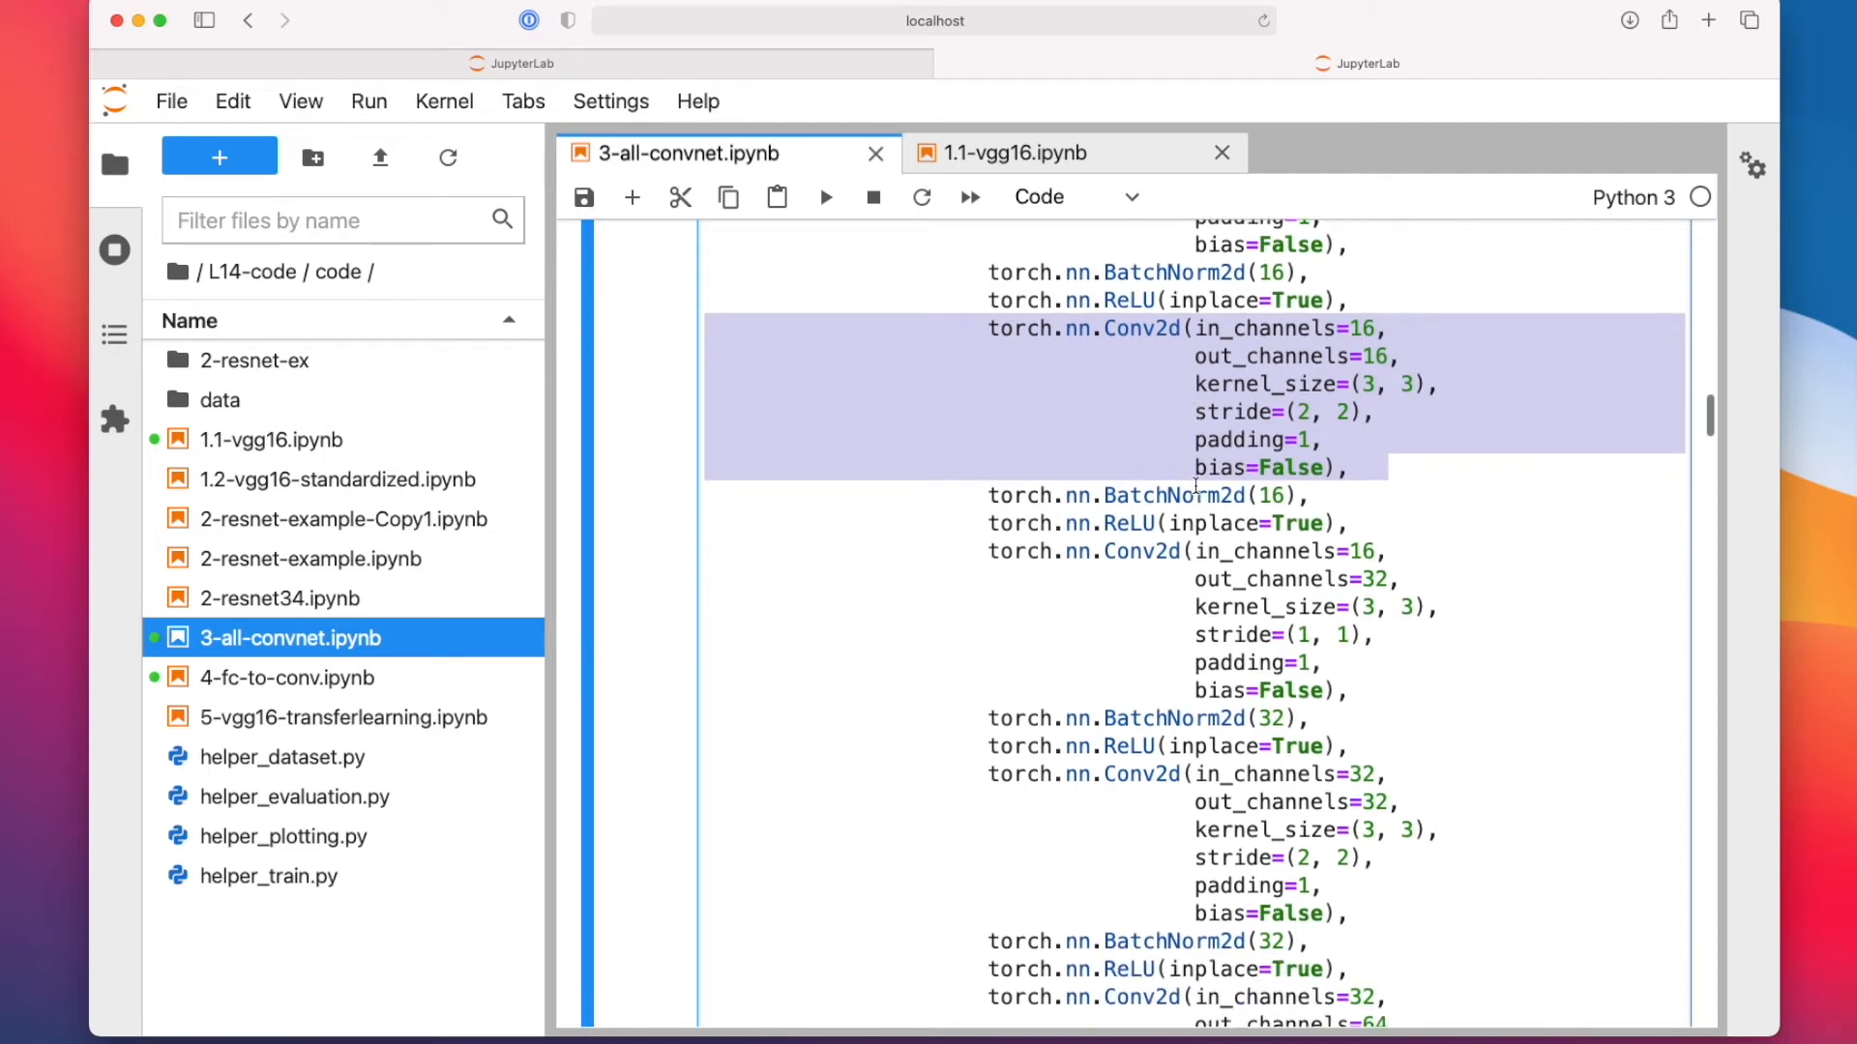
pyautogui.click(1358, 578)
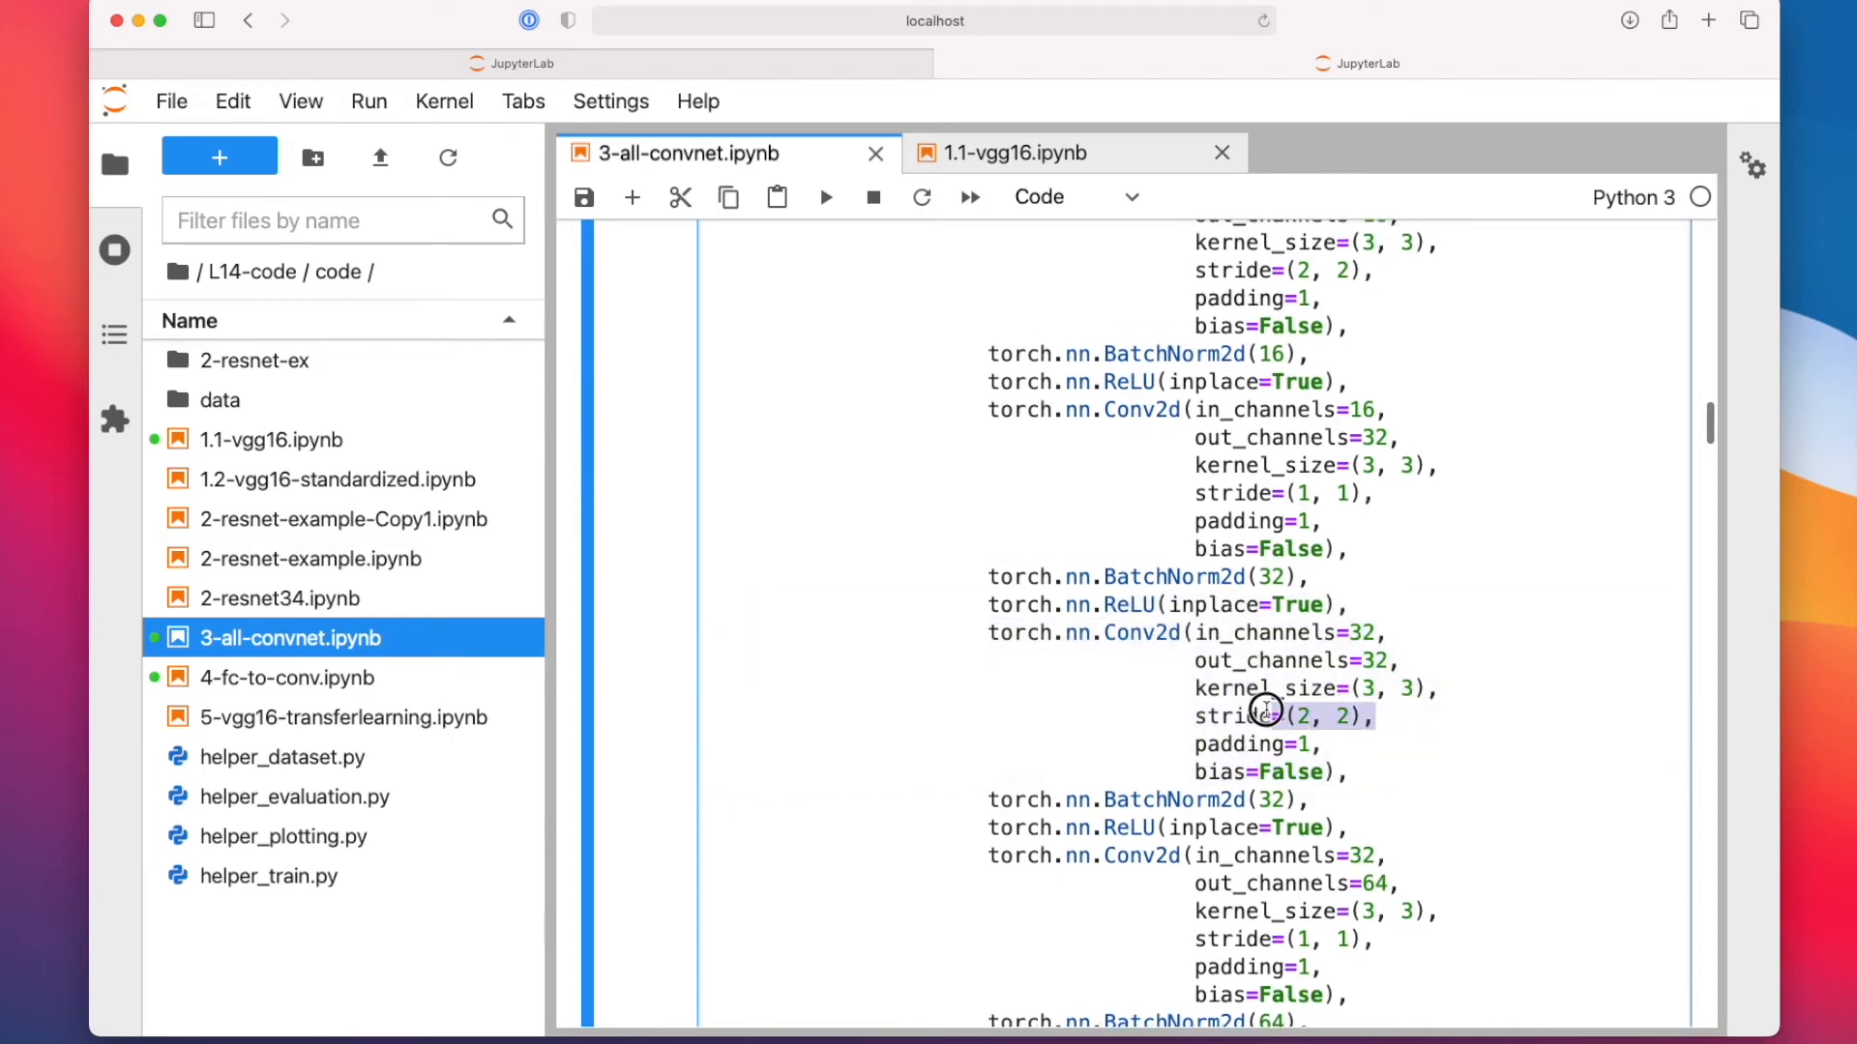
pyautogui.doubleClick(1234, 716)
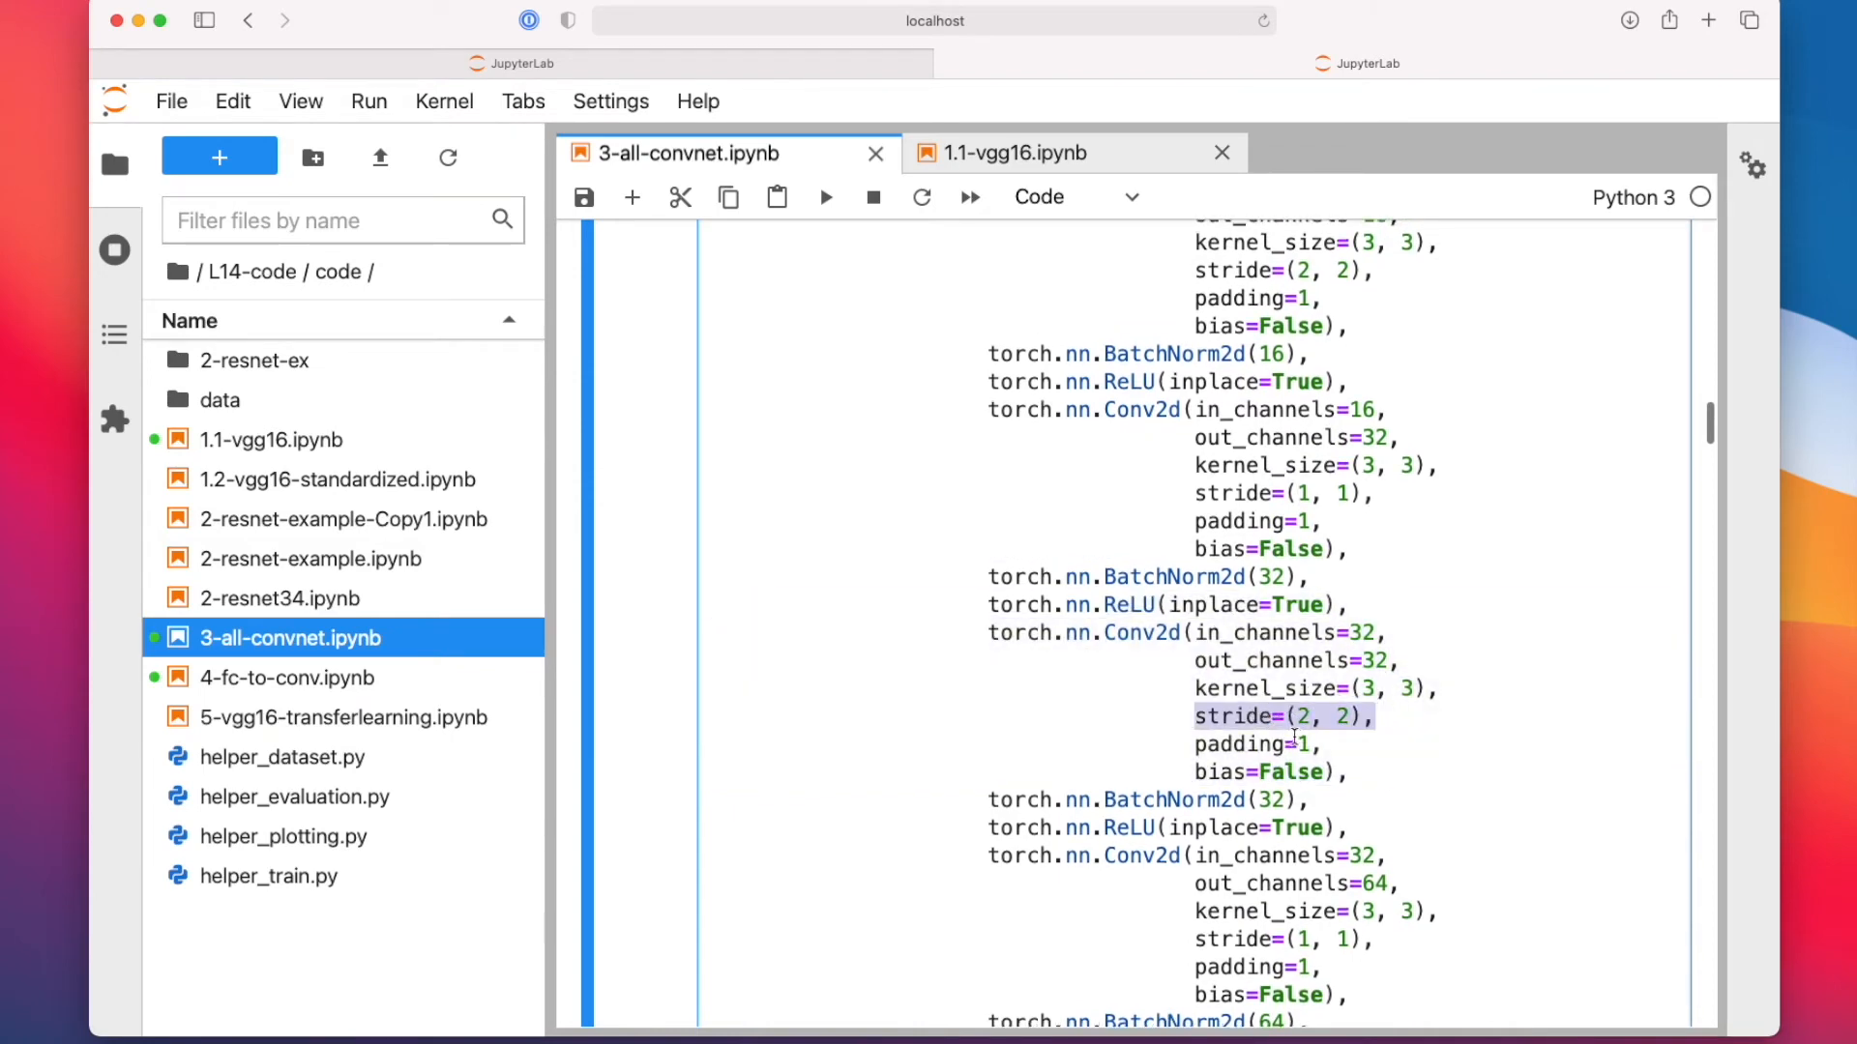
pyautogui.scroll(-3)
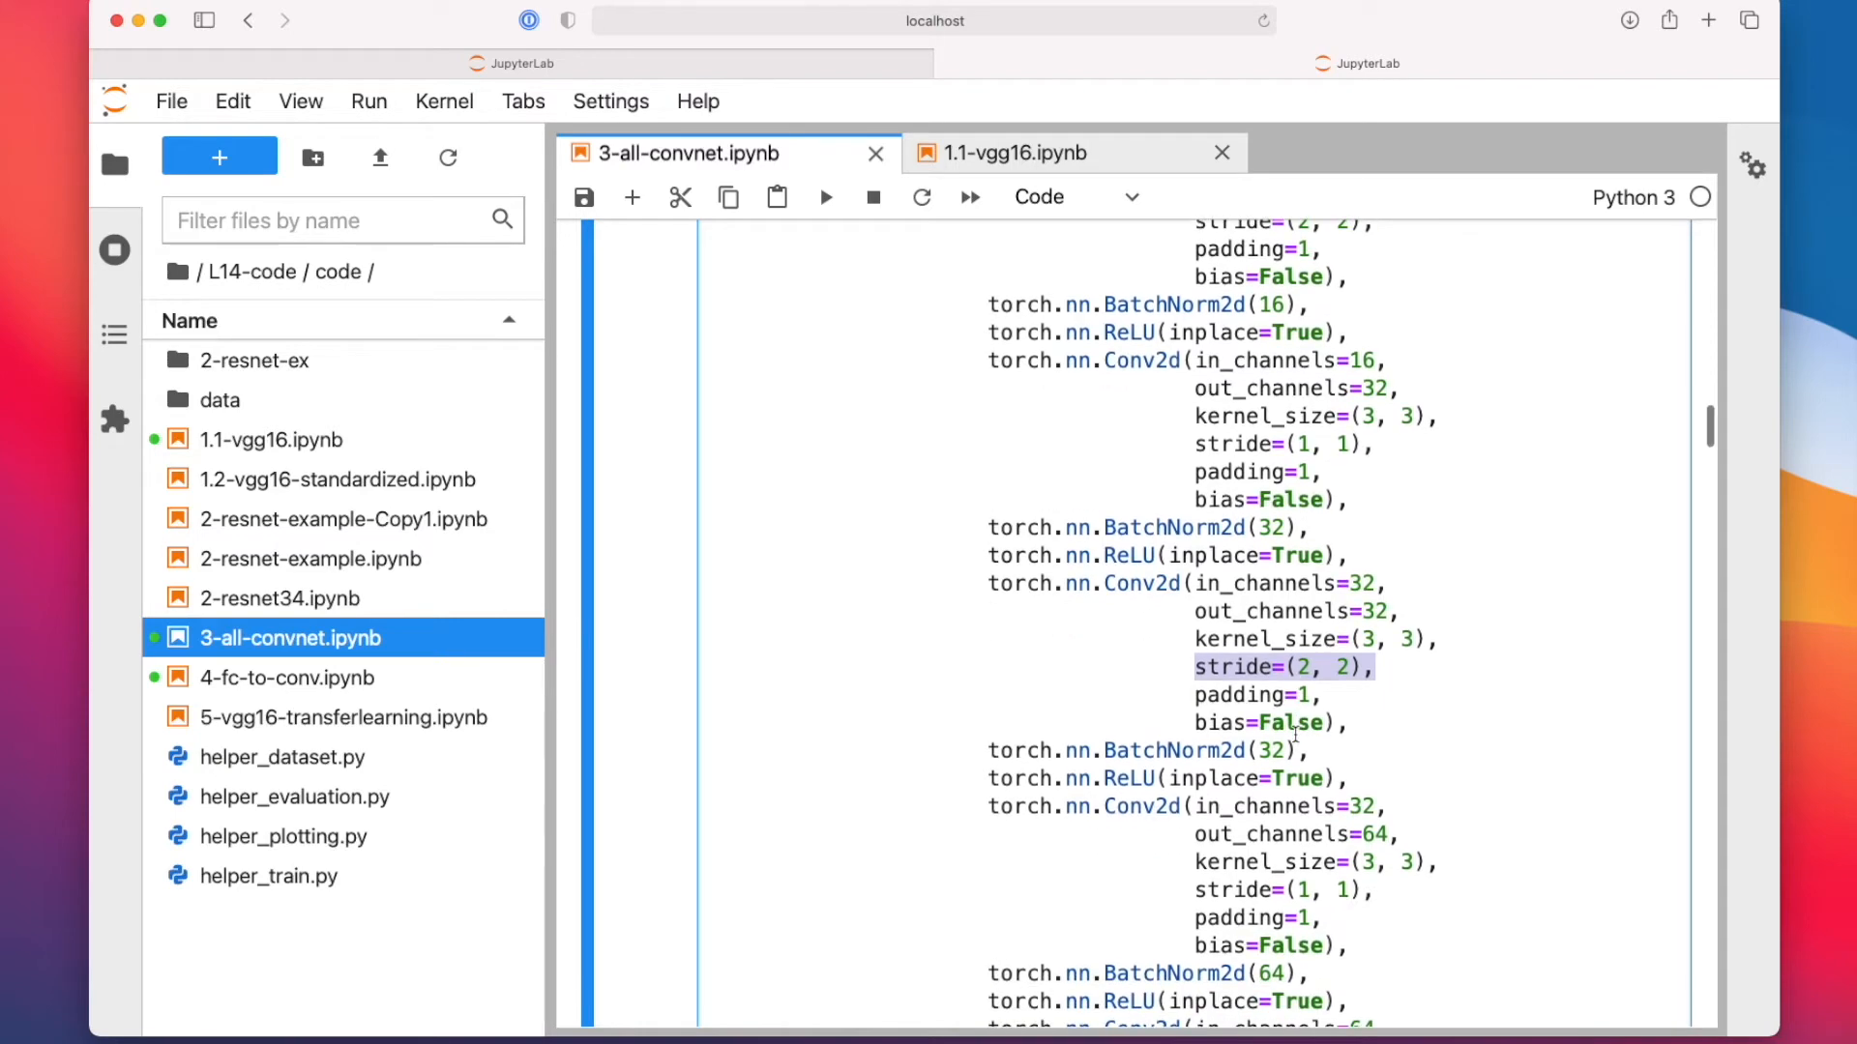
pyautogui.scroll(-3)
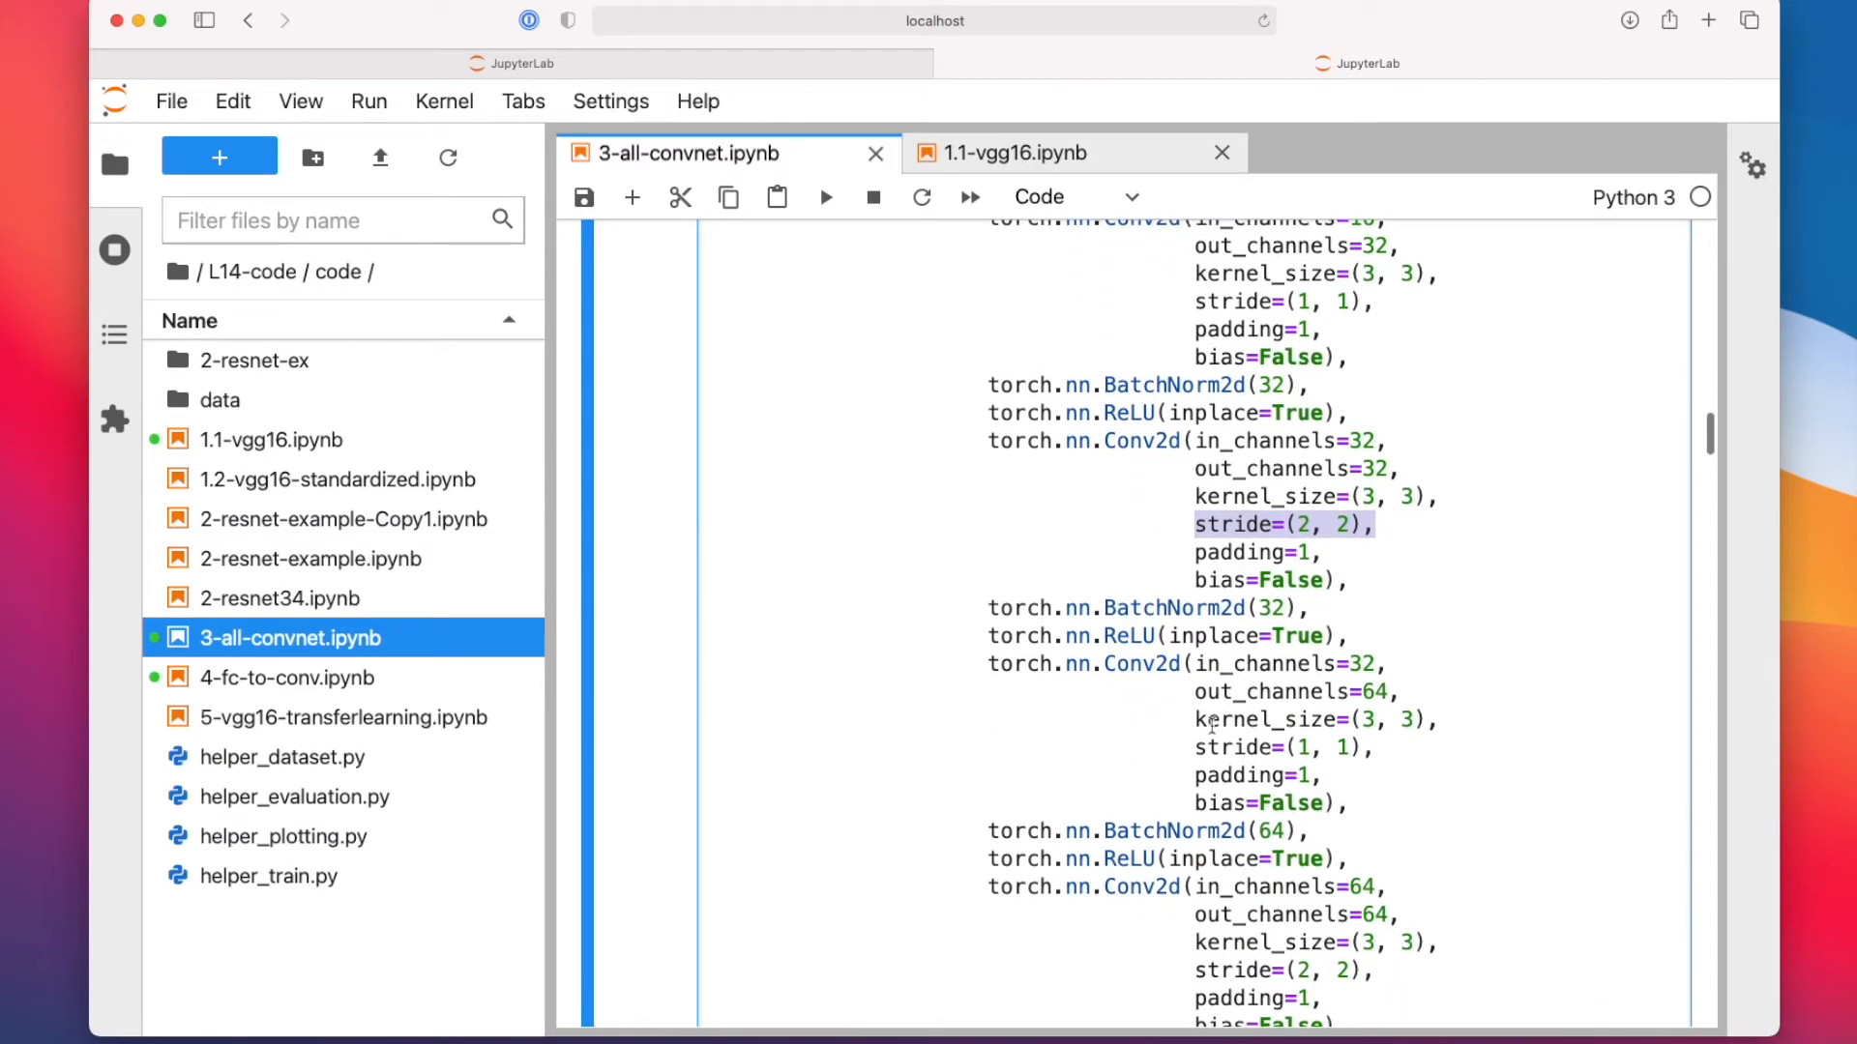
pyautogui.scroll(-3)
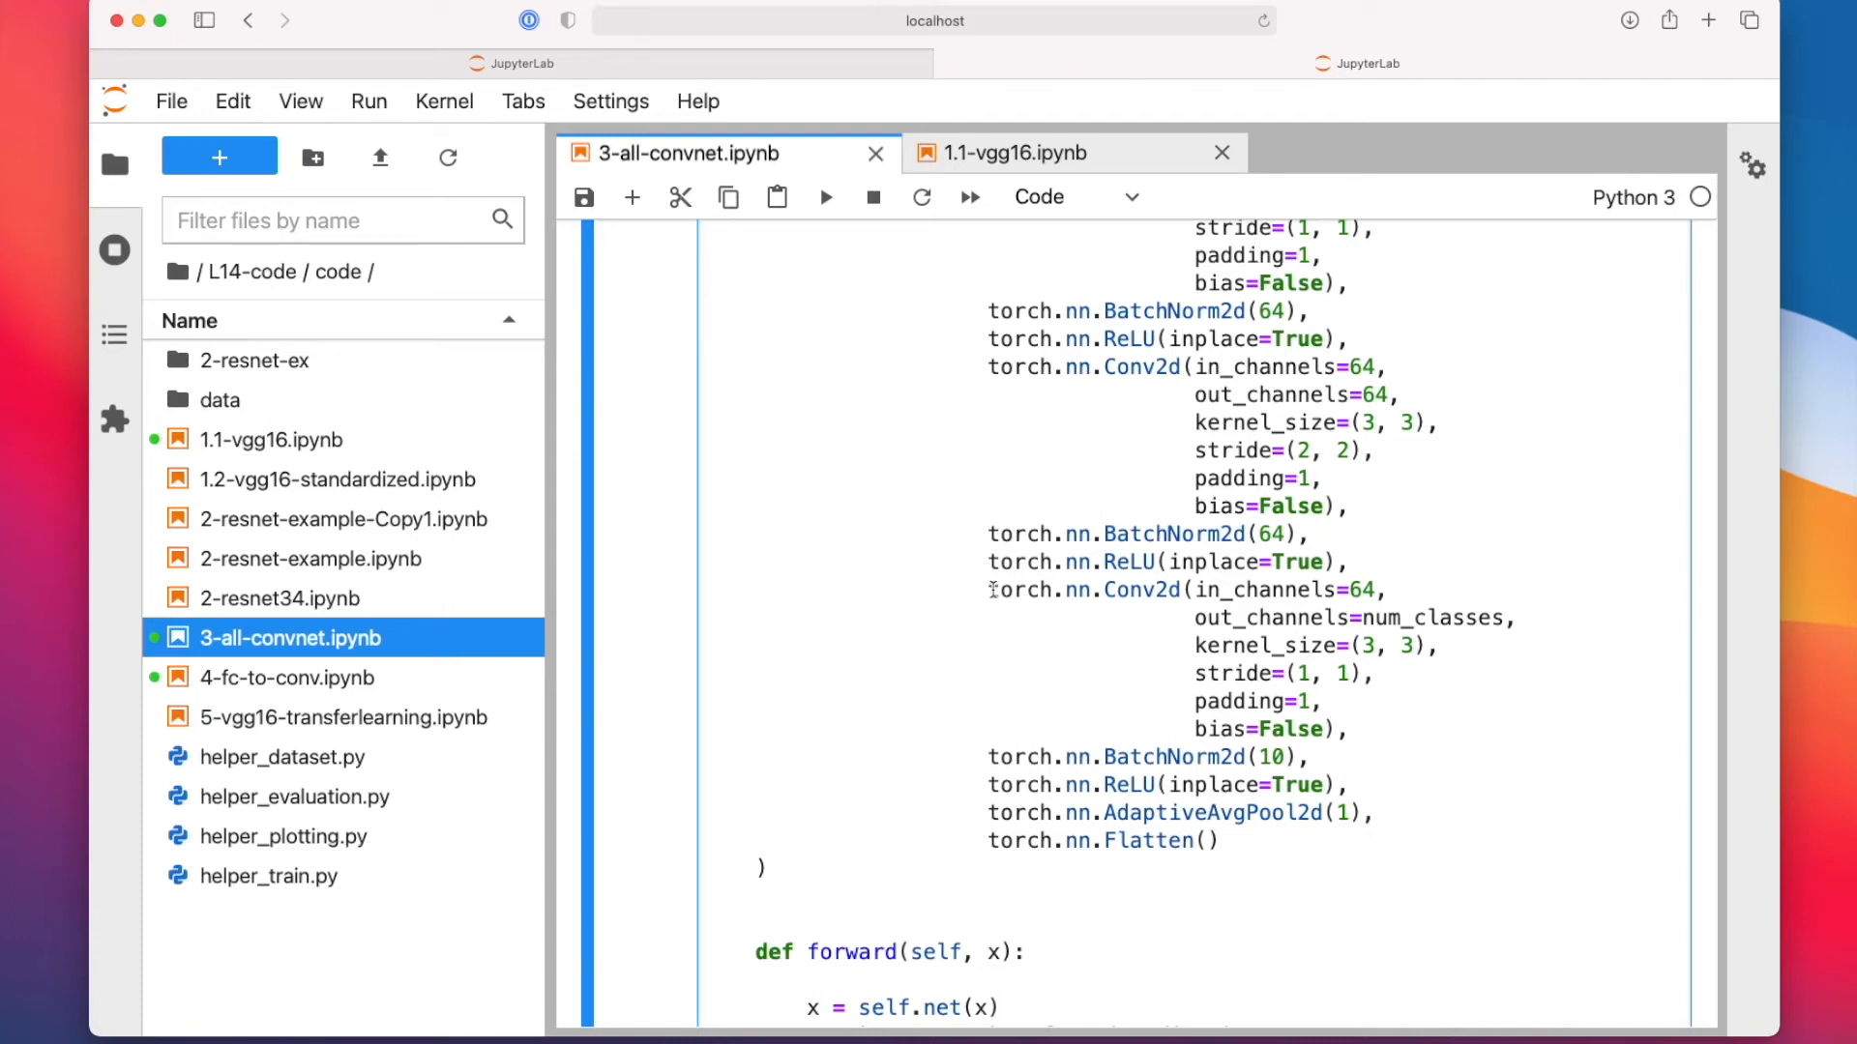
pyautogui.moveTo(1197, 625)
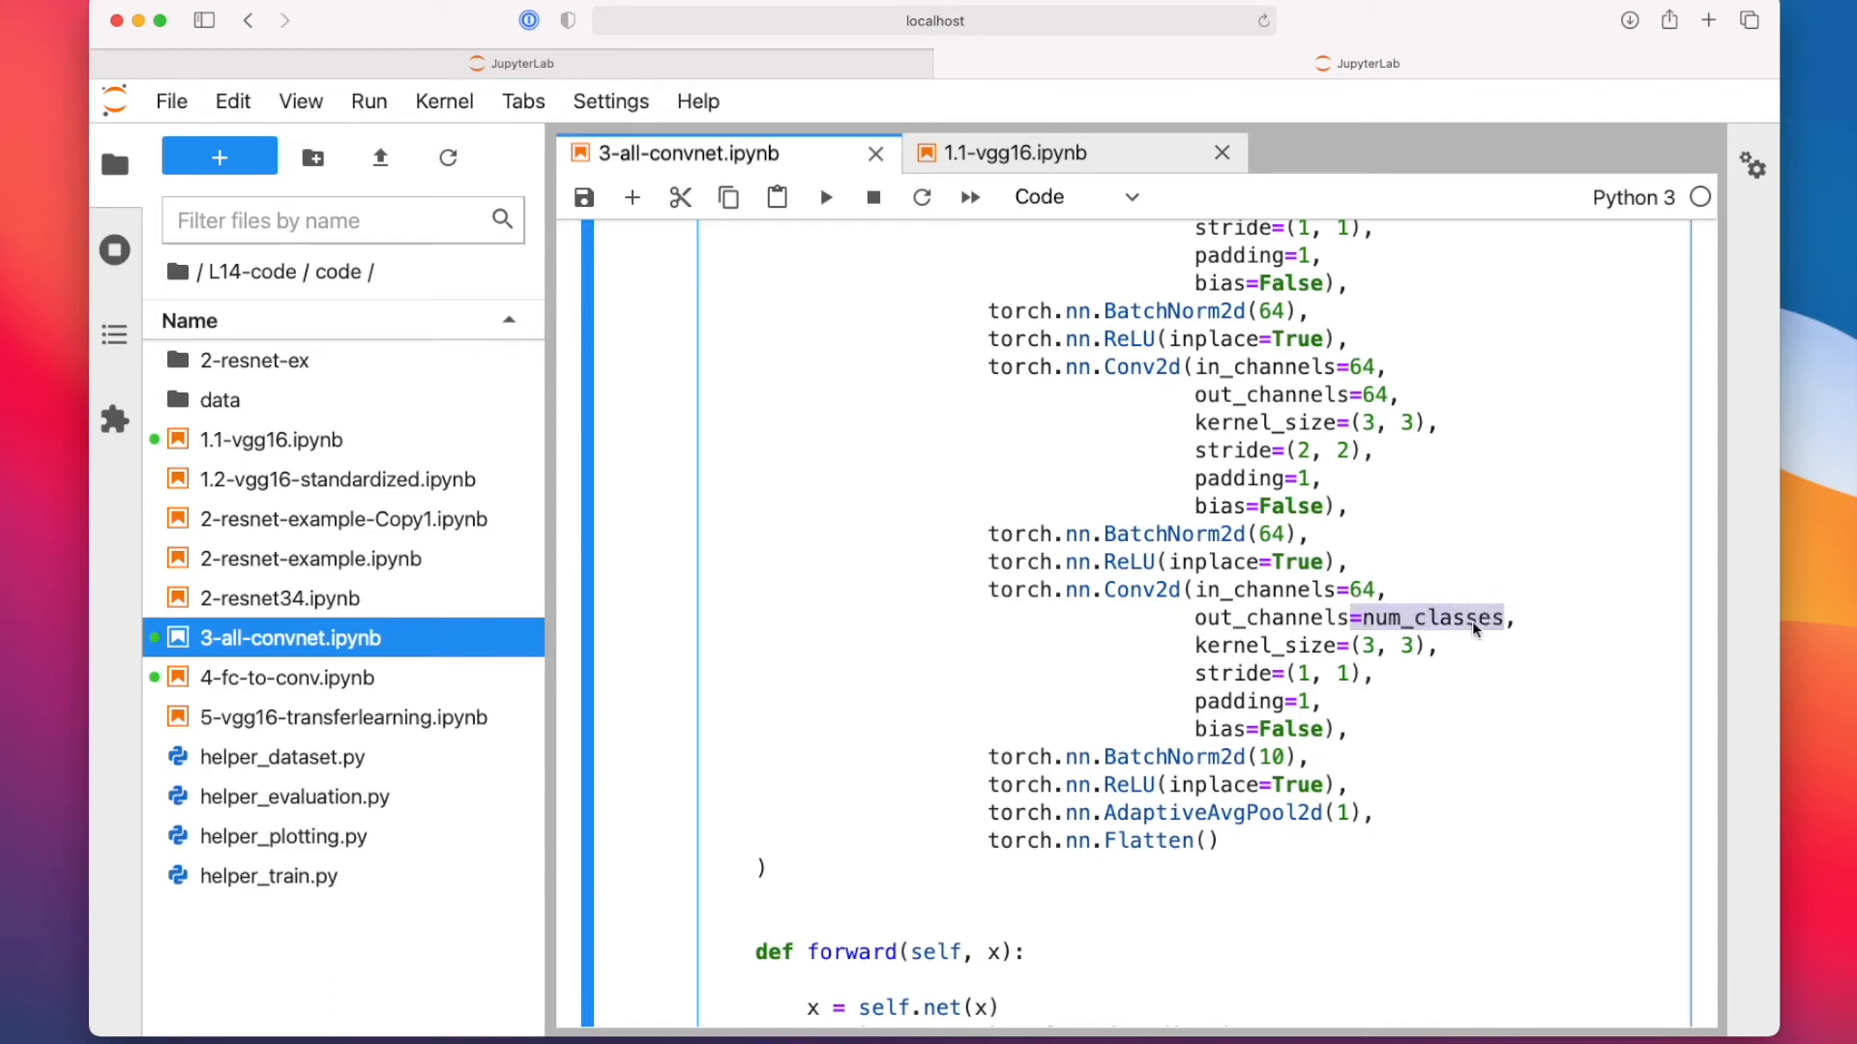
pyautogui.moveTo(1462, 707)
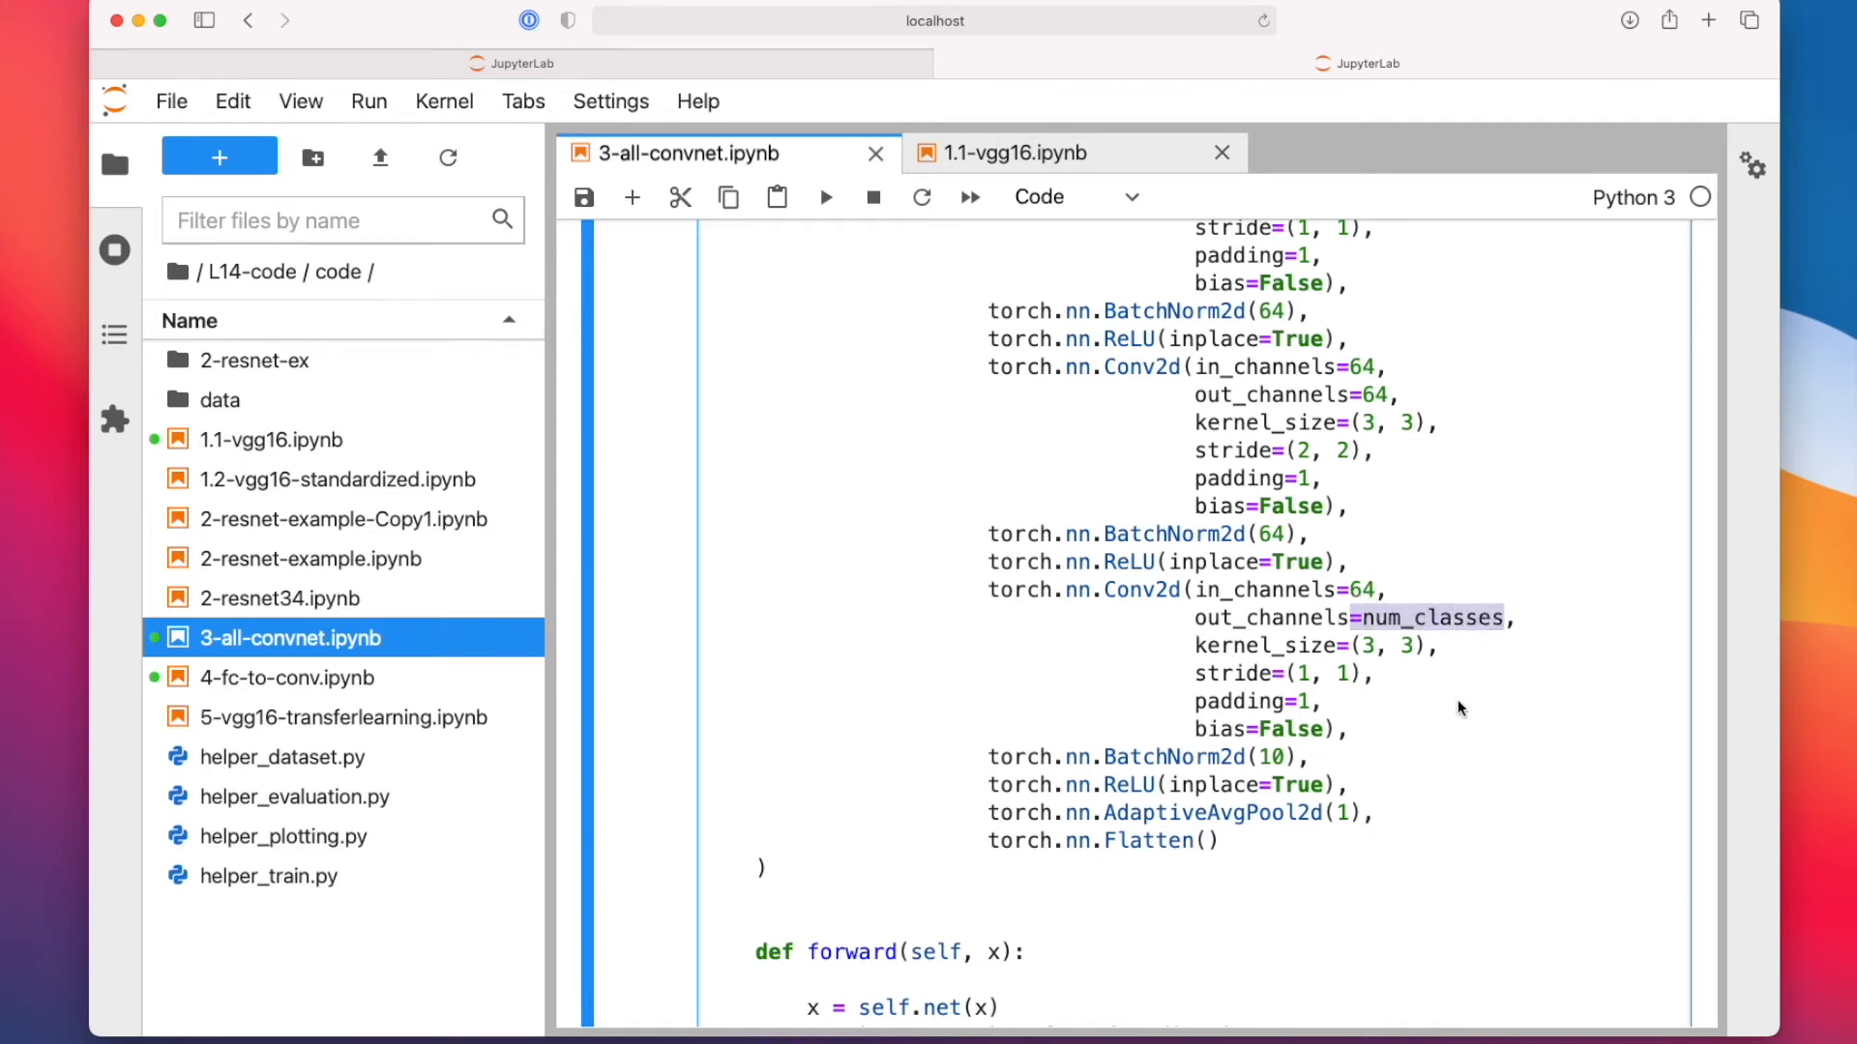
pyautogui.moveTo(1395, 784)
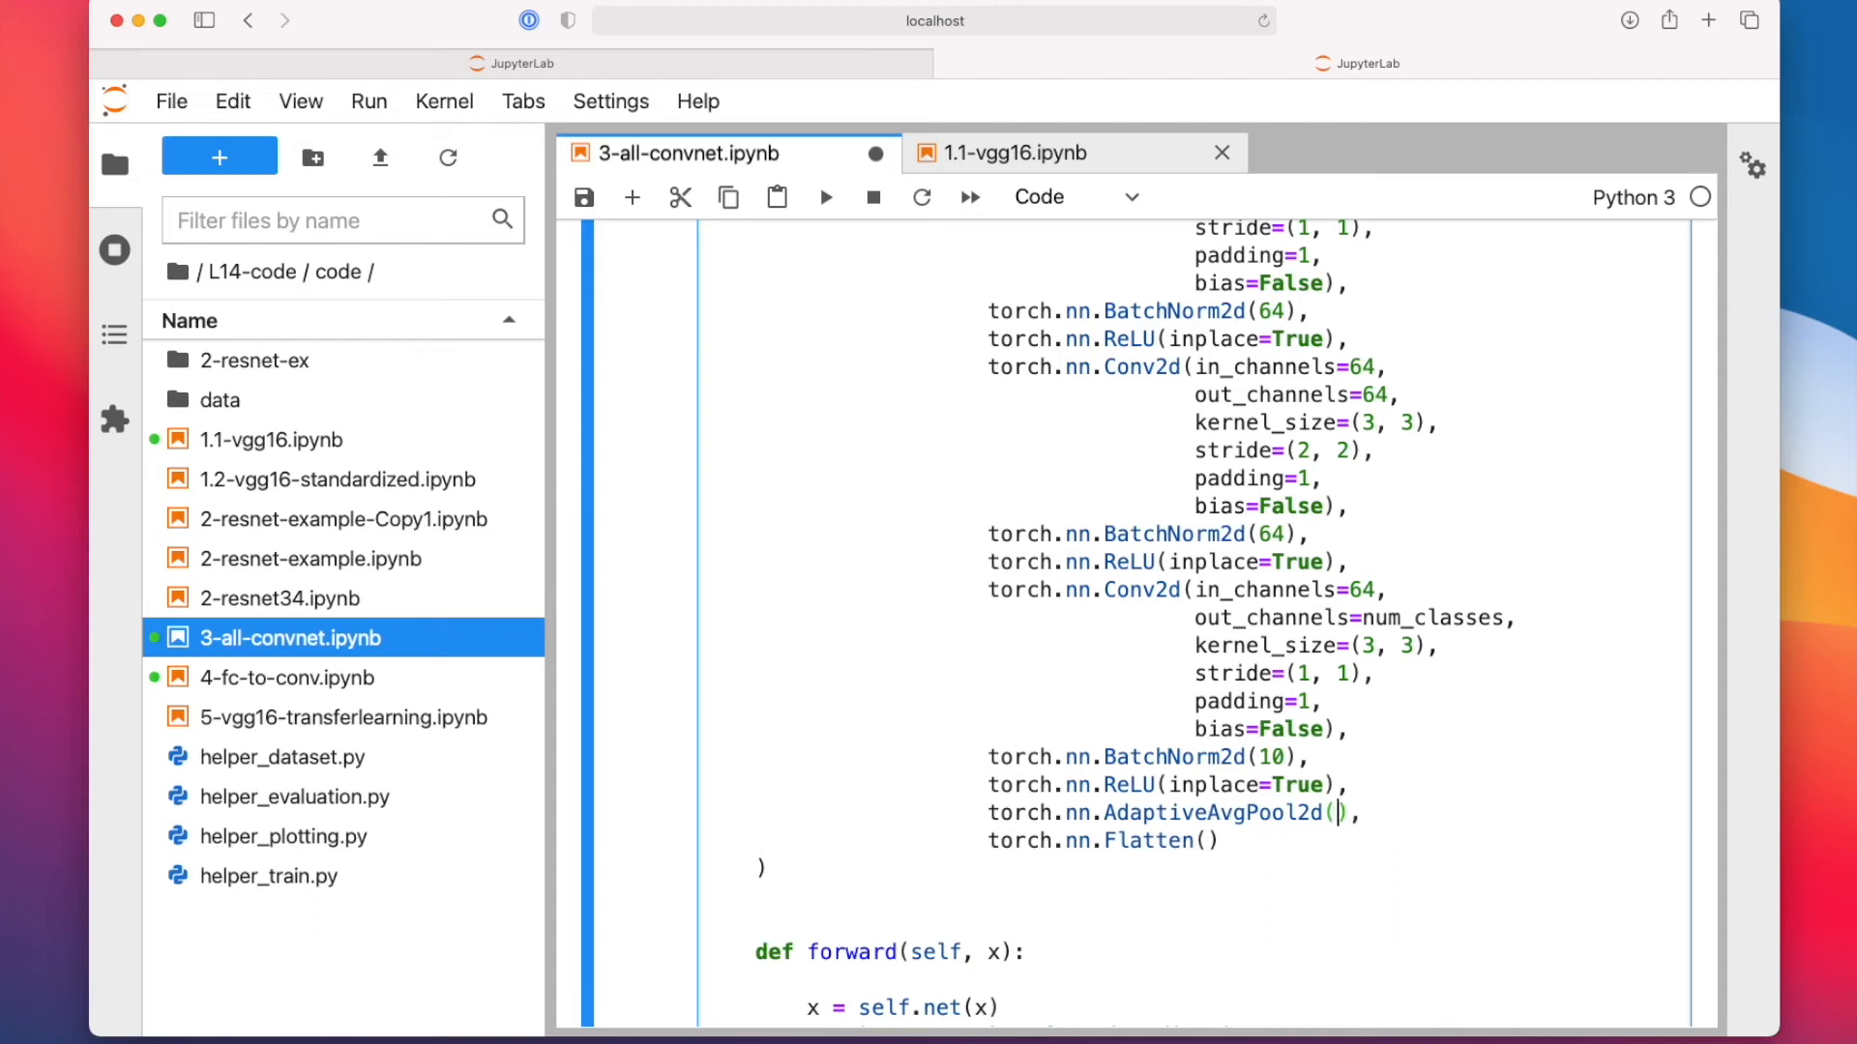
# Step: Re-enter output size 1 inside the final AdaptiveAvgPool2d() layer of self.net
pyautogui.write('1')
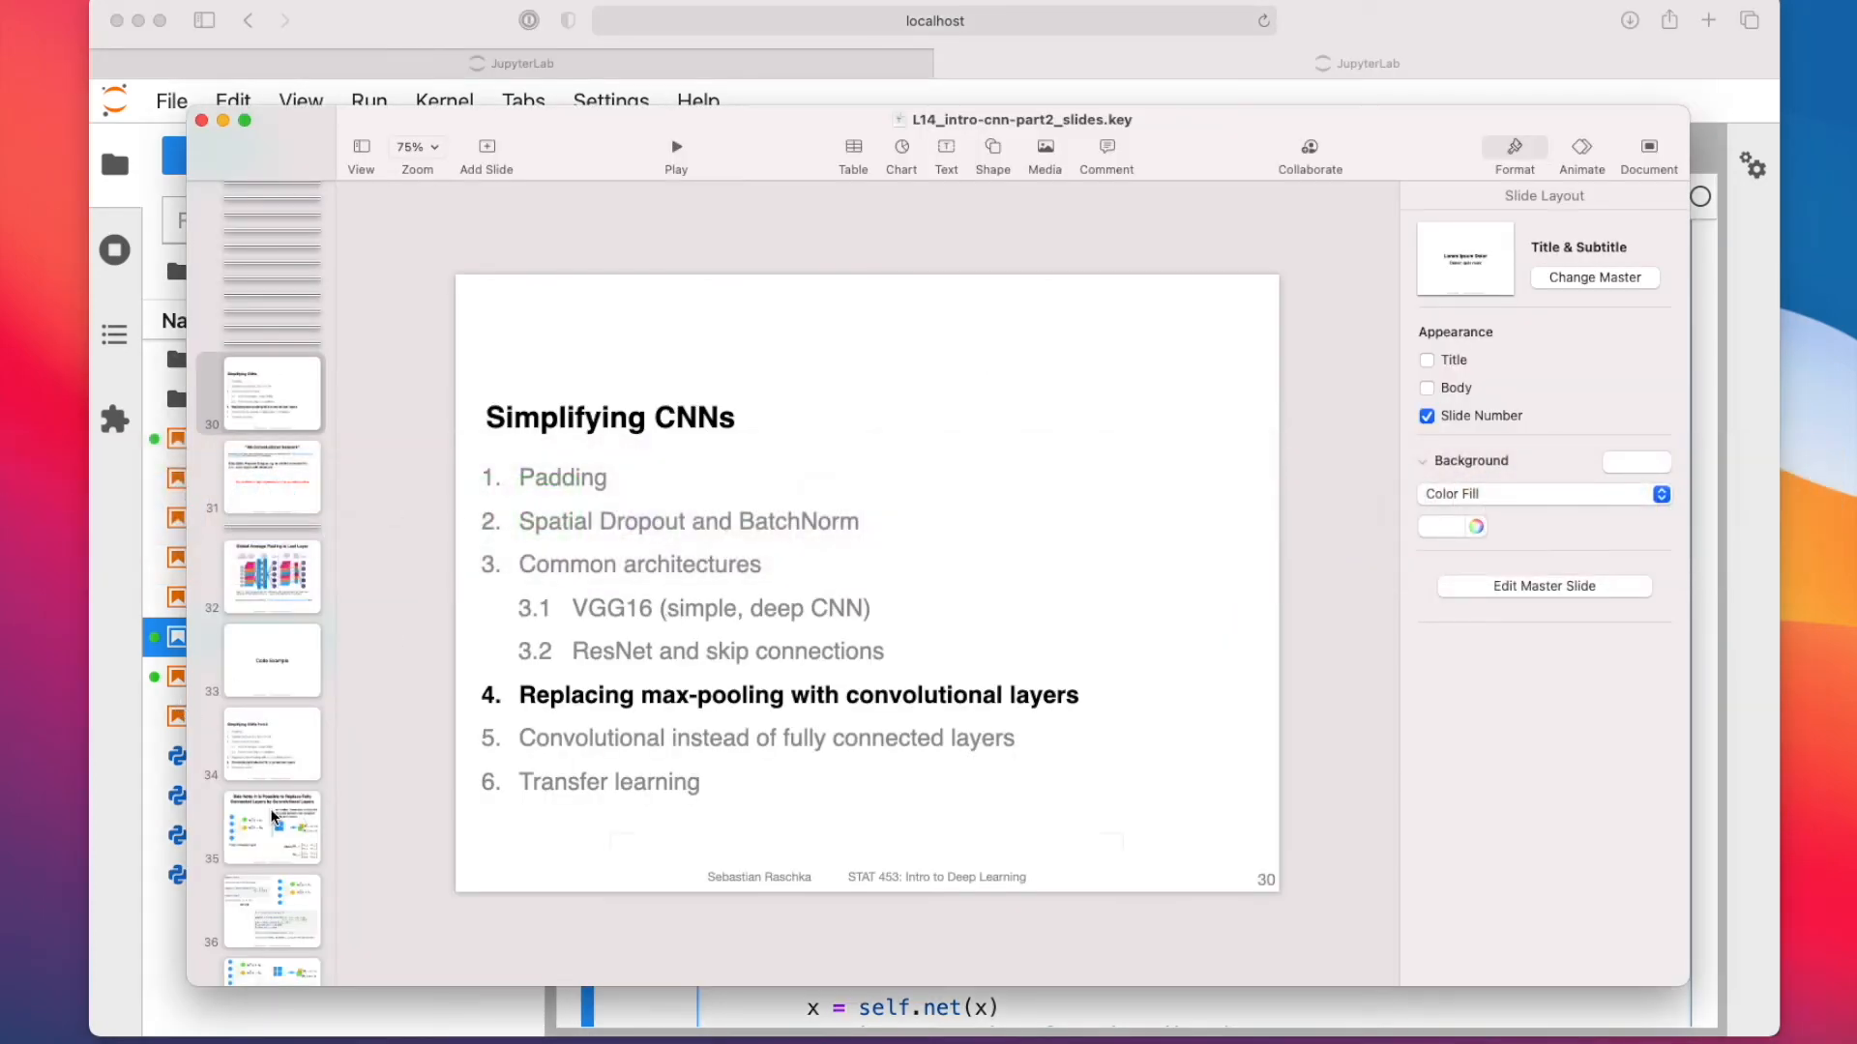
# Step: Show slide 32, Global Average Pooling in Last Layer, in the Keynote navigator
pyautogui.click(270, 576)
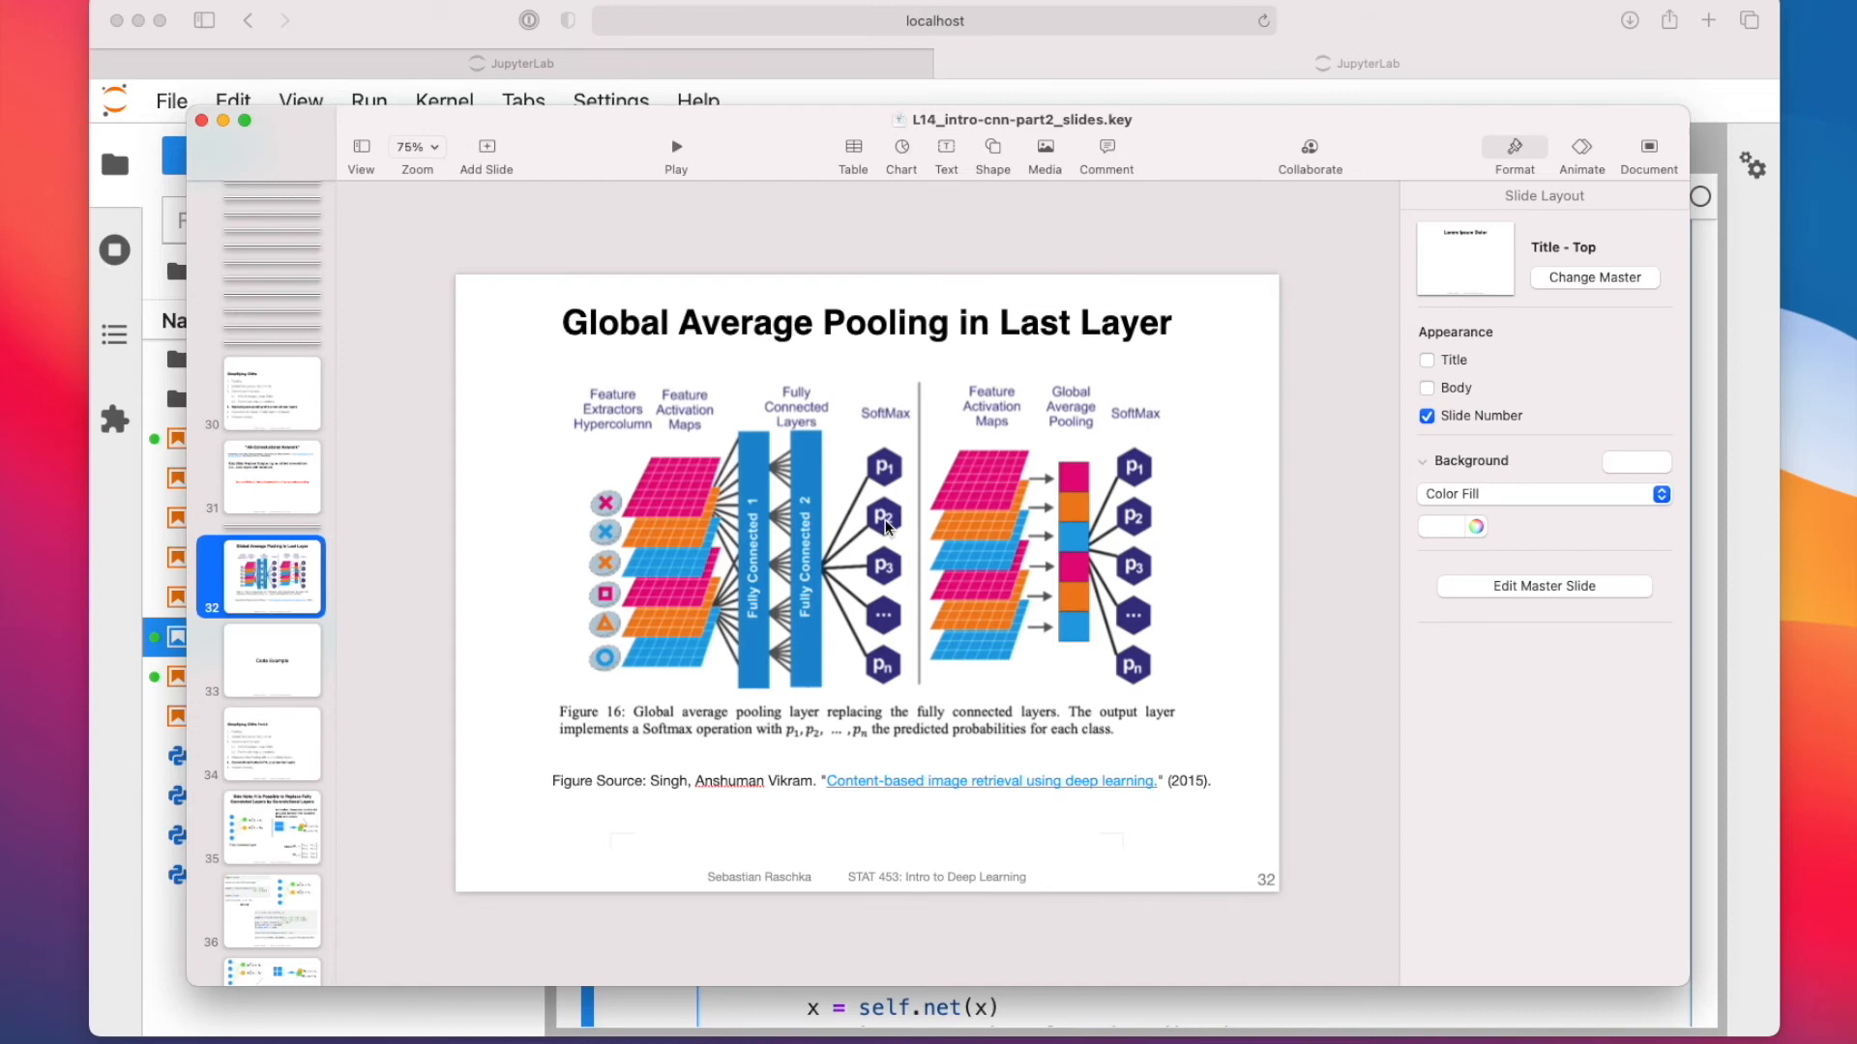
pyautogui.moveTo(1052, 427)
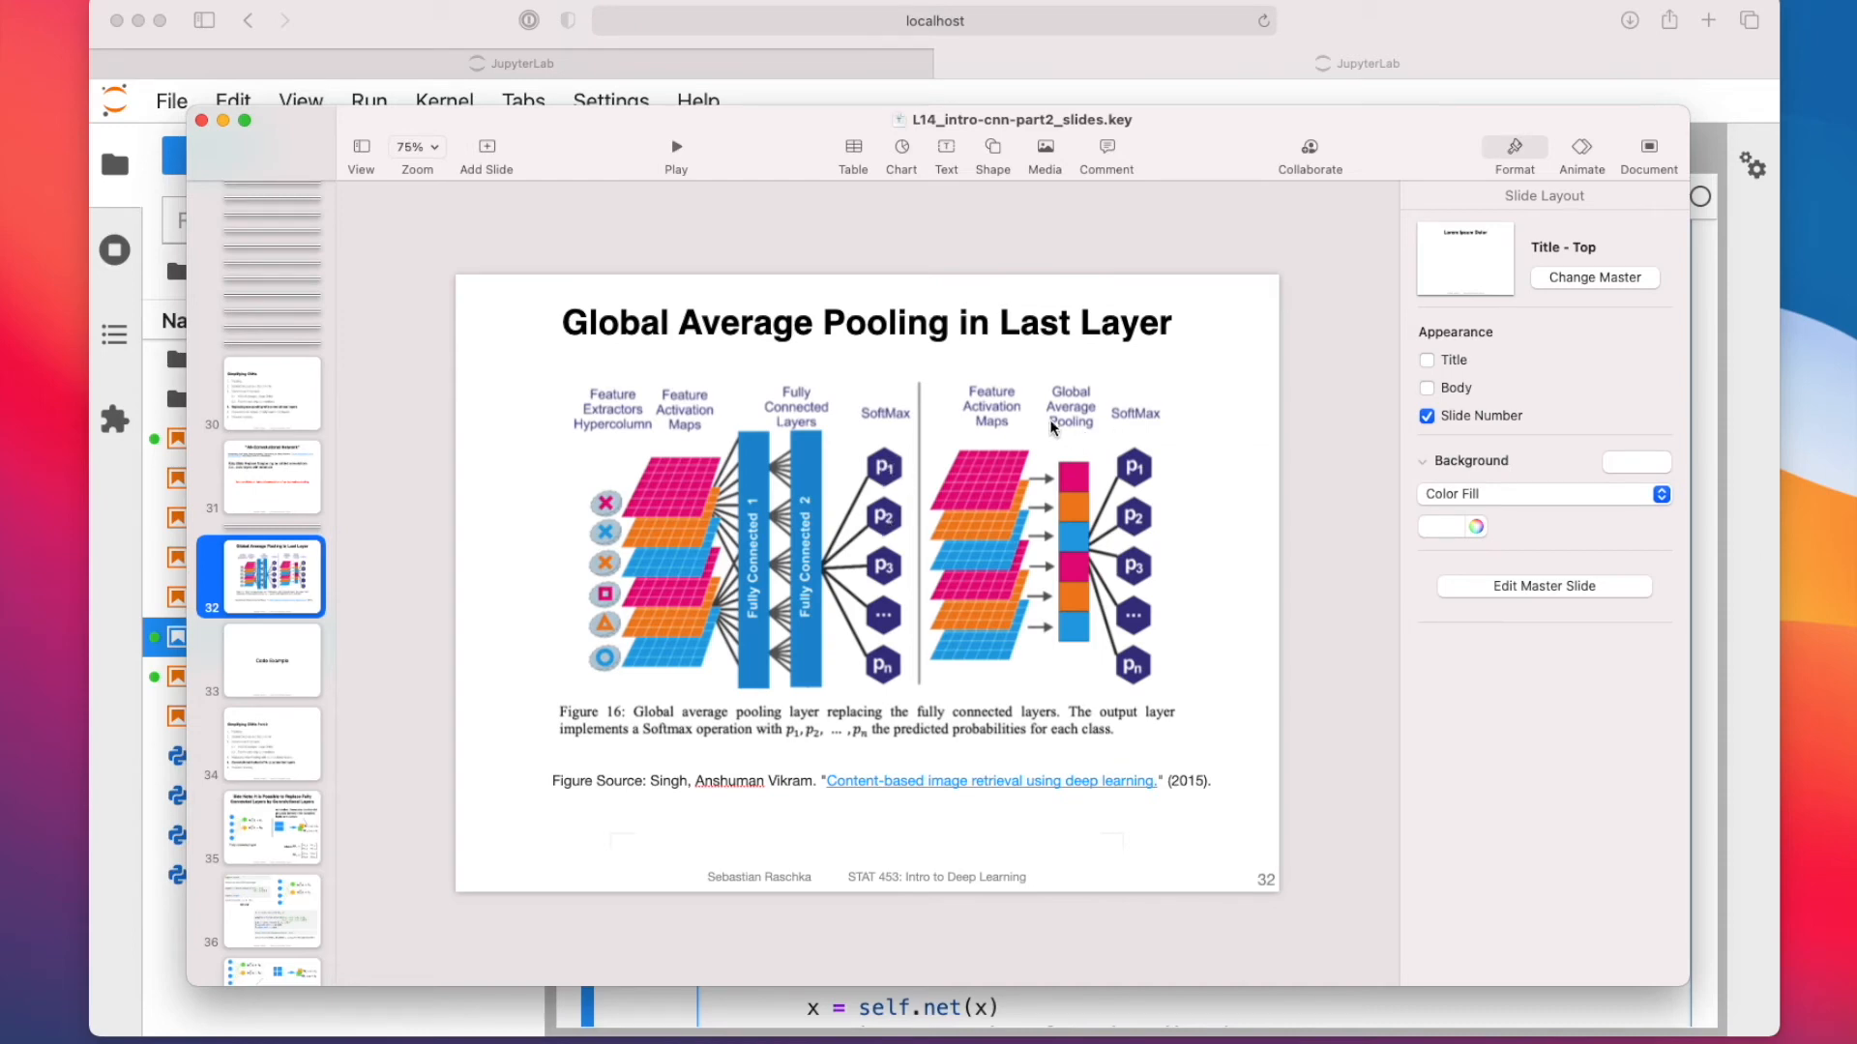
pyautogui.moveTo(1143, 979)
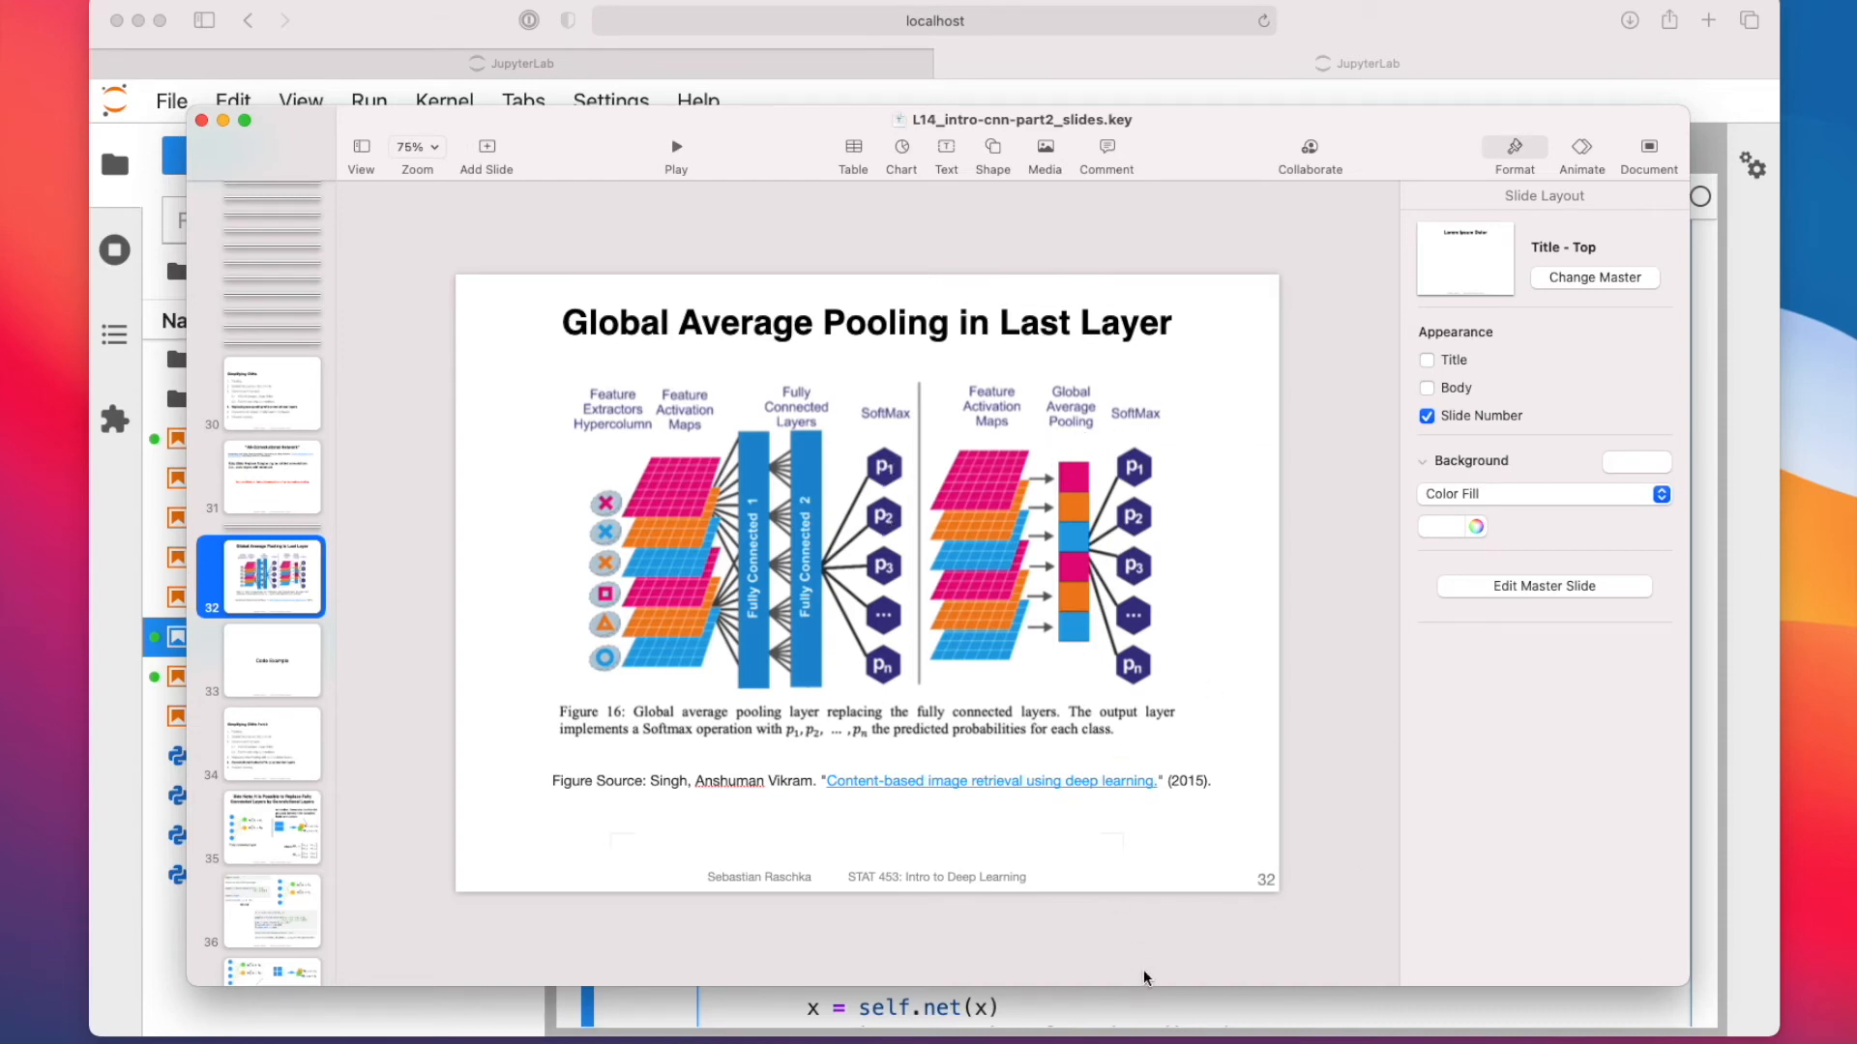
pyautogui.moveTo(940, 487)
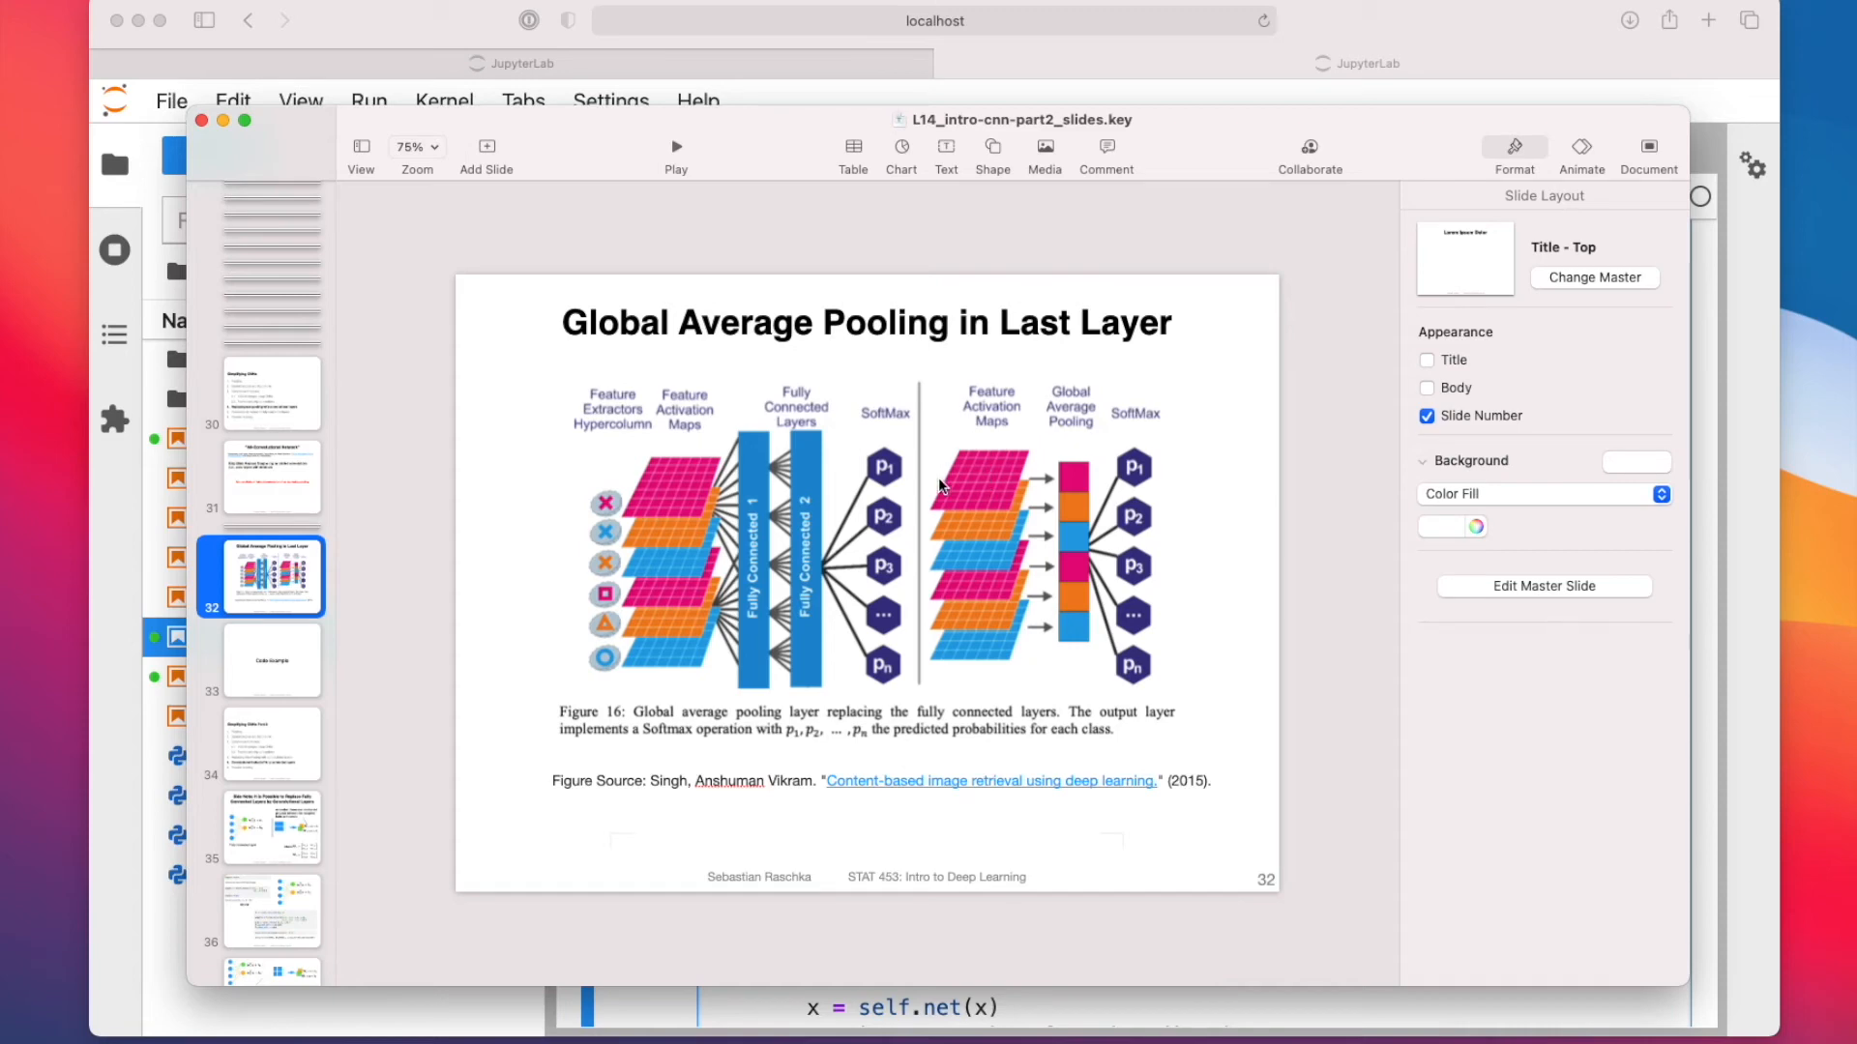
pyautogui.moveTo(1065, 470)
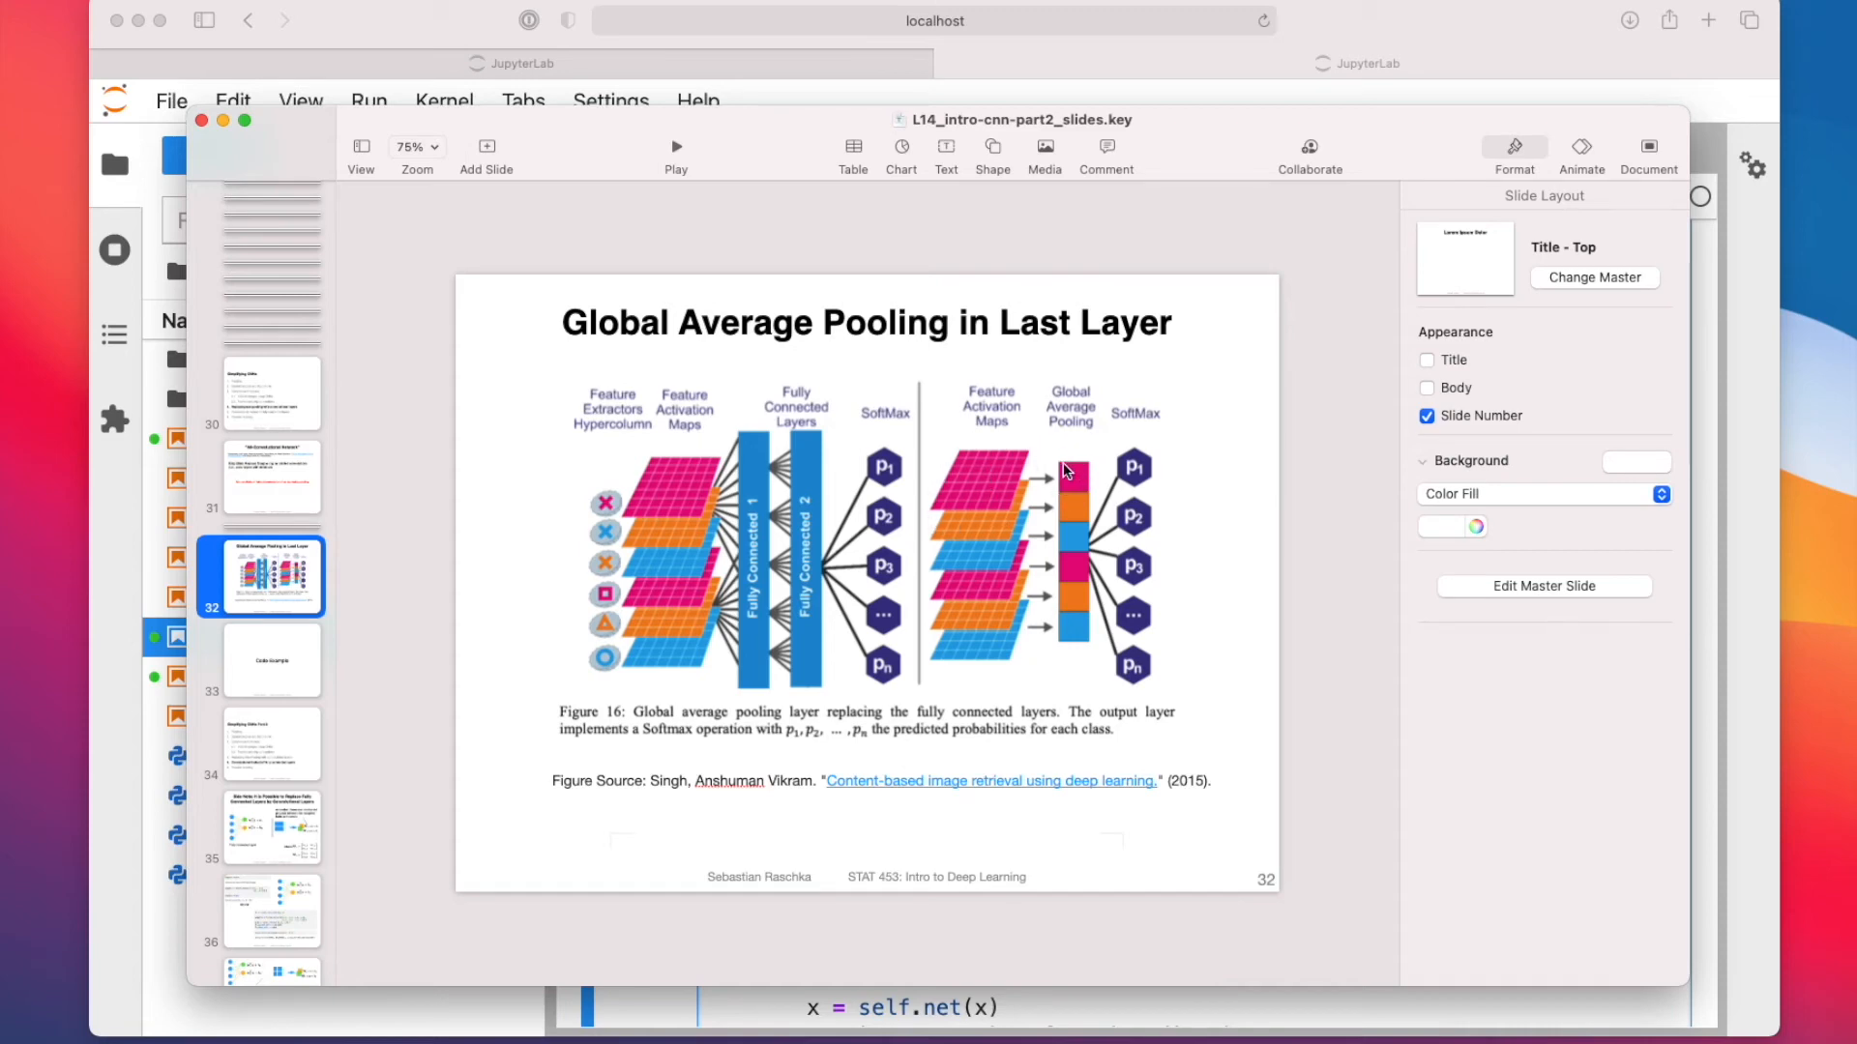
pyautogui.moveTo(1083, 572)
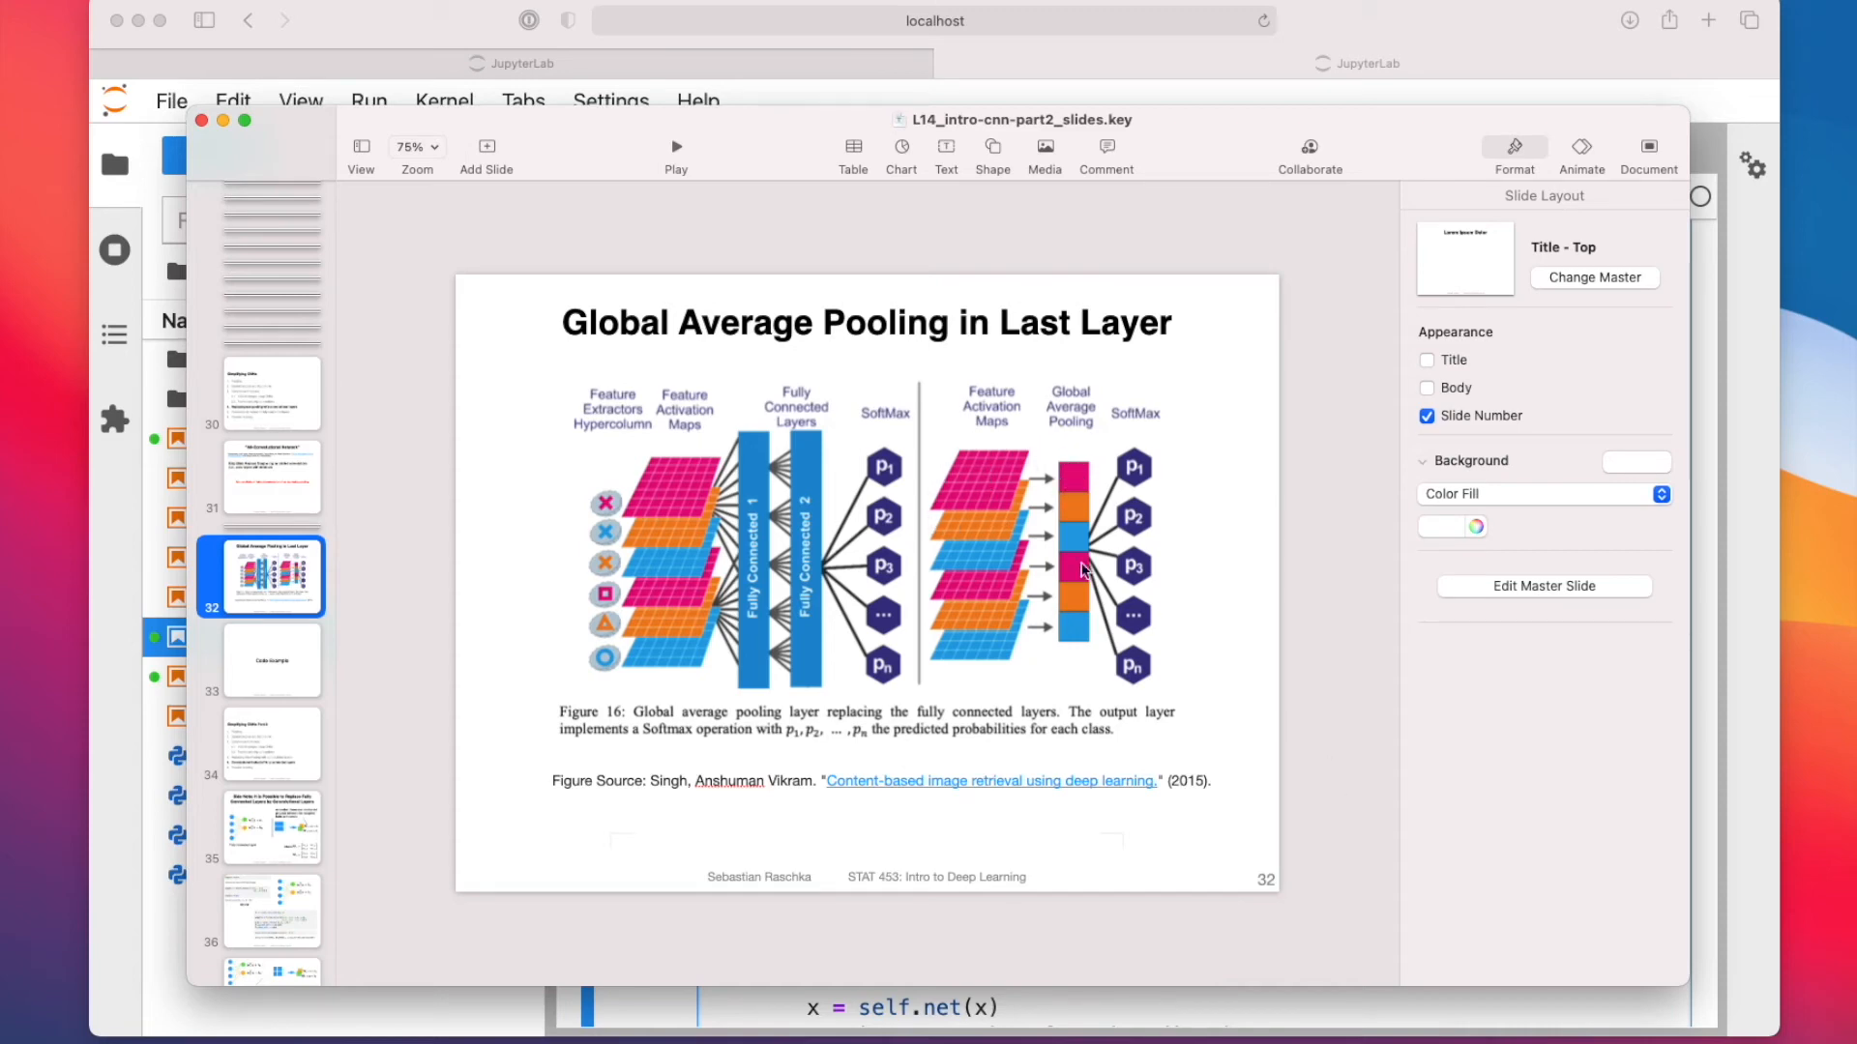
pyautogui.moveTo(1025, 503)
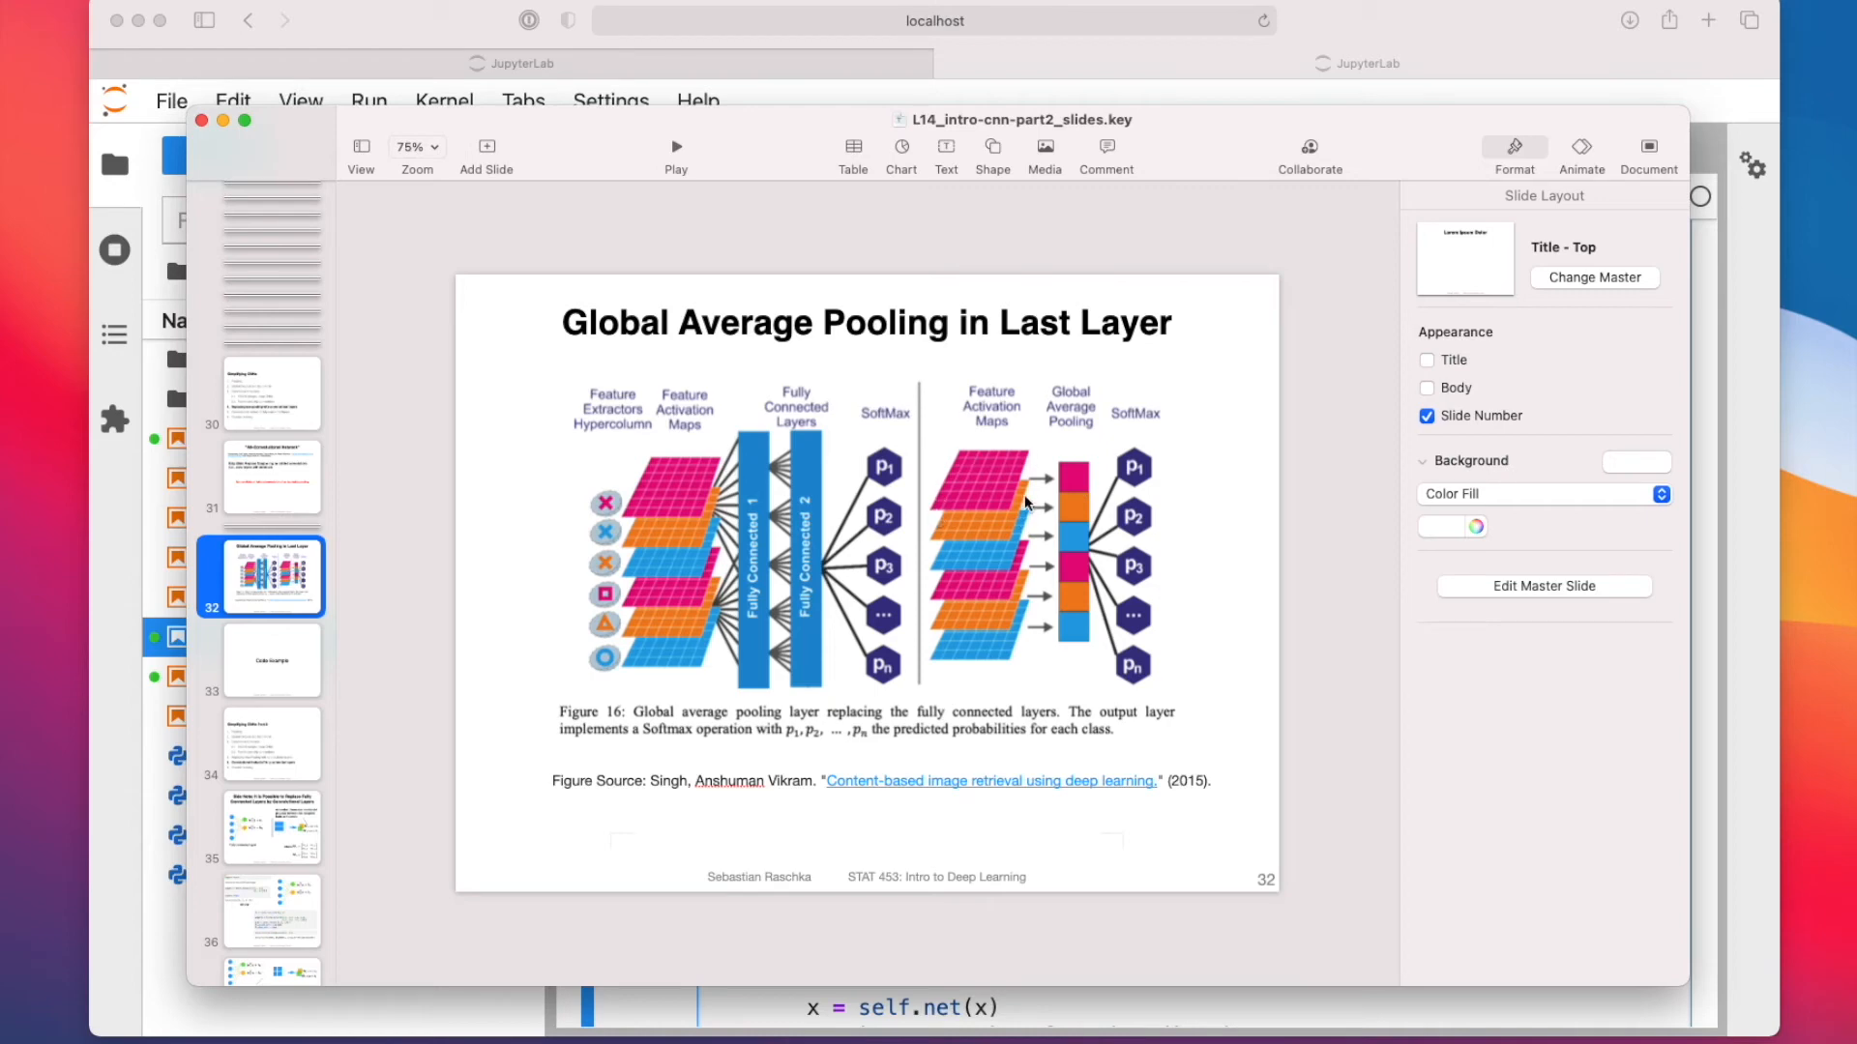
pyautogui.moveTo(1199, 1005)
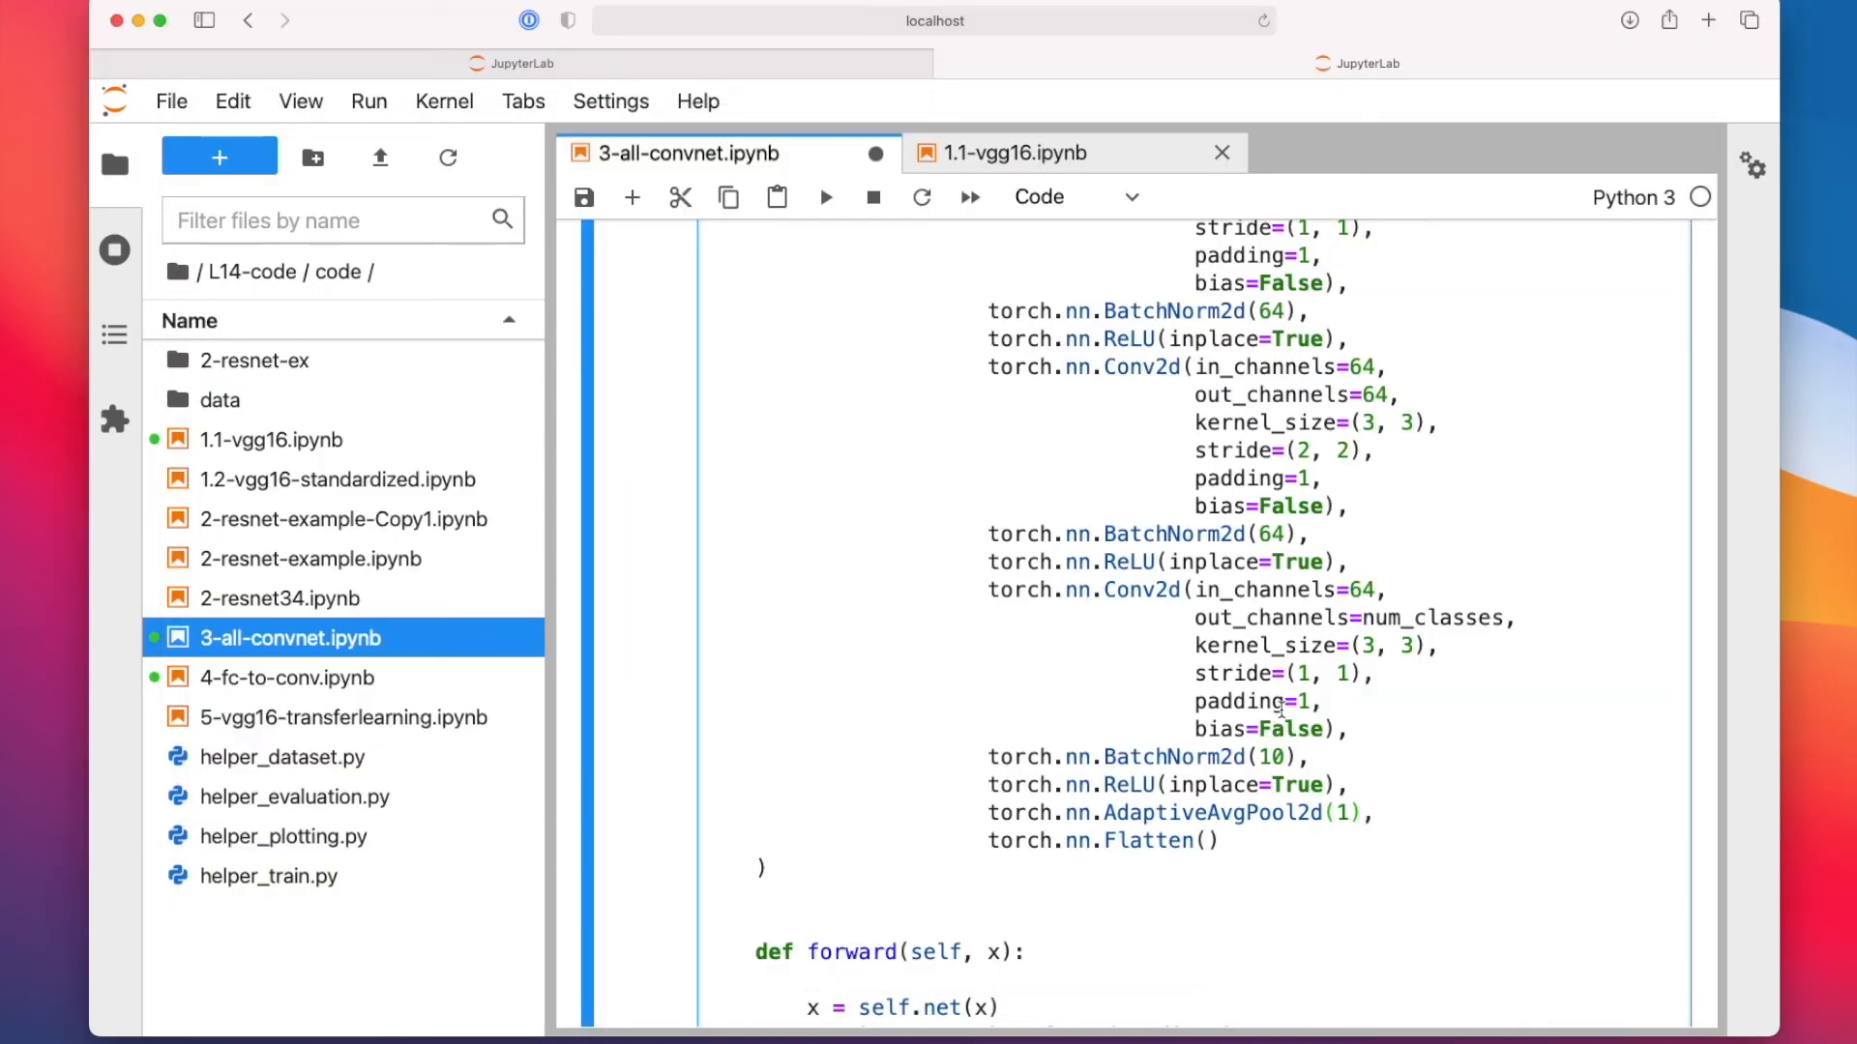
pyautogui.scroll(-3)
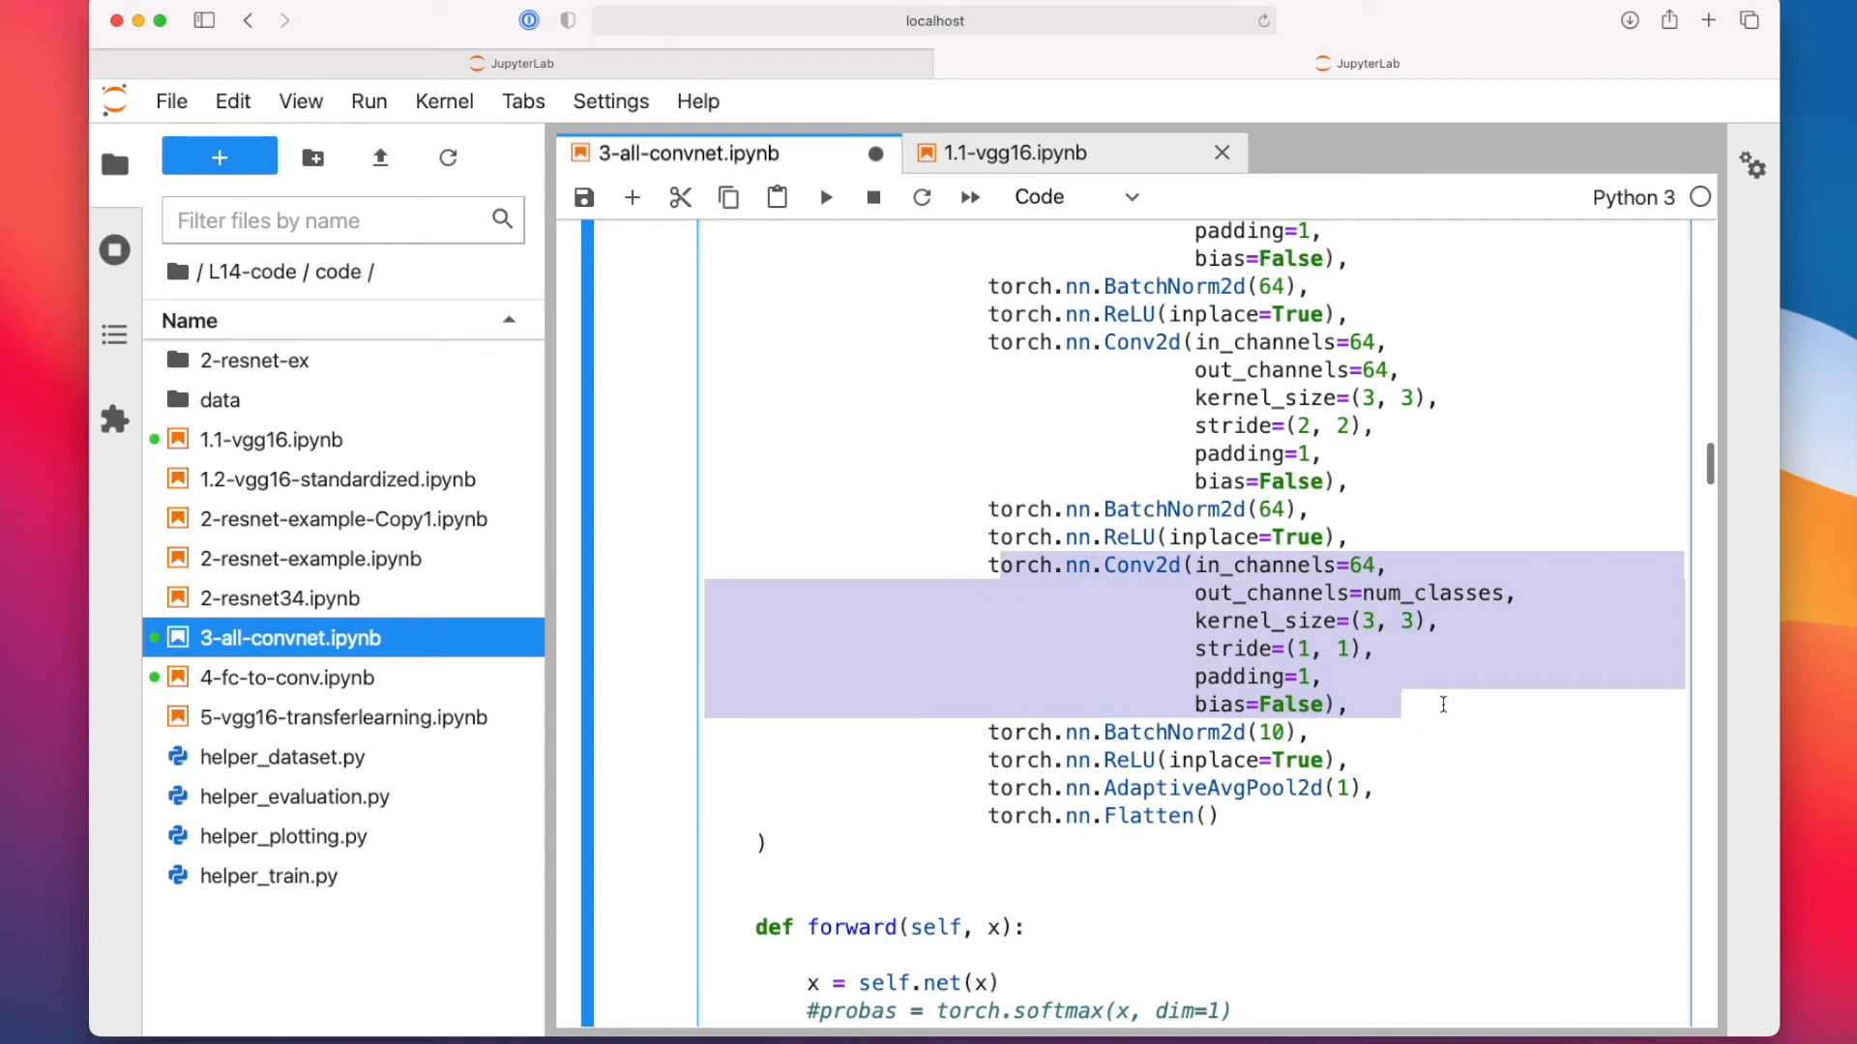
pyautogui.scroll(-3)
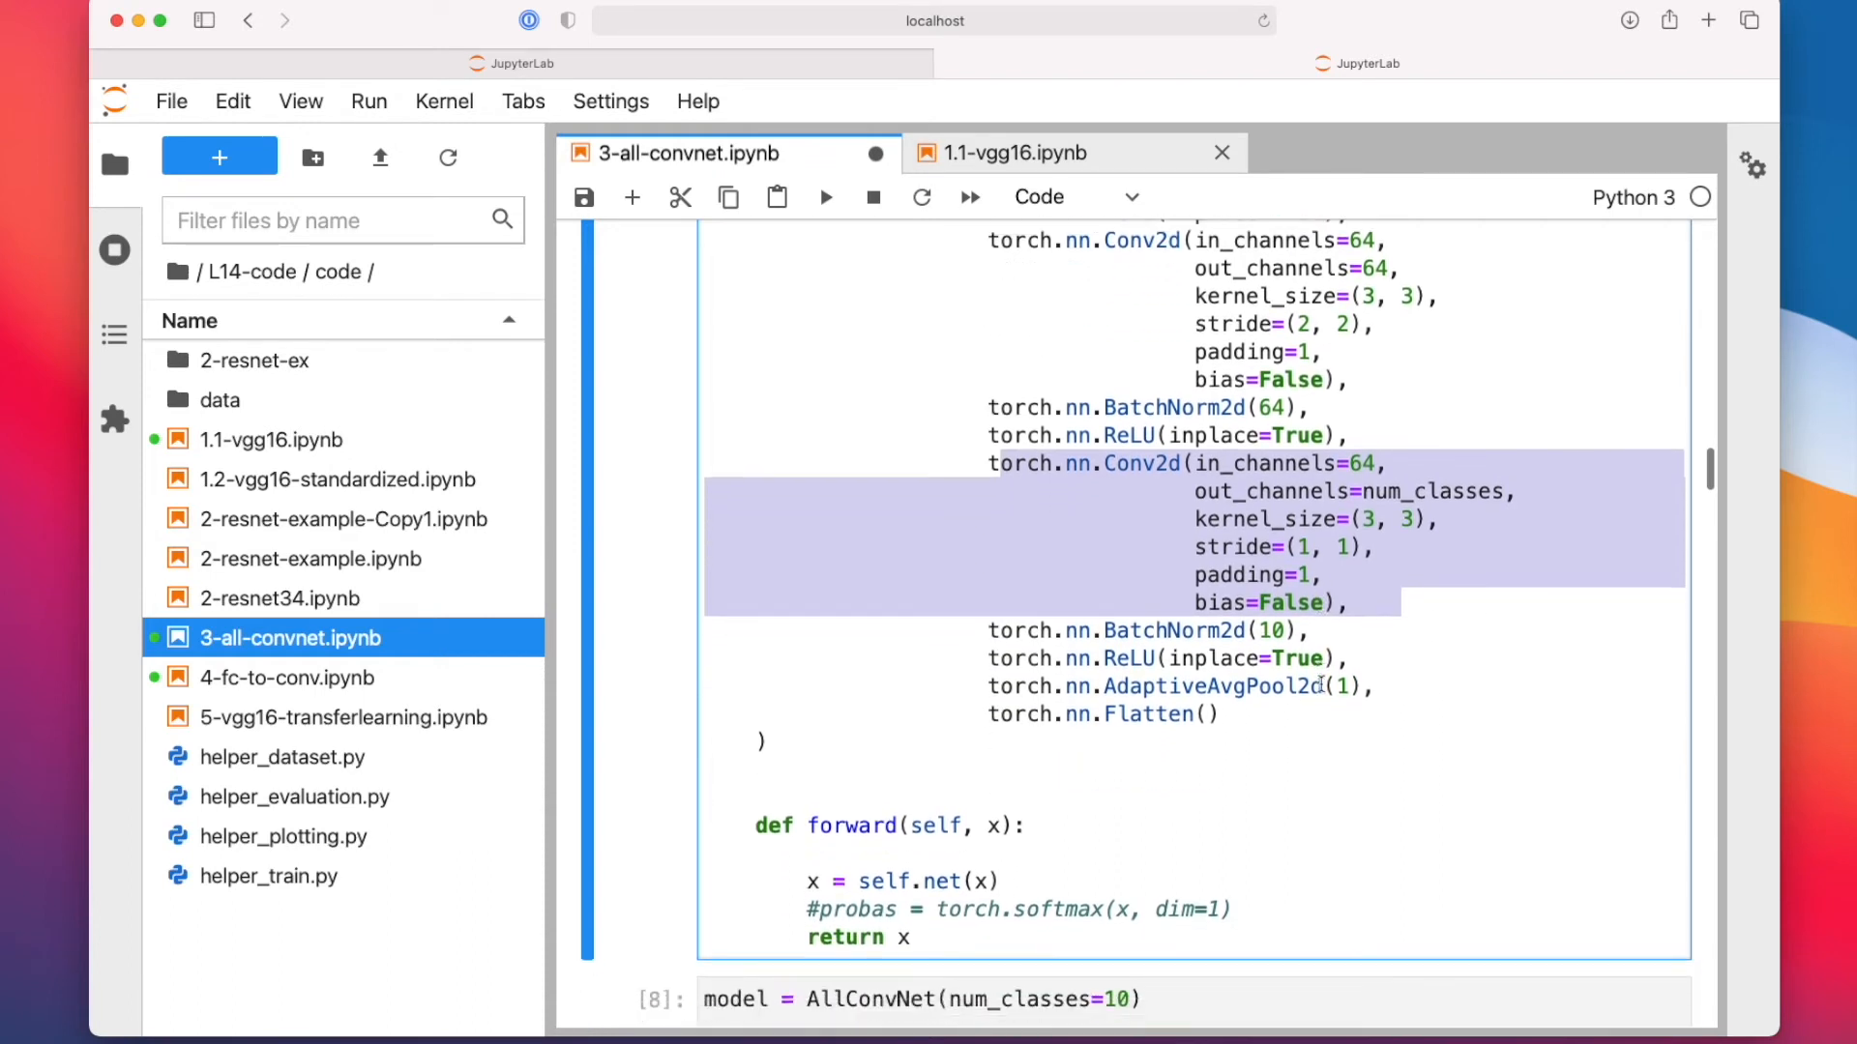
pyautogui.scroll(-3)
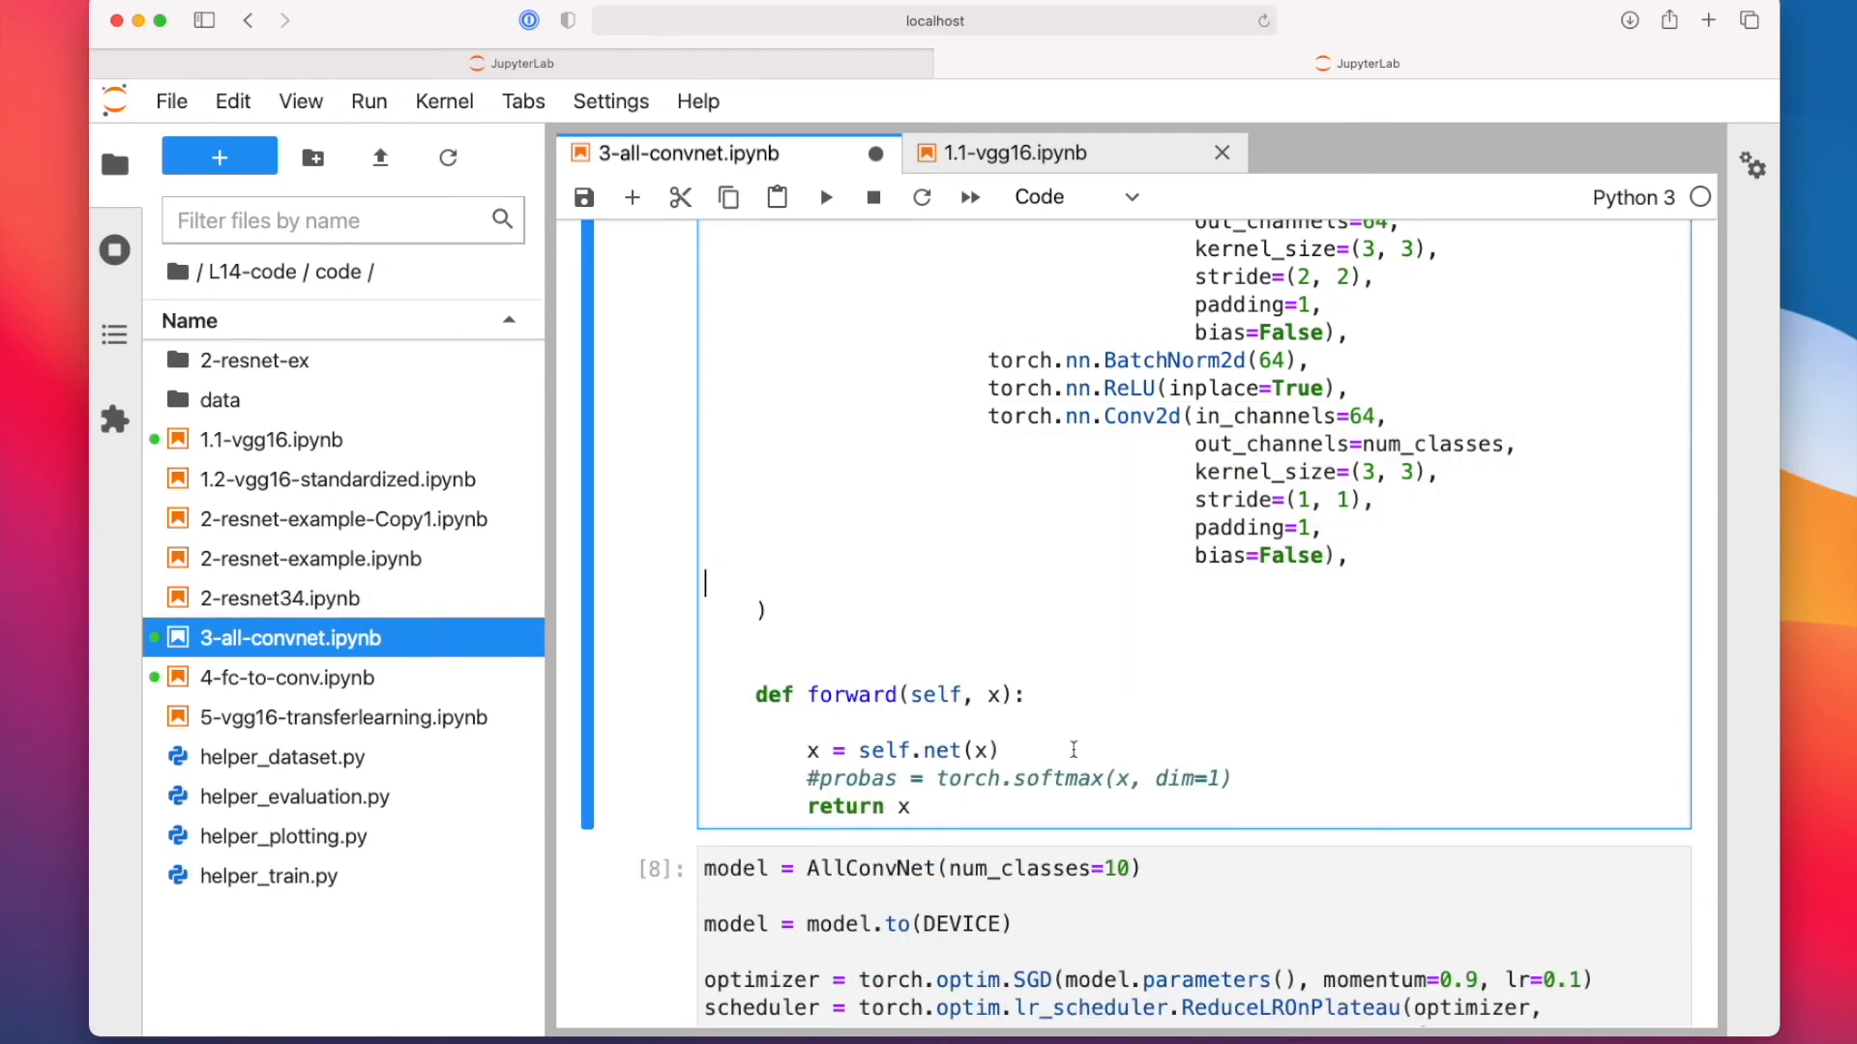
pyautogui.write('pru')
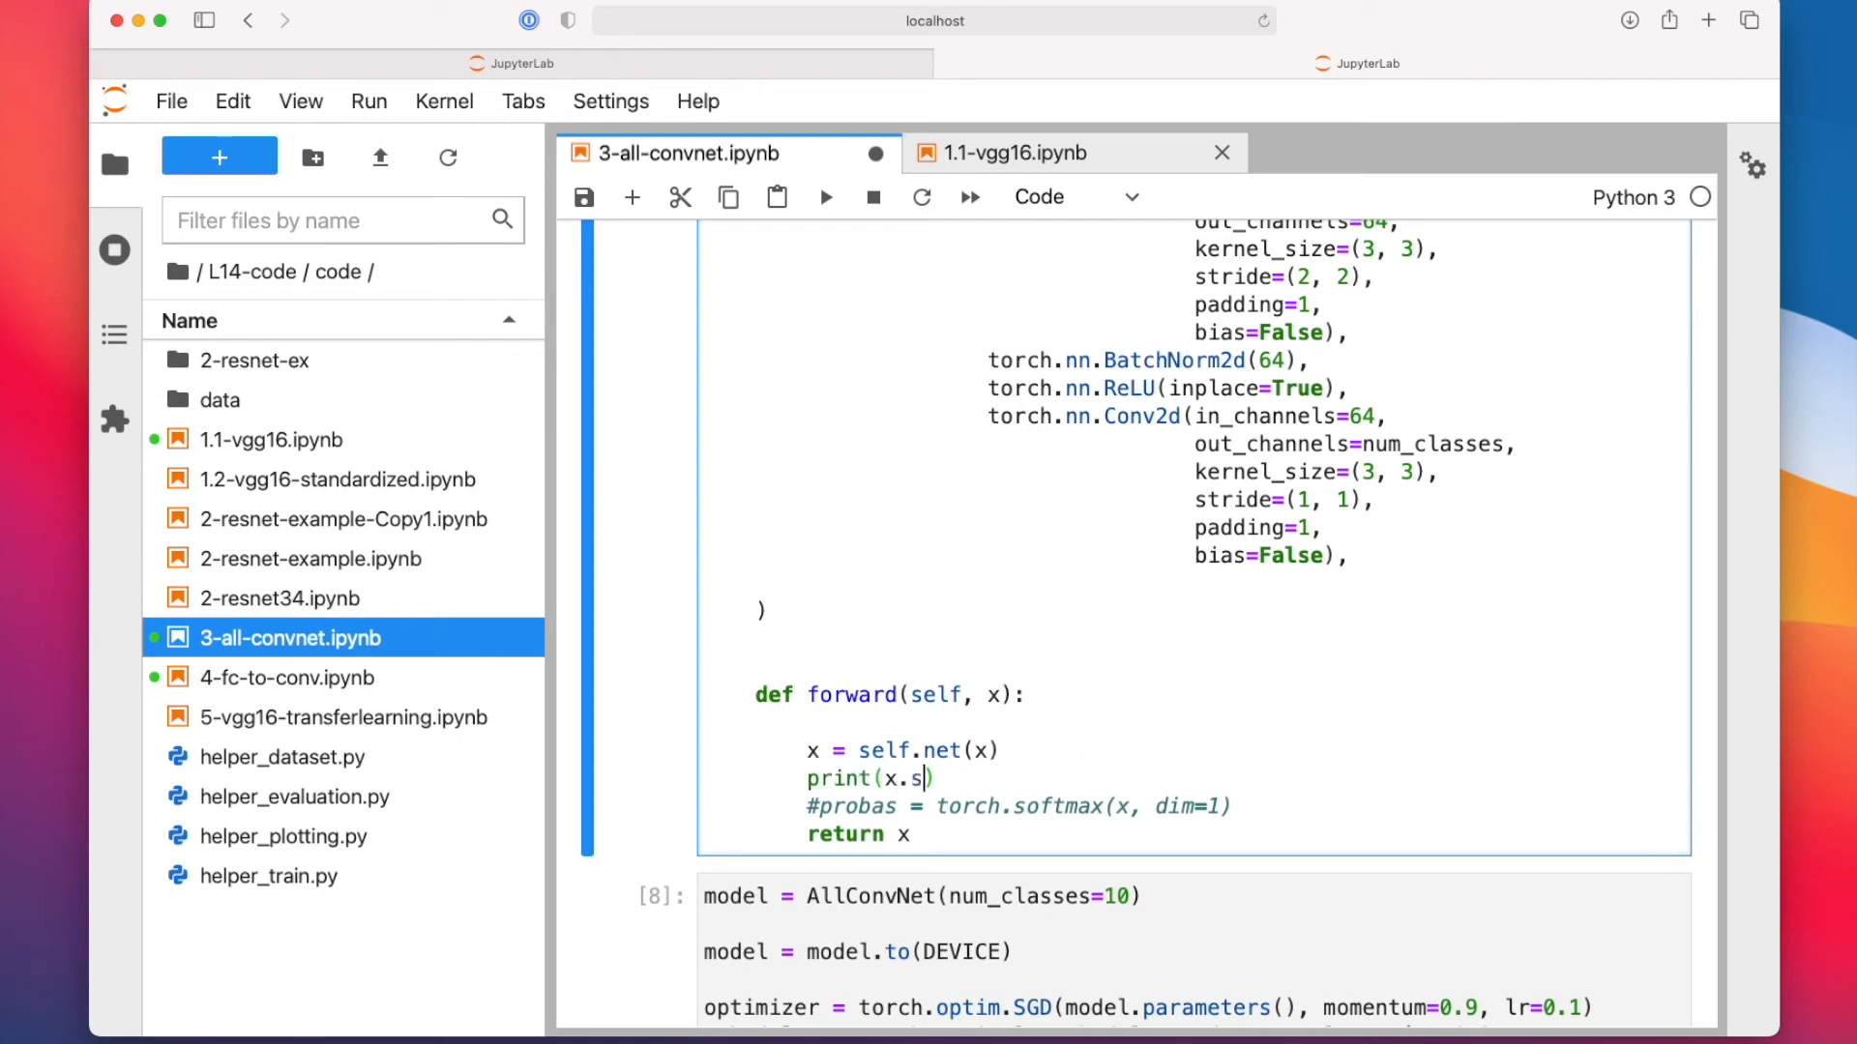
pyautogui.write('ize()')
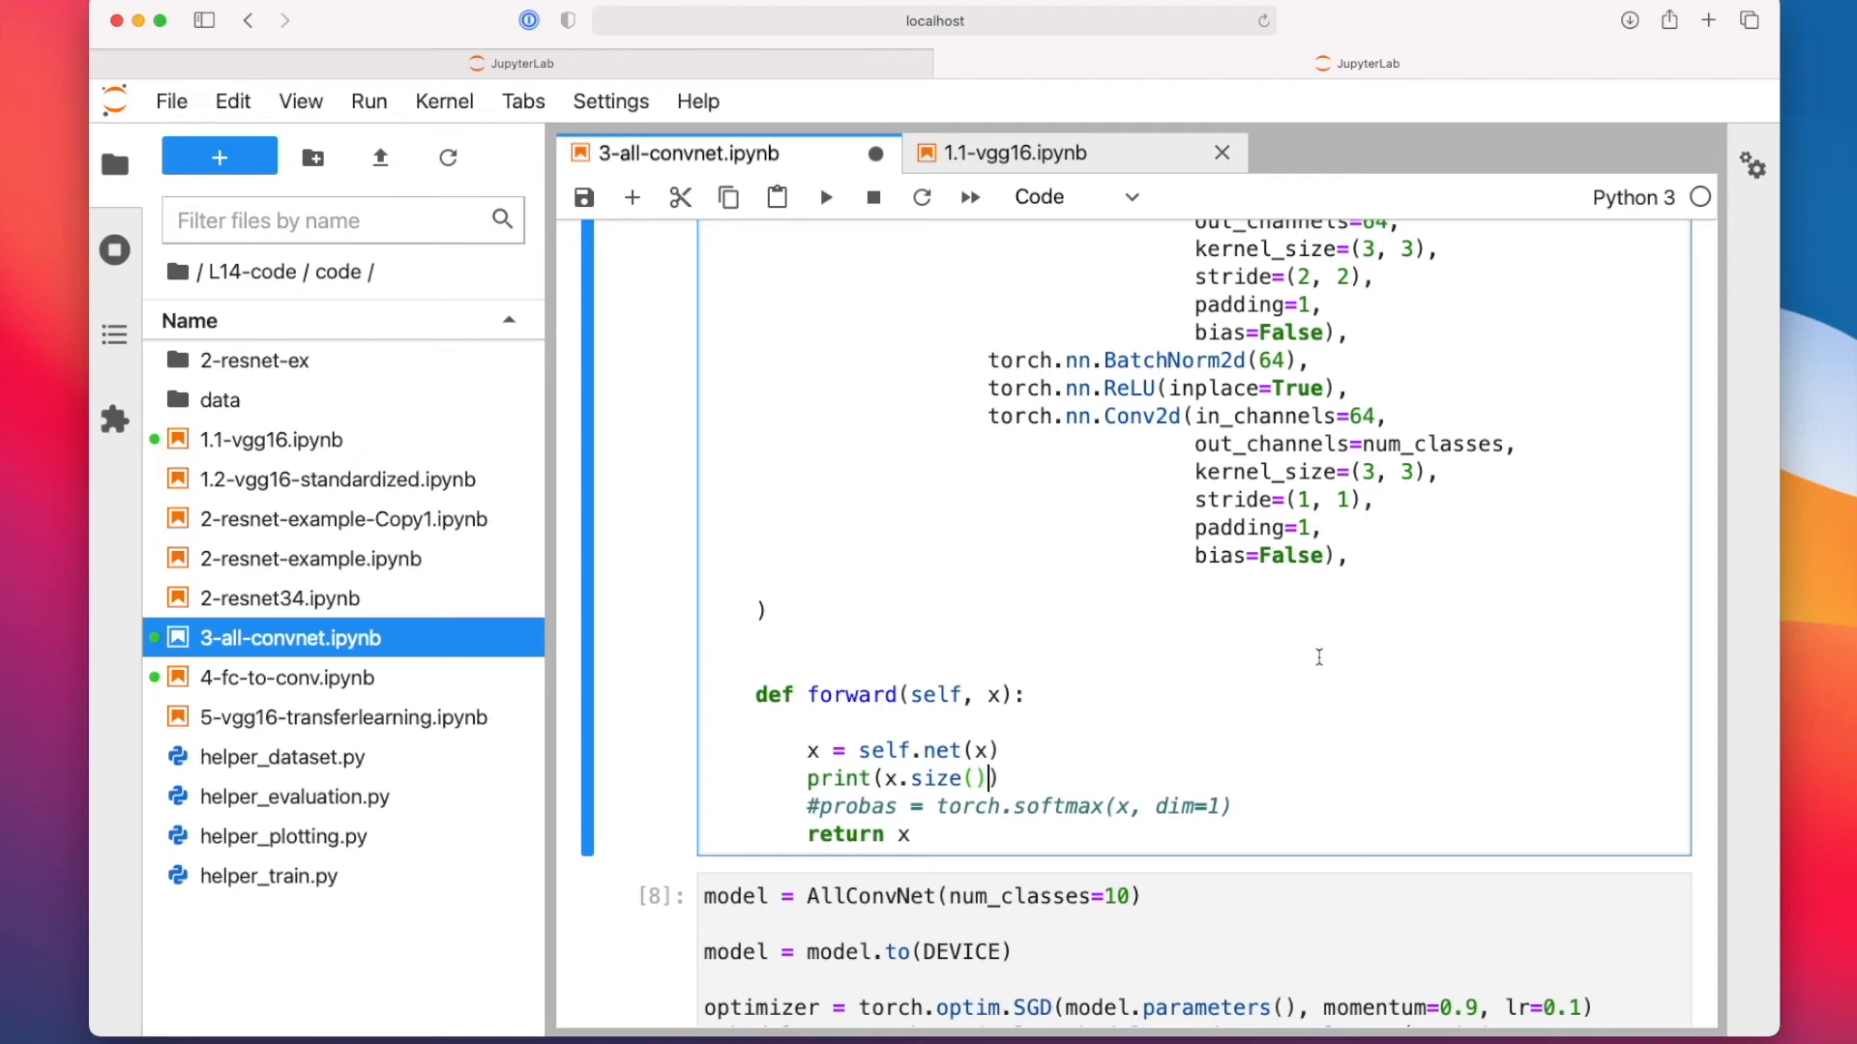
pyautogui.scroll(-3)
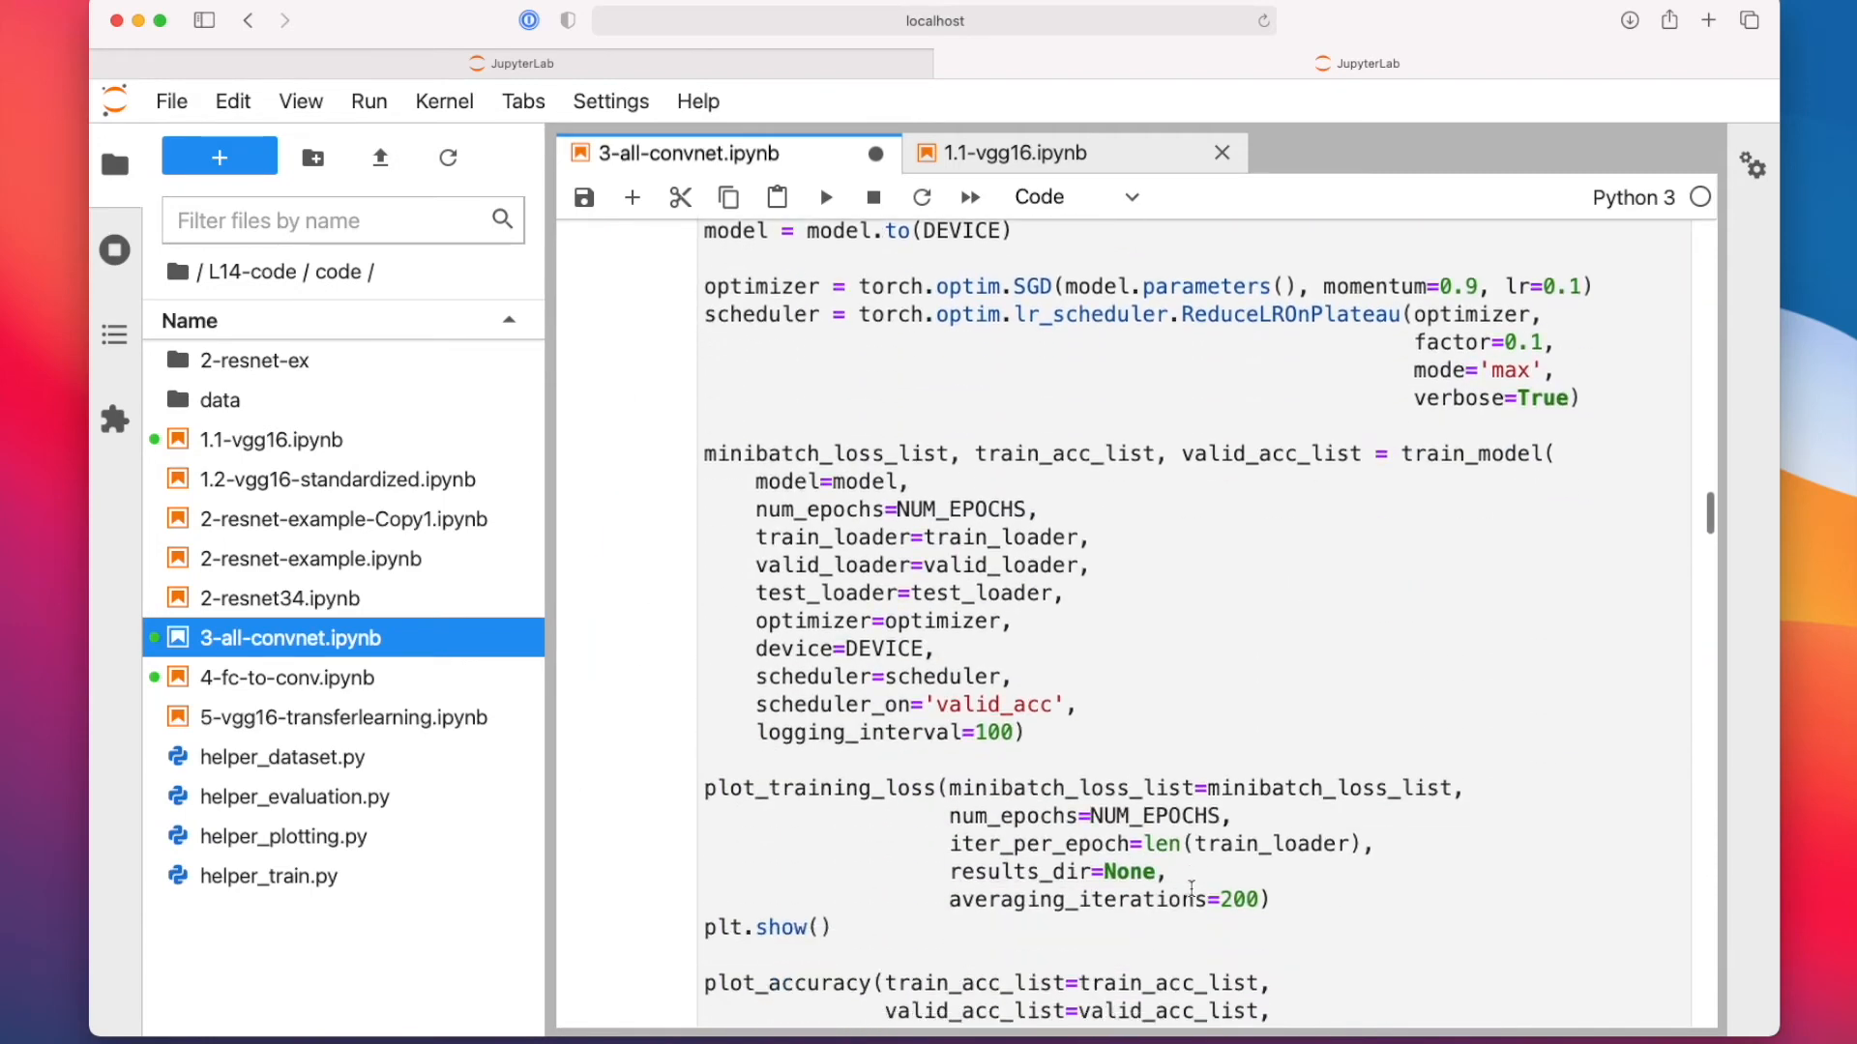
pyautogui.scroll(3)
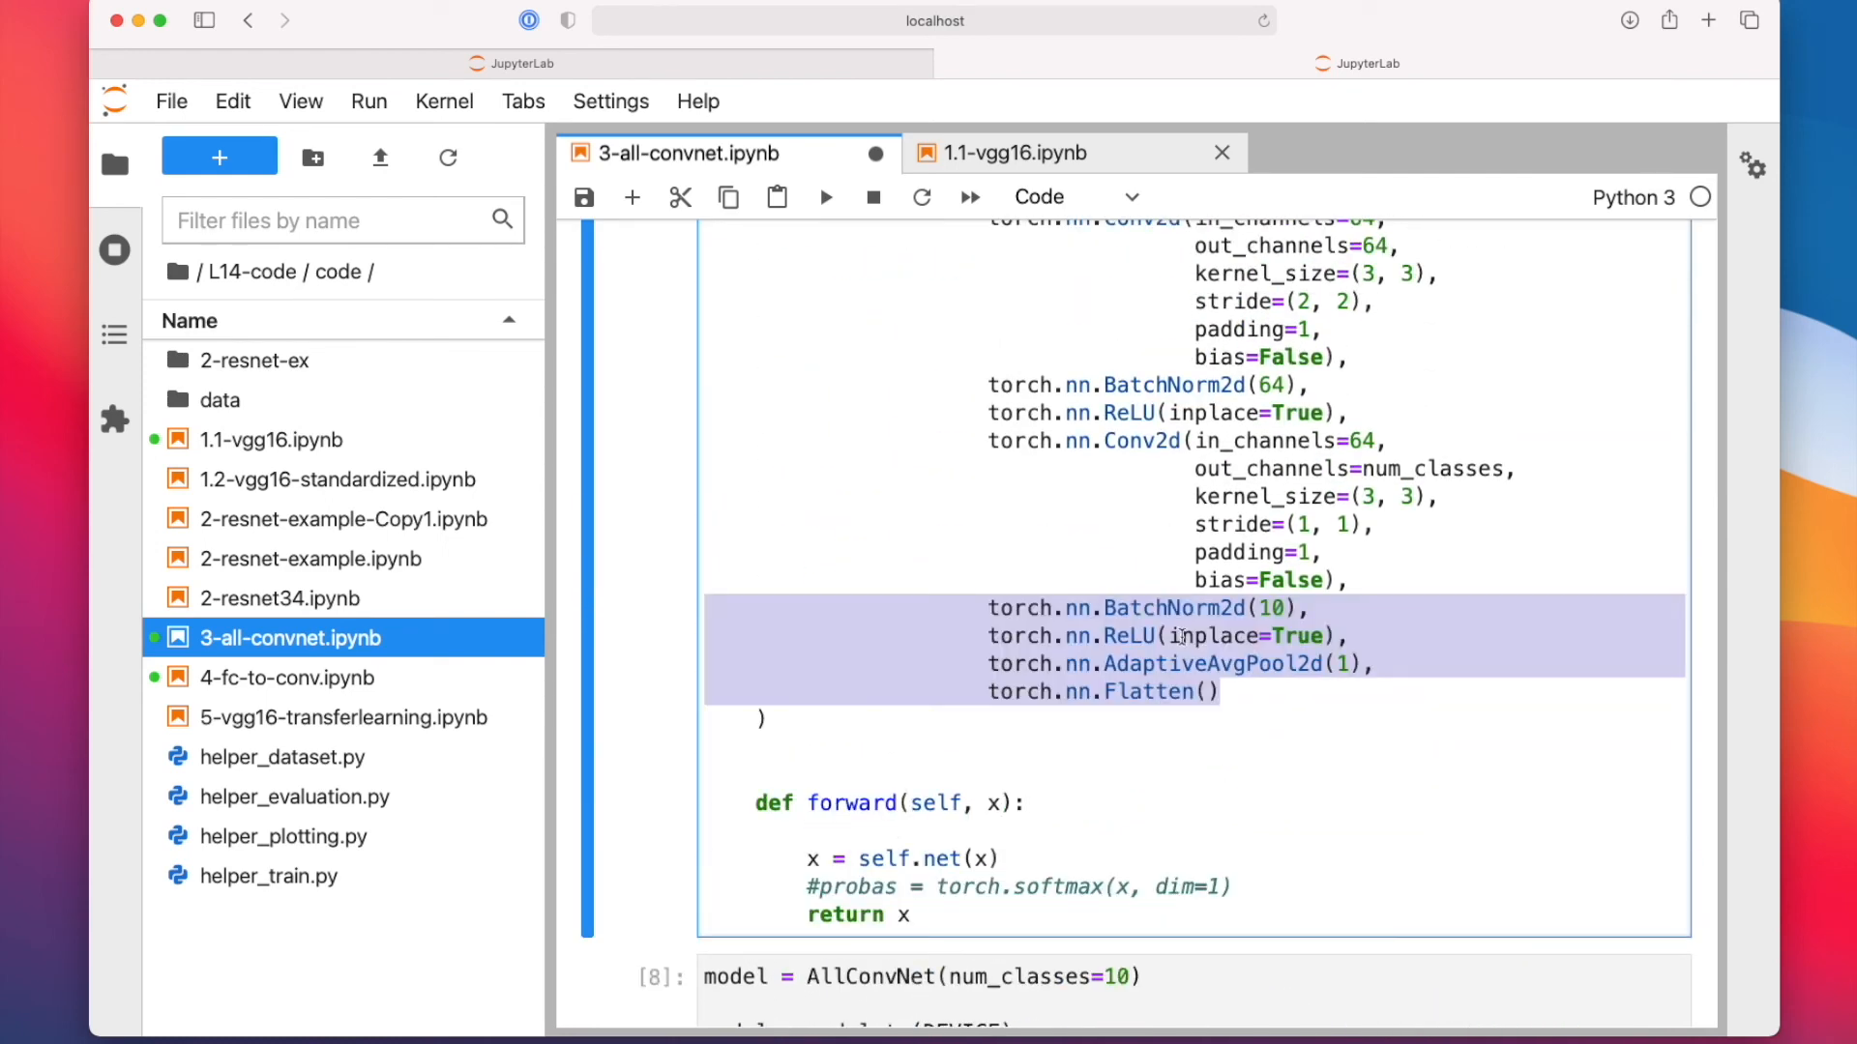
# Step: Duplicate 3-all-convnet.ipynb and open the copy 3-all-convnet-Copy1
pyautogui.rightClick(286, 636)
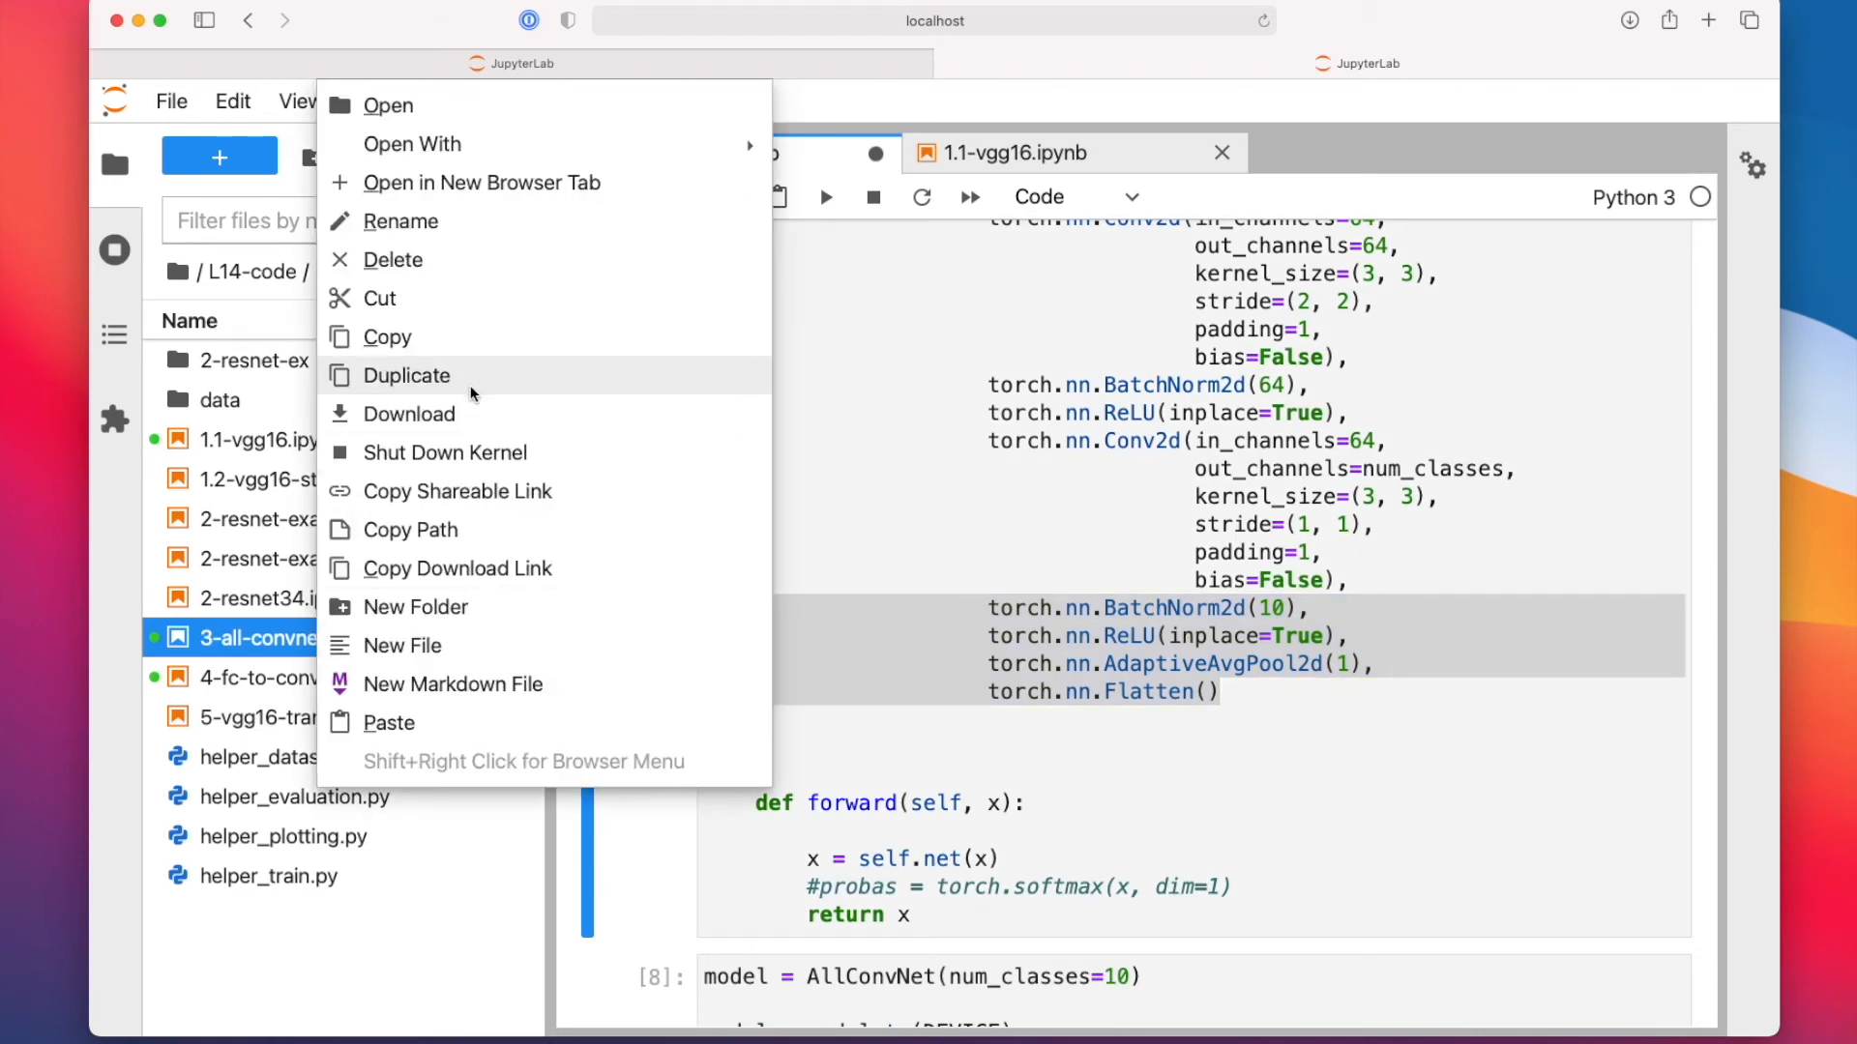
pyautogui.click(408, 375)
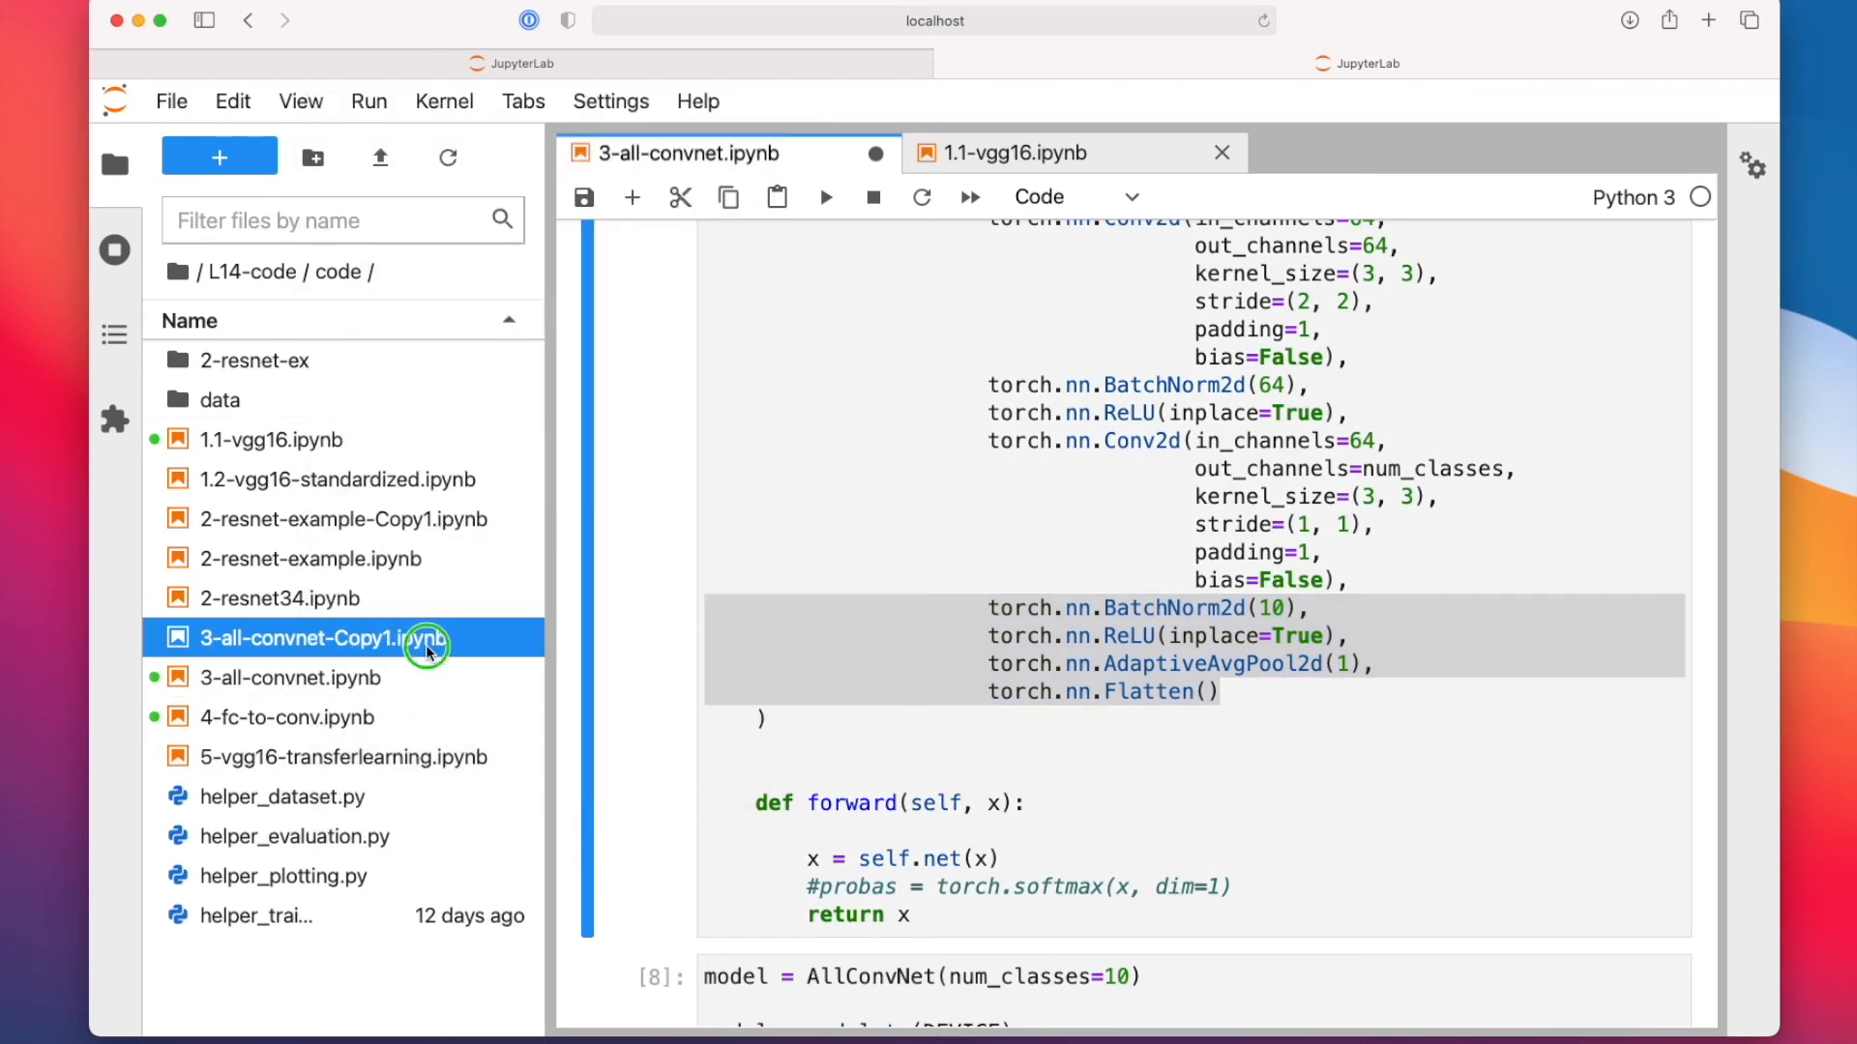
pyautogui.doubleClick(344, 636)
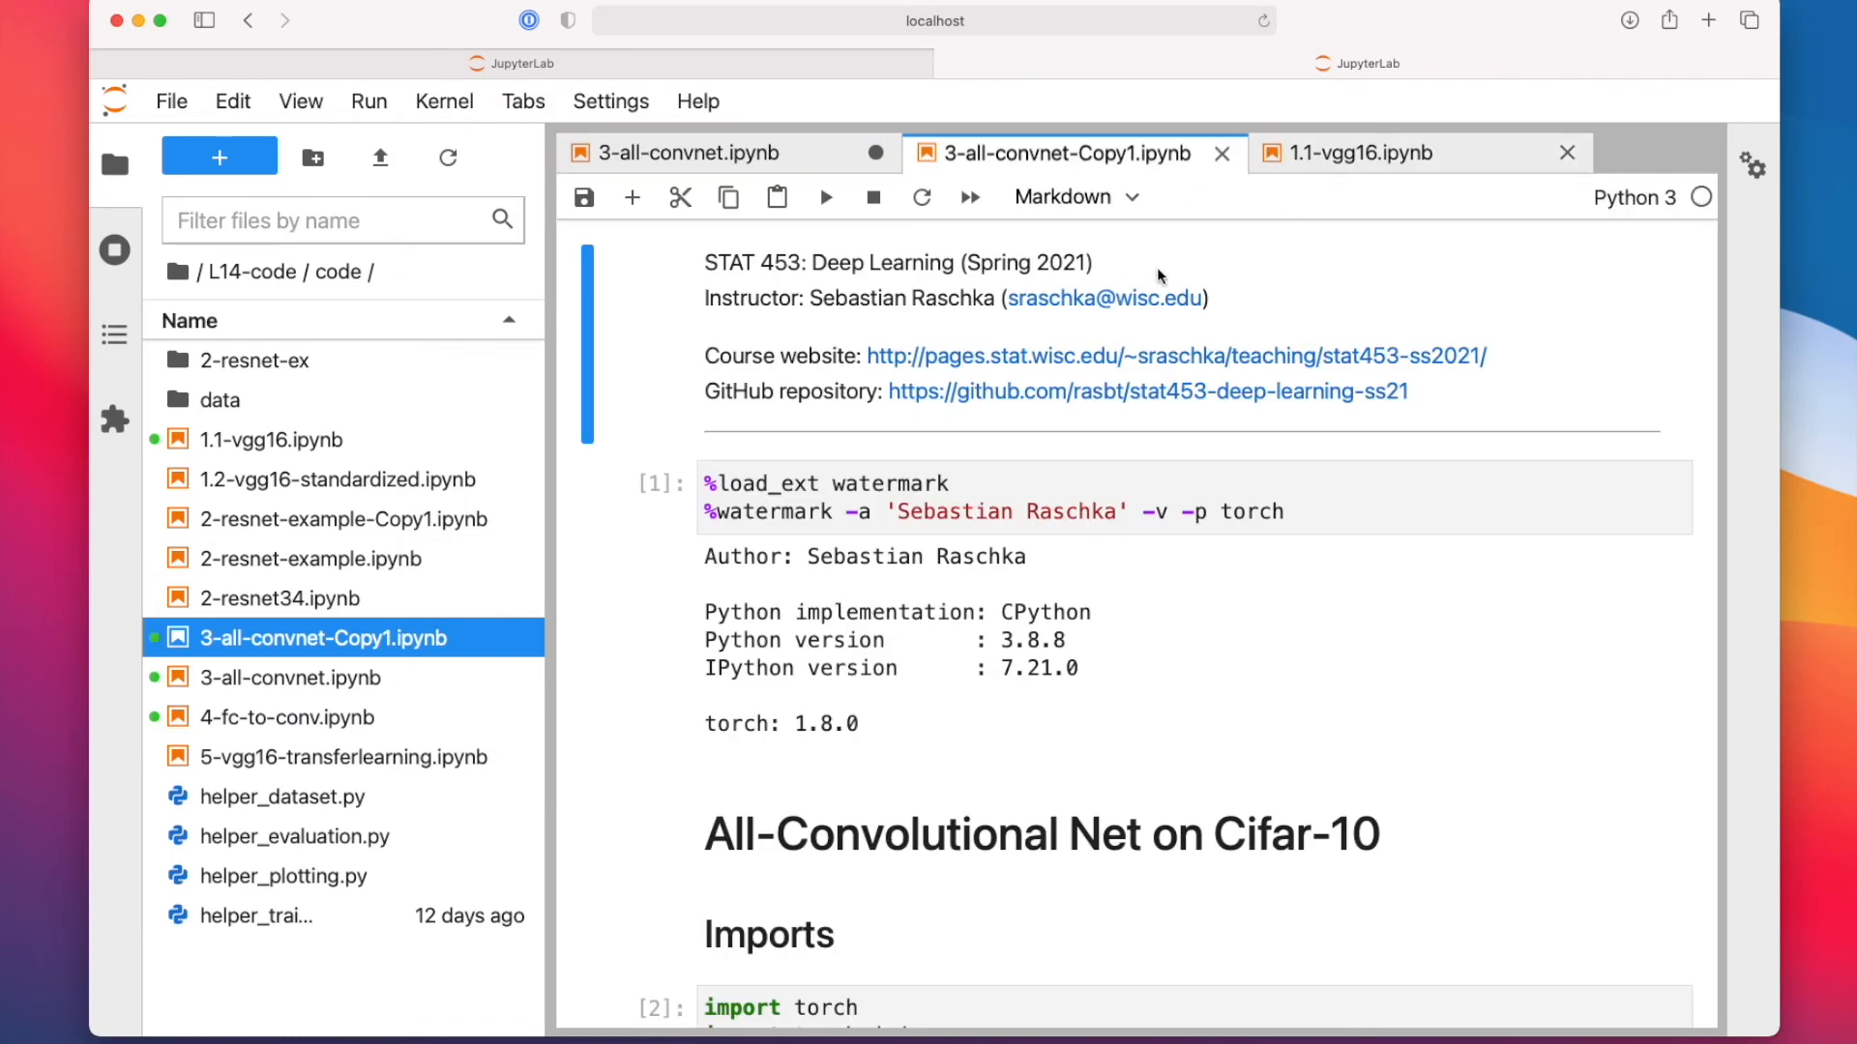
pyautogui.moveTo(1356, 237)
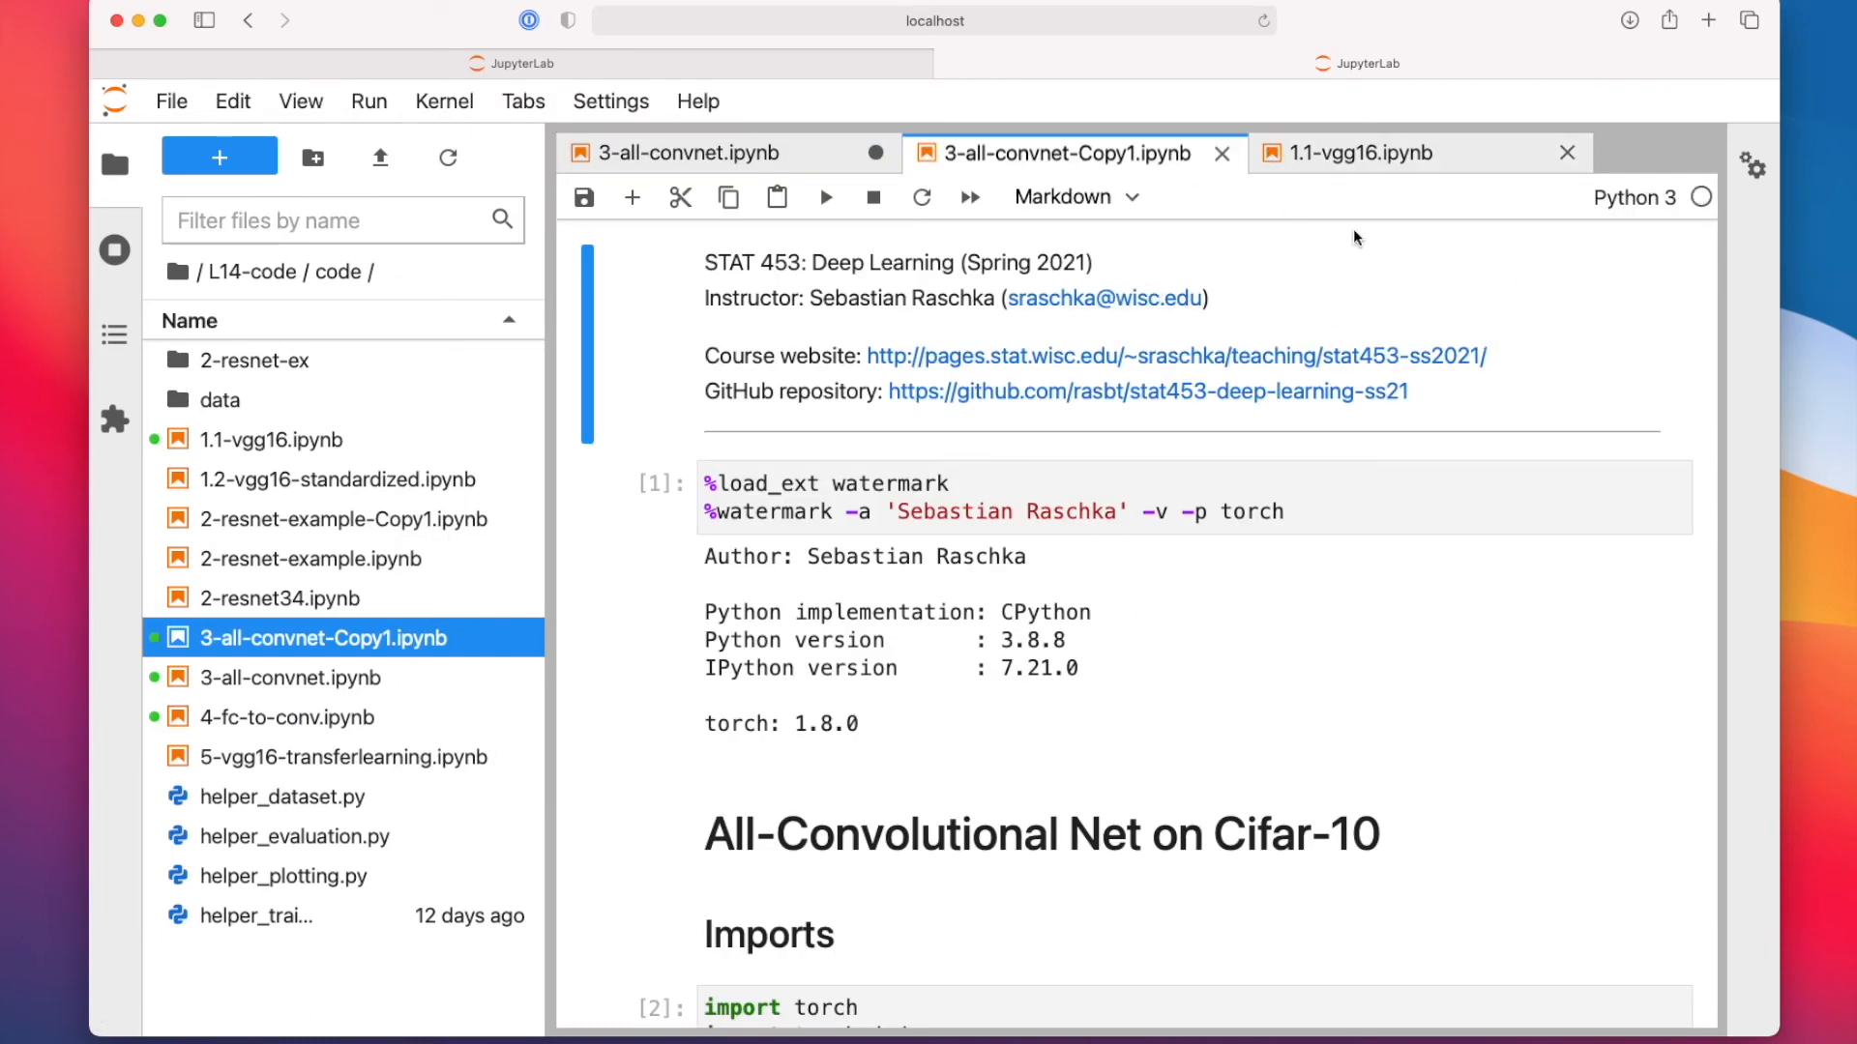
# Step: Add print(x.size()) in forward and run it, getting torch.Size([256, 10, 8, 8]) before the error
pyautogui.scroll(-3)
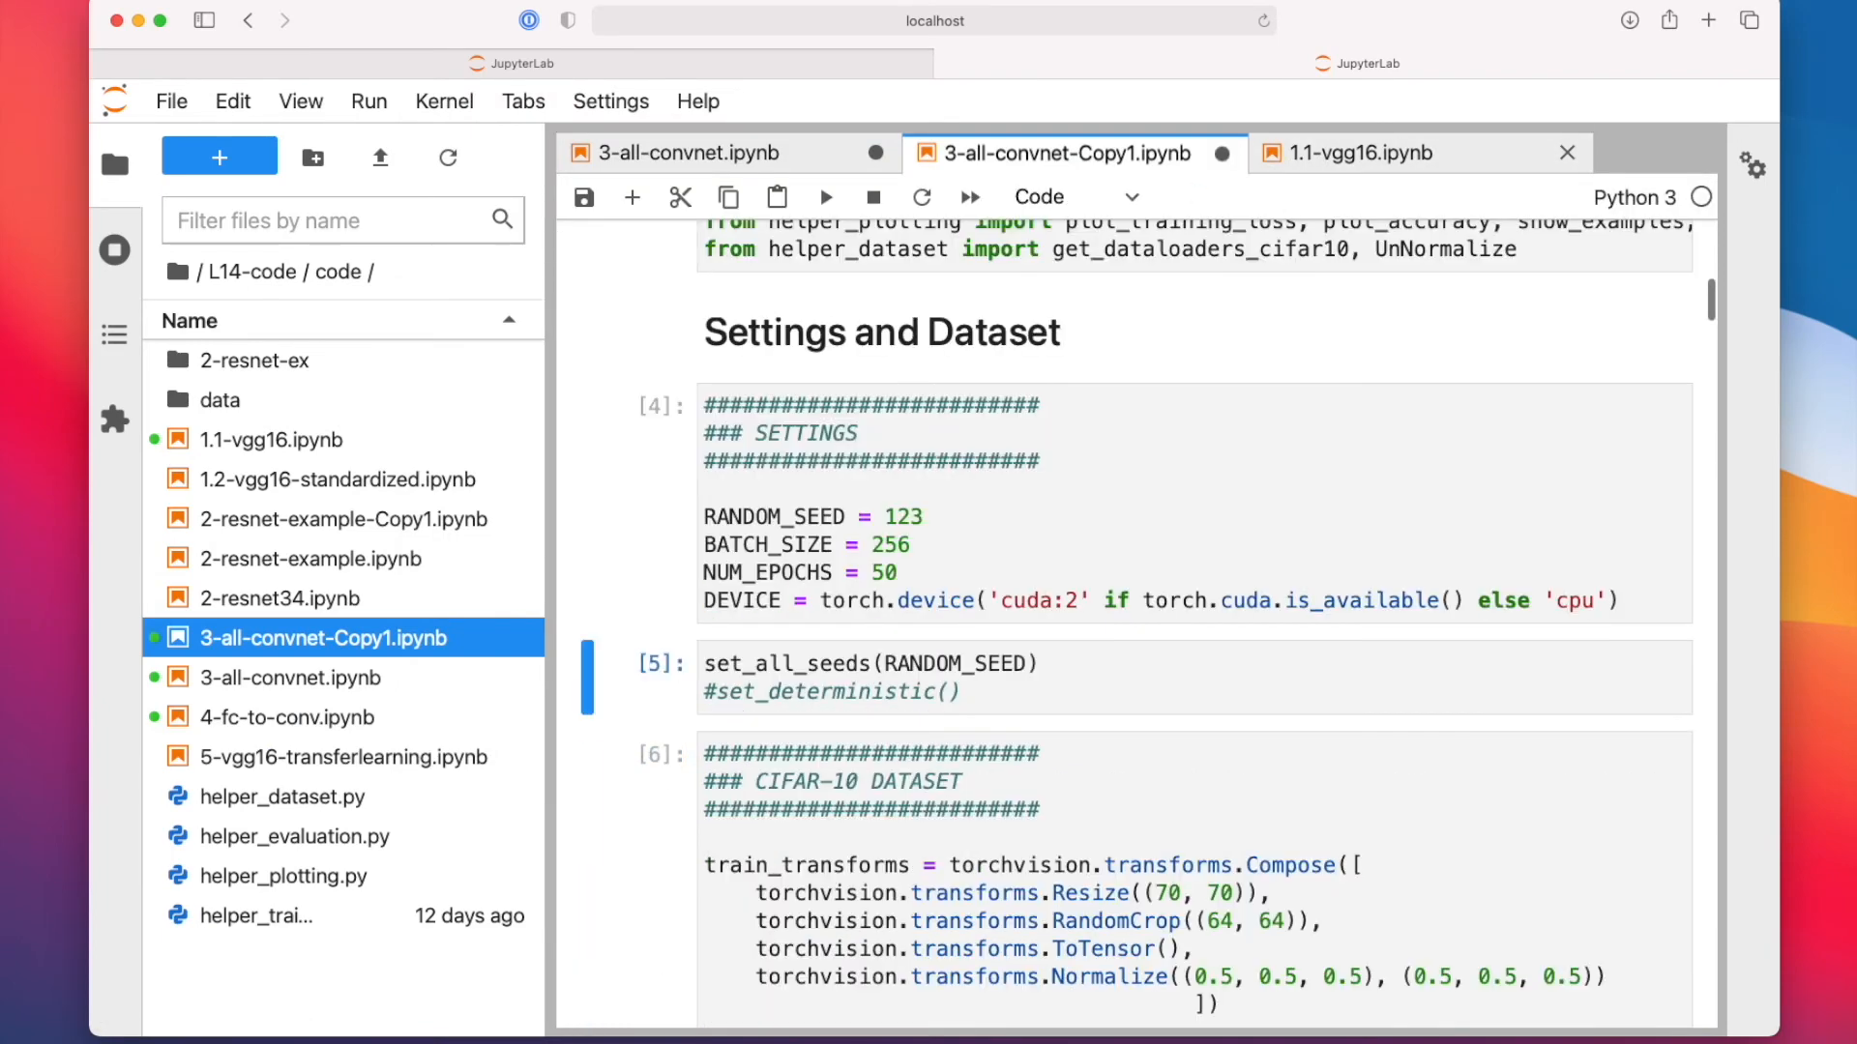
pyautogui.scroll(-3)
pyautogui.write('\\')
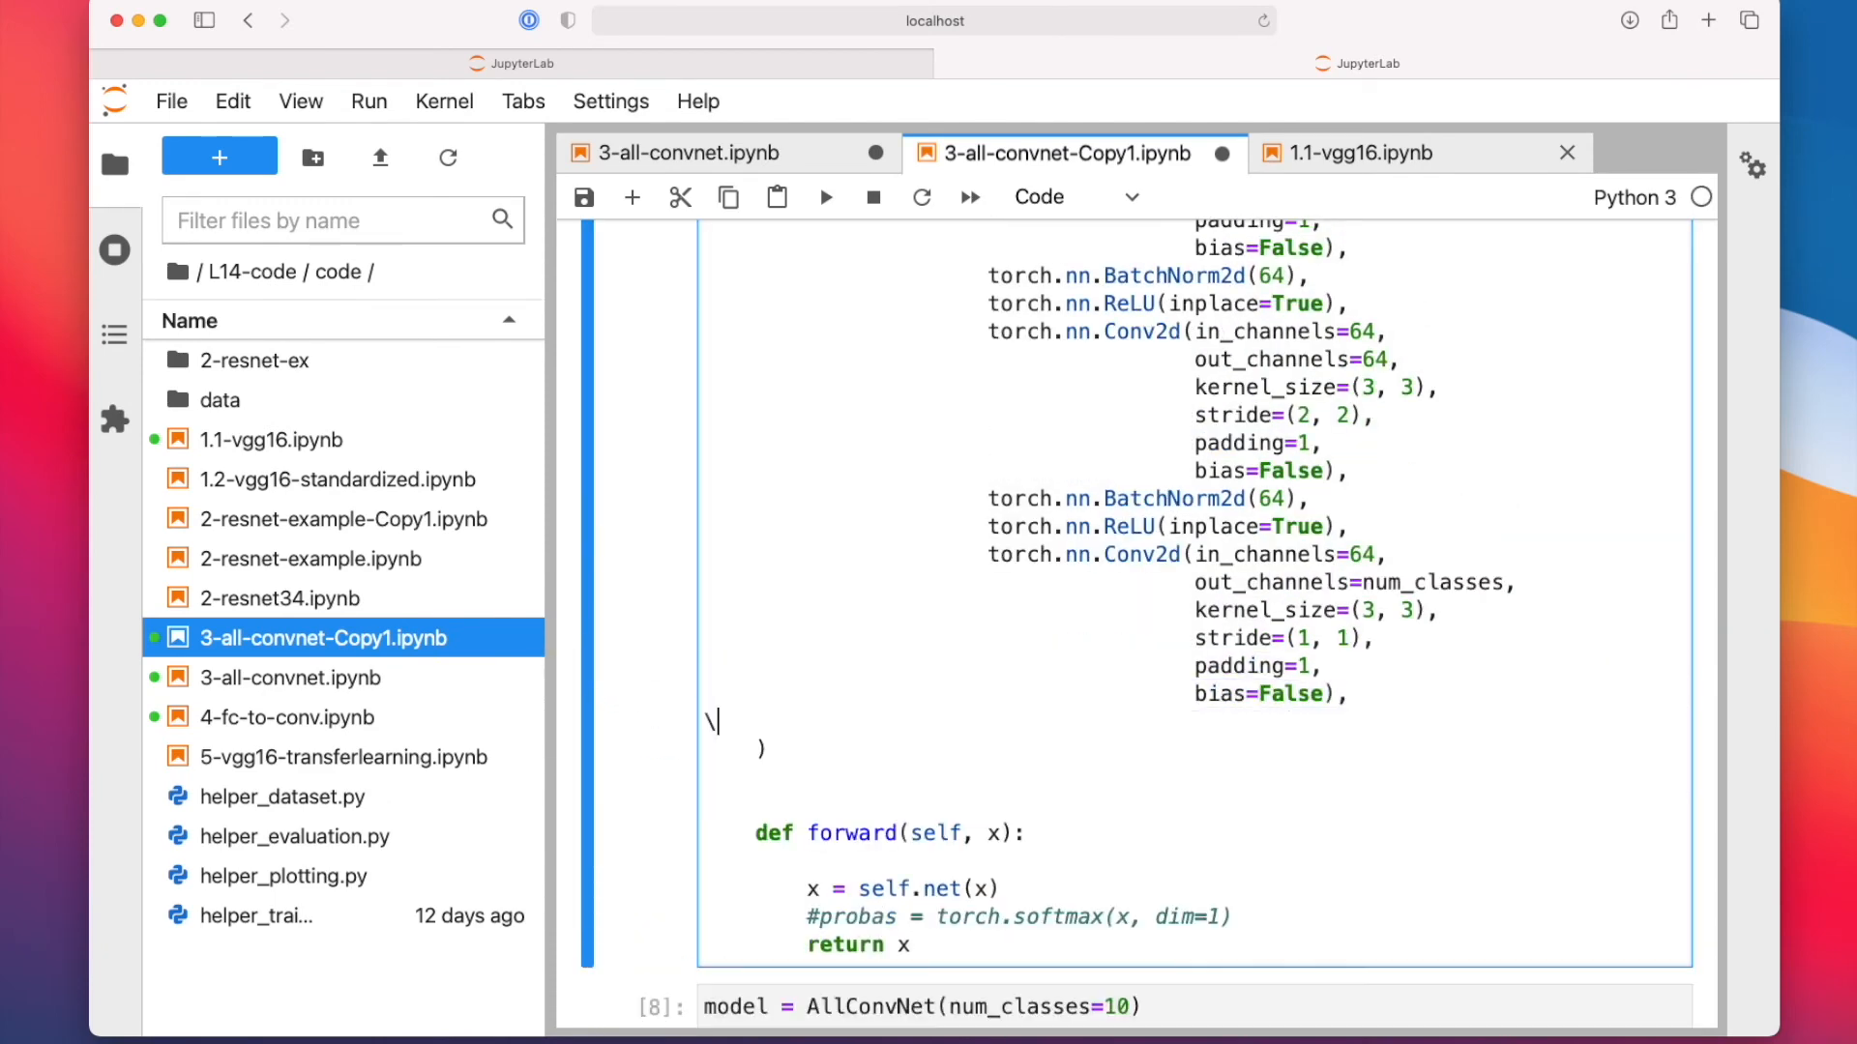
pyautogui.press('backspace')
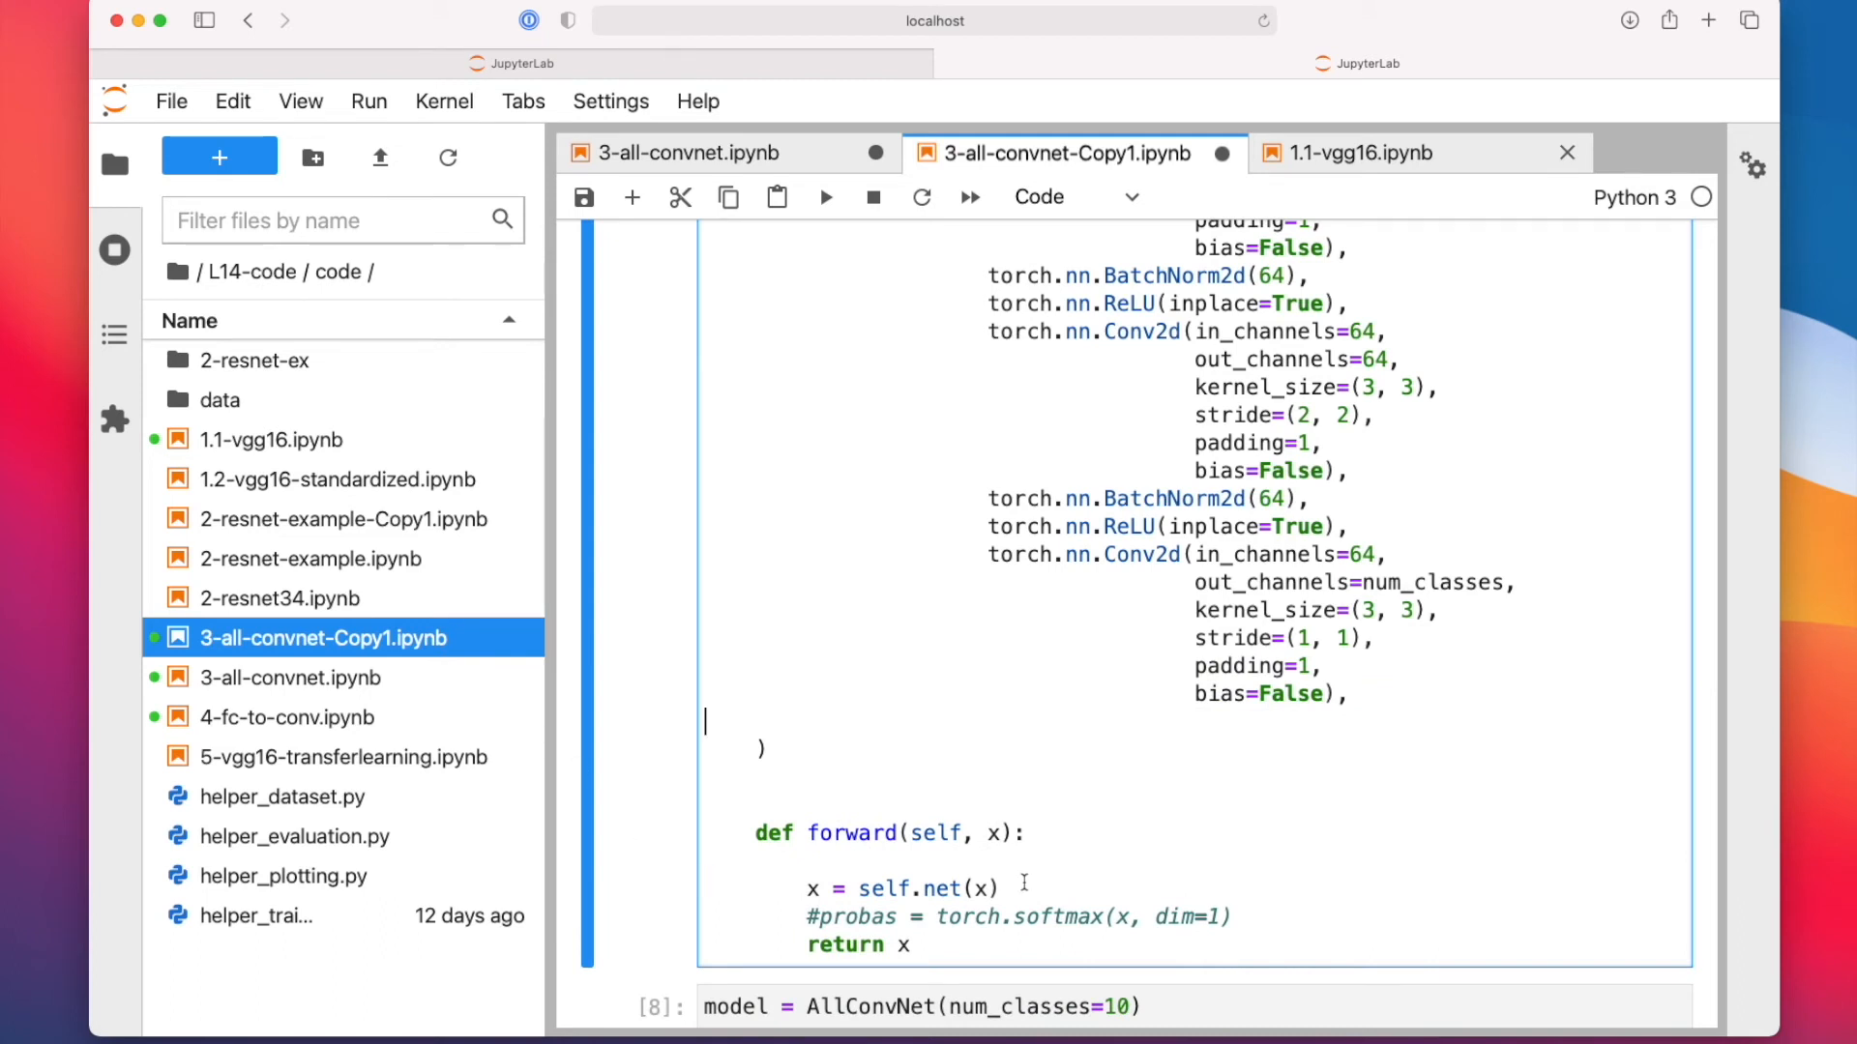
pyautogui.write('print()')
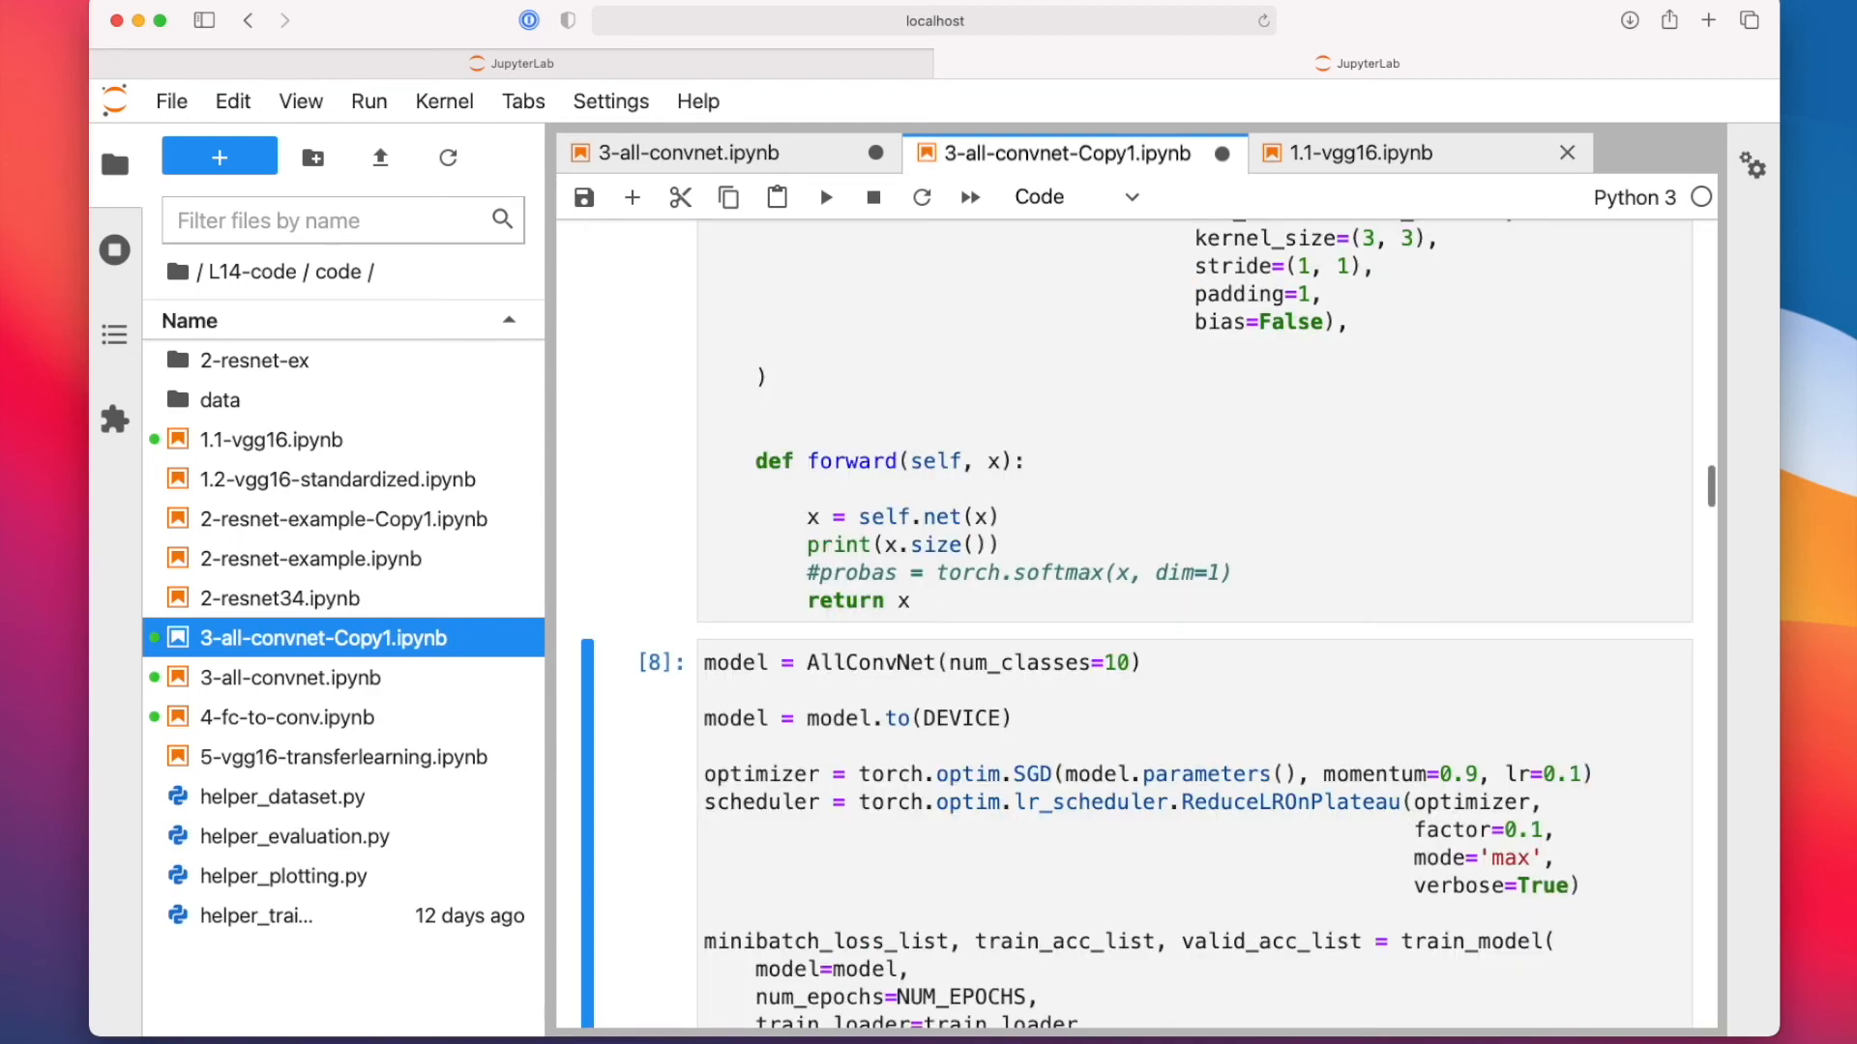
pyautogui.scroll(-3)
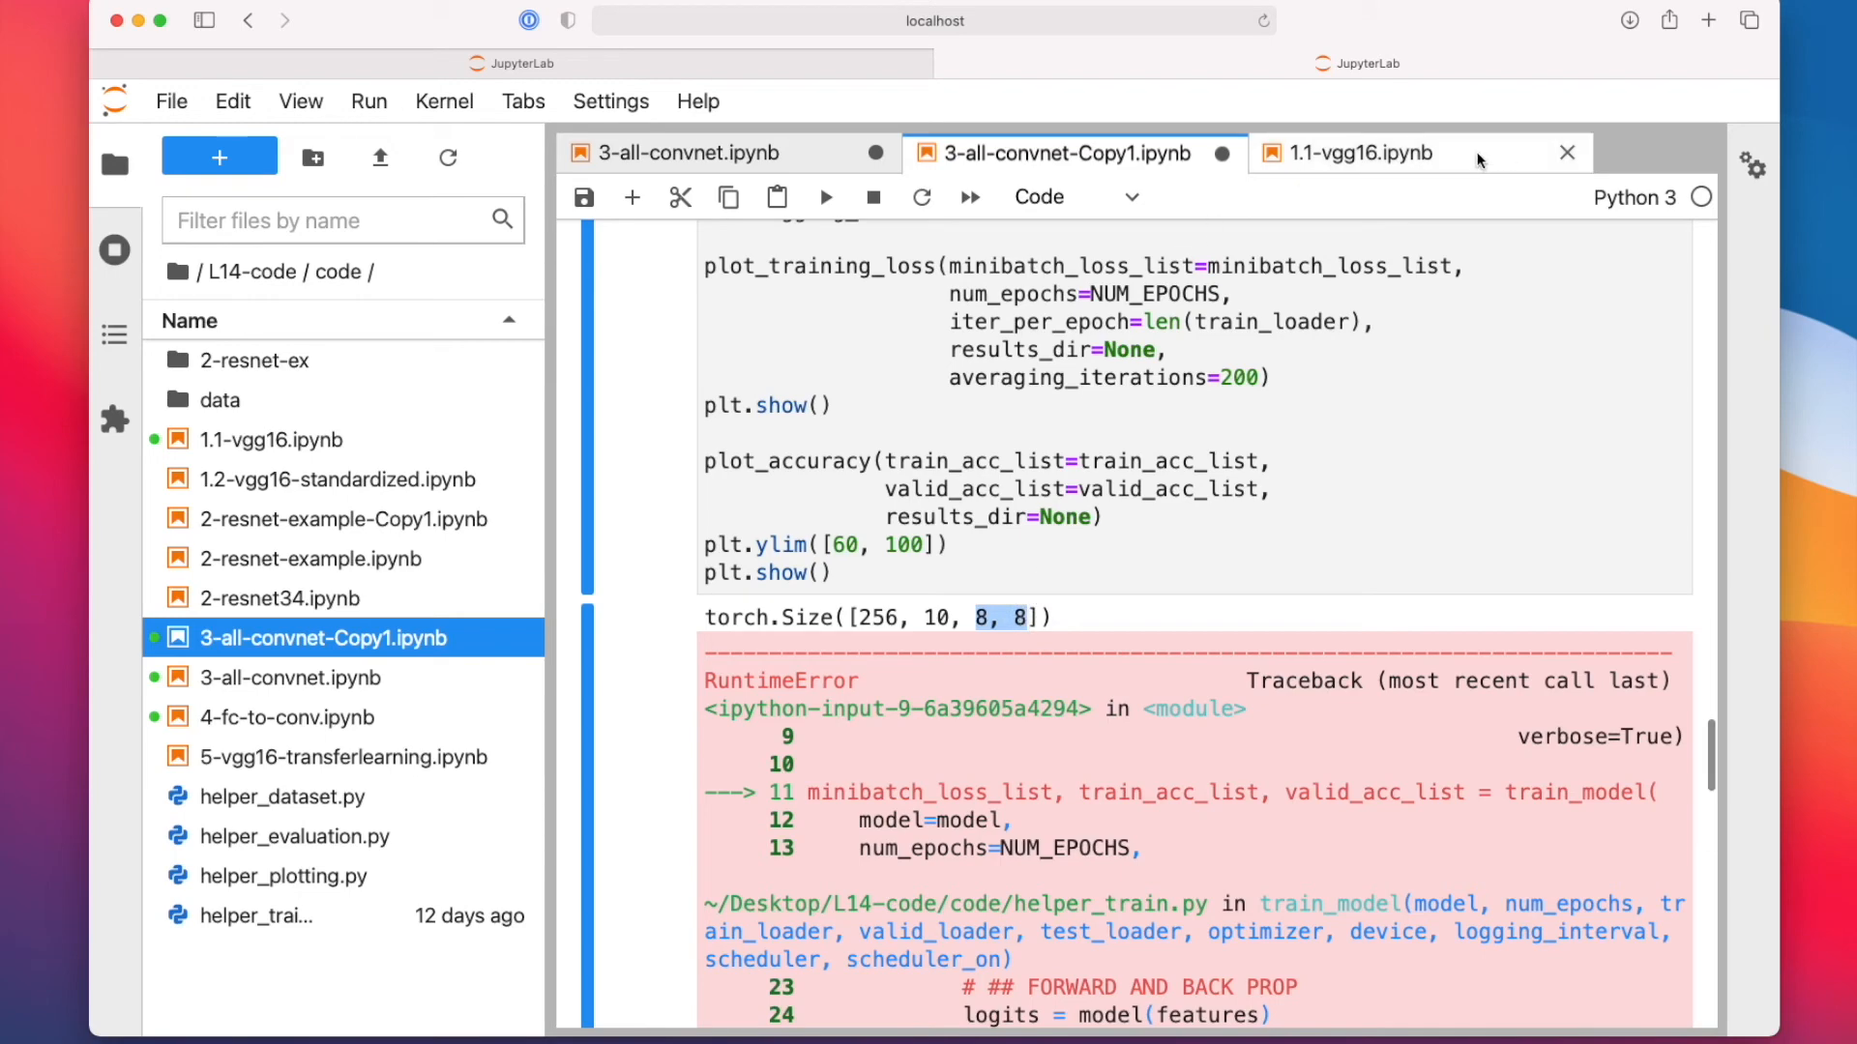
pyautogui.click(1362, 152)
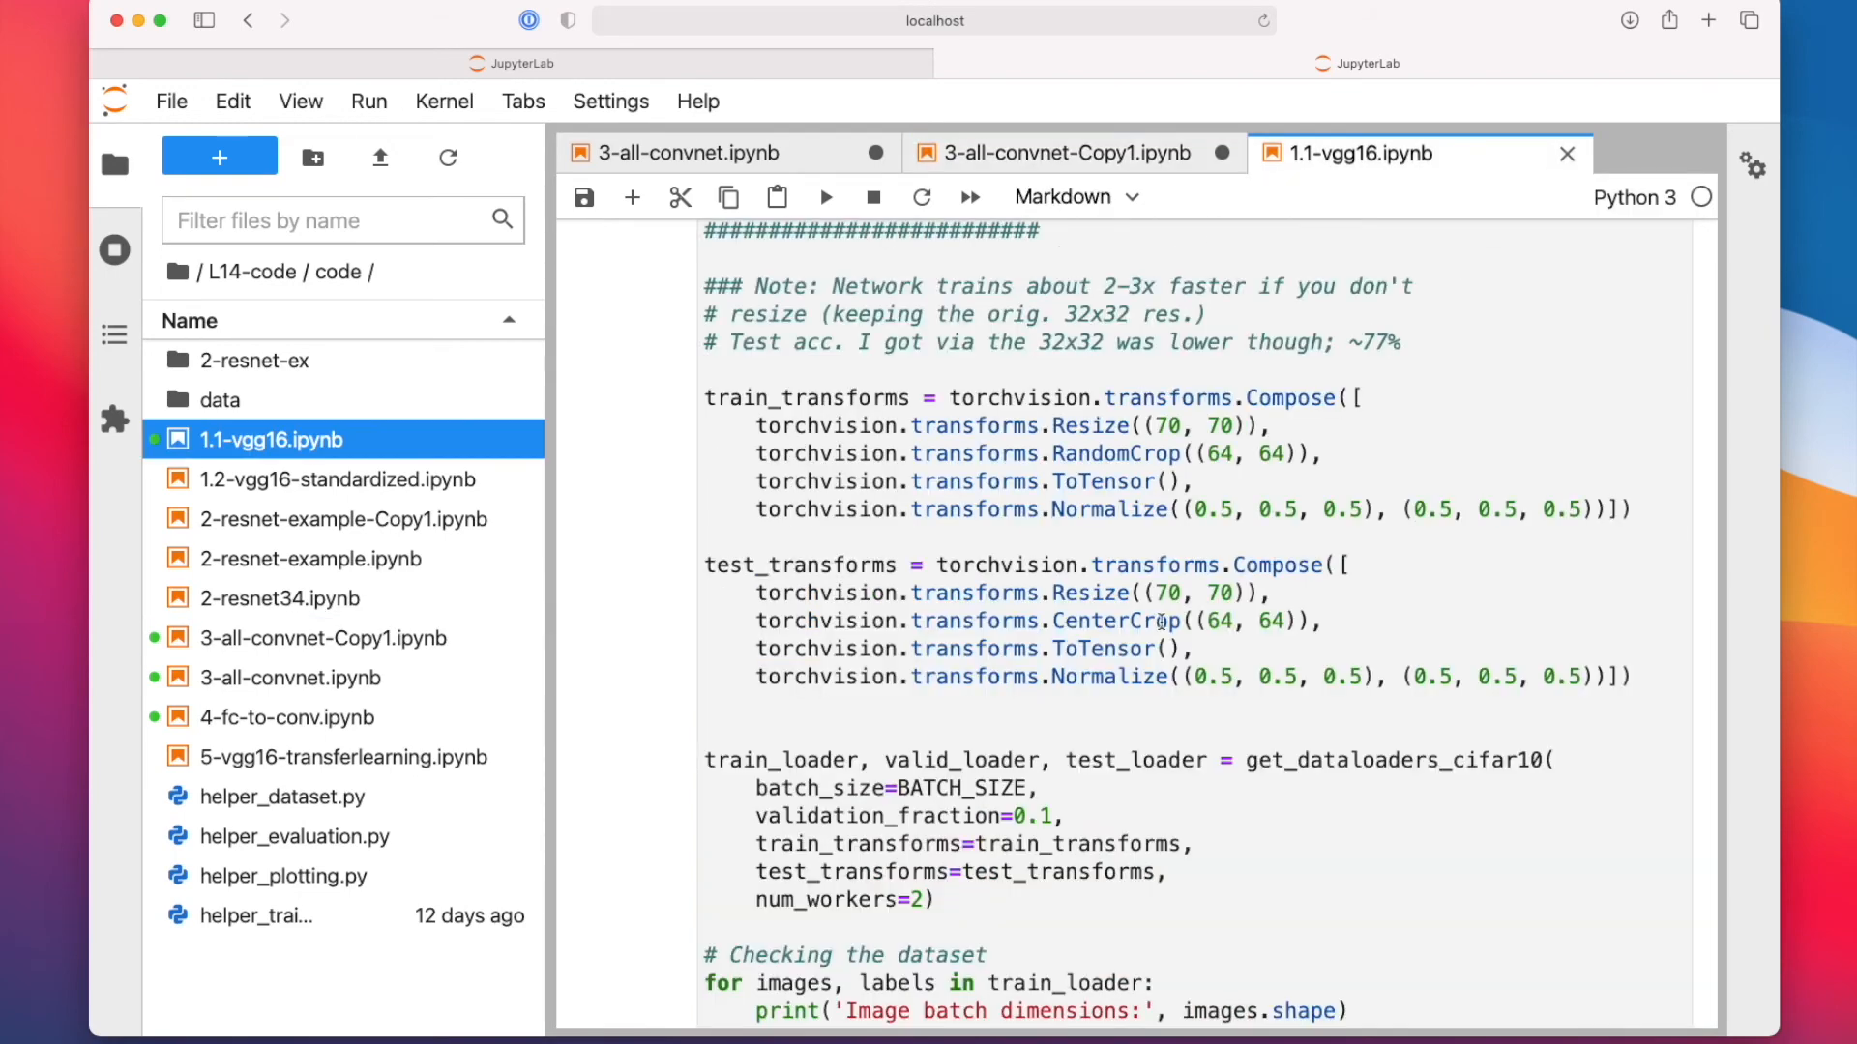
# Step: Scroll from the AdaptiveAvgPool2d layer through the training log reaching about 83% validation accuracy by epoch 40
pyautogui.scroll(-3)
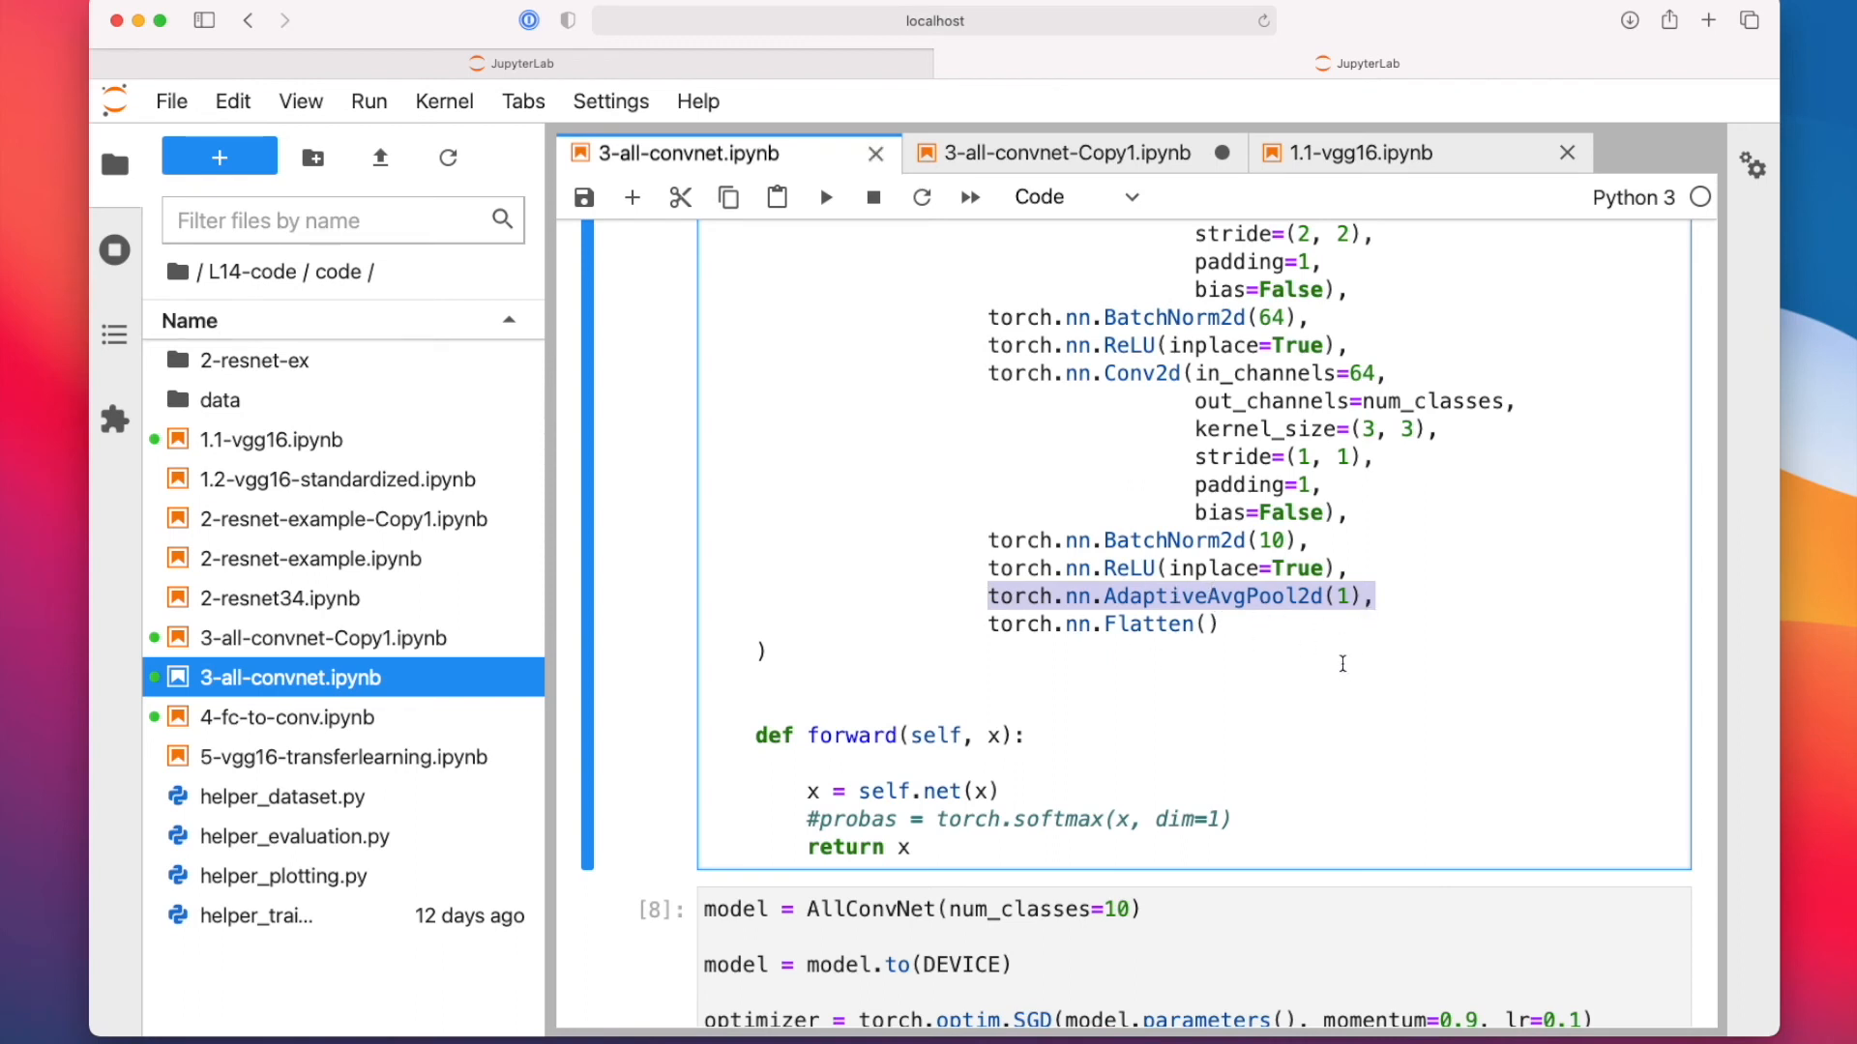
pyautogui.scroll(-3)
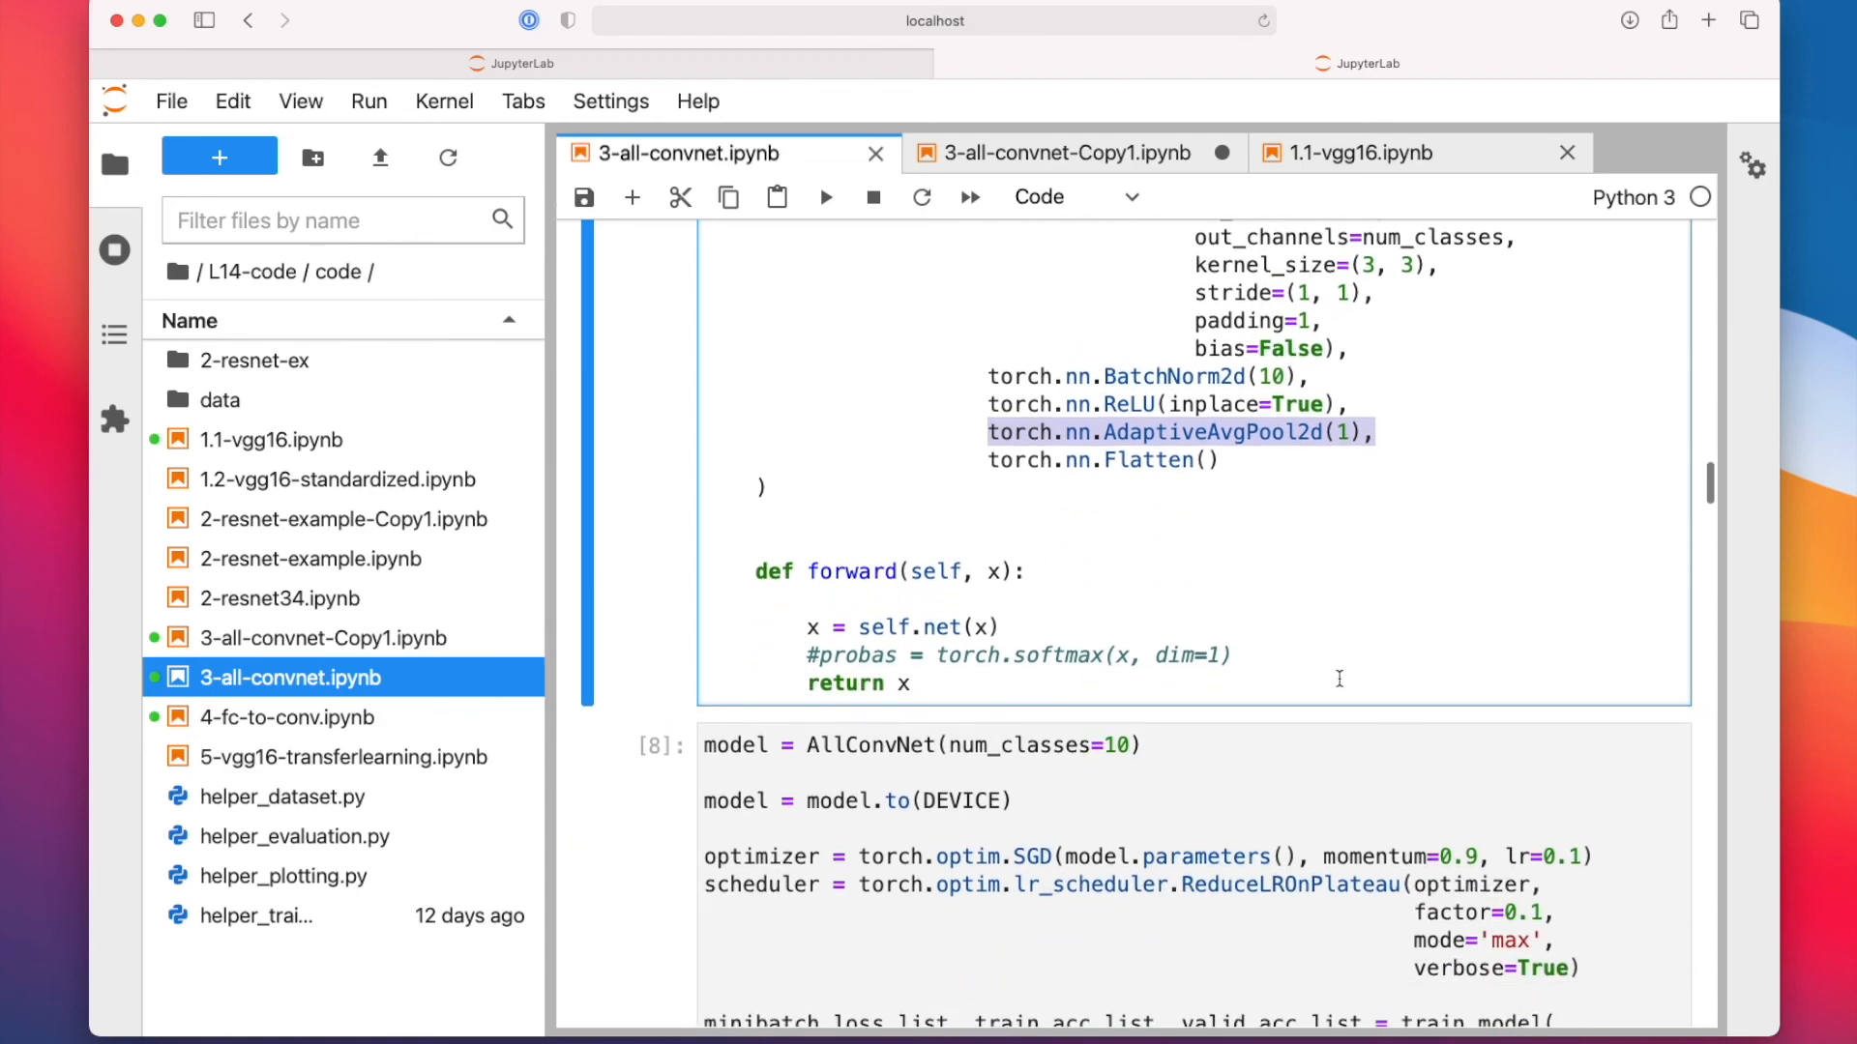
pyautogui.scroll(-3)
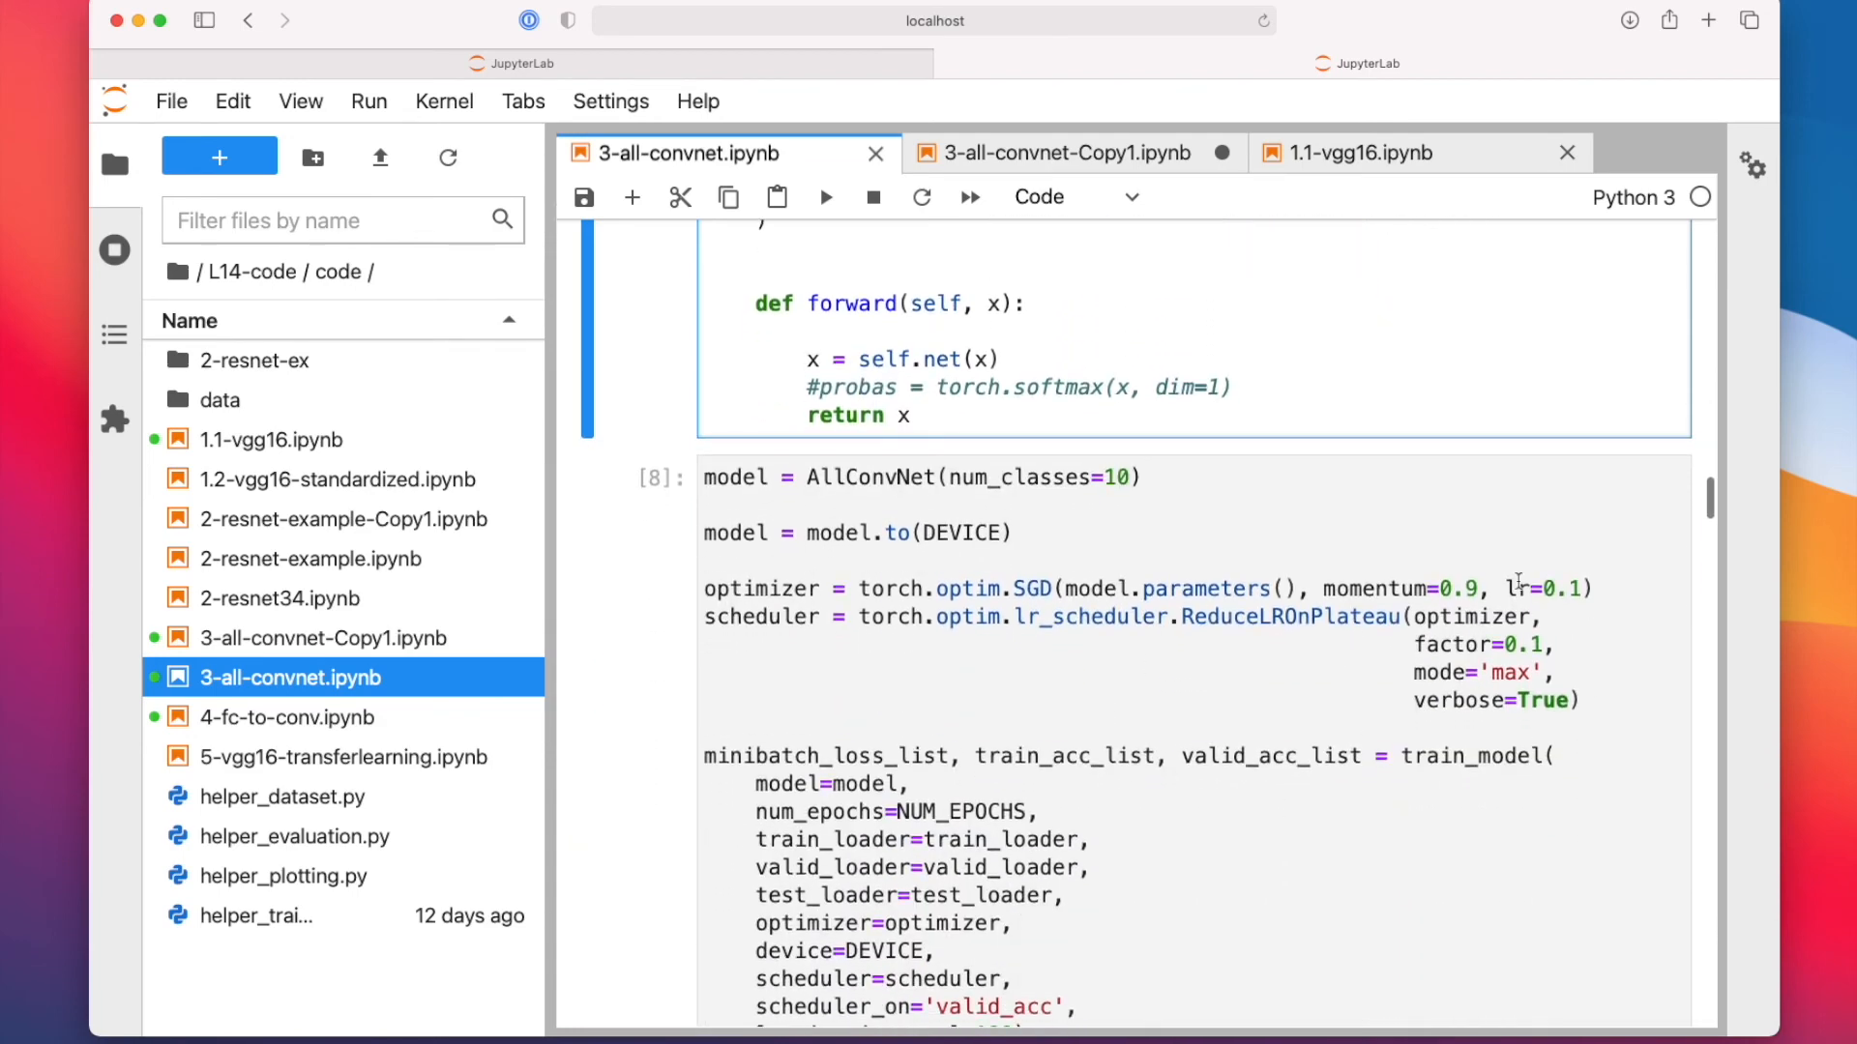
pyautogui.scroll(-3)
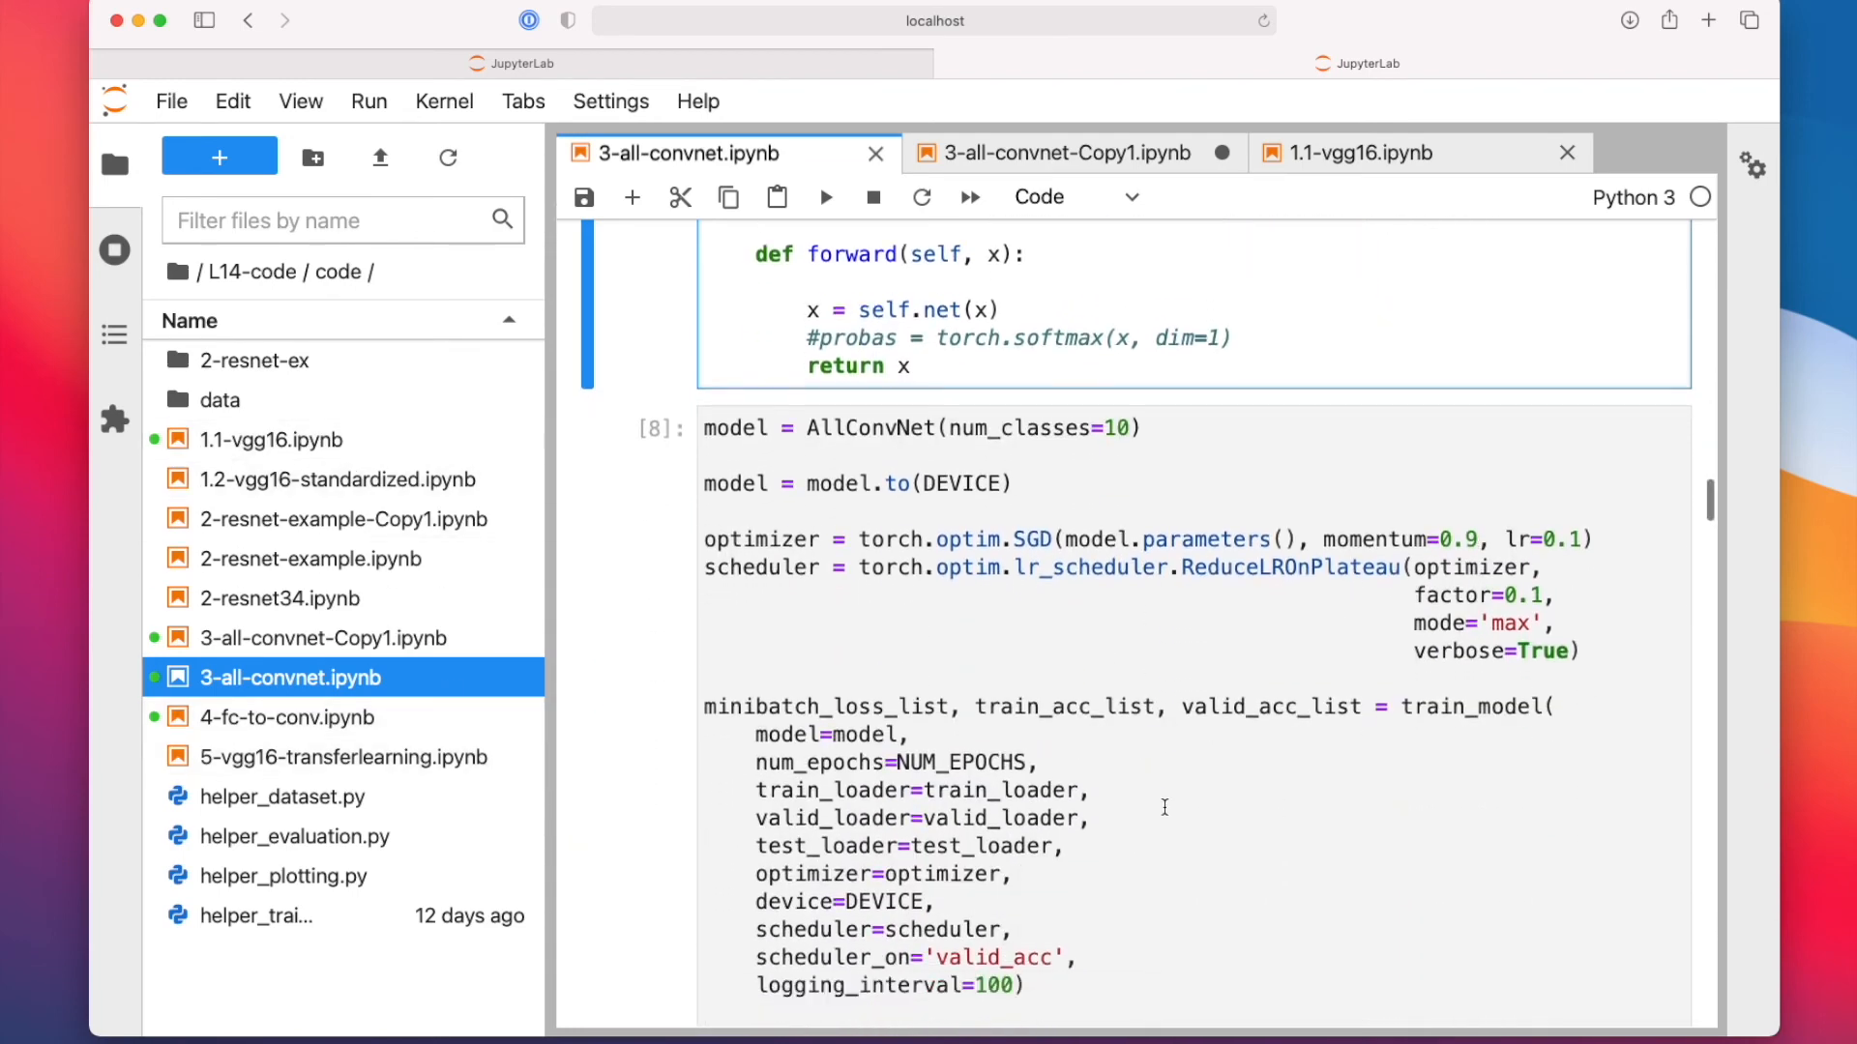
pyautogui.scroll(-3)
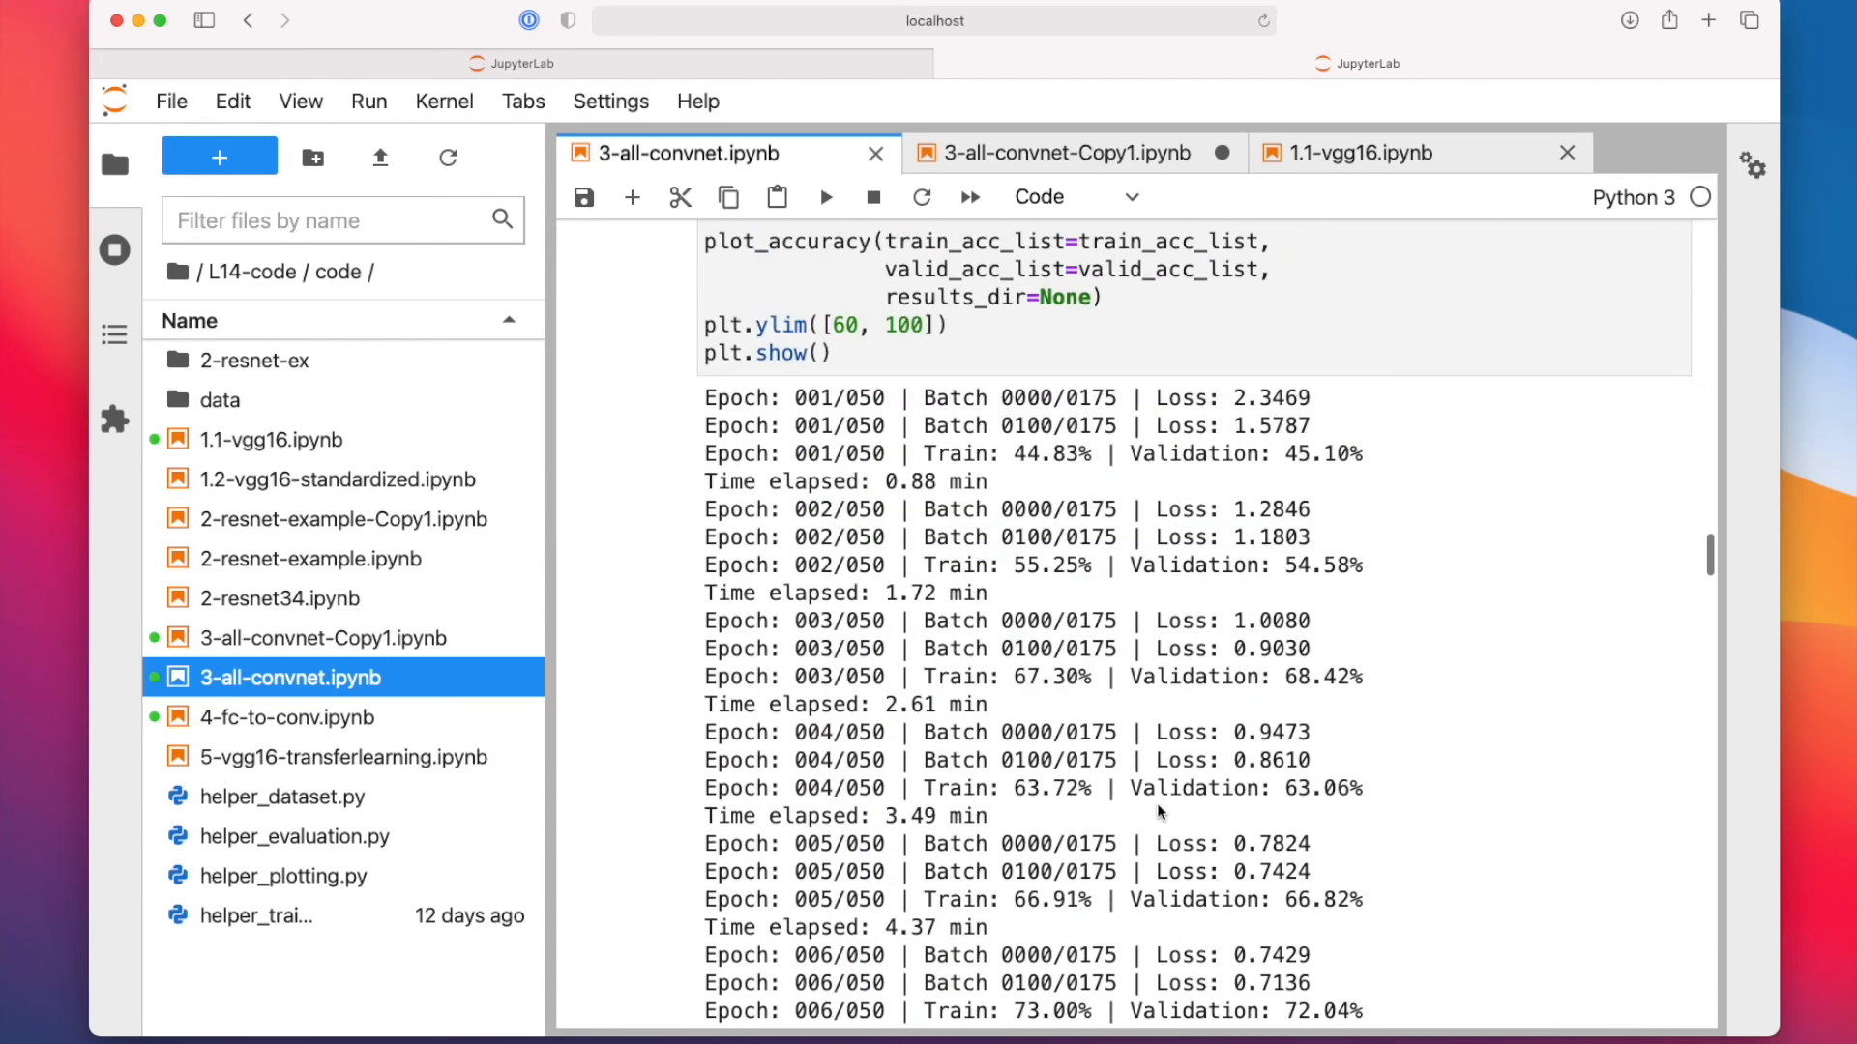
pyautogui.scroll(-3)
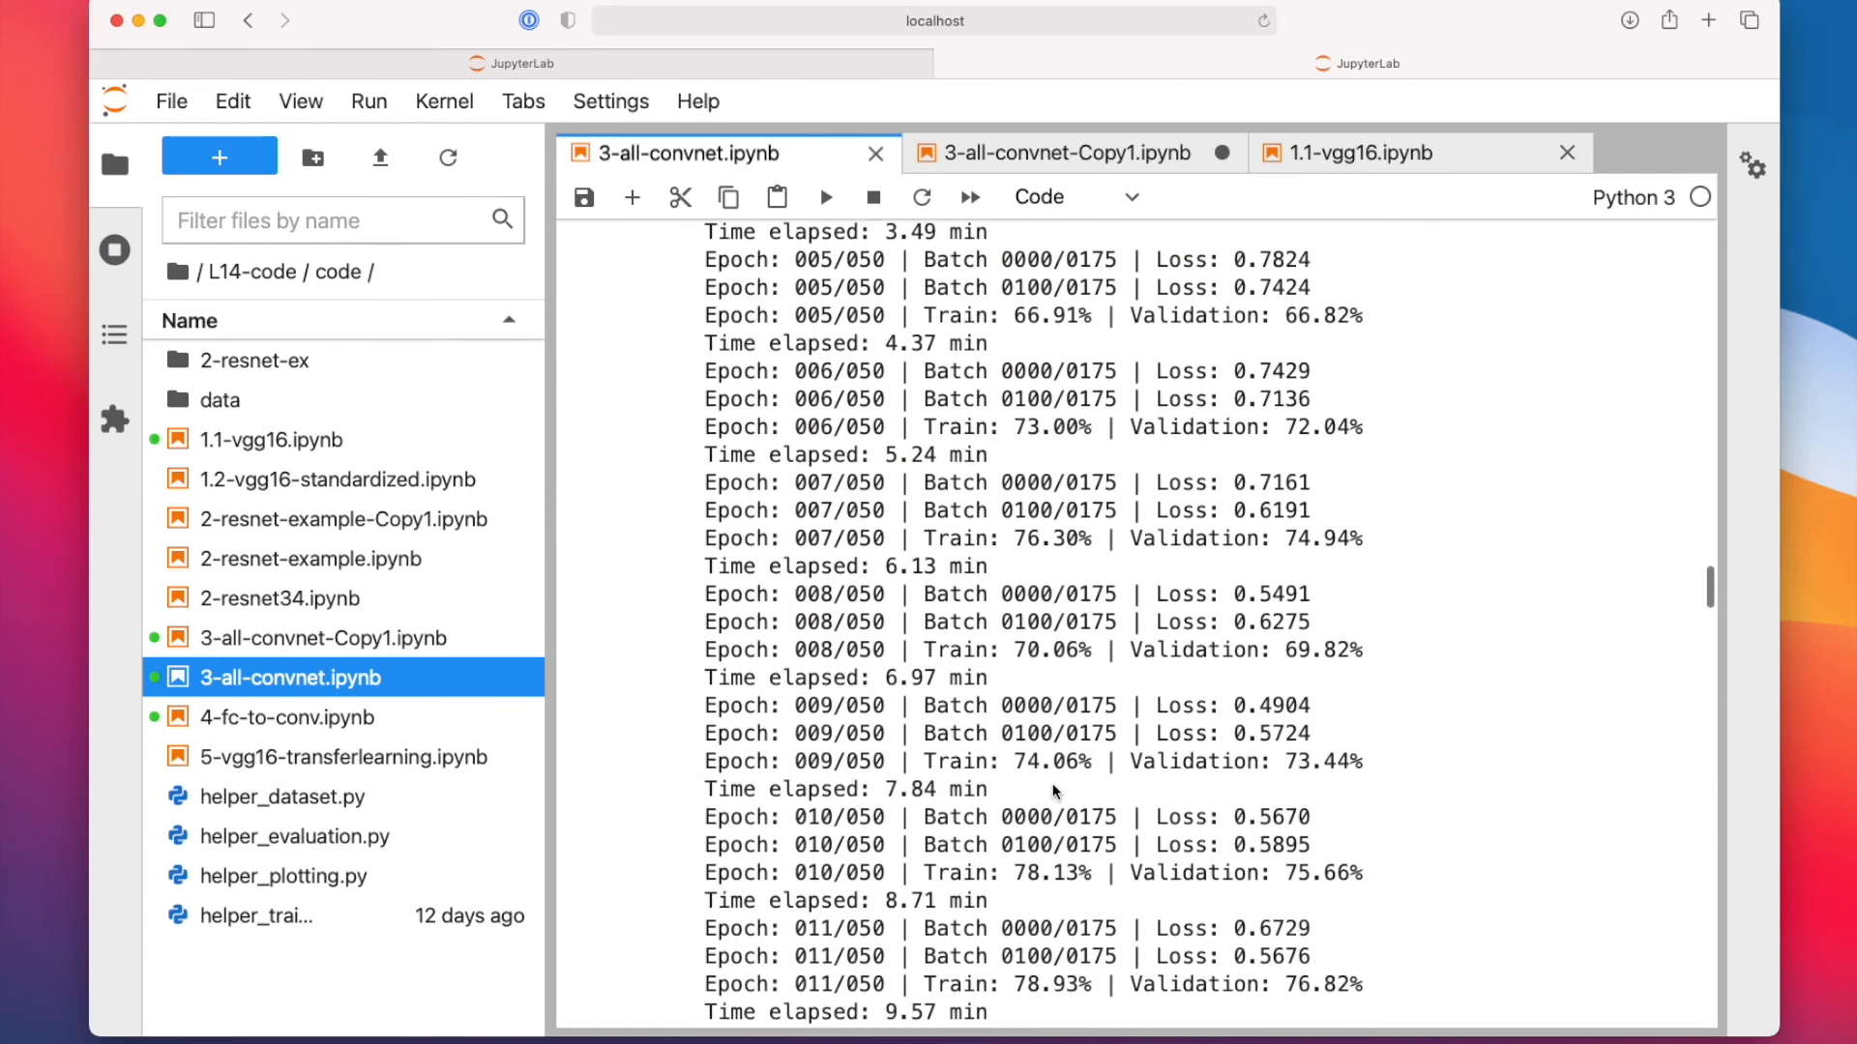
pyautogui.scroll(-3)
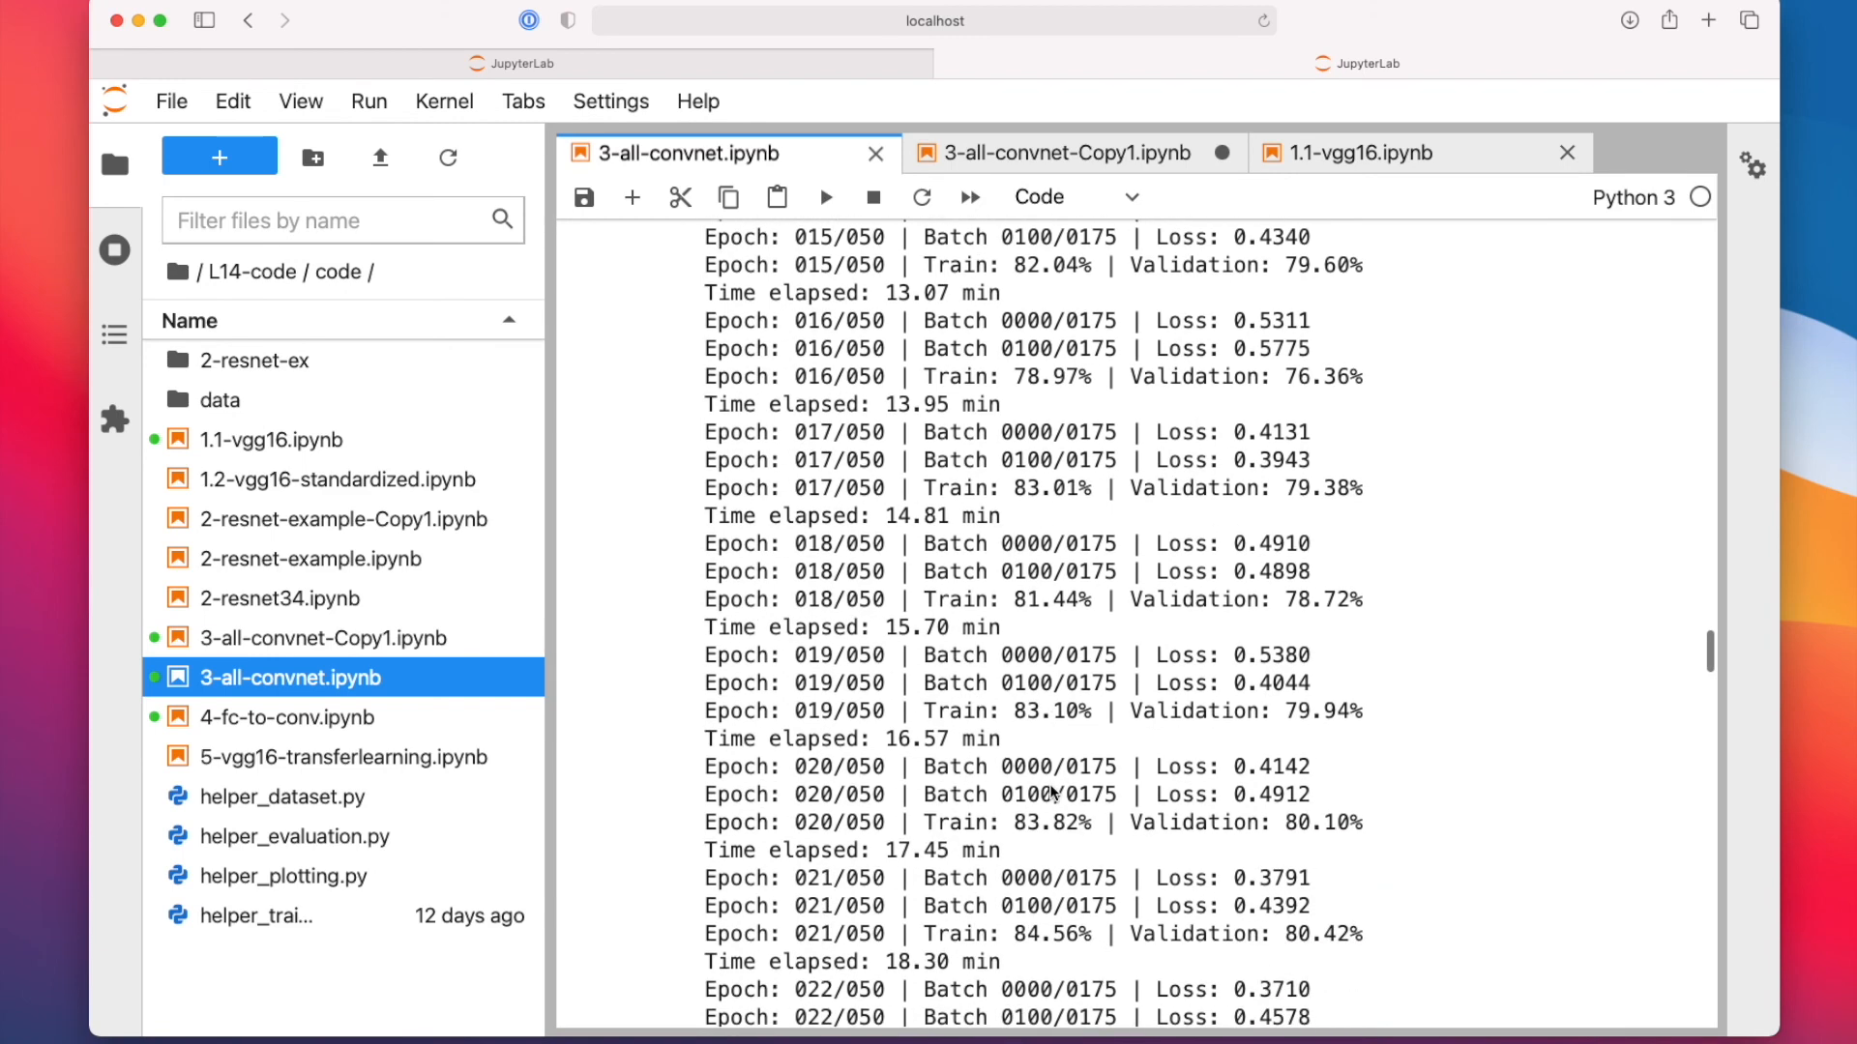
pyautogui.scroll(-3)
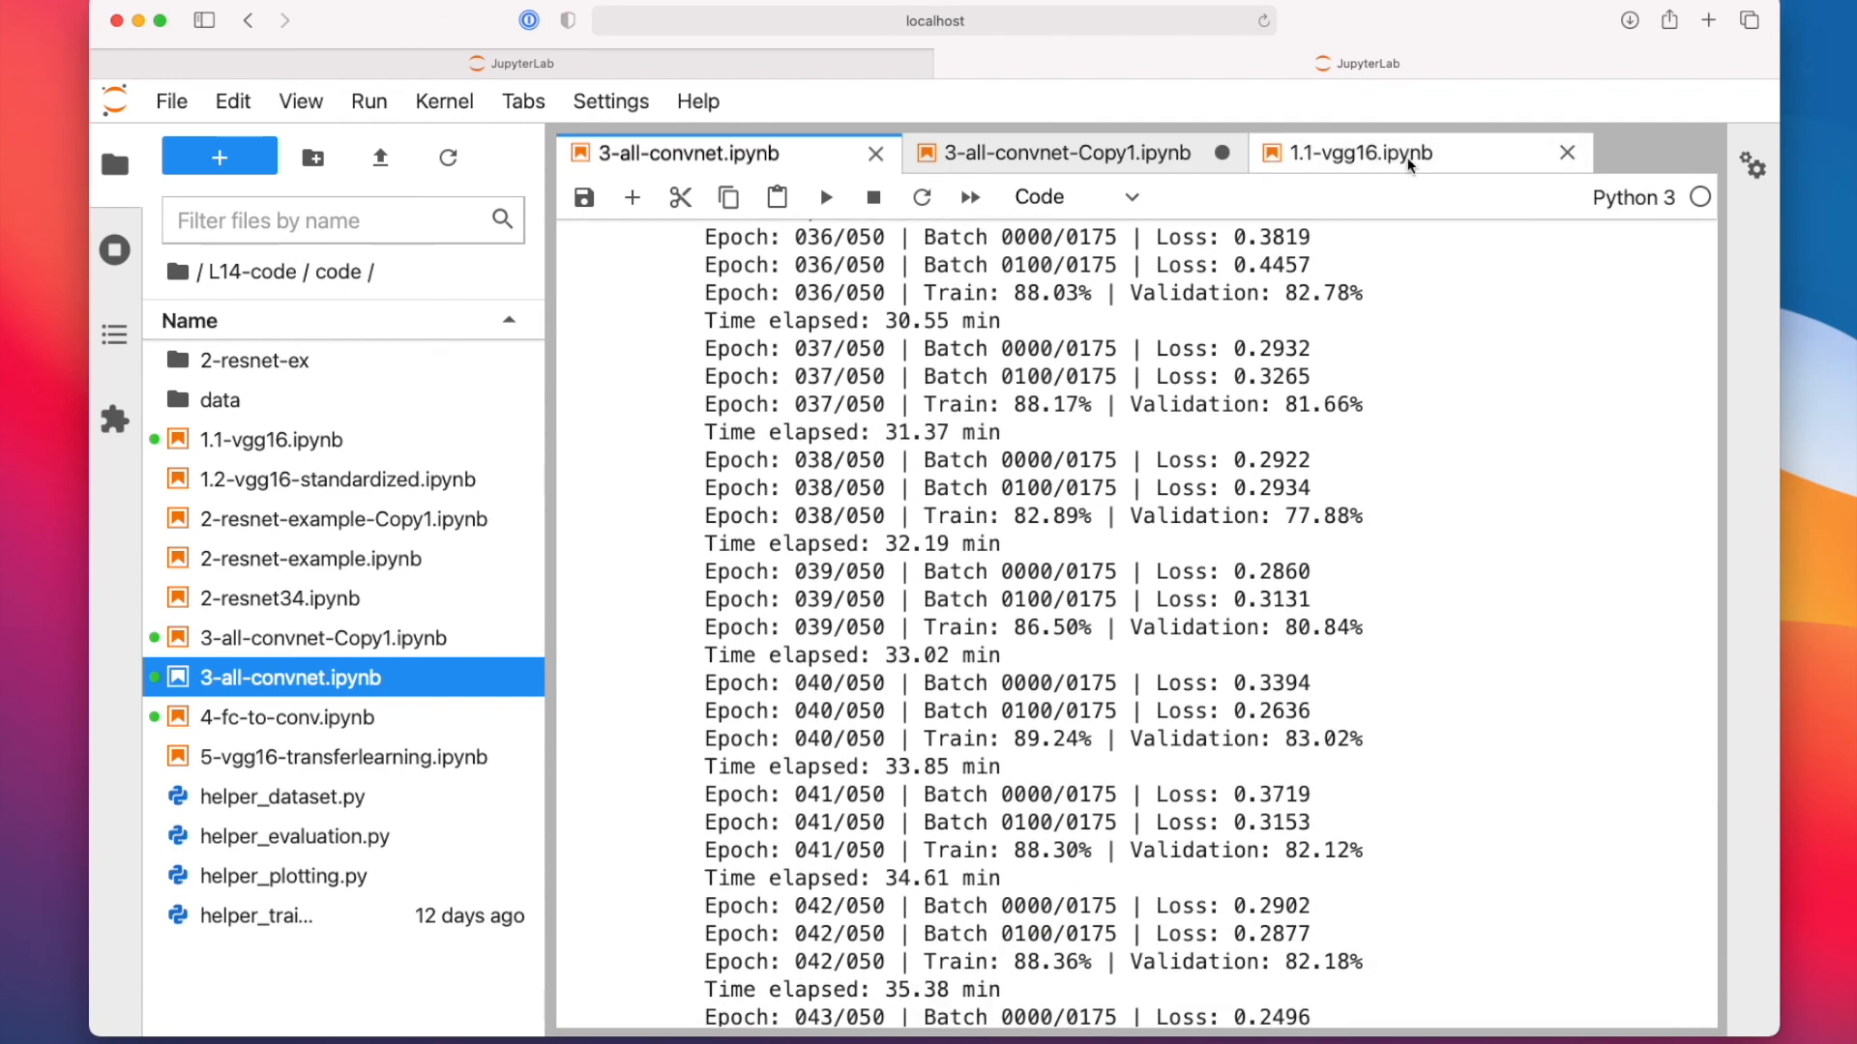
pyautogui.click(1362, 152)
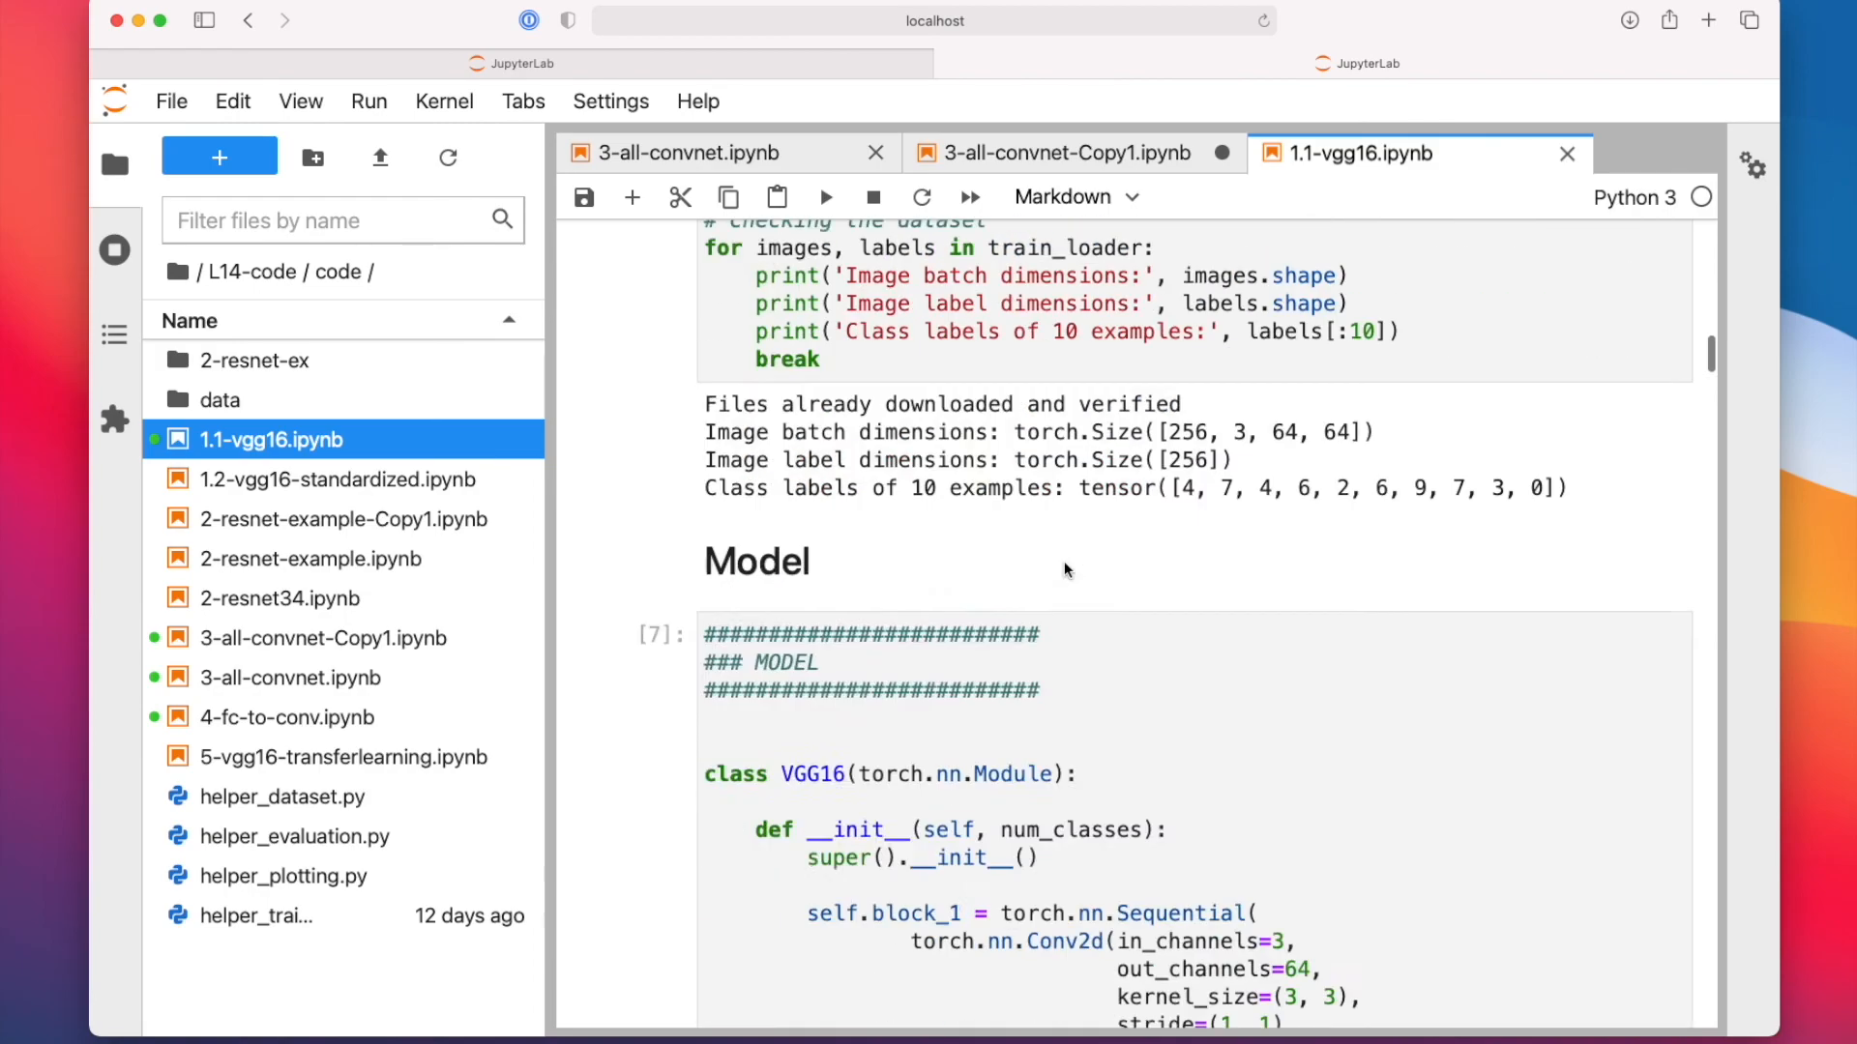
pyautogui.scroll(-3)
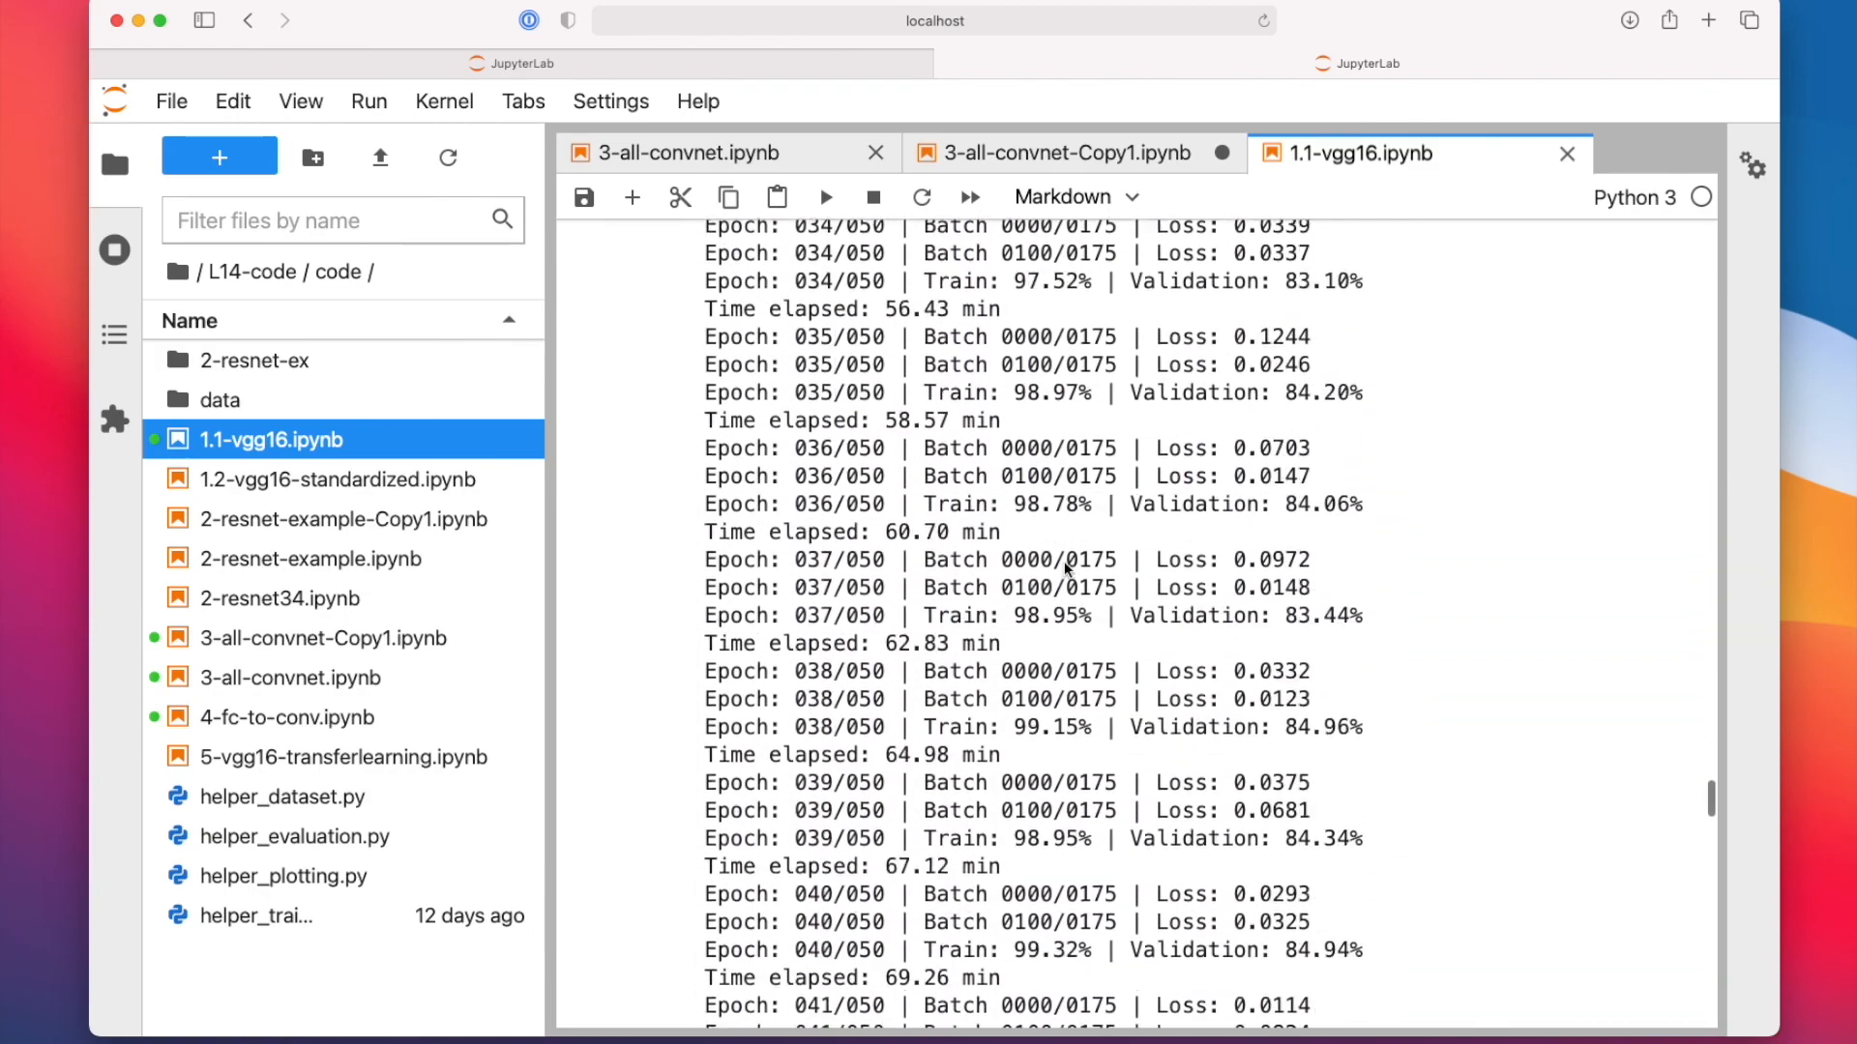
pyautogui.scroll(-3)
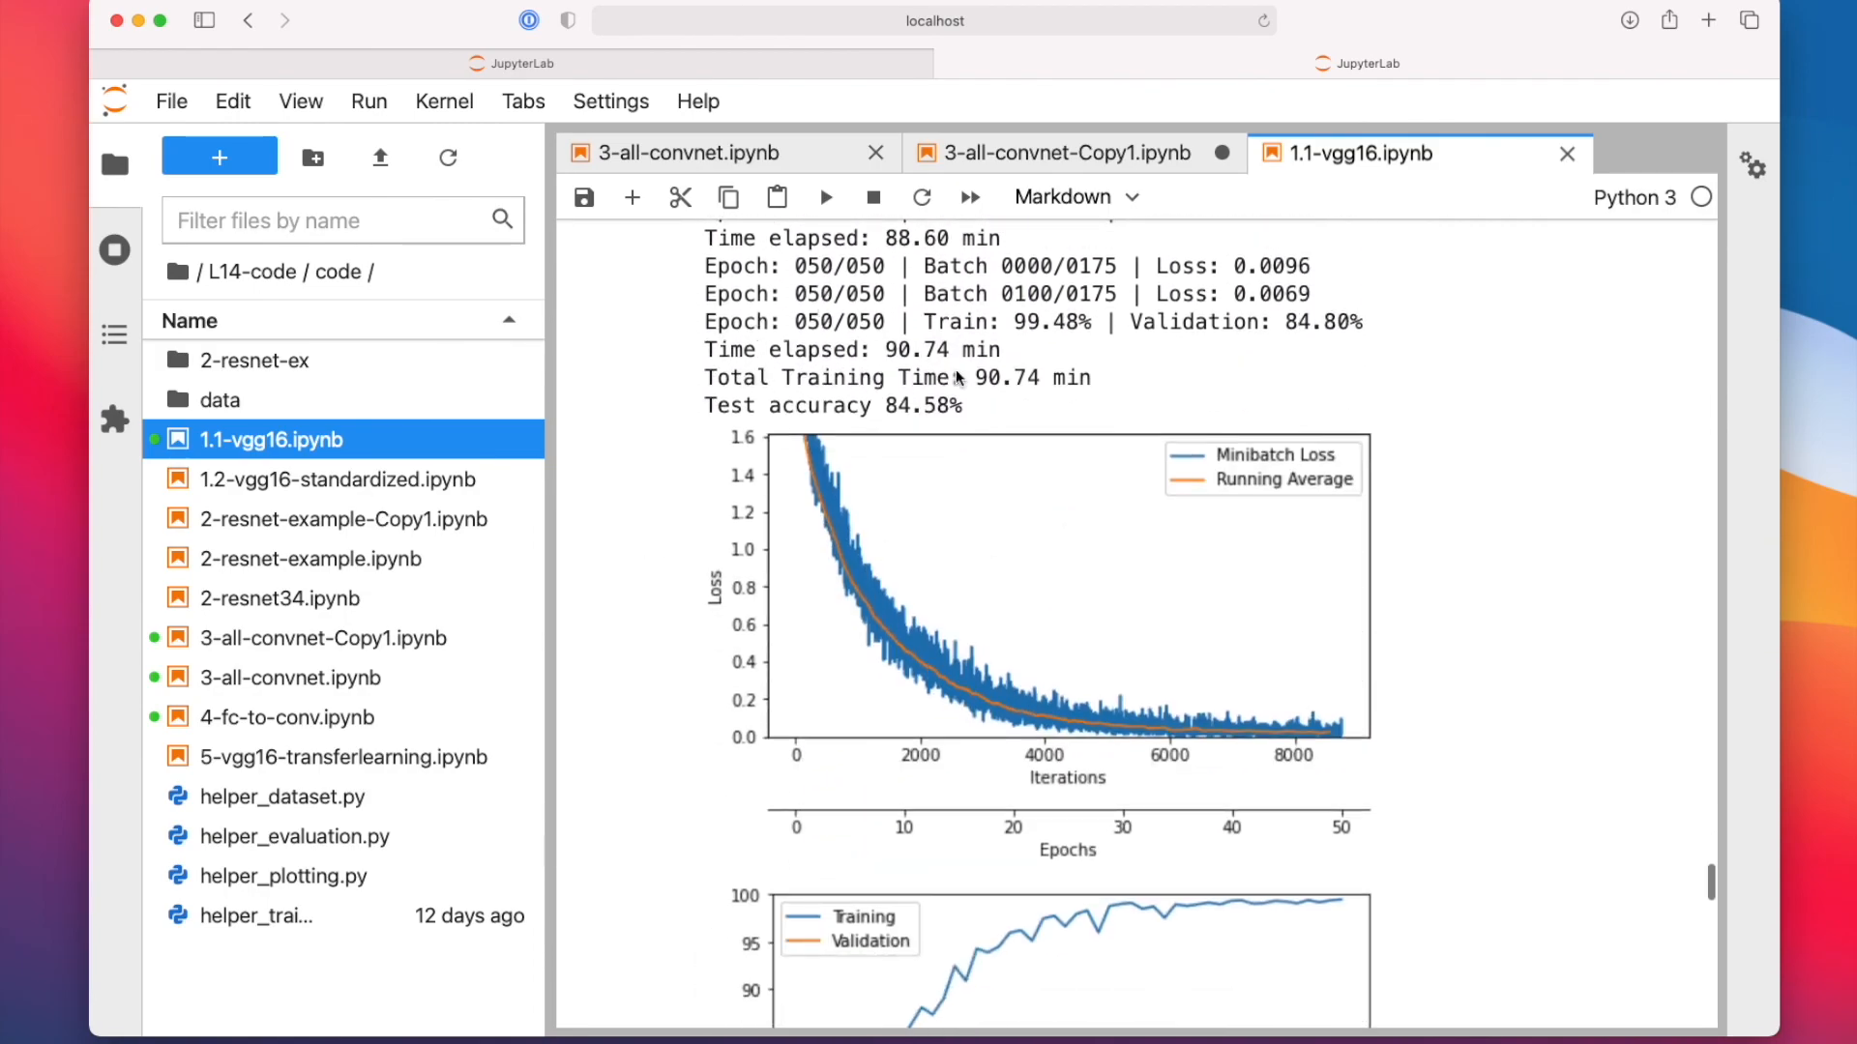
pyautogui.click(1060, 153)
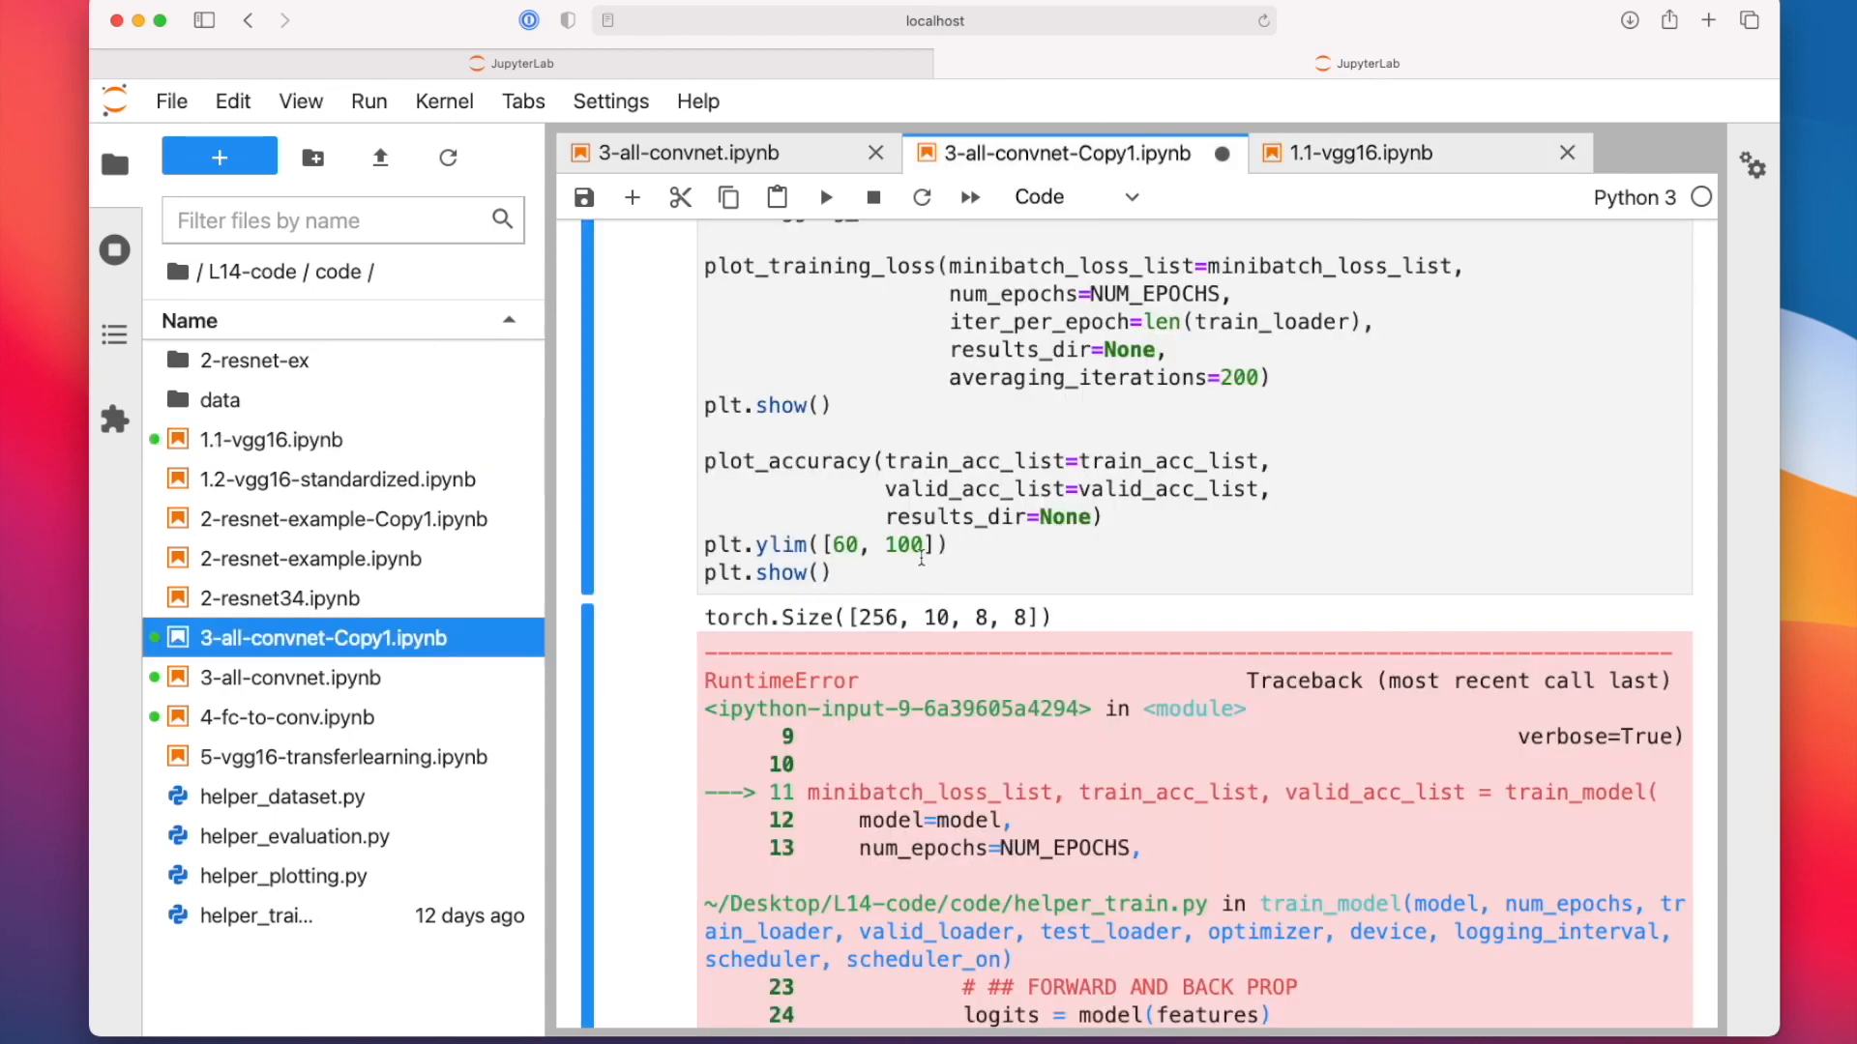
pyautogui.click(698, 152)
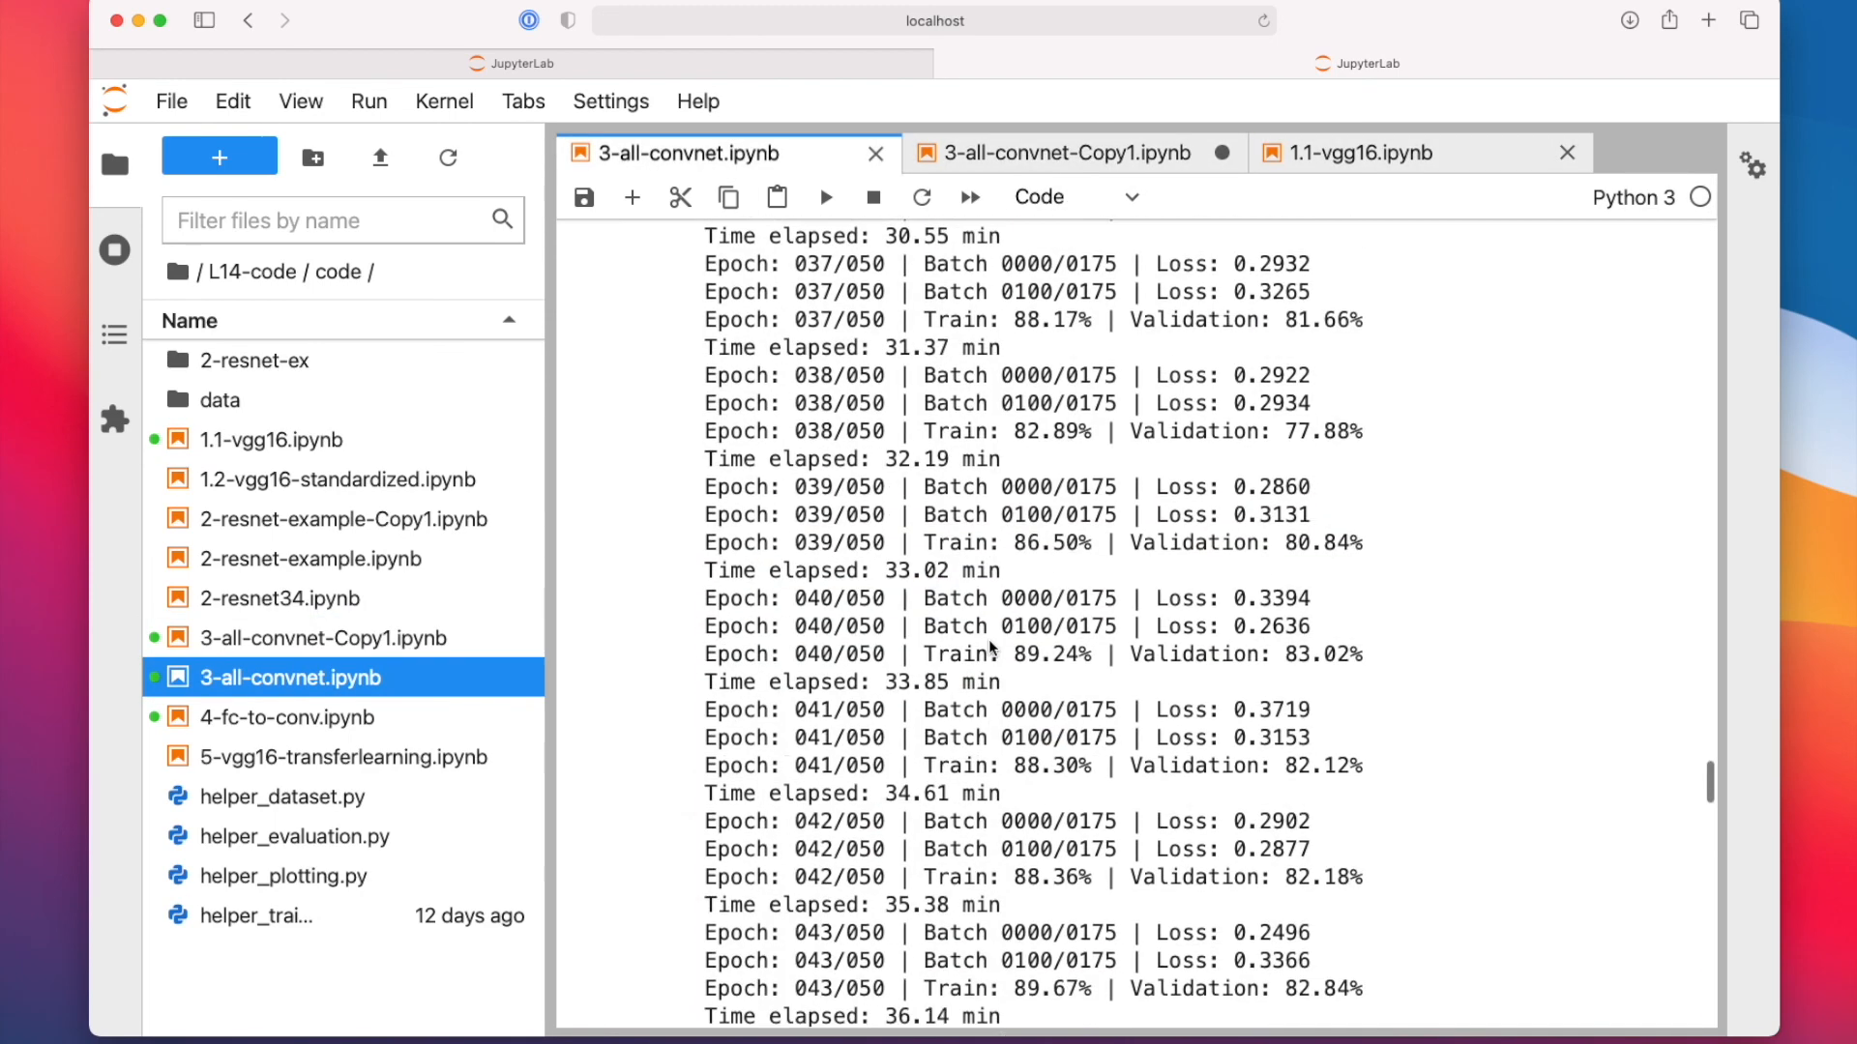
pyautogui.scroll(-3)
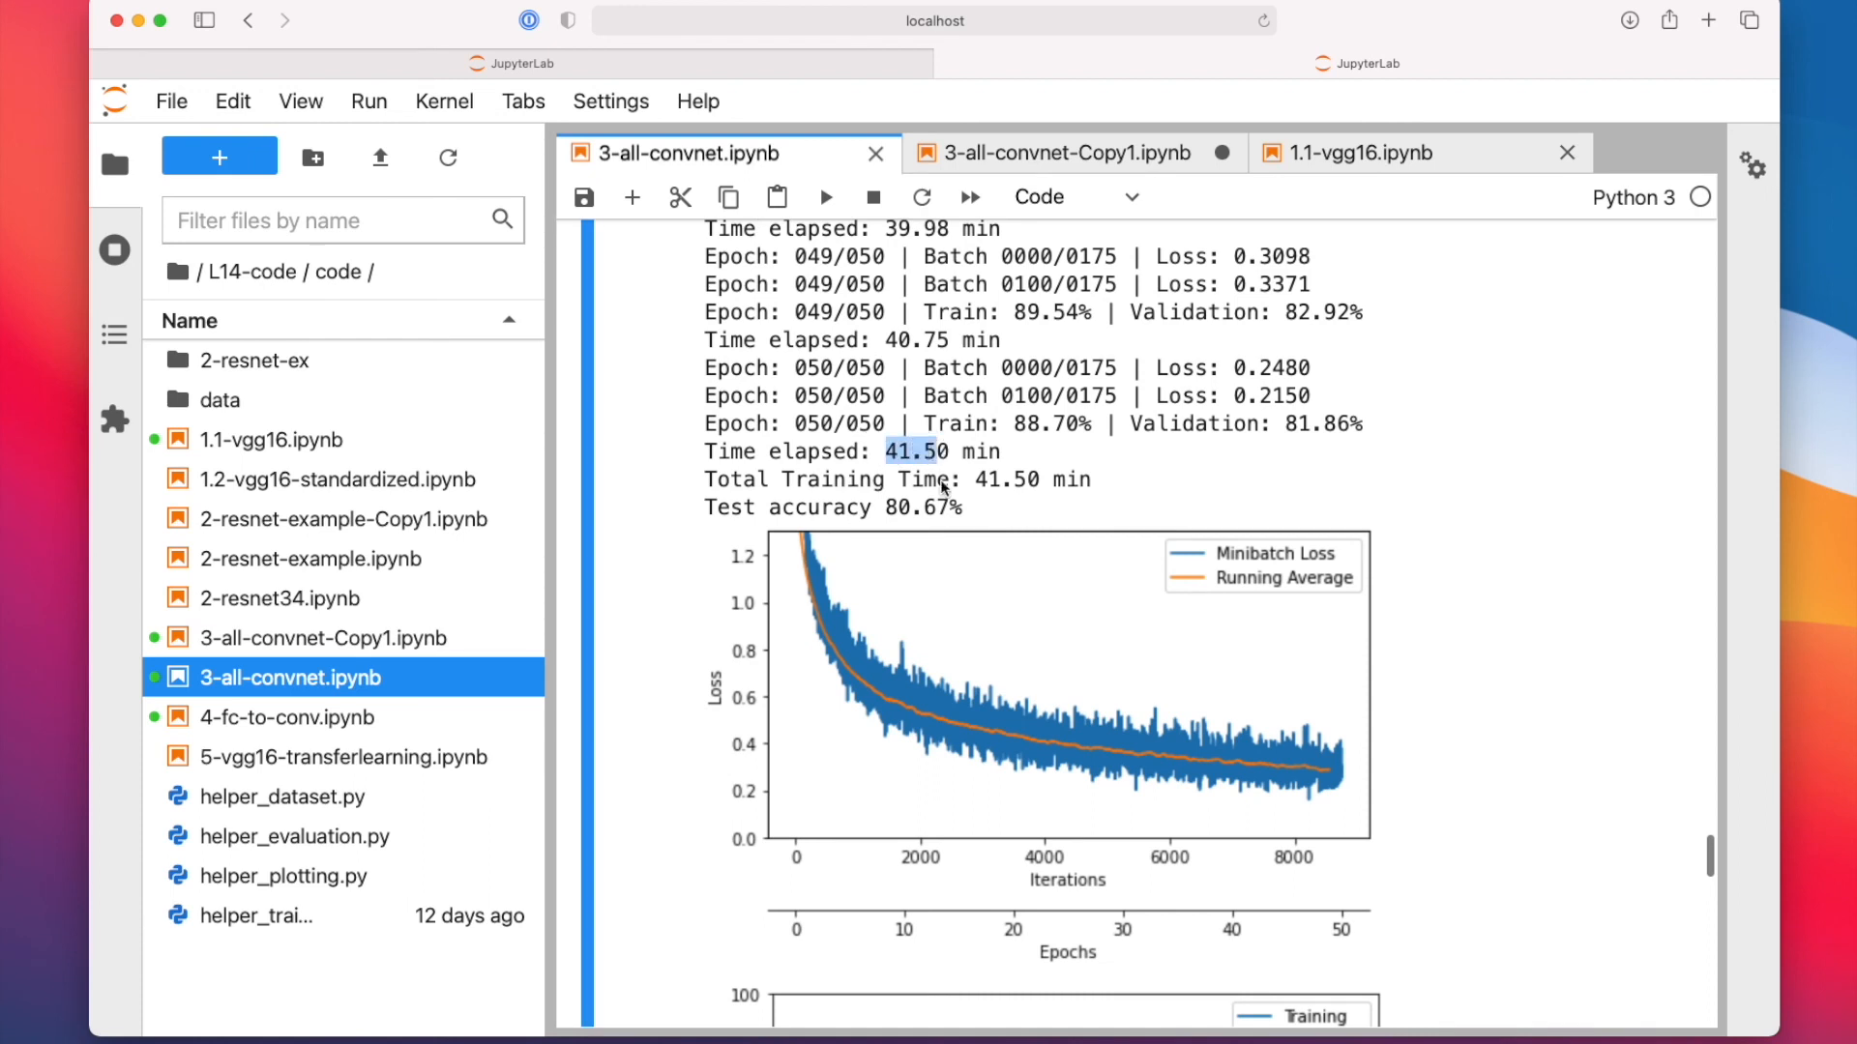
pyautogui.scroll(-3)
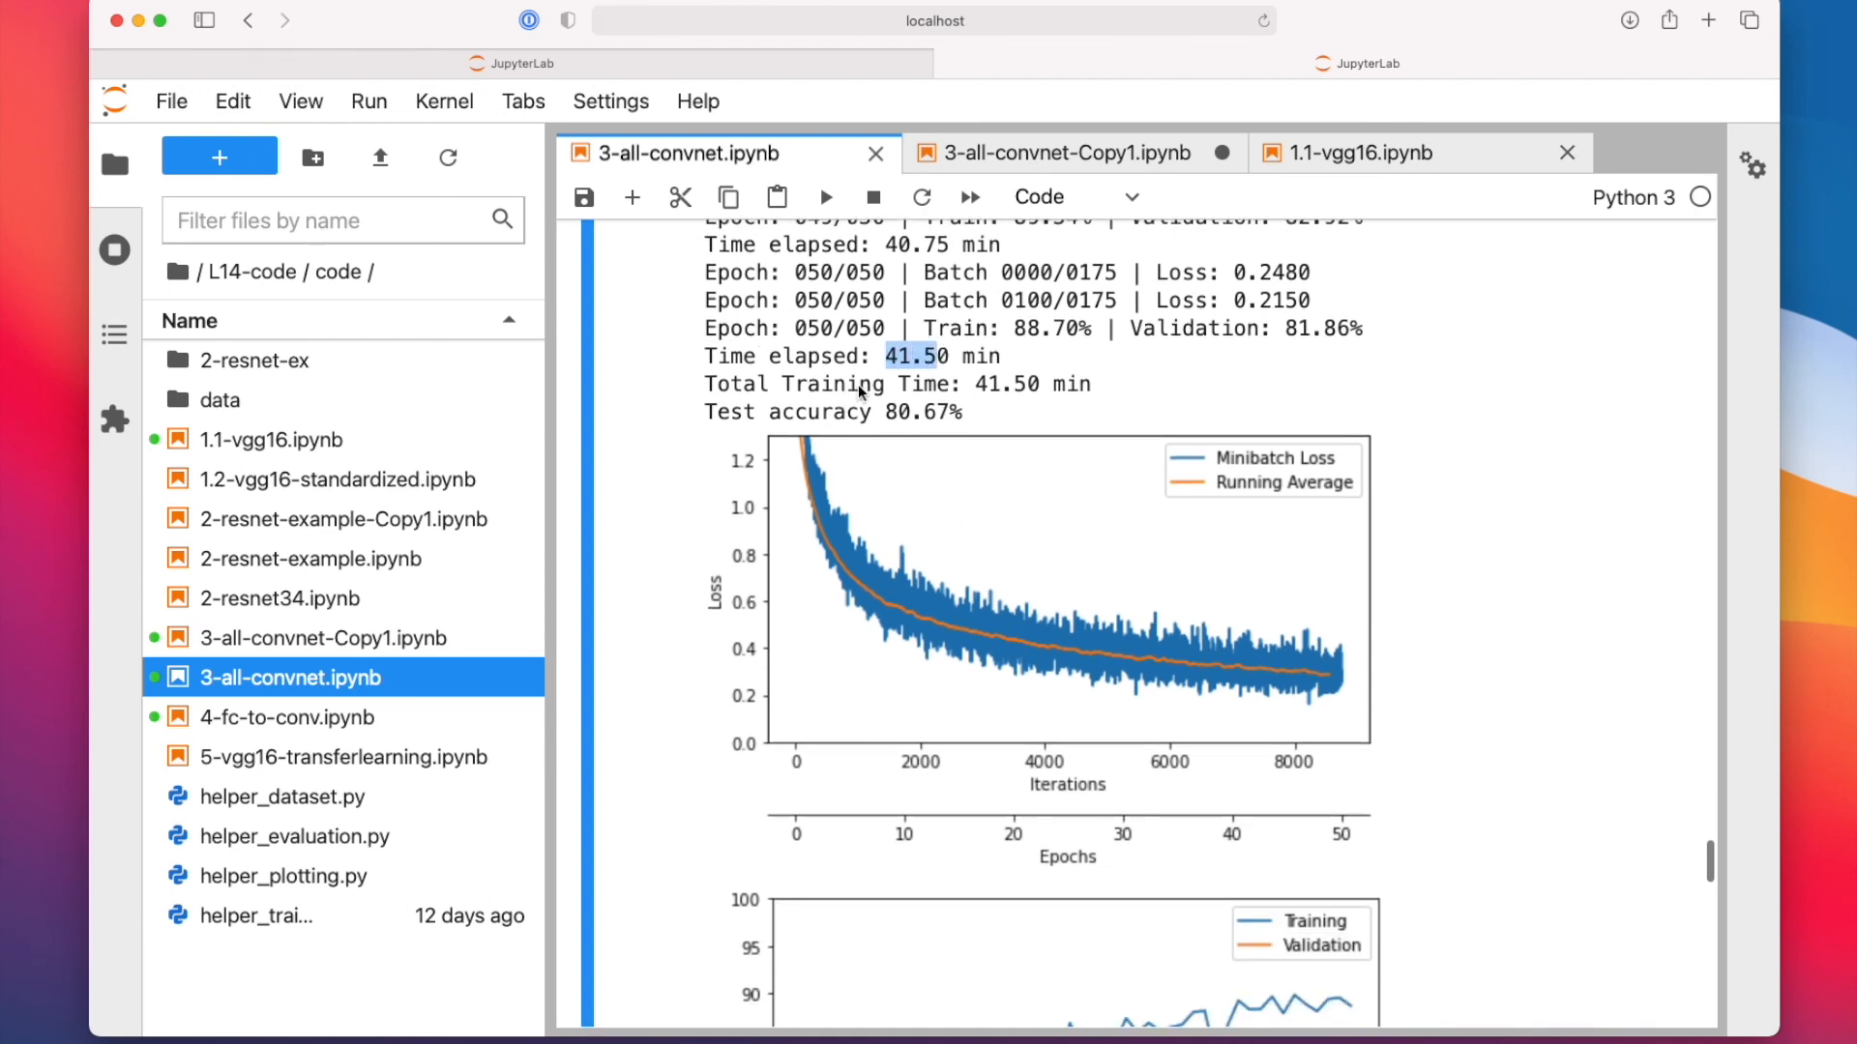
pyautogui.click(1358, 153)
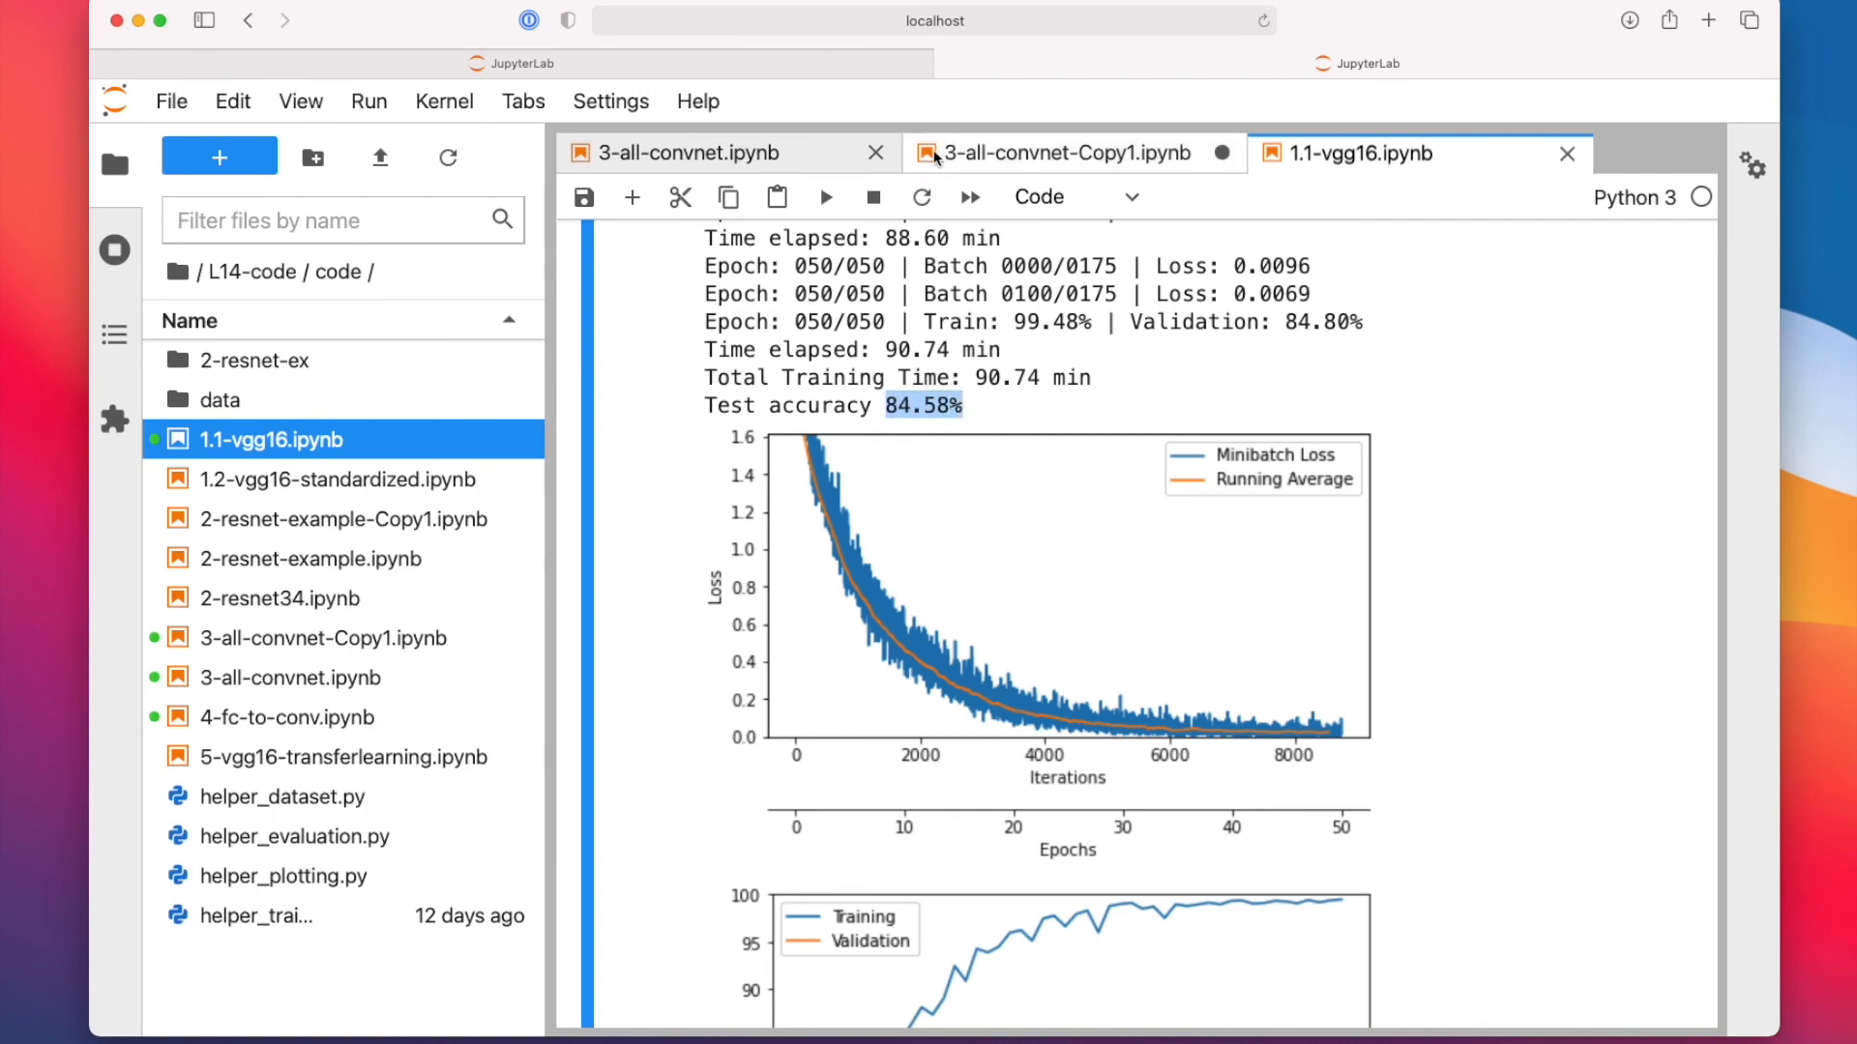
pyautogui.click(1060, 151)
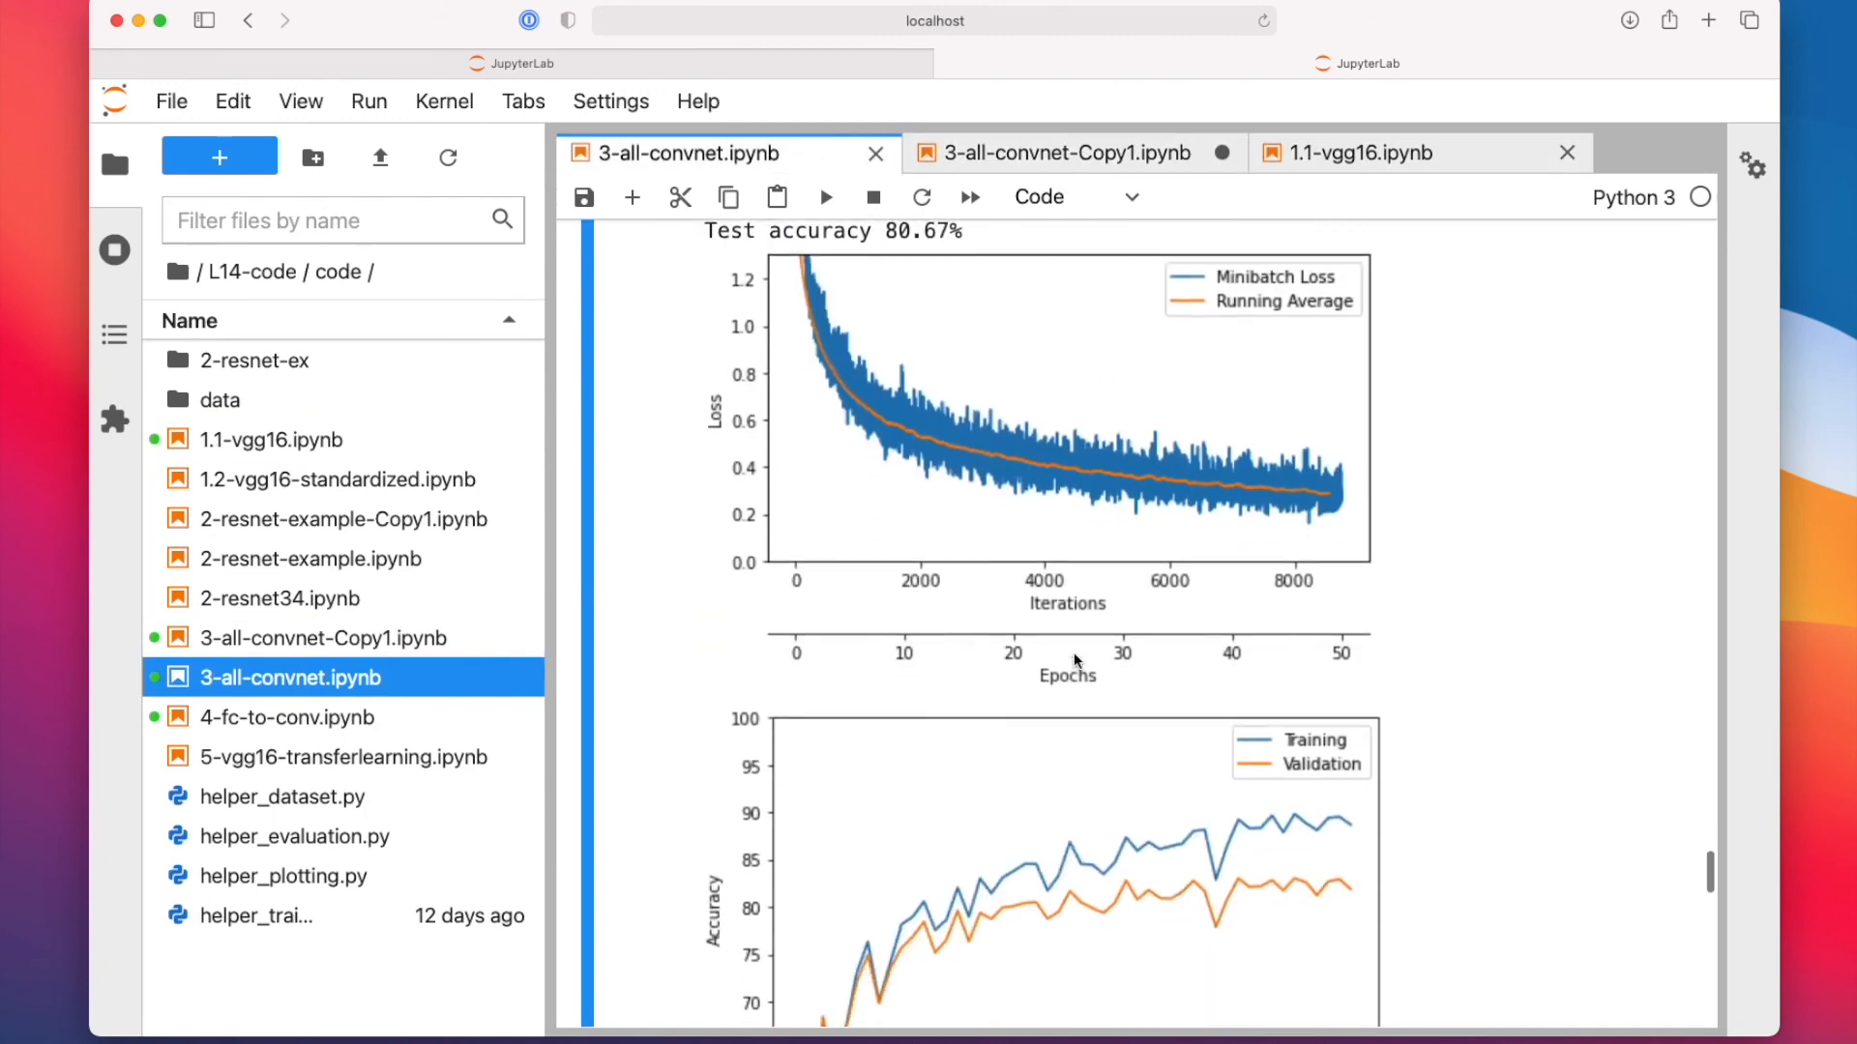
pyautogui.scroll(-3)
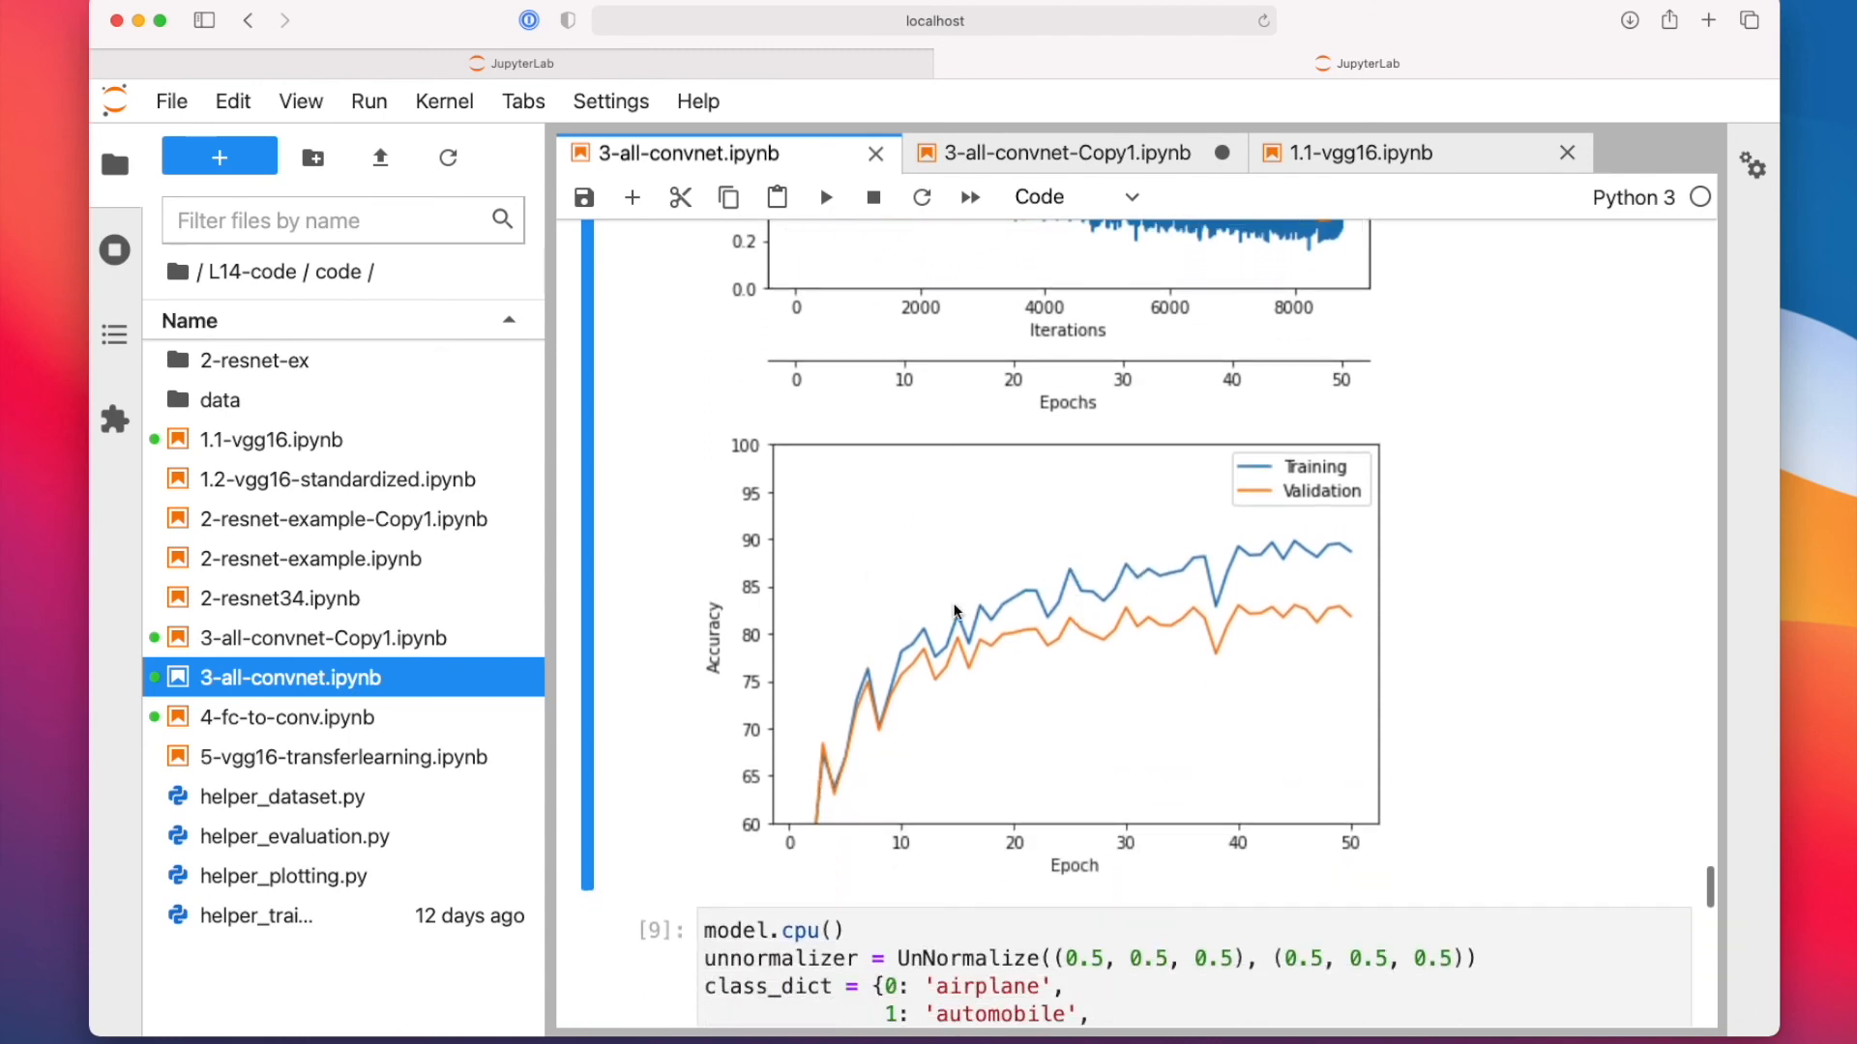
pyautogui.scroll(-3)
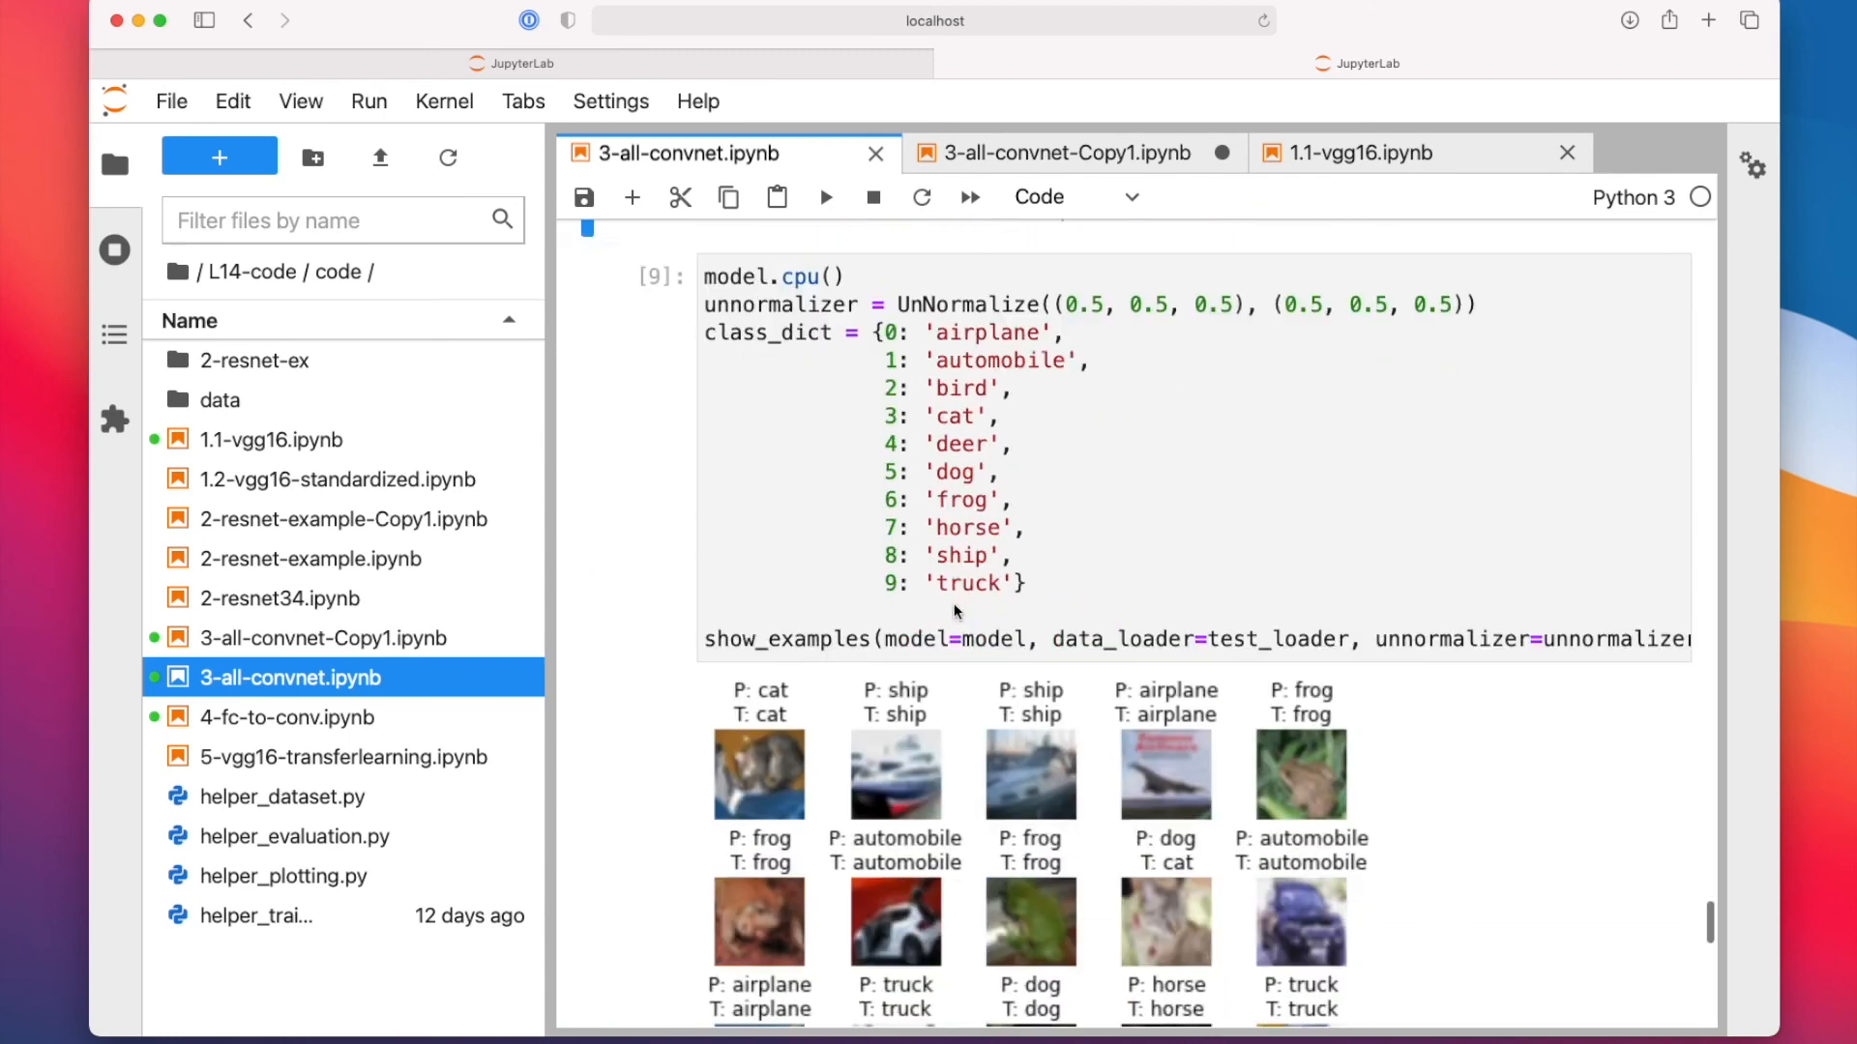
pyautogui.scroll(-3)
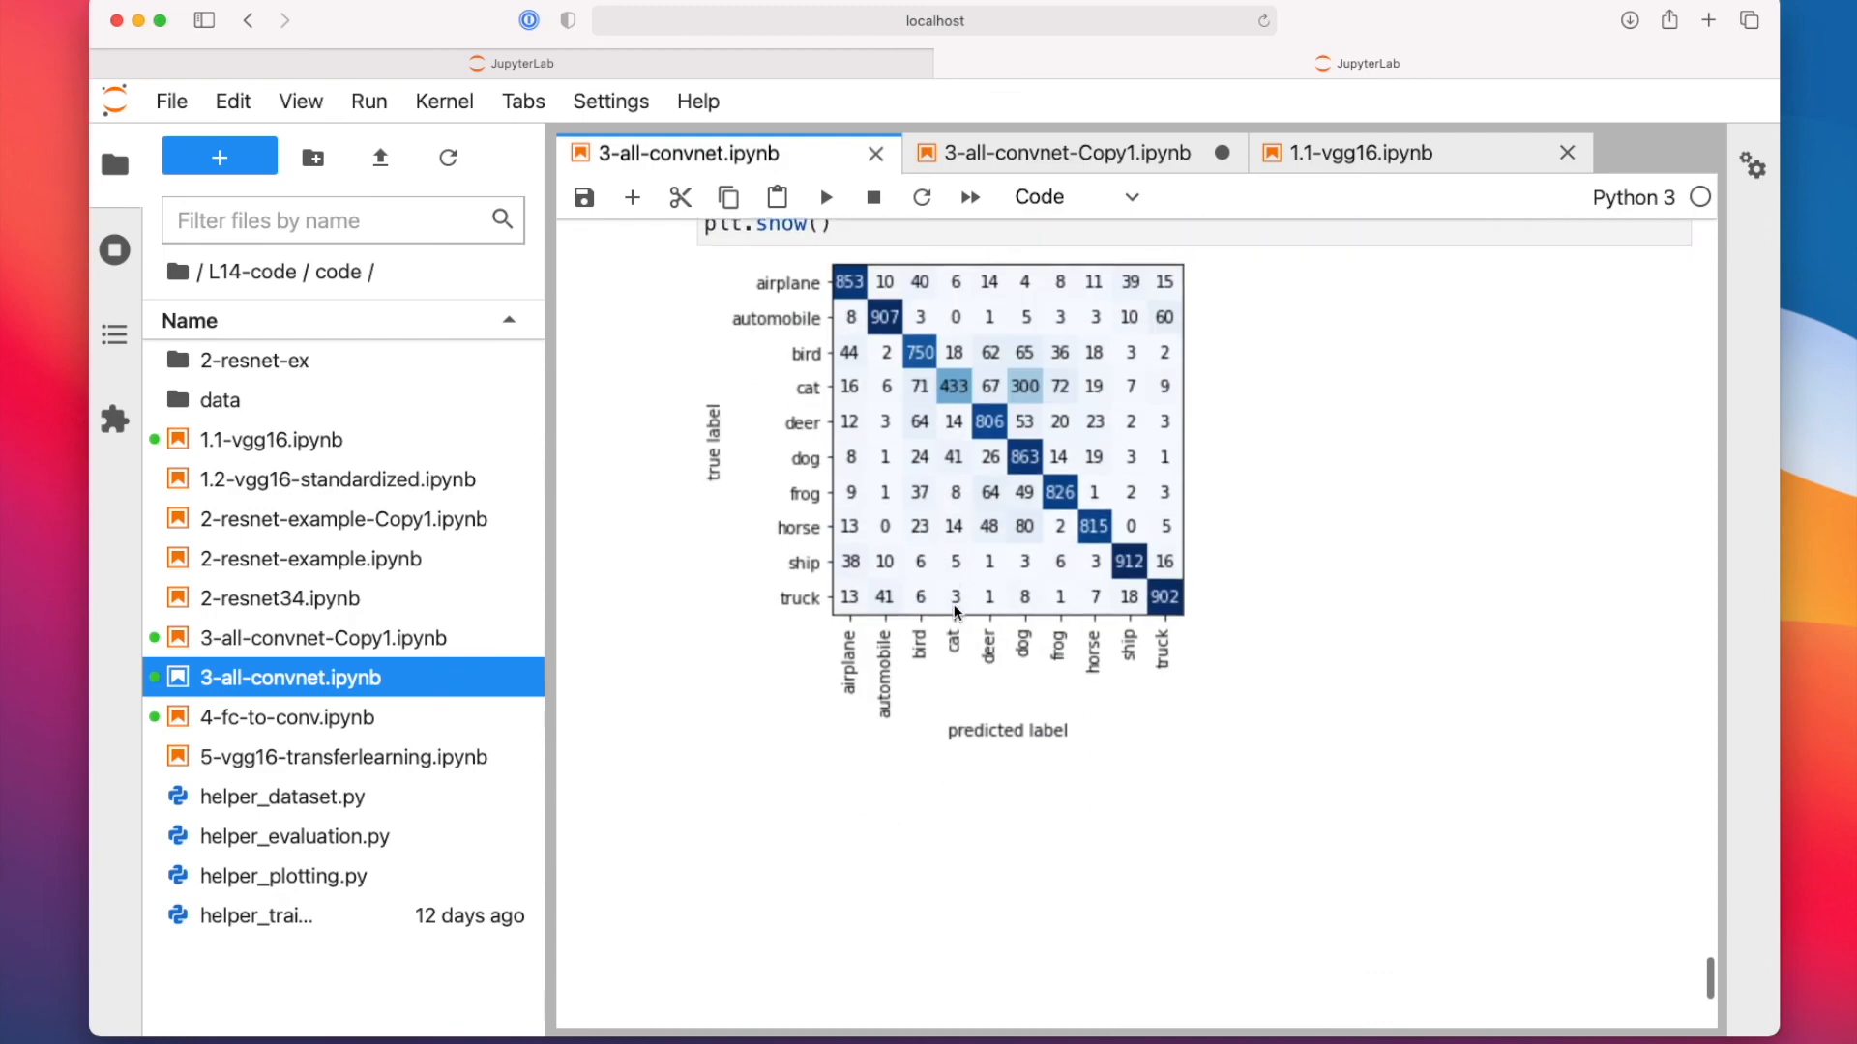
pyautogui.scroll(3)
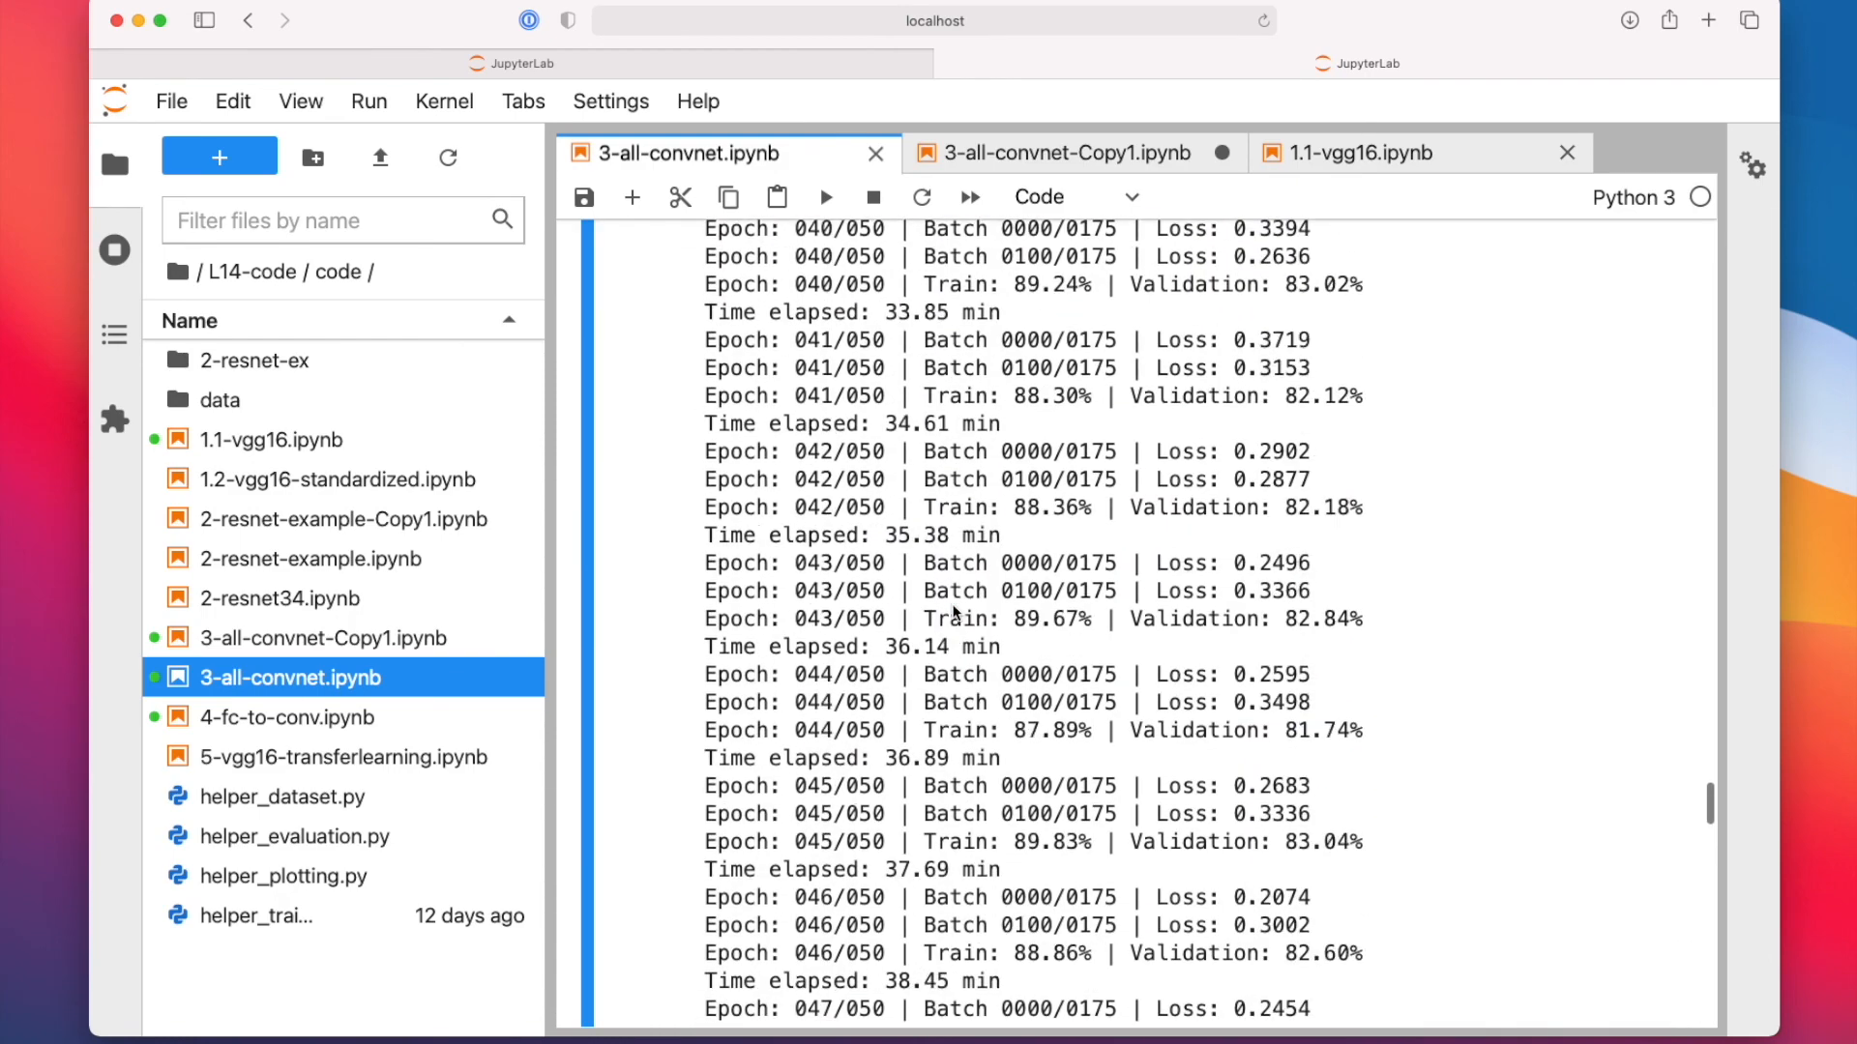
pyautogui.scroll(3)
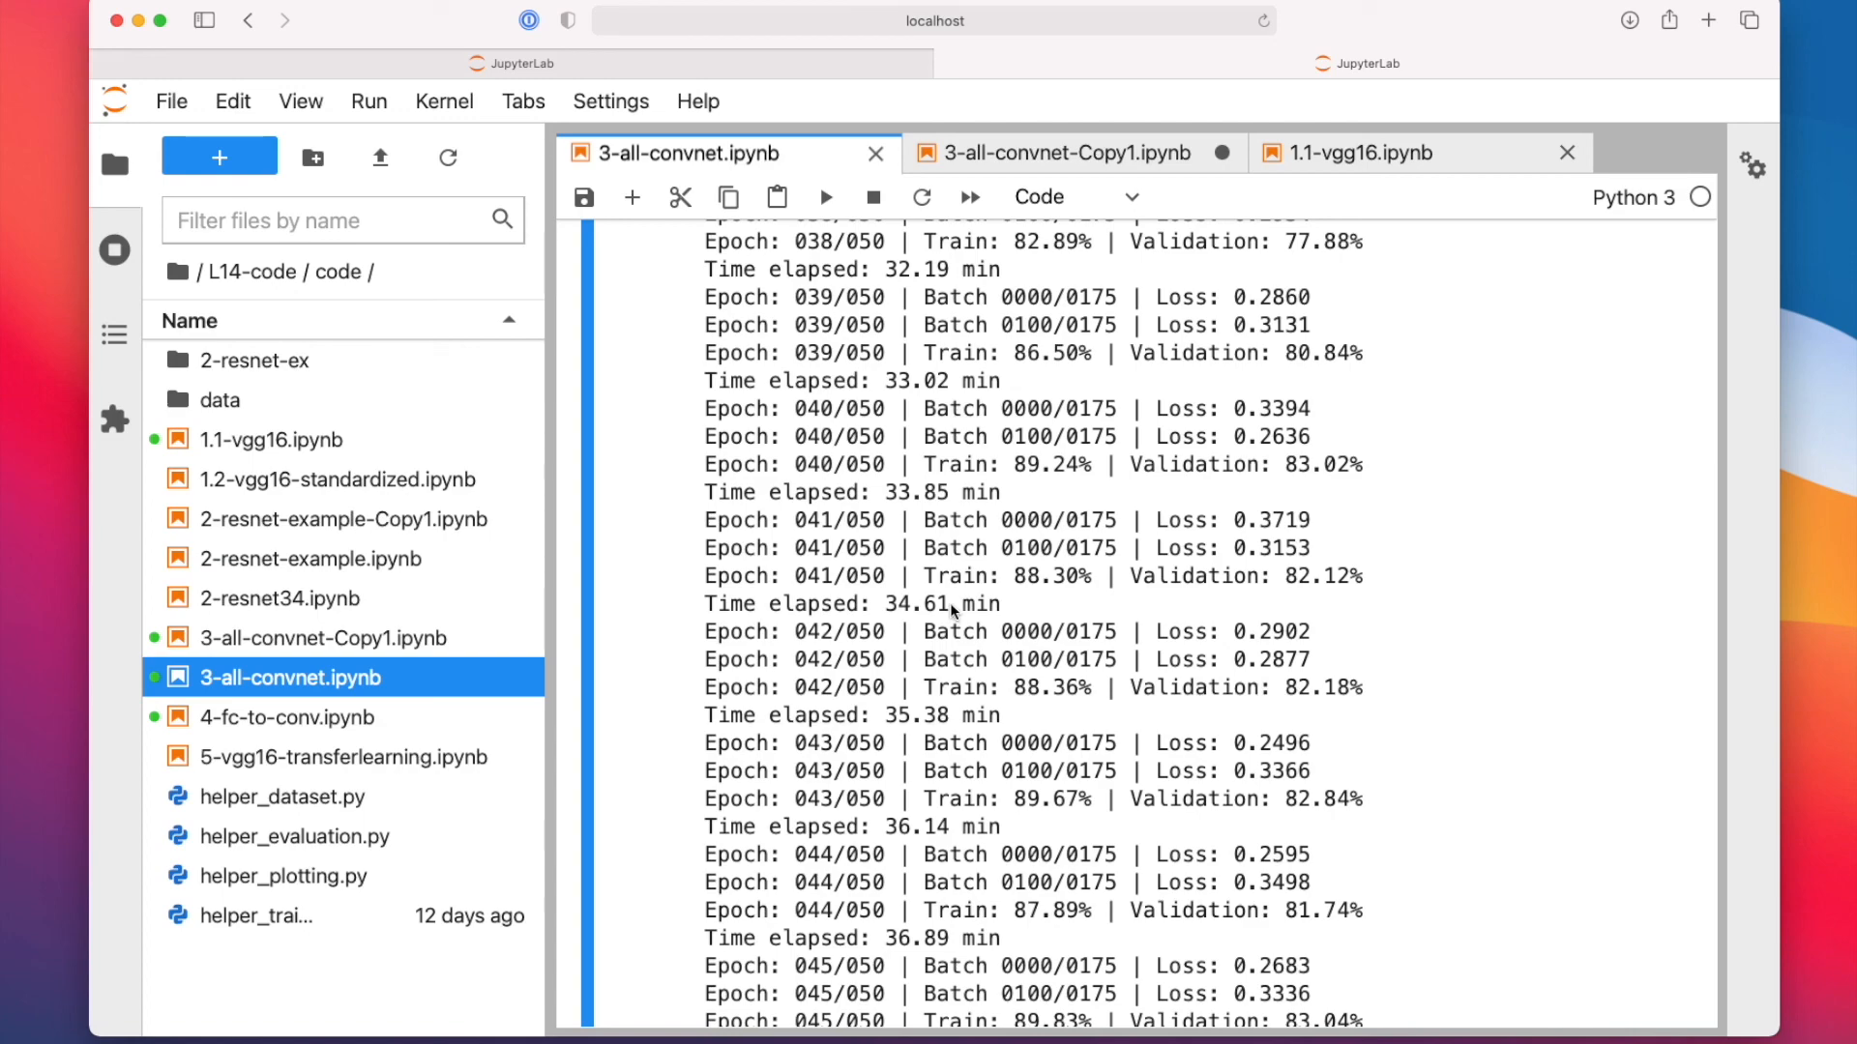
pyautogui.scroll(3)
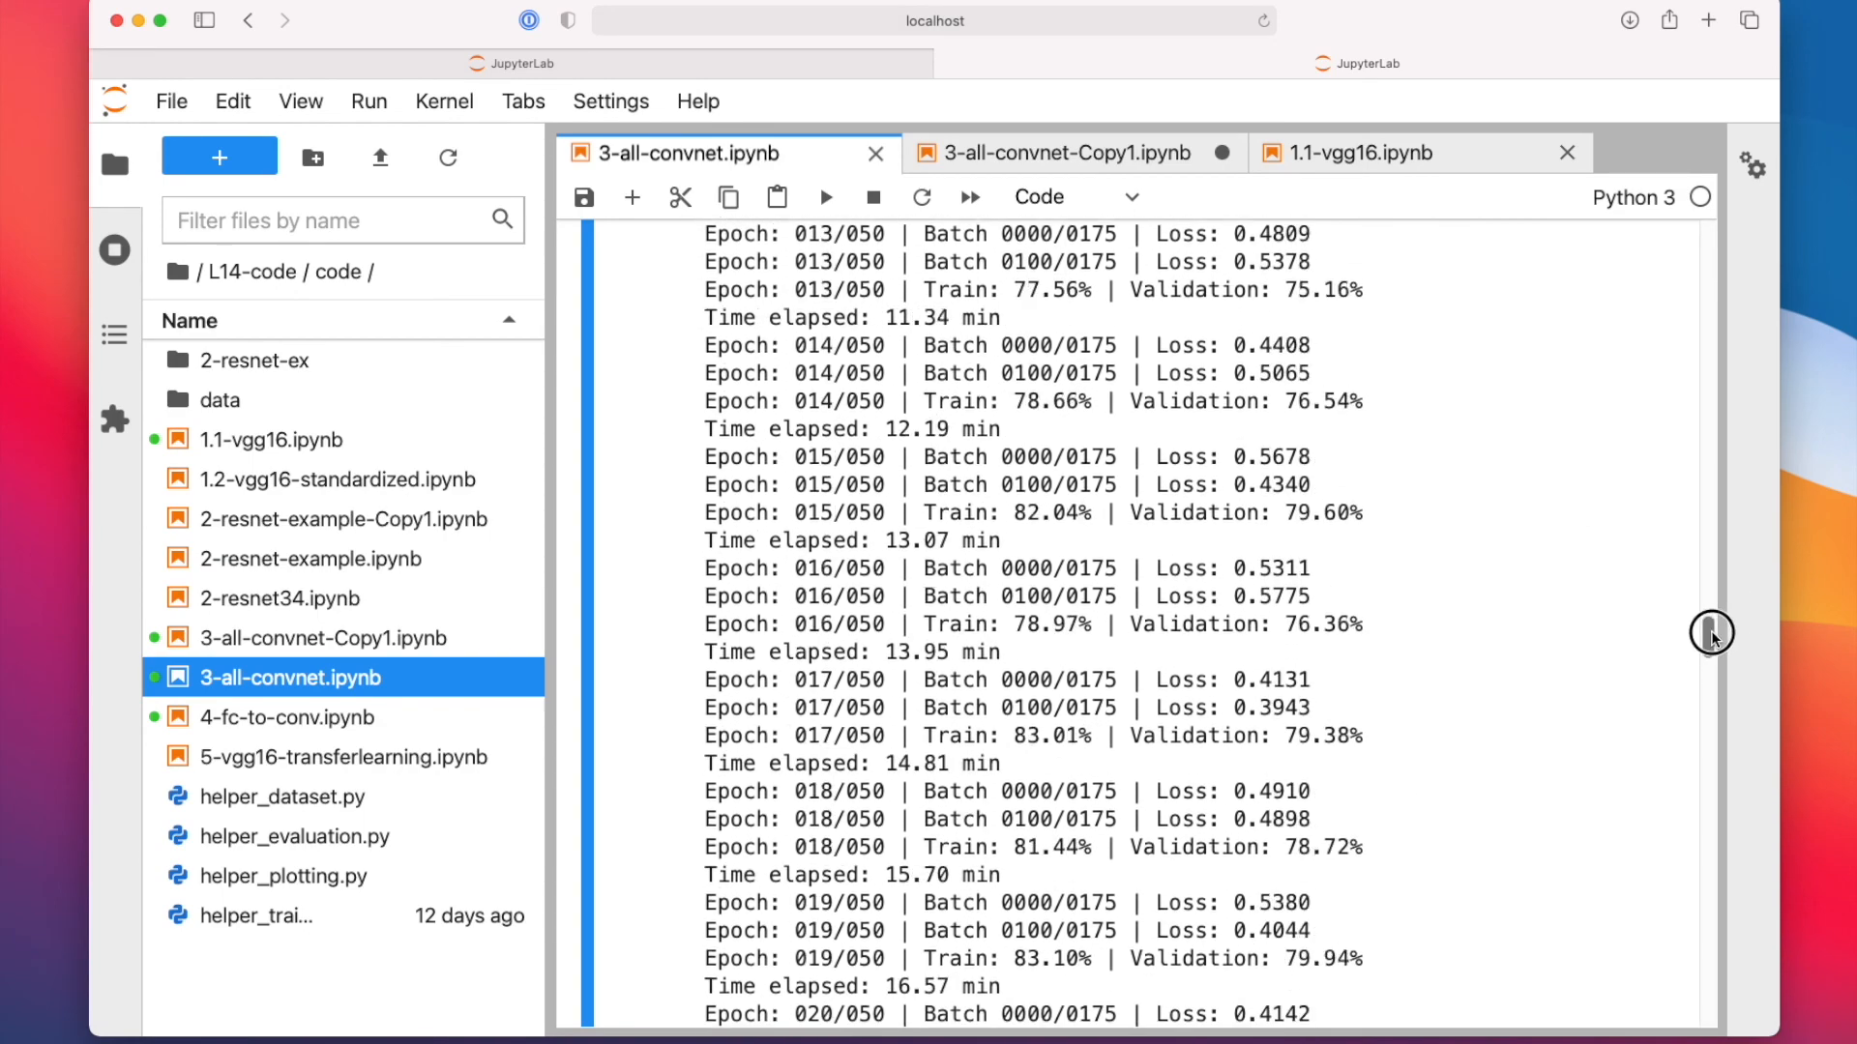
pyautogui.scroll(3)
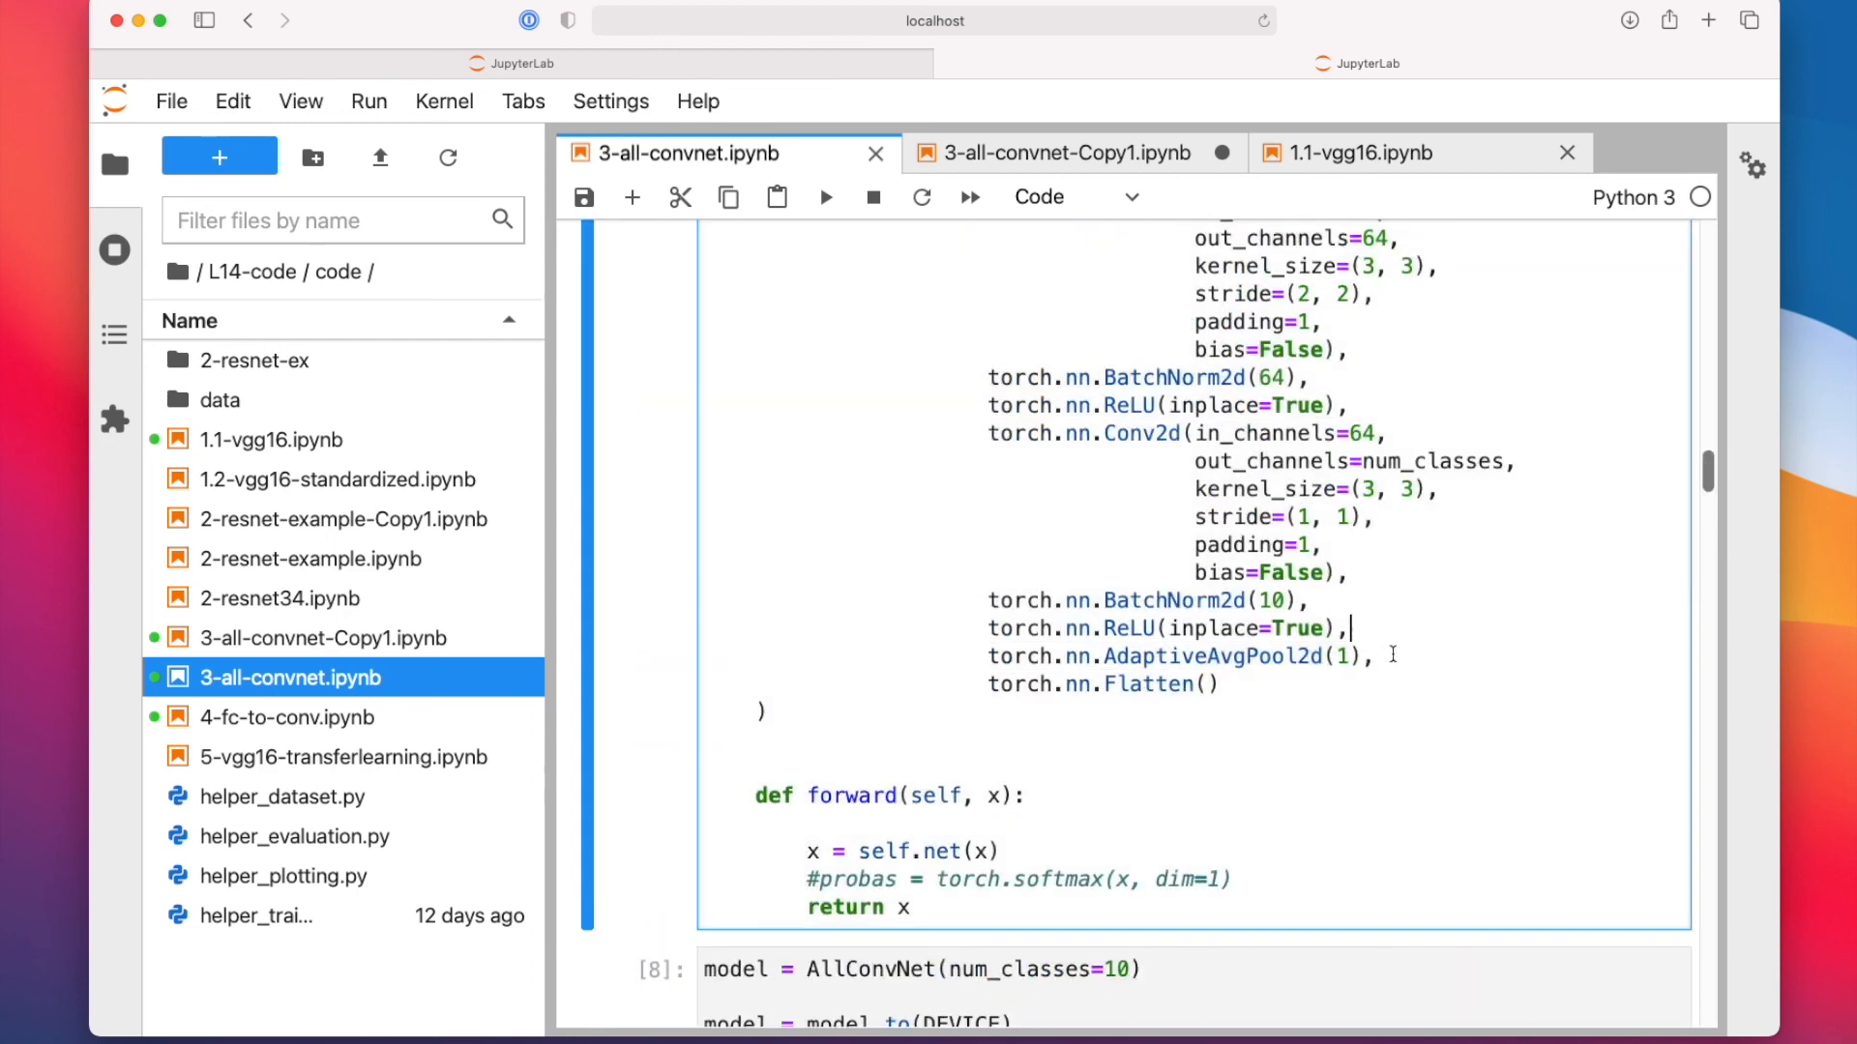